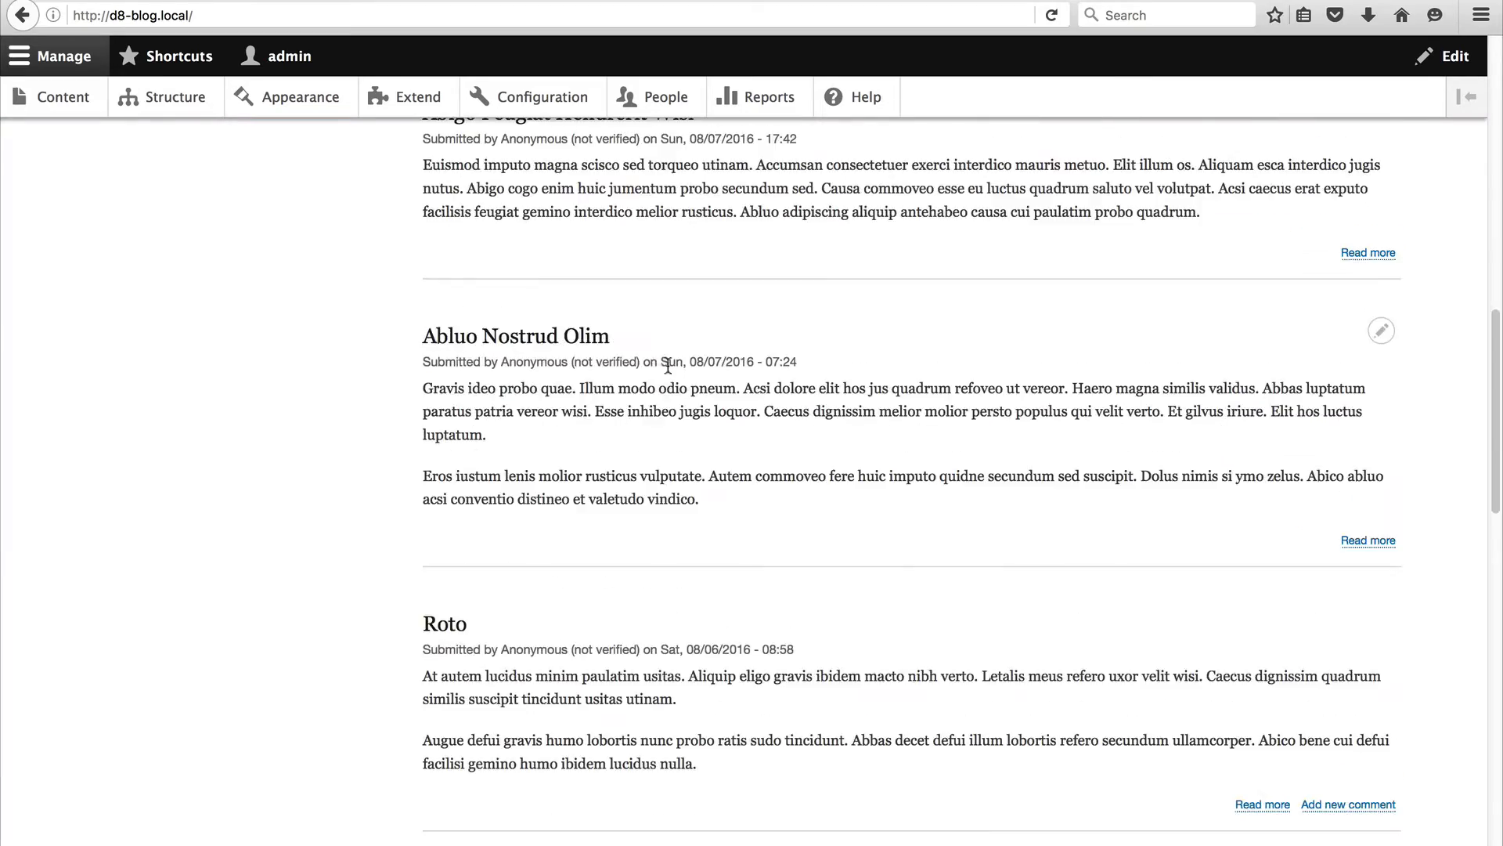
# From Structure > Views, start a new view and name it Homepage.
pyautogui.scroll(-3)
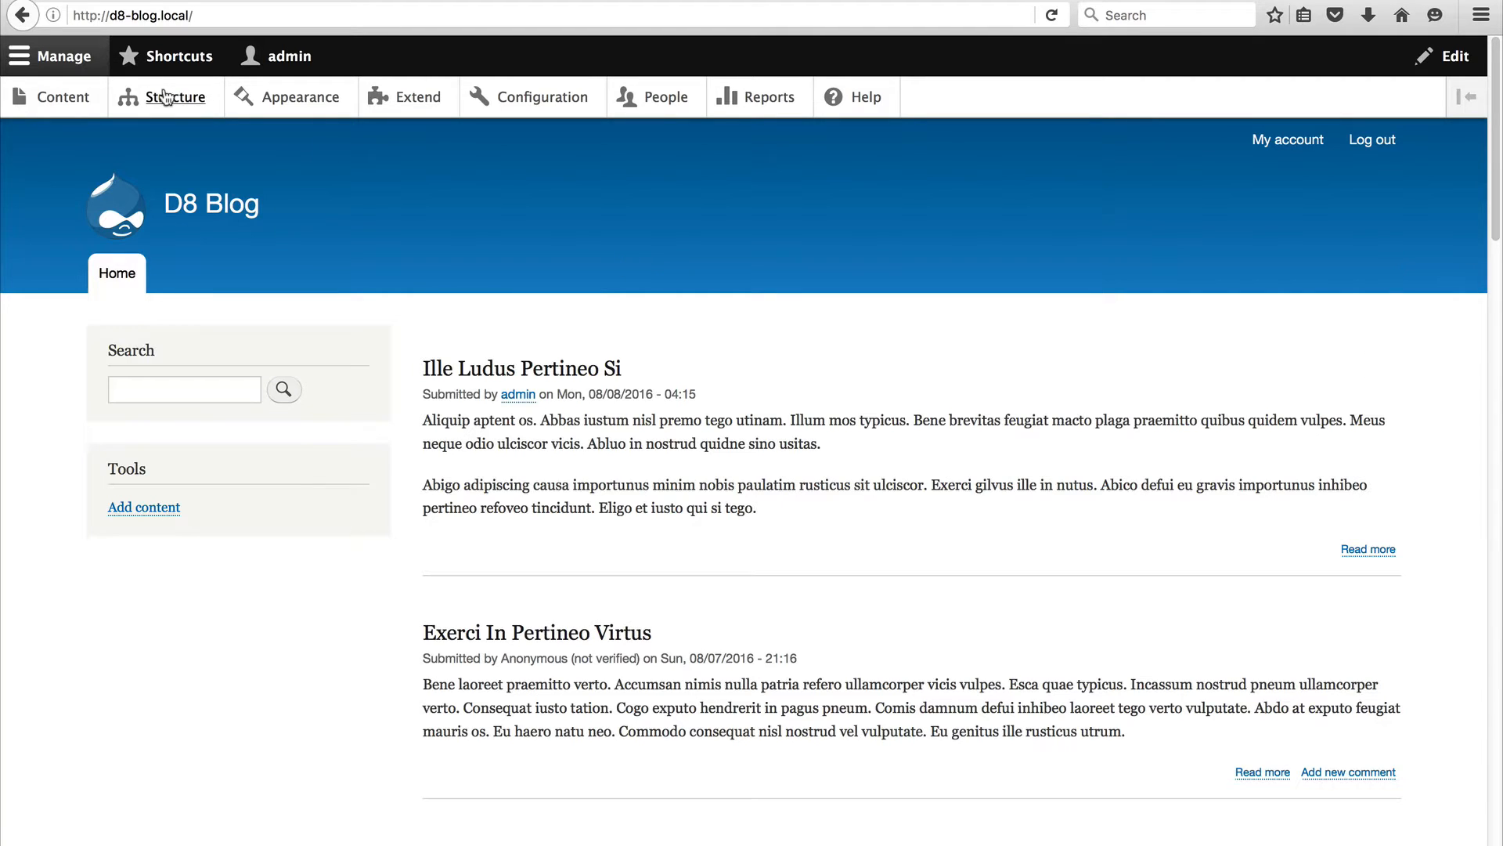
pyautogui.click(176, 96)
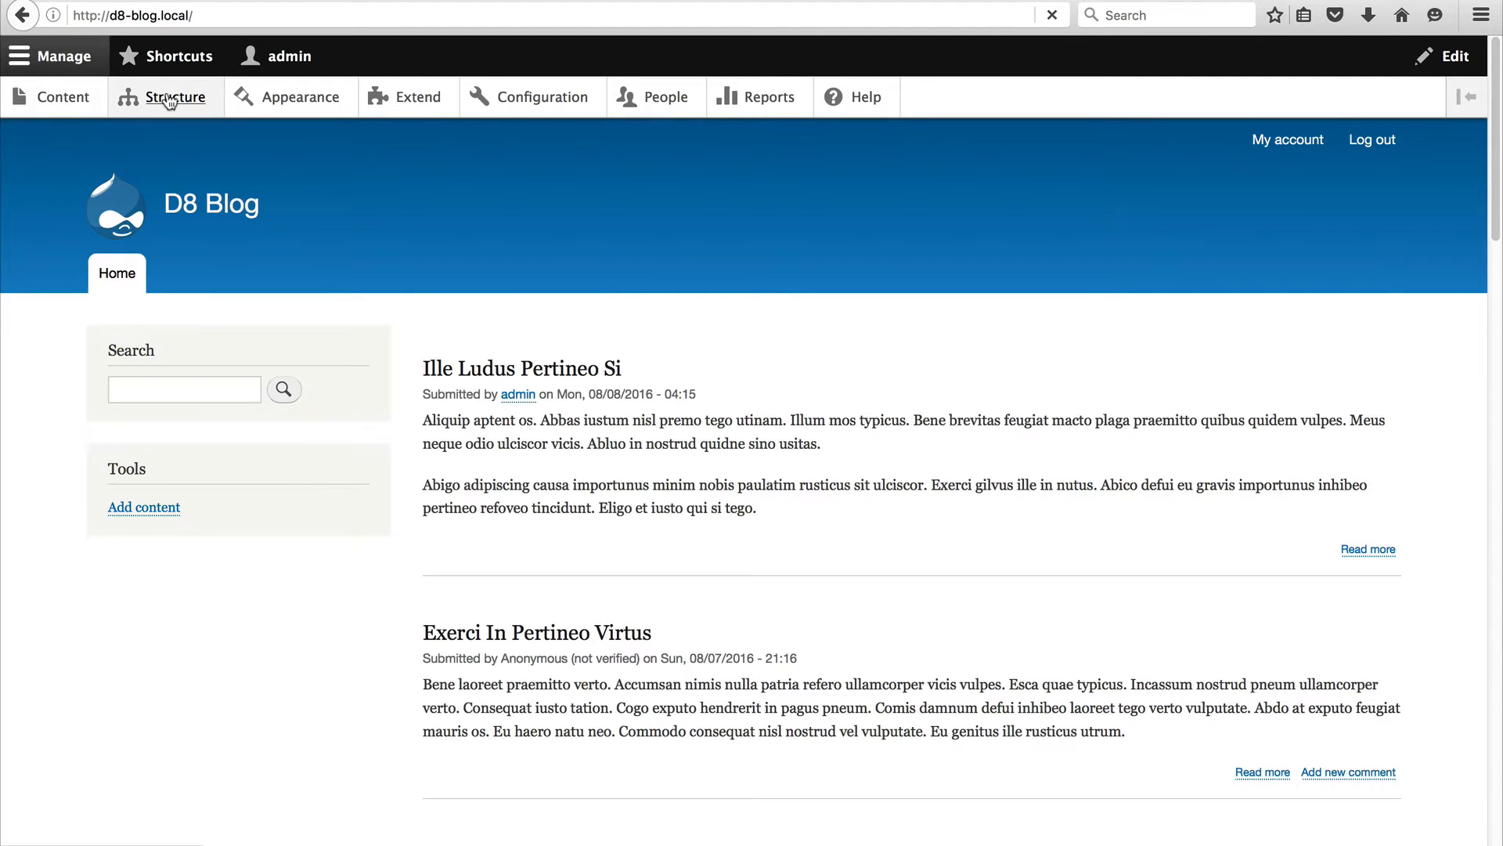
pyautogui.click(176, 96)
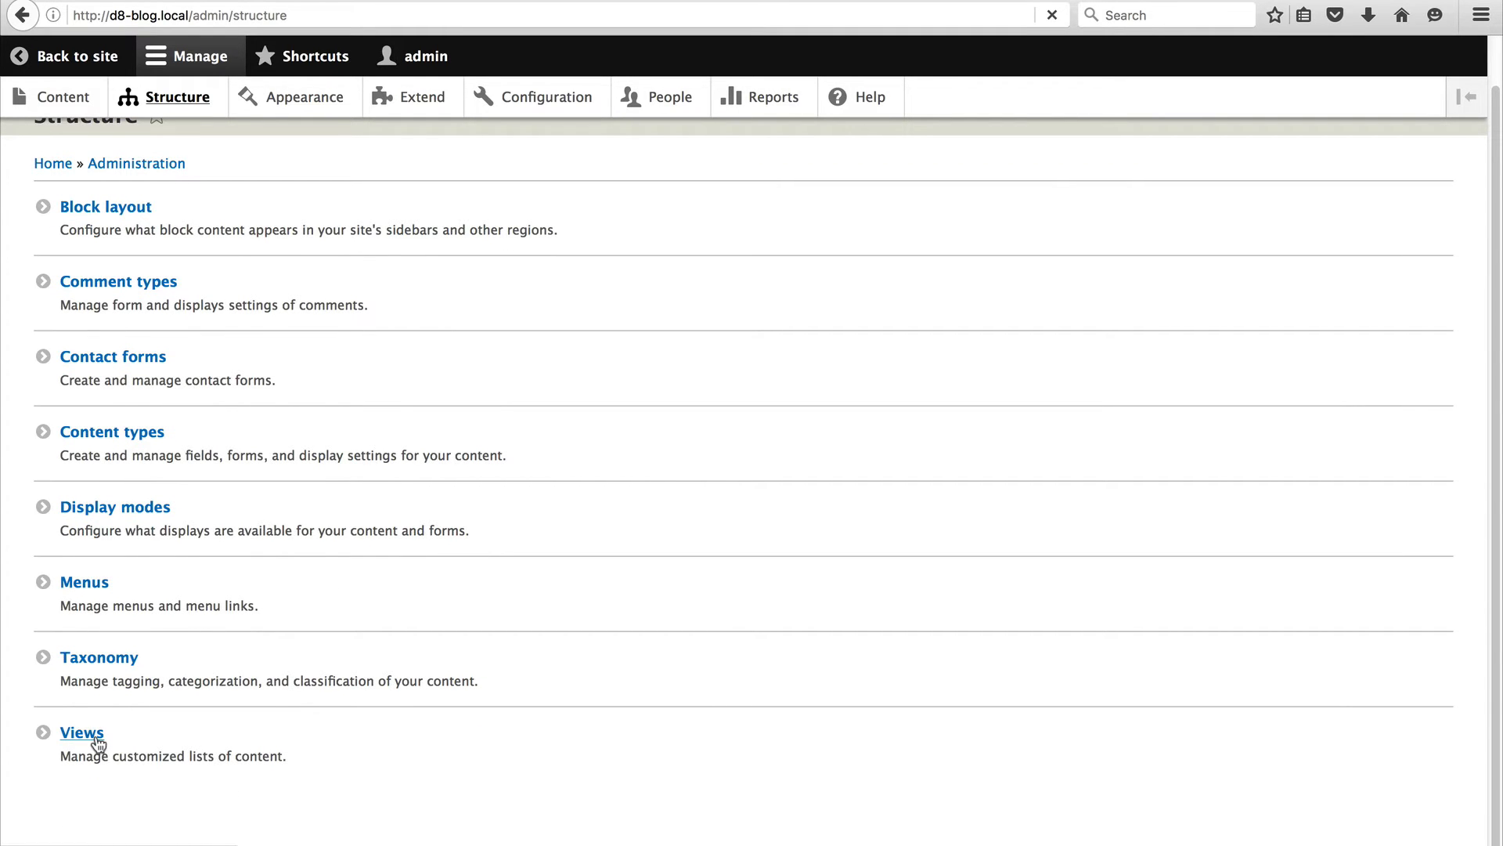
pyautogui.click(80, 731)
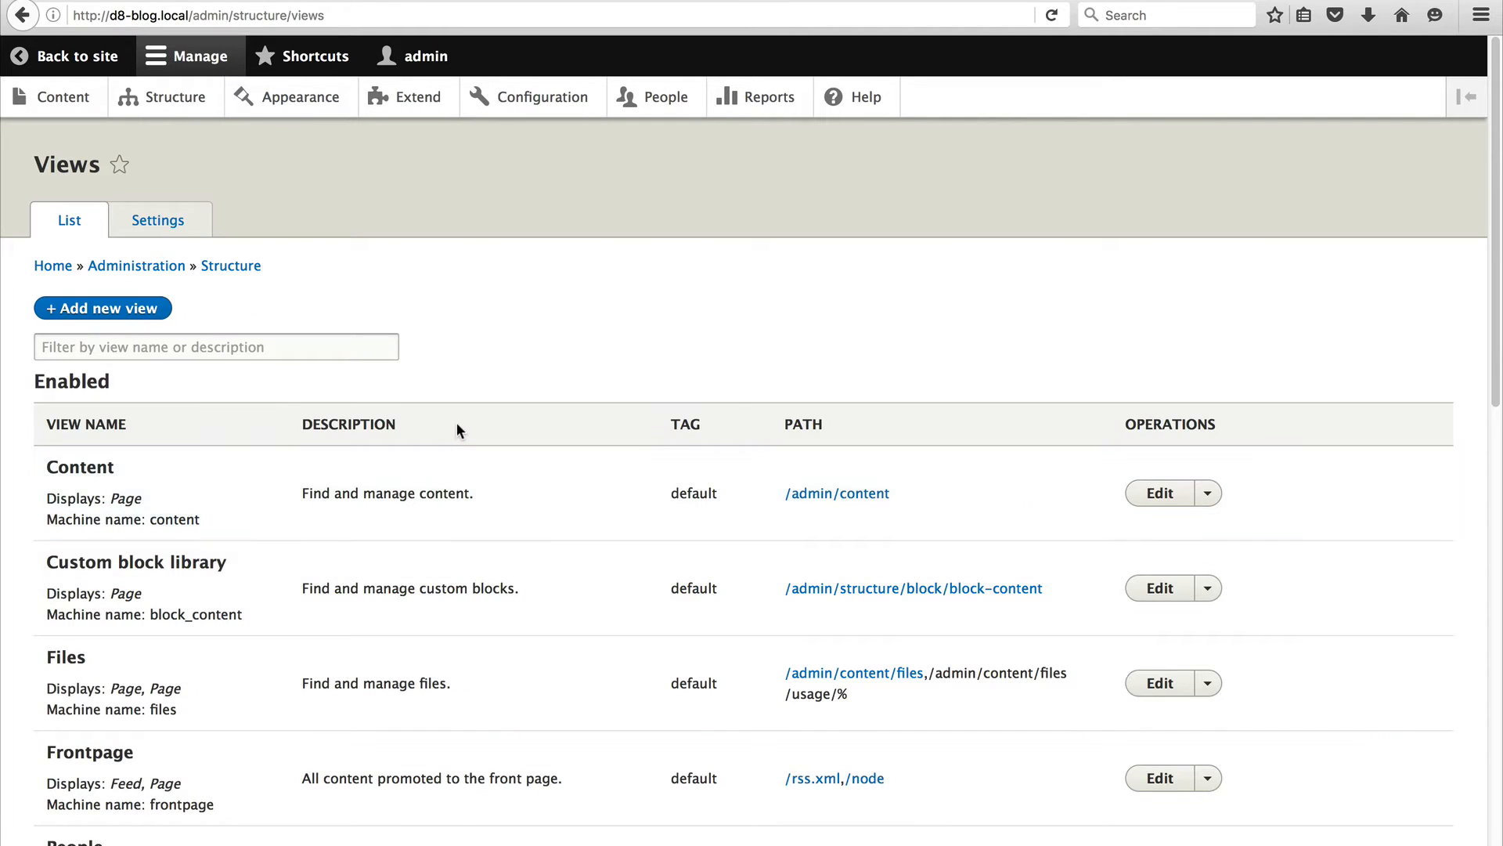
pyautogui.moveTo(466, 407)
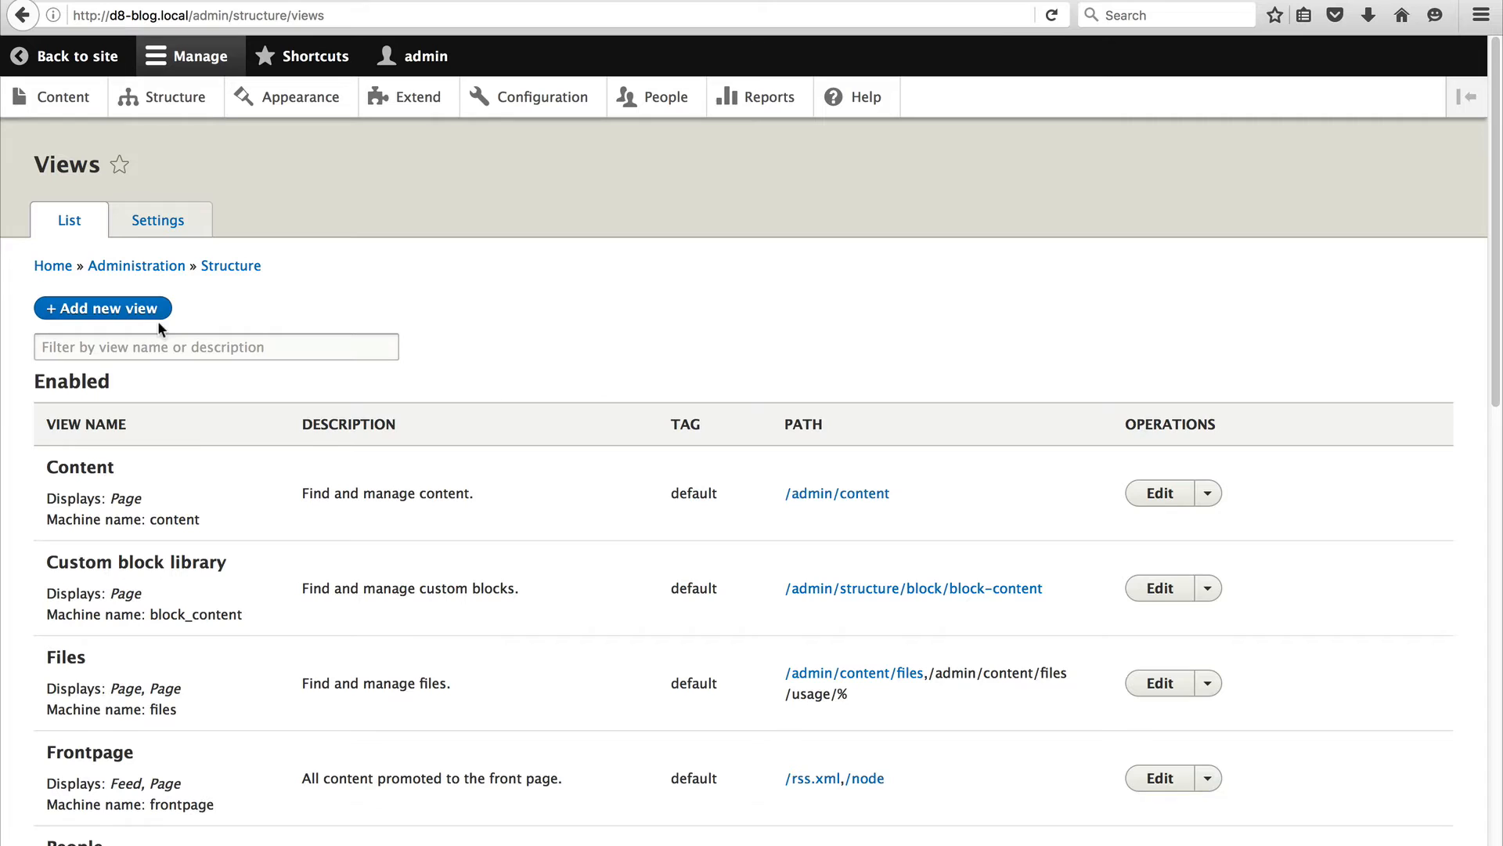
pyautogui.click(102, 308)
pyautogui.write('Homepage')
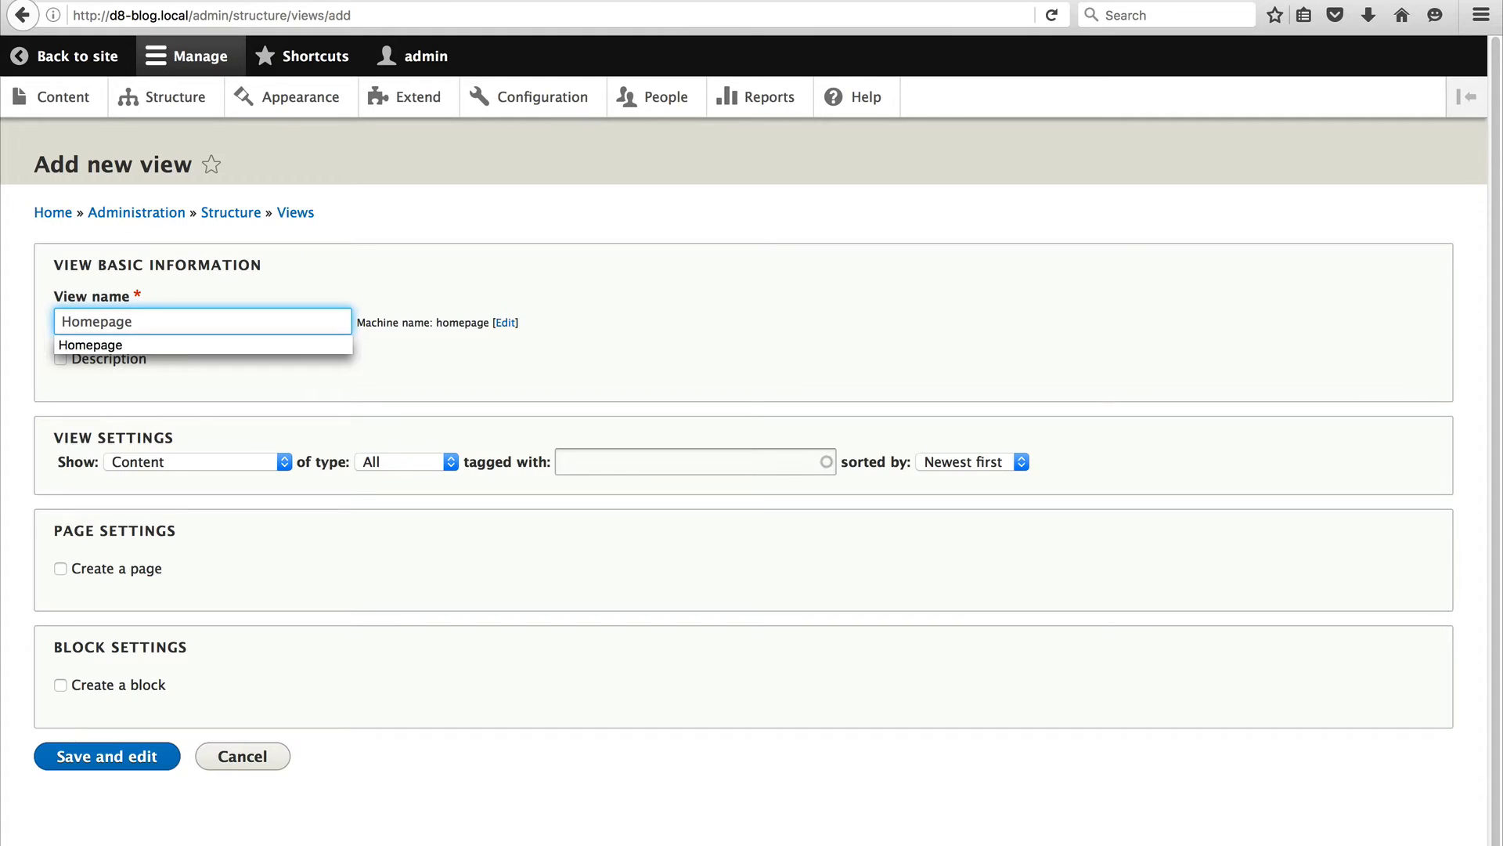
# Keep the view showing Content and restrict it to the Blog content type.
pyautogui.click(106, 479)
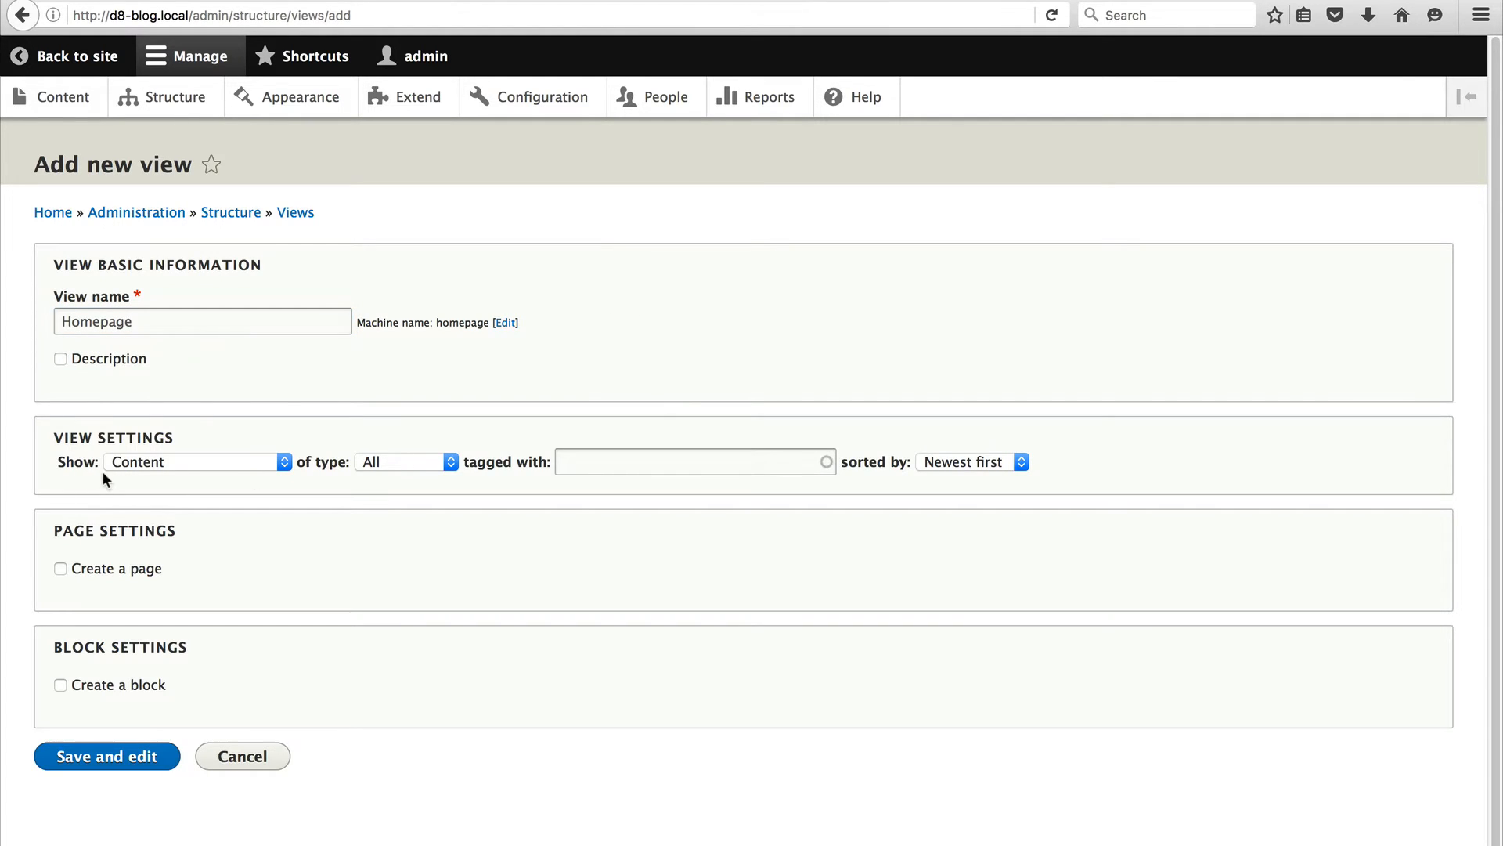
pyautogui.moveTo(68, 440)
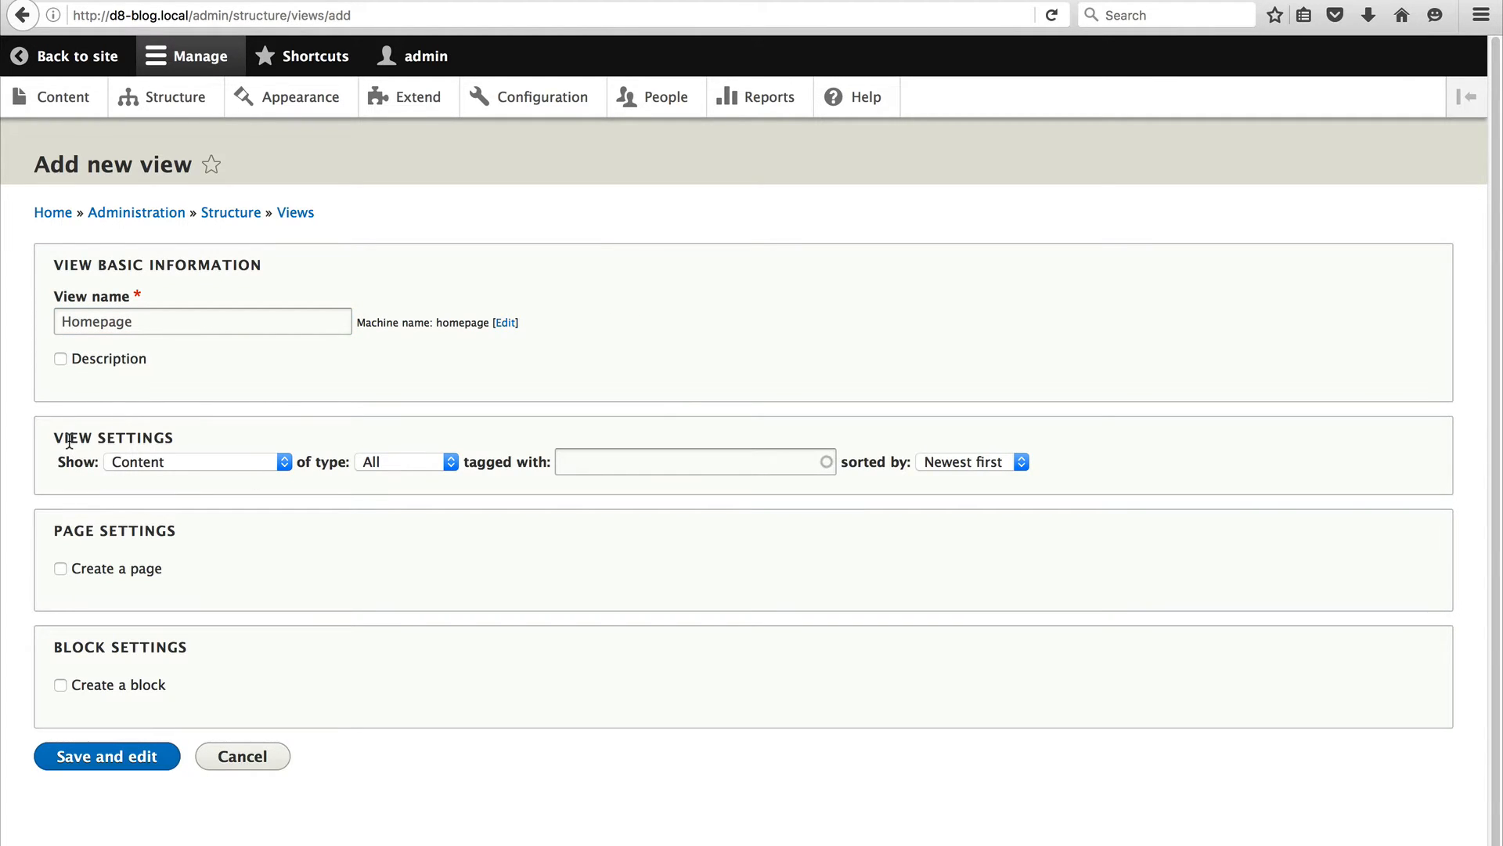
pyautogui.click(192, 461)
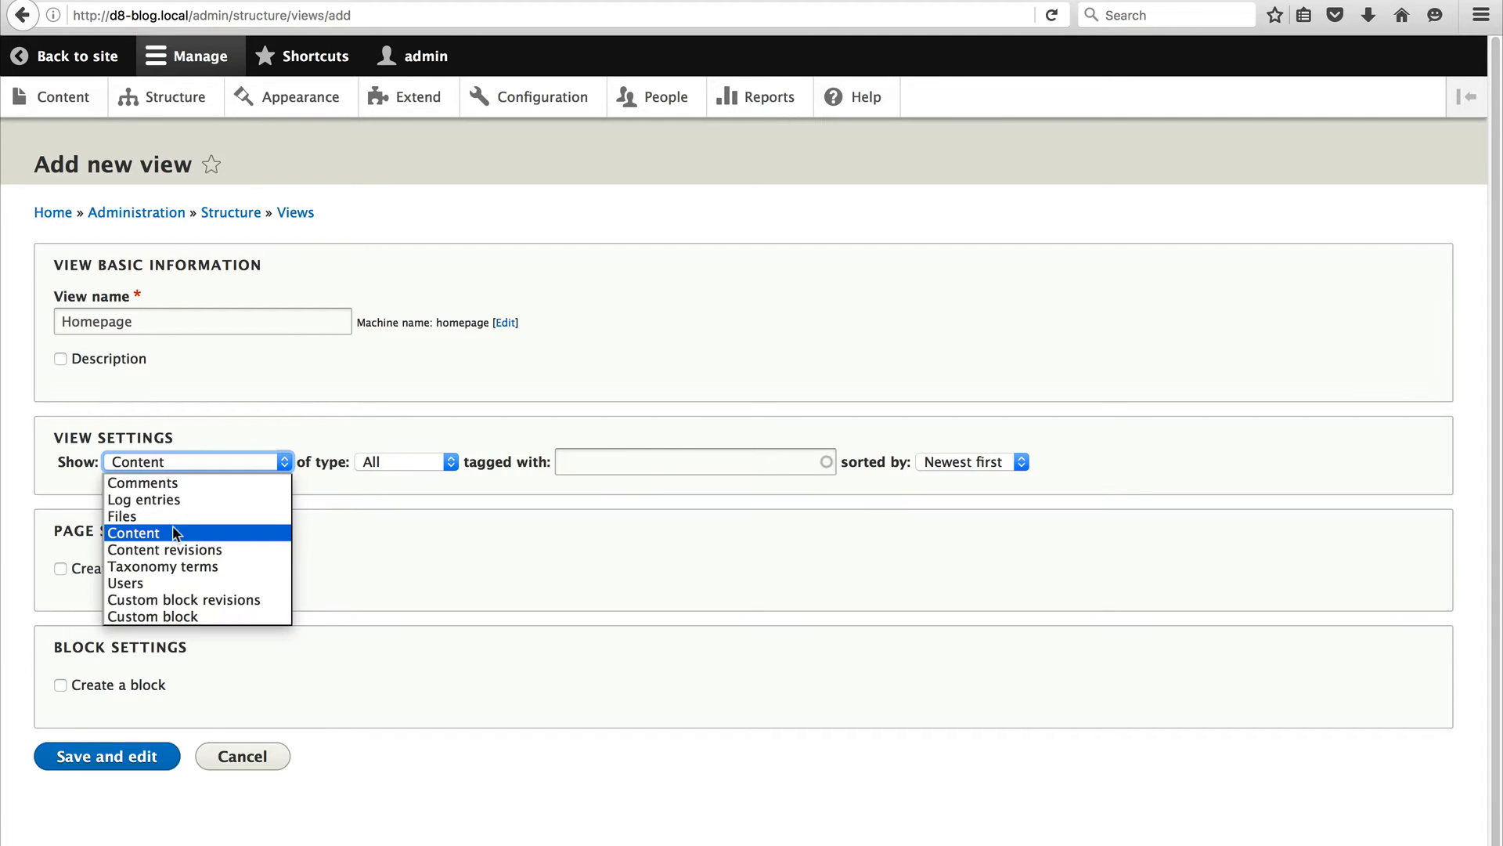
pyautogui.click(134, 533)
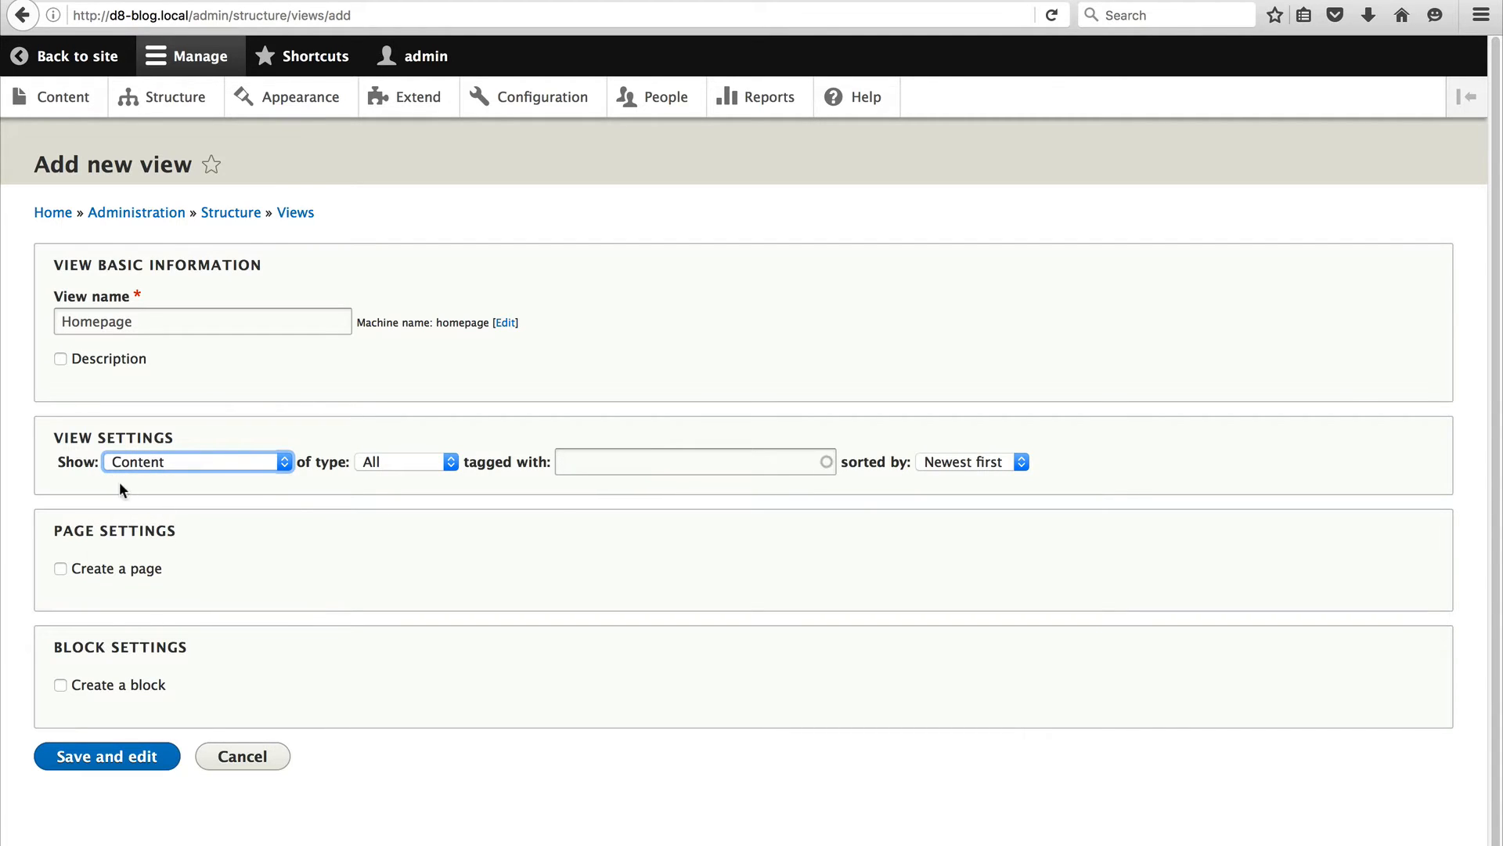
pyautogui.click(404, 461)
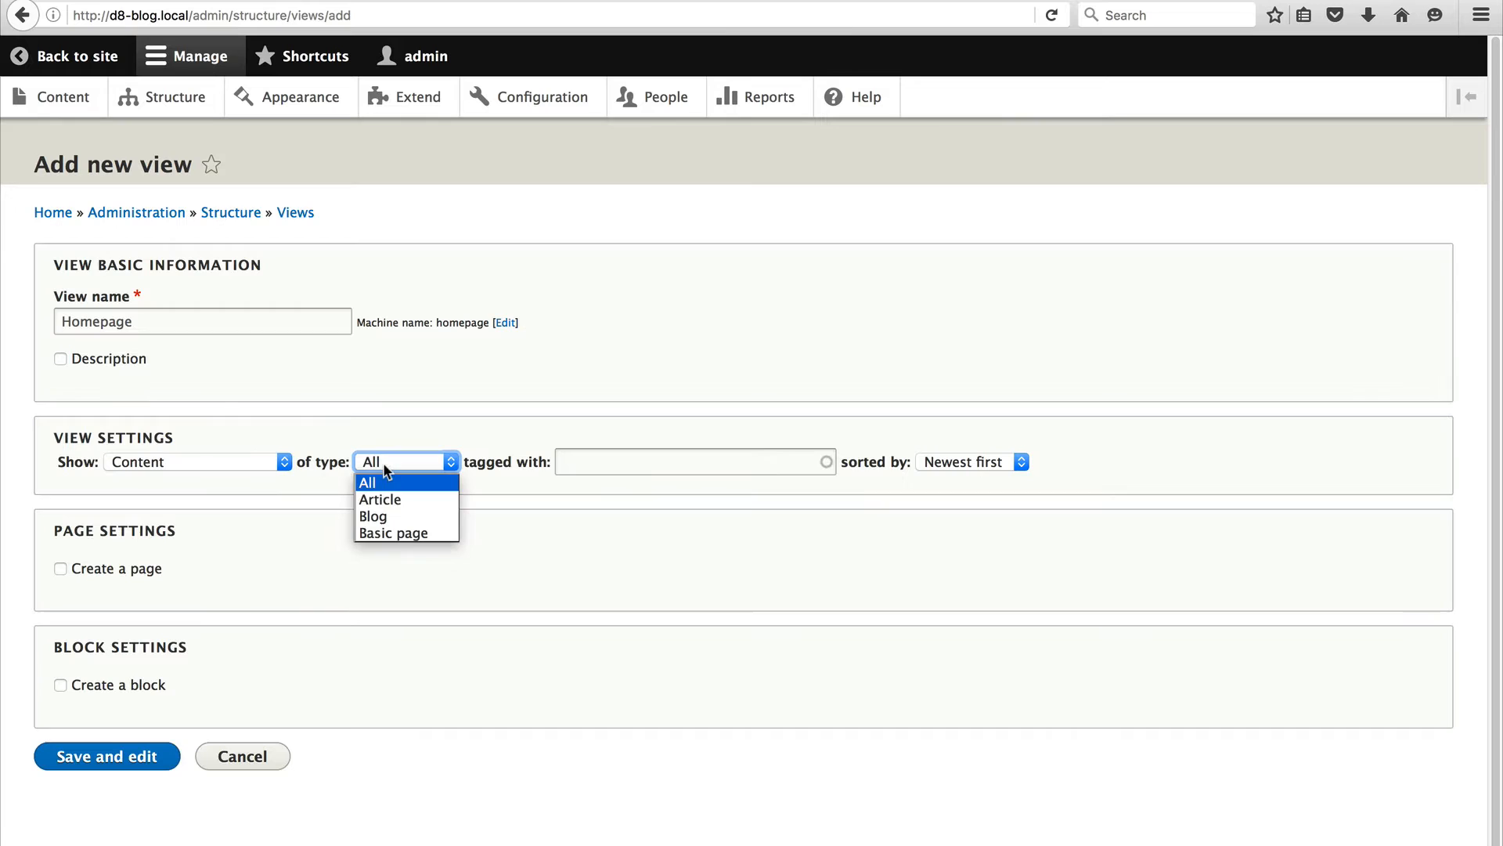
pyautogui.click(372, 516)
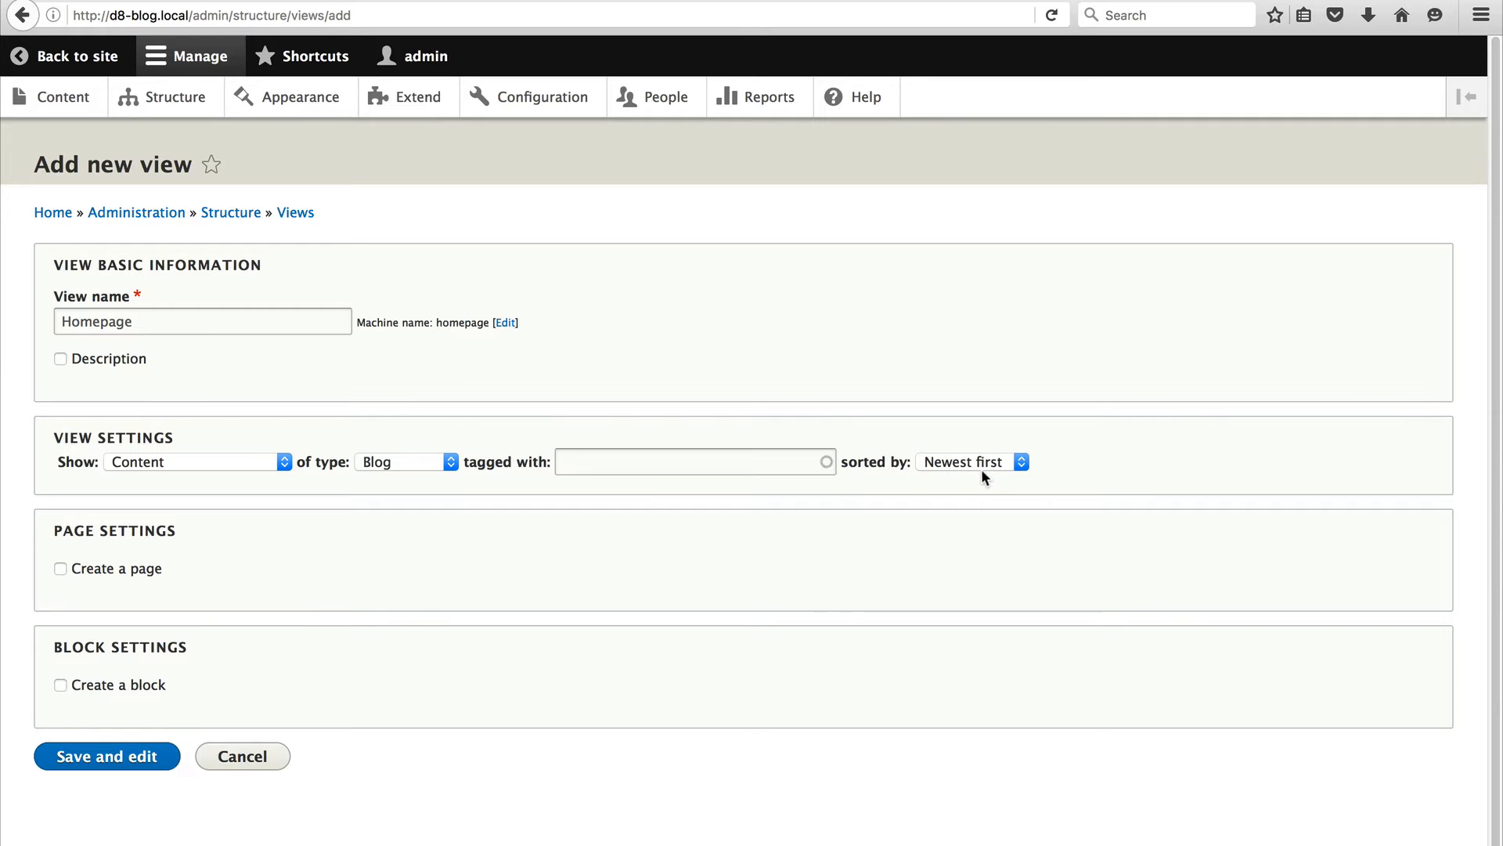
pyautogui.moveTo(93, 407)
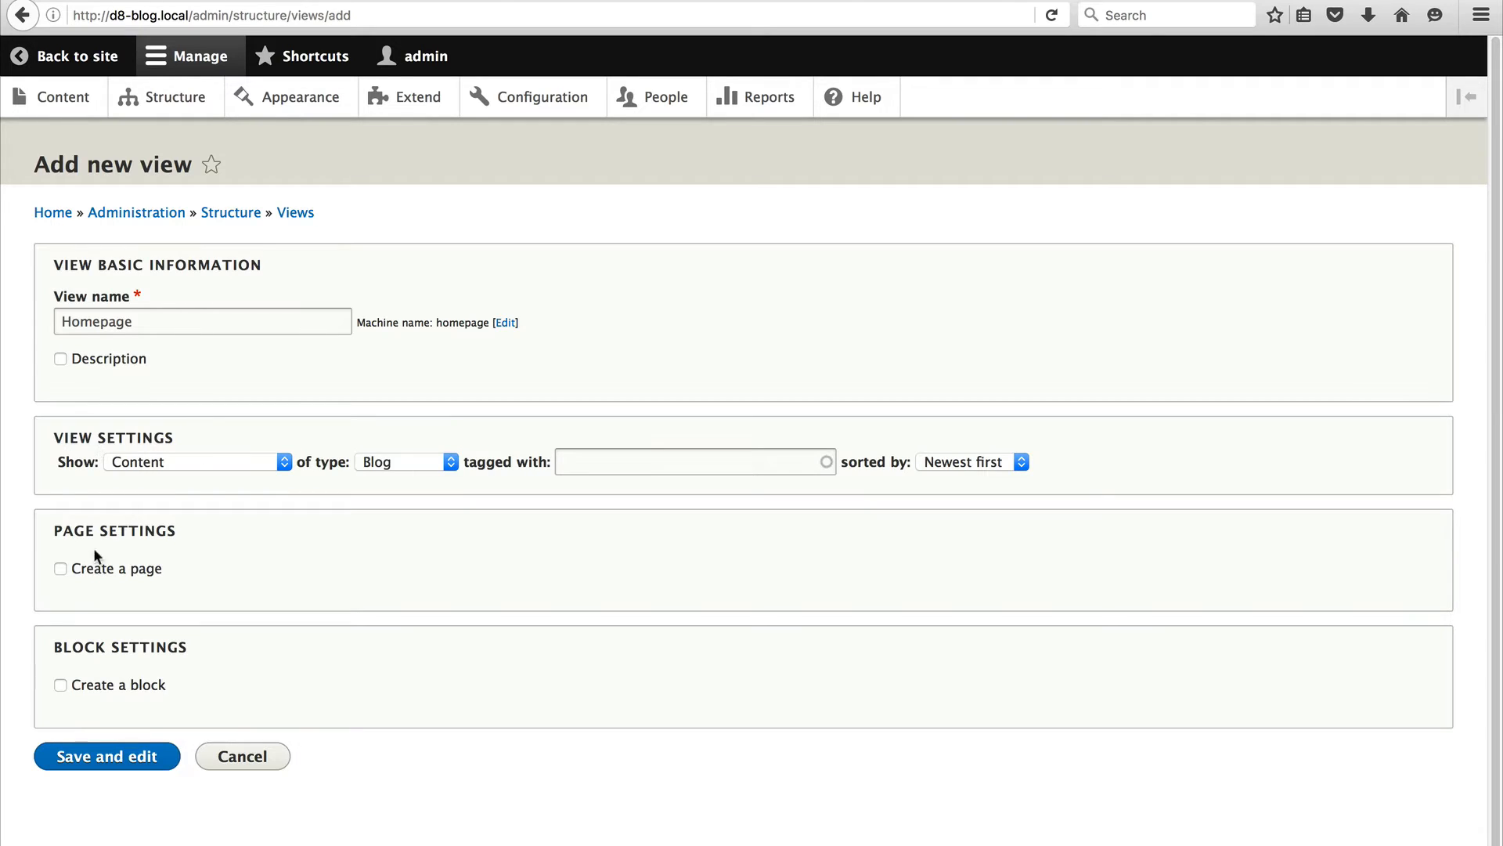
# Enable a page display at path homepage with title Homepage and save and edit the view.
pyautogui.click(59, 568)
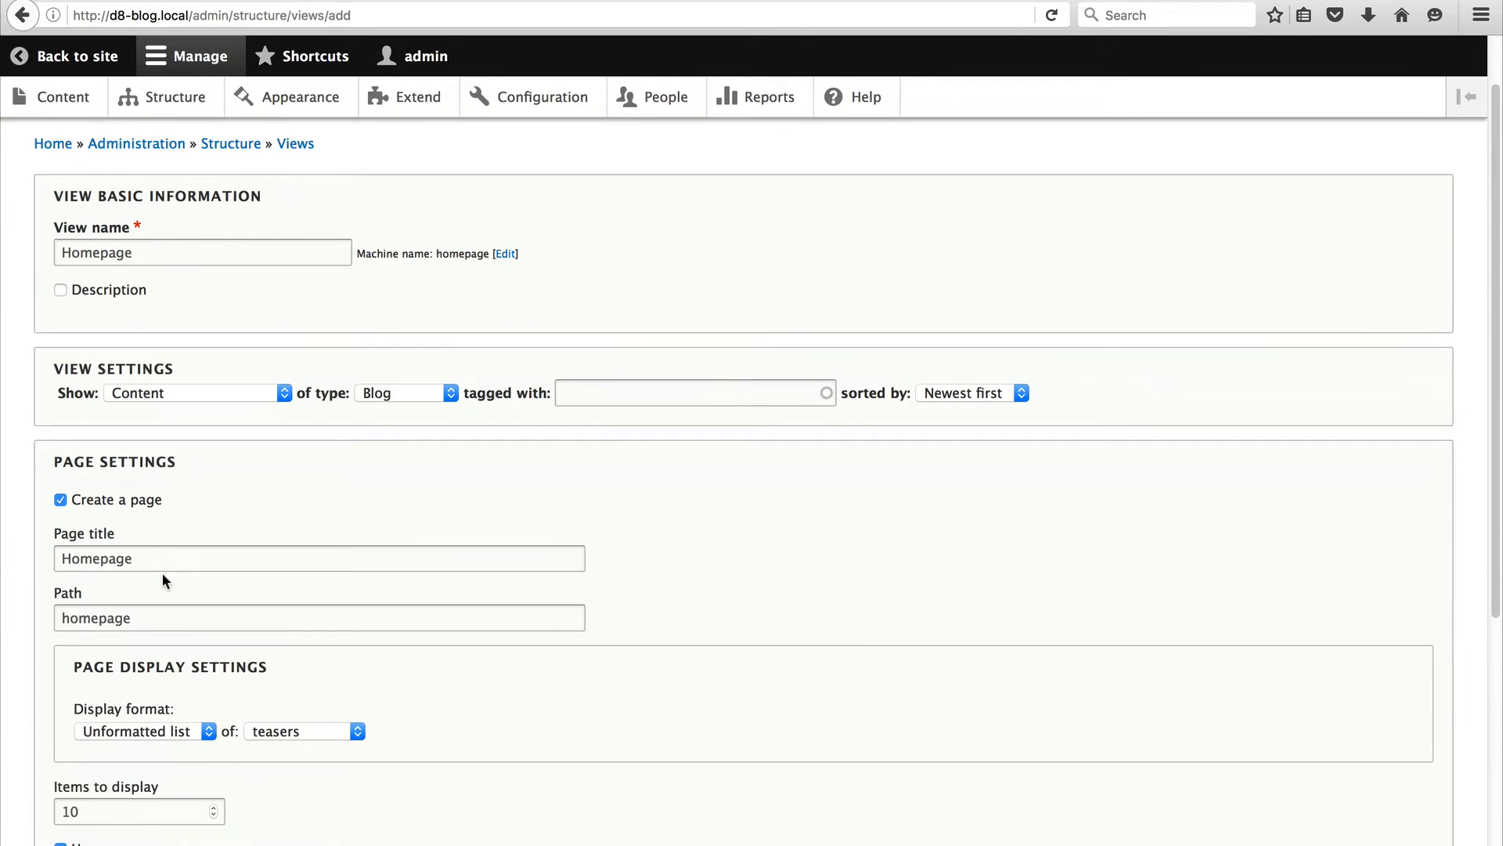
pyautogui.scroll(-3)
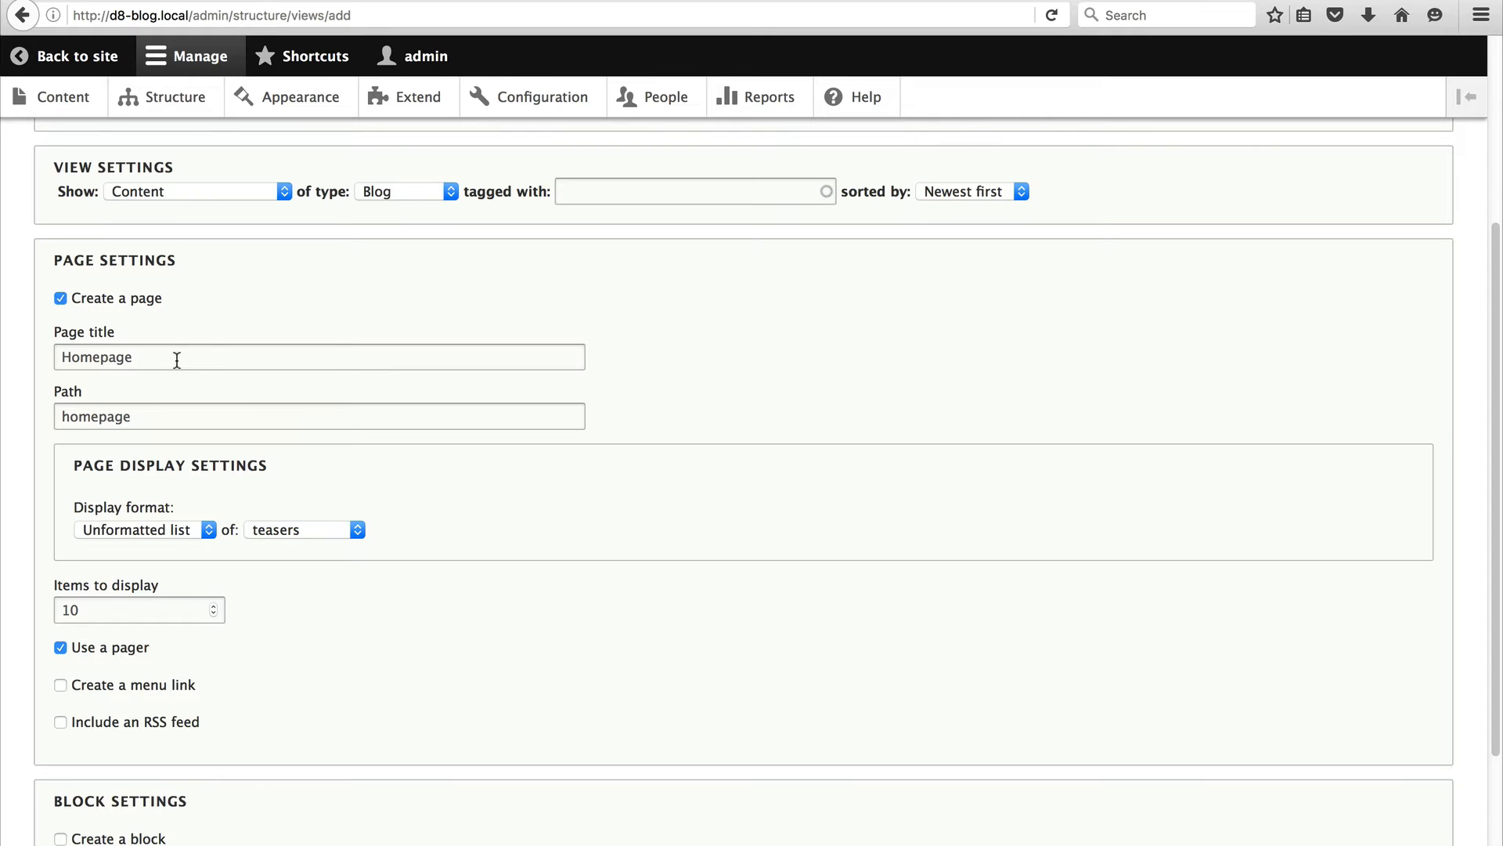
pyautogui.moveTo(169, 427)
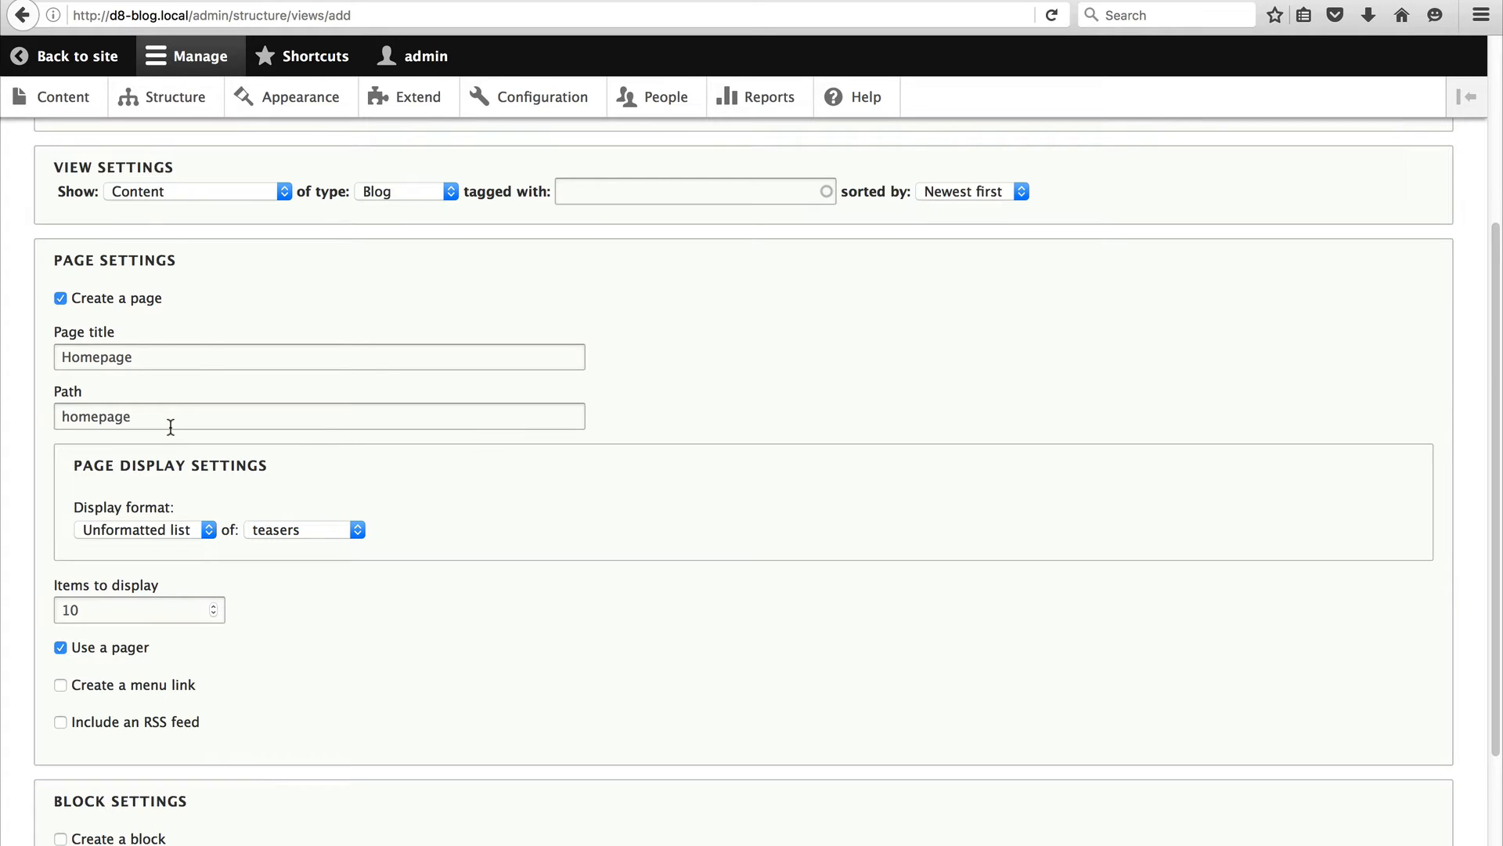
pyautogui.moveTo(133, 523)
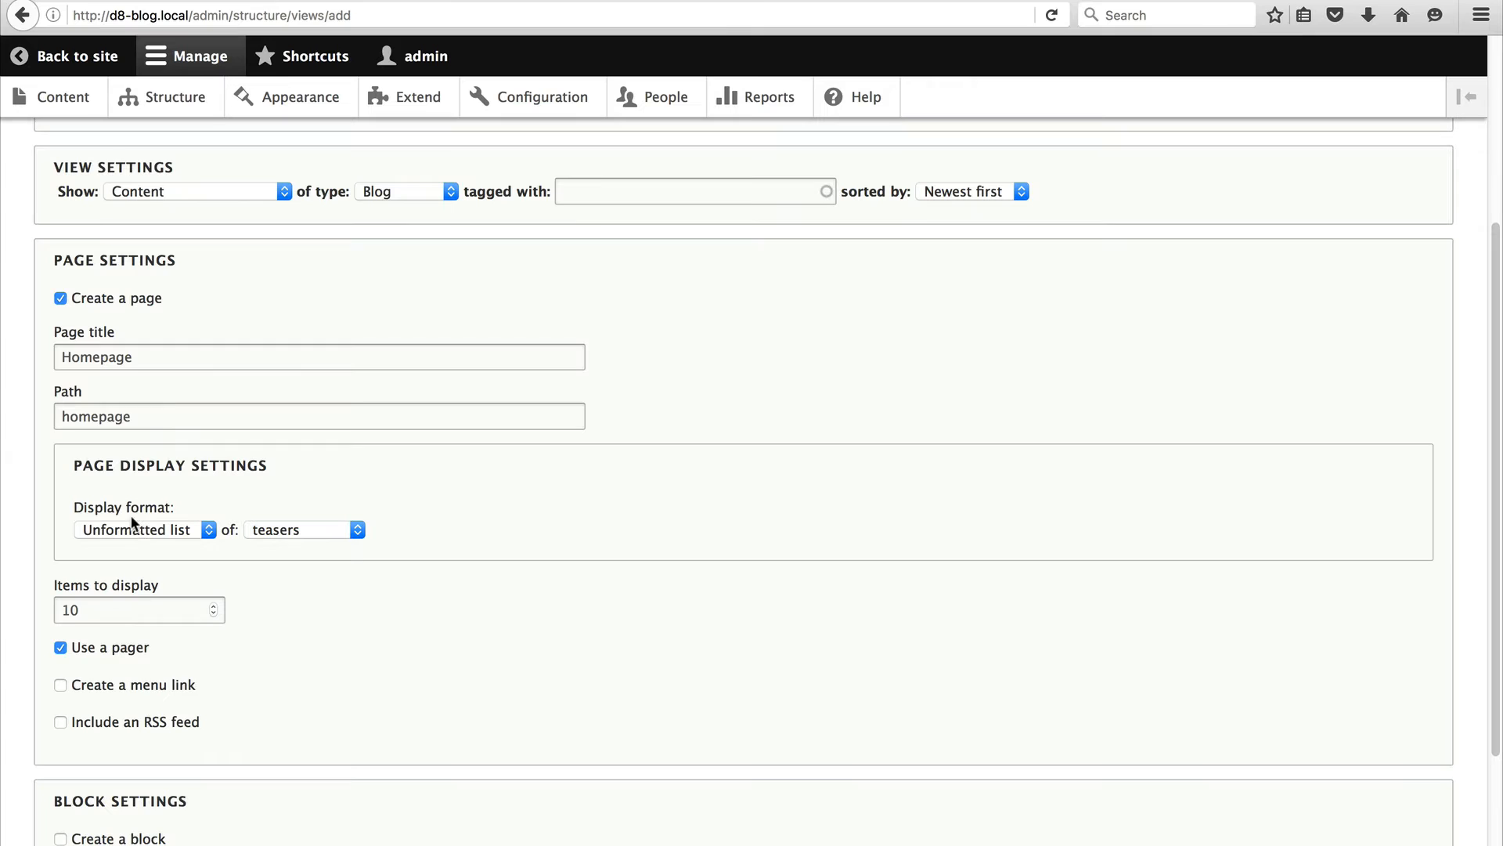
pyautogui.moveTo(248, 663)
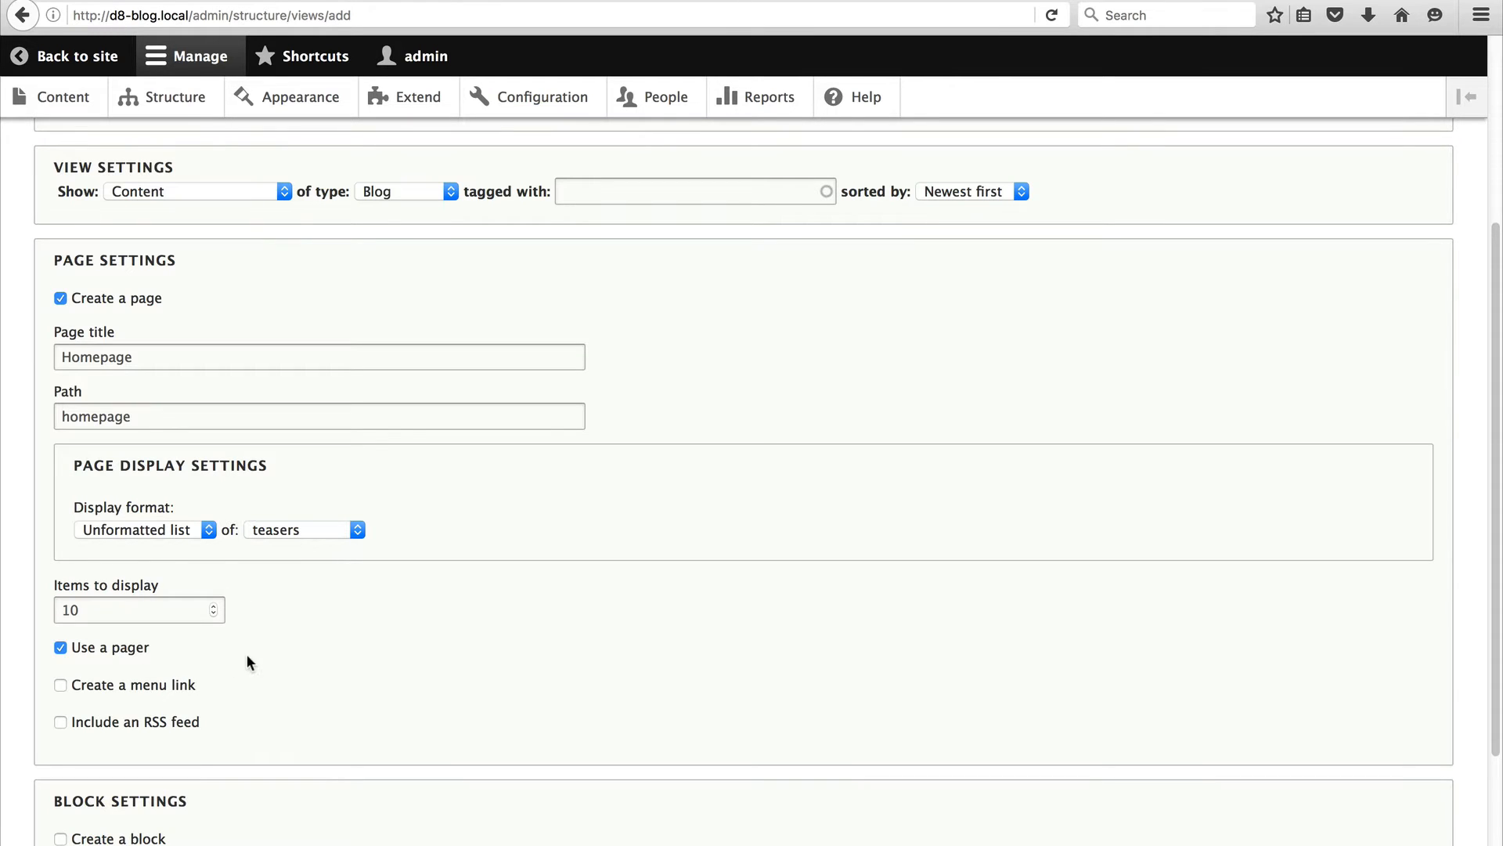
pyautogui.scroll(-3)
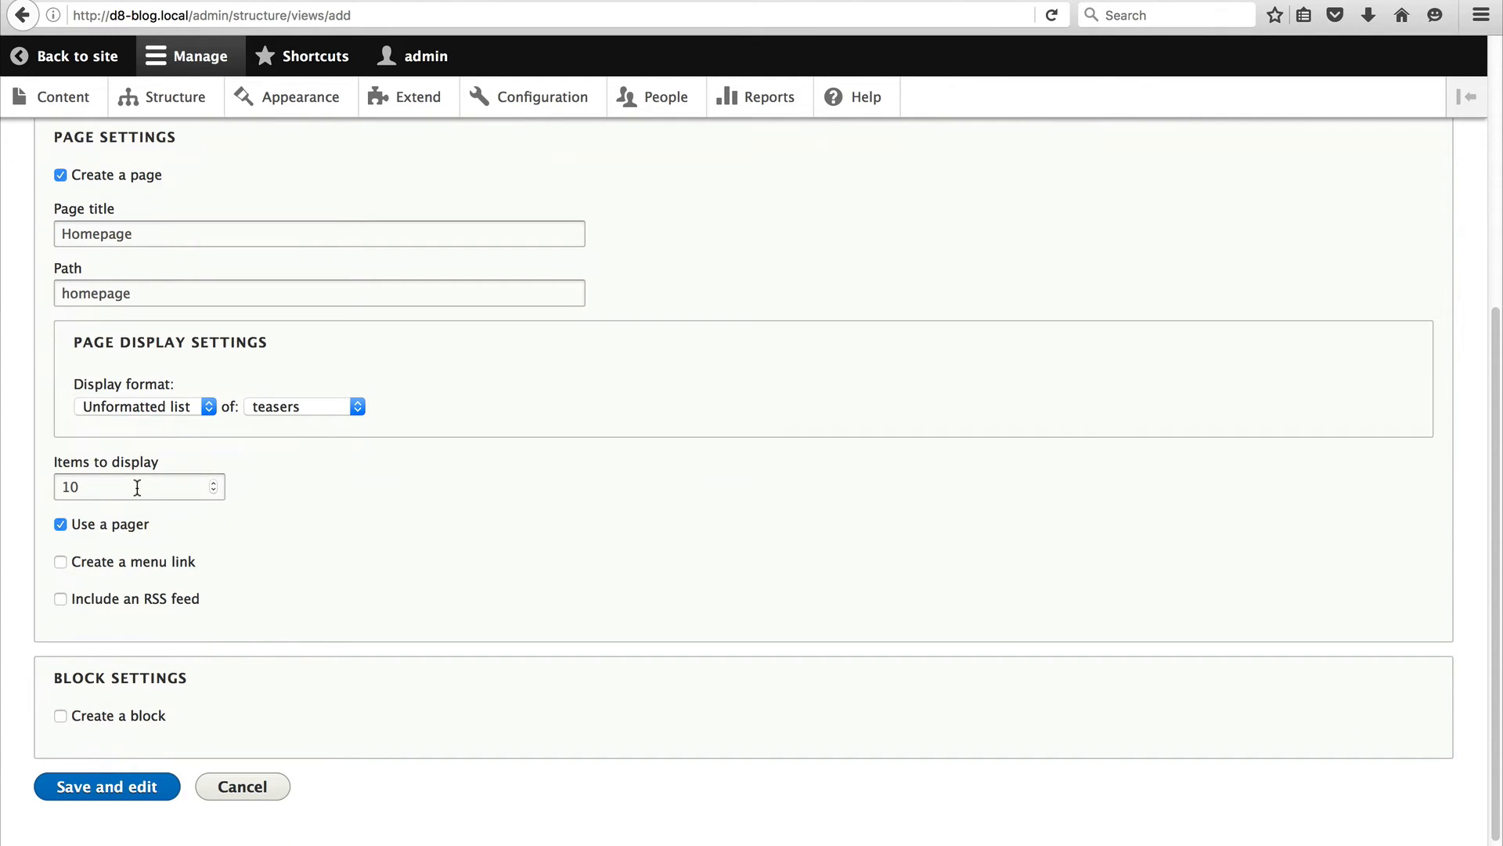
pyautogui.moveTo(383, 498)
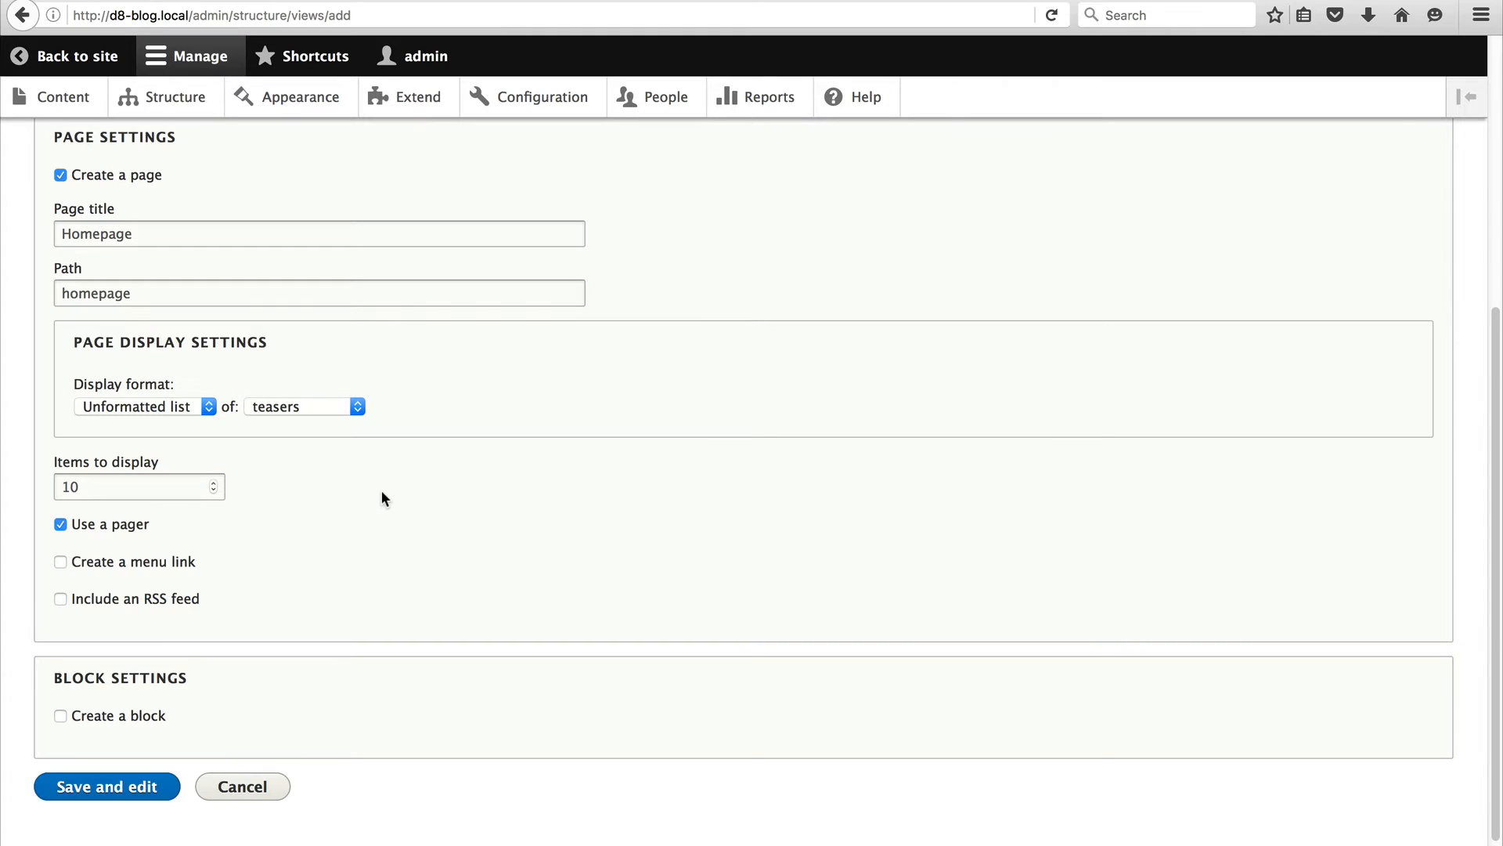
pyautogui.scroll(-3)
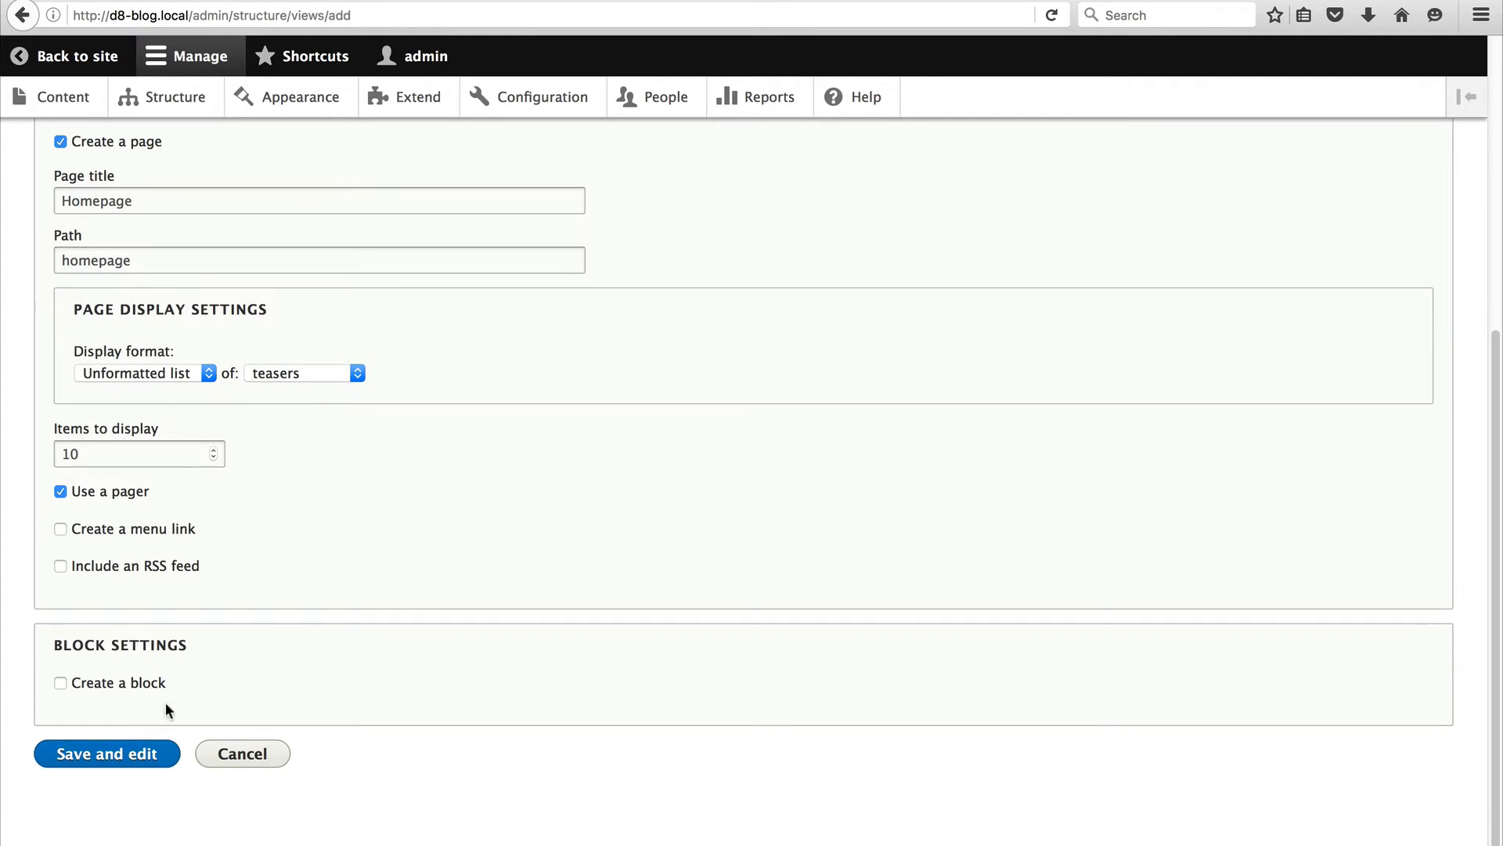
pyautogui.click(106, 753)
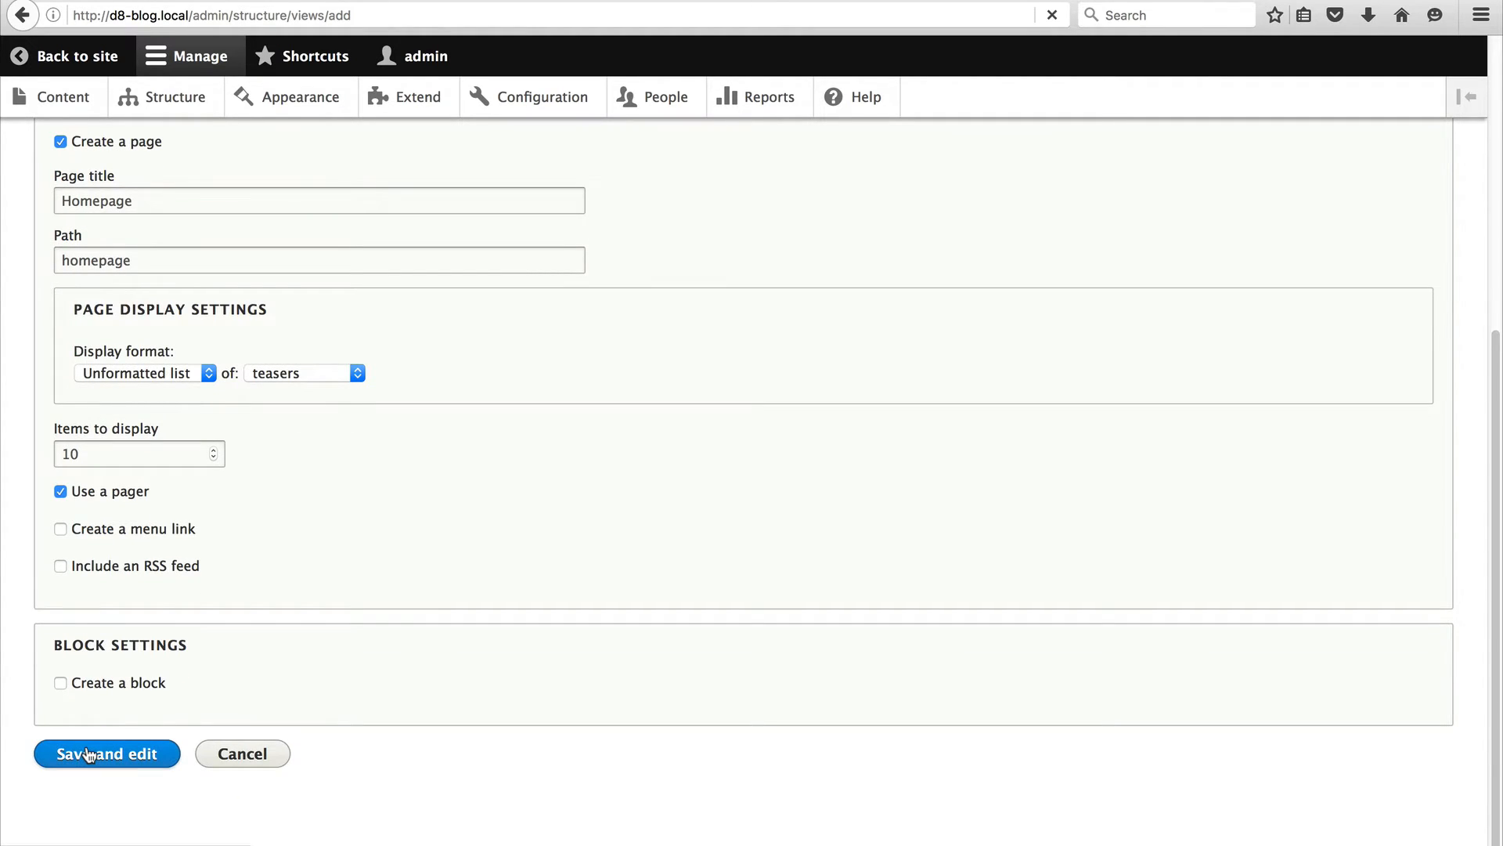
pyautogui.click(106, 752)
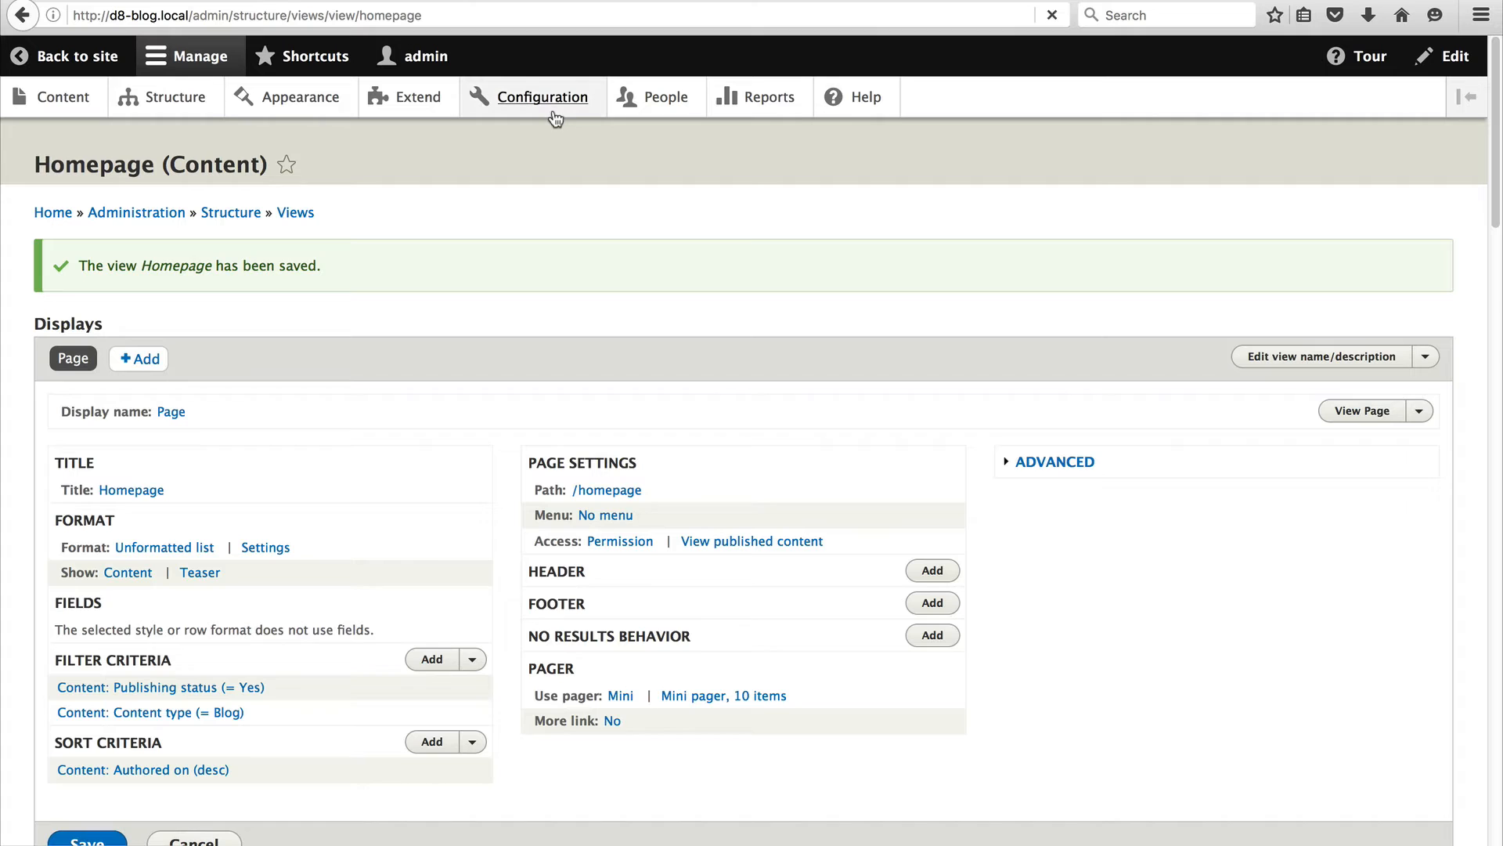
# In Configuration > Basic site settings, enter /homepage as the default front page.
pyautogui.click(543, 96)
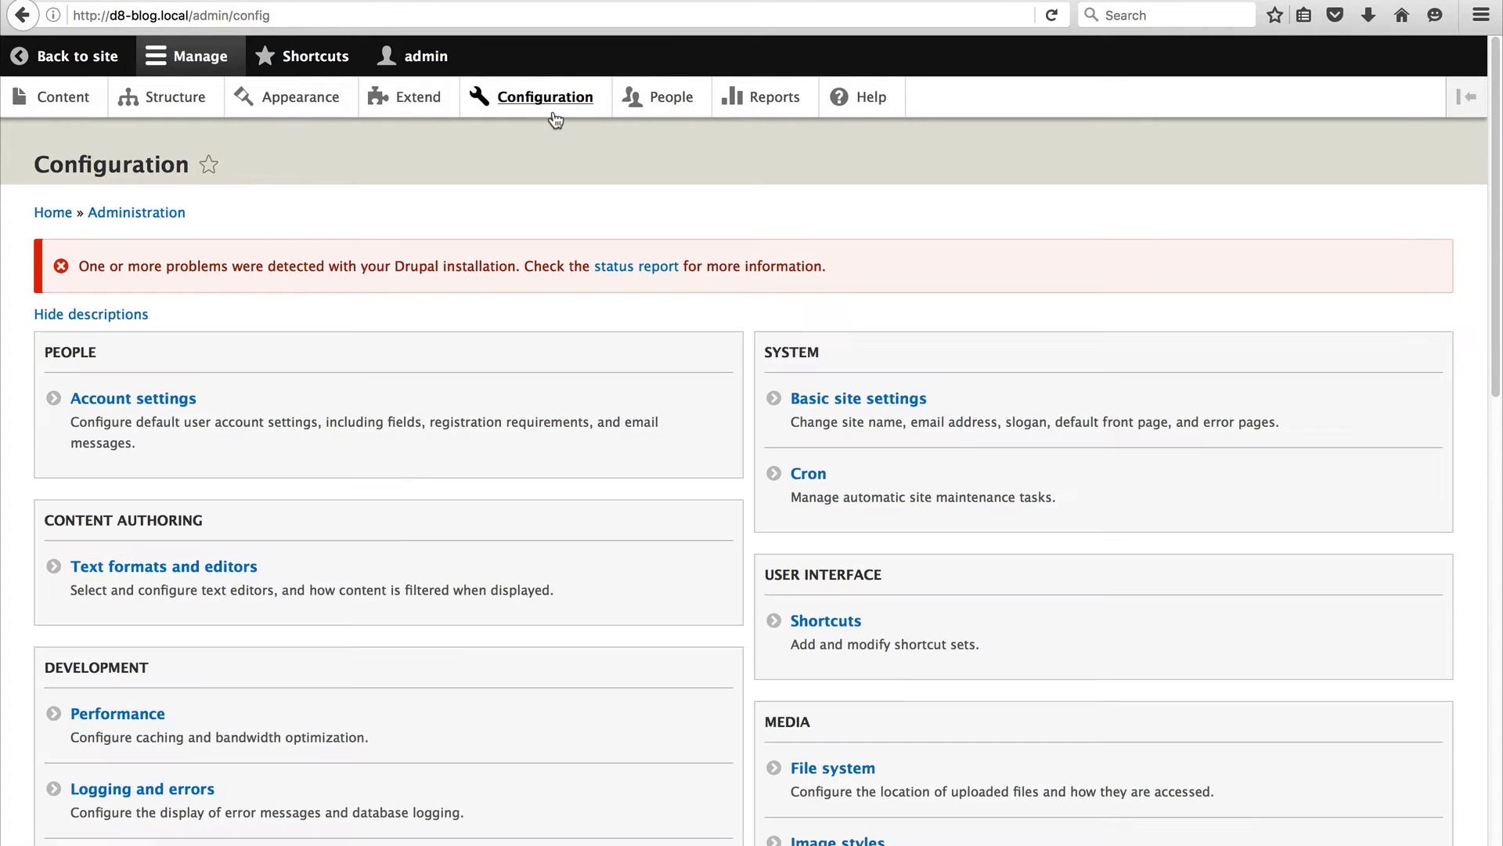
pyautogui.scroll(-3)
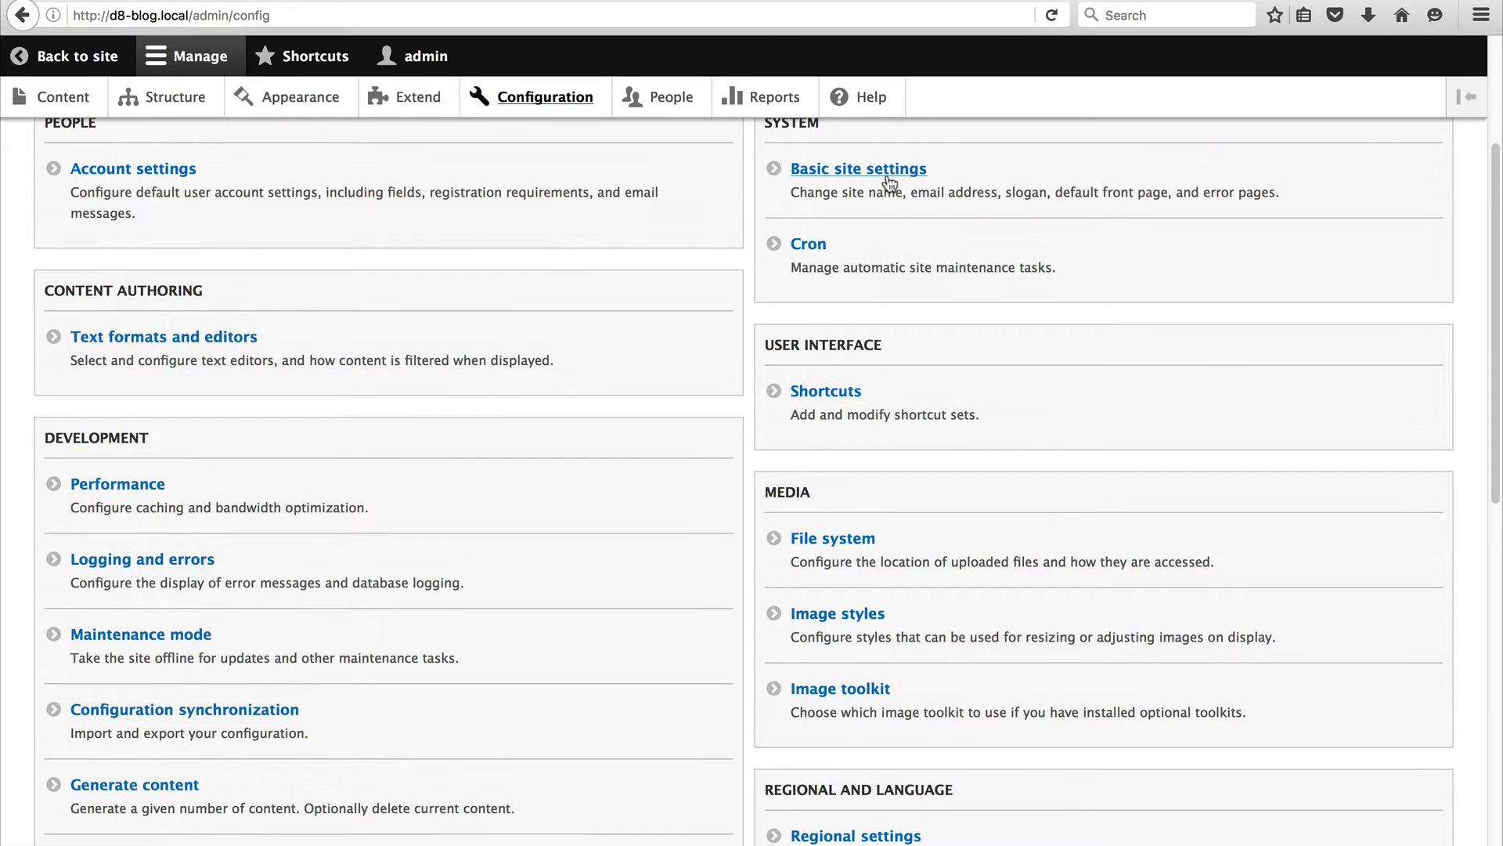
pyautogui.click(858, 168)
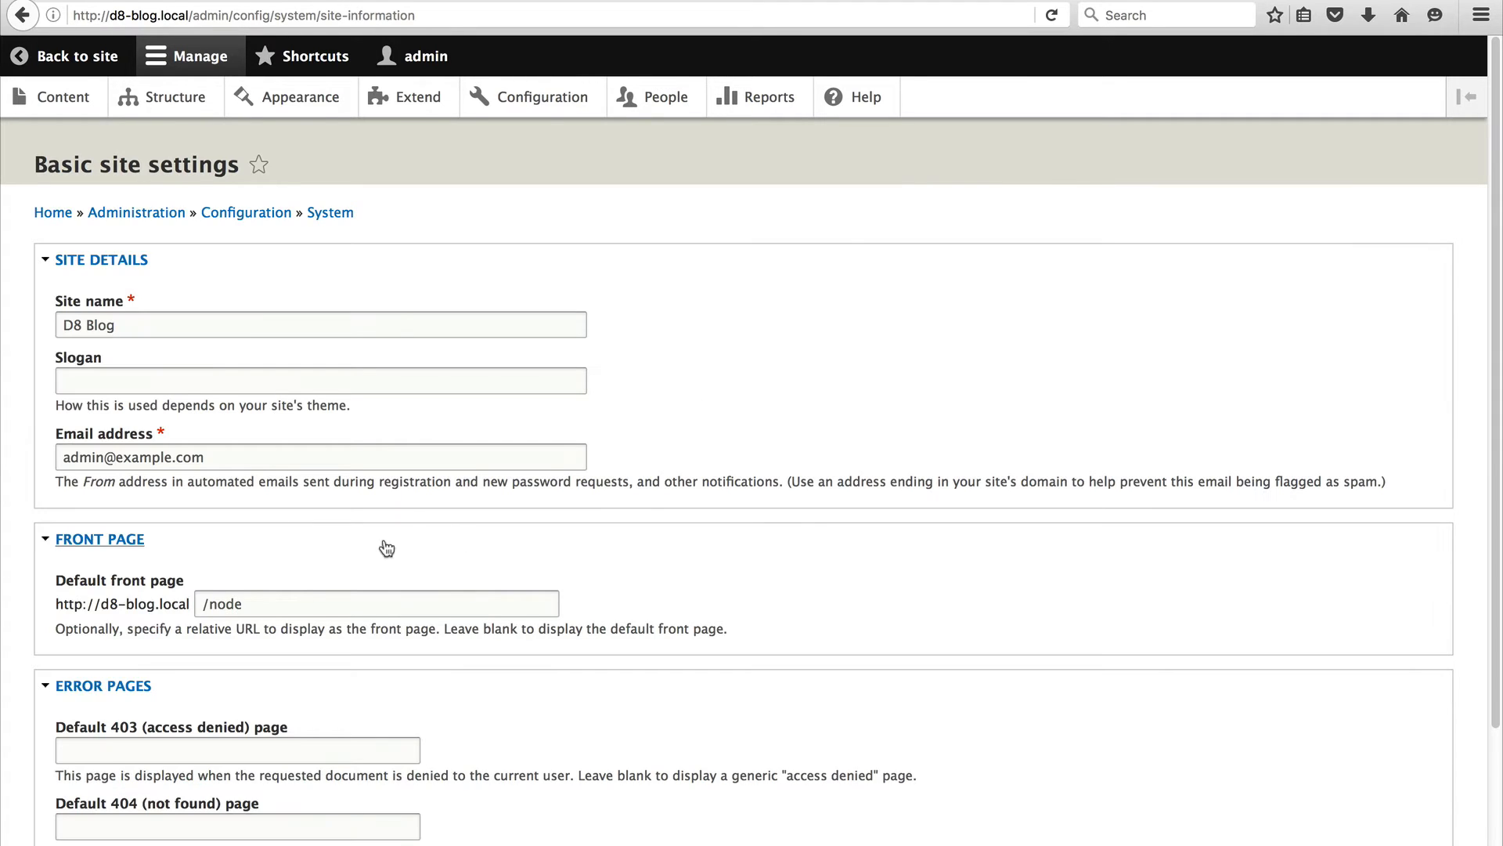
pyautogui.click(375, 603)
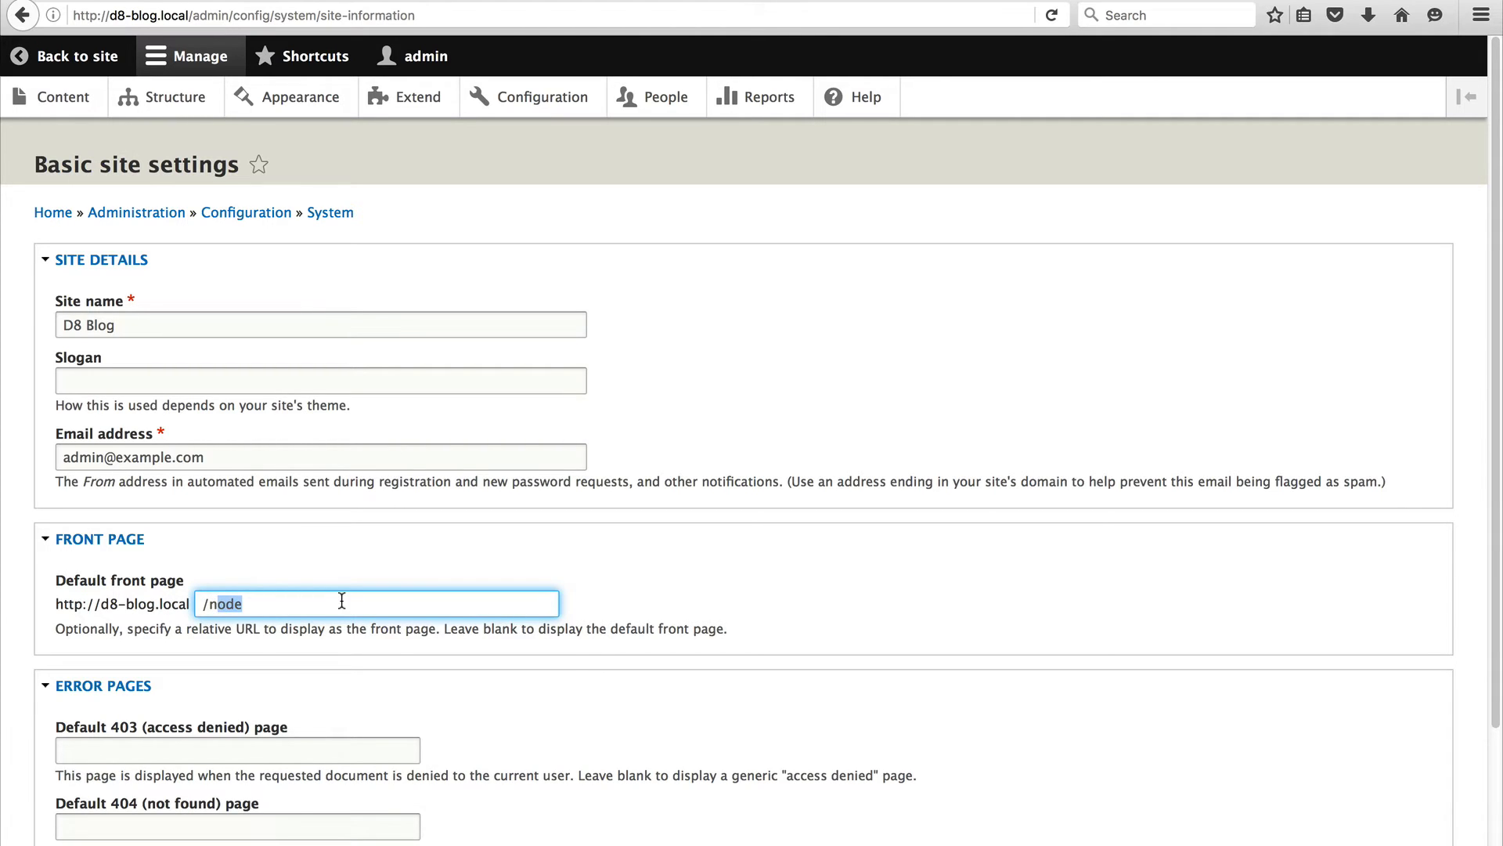
pyautogui.write('/homepage')
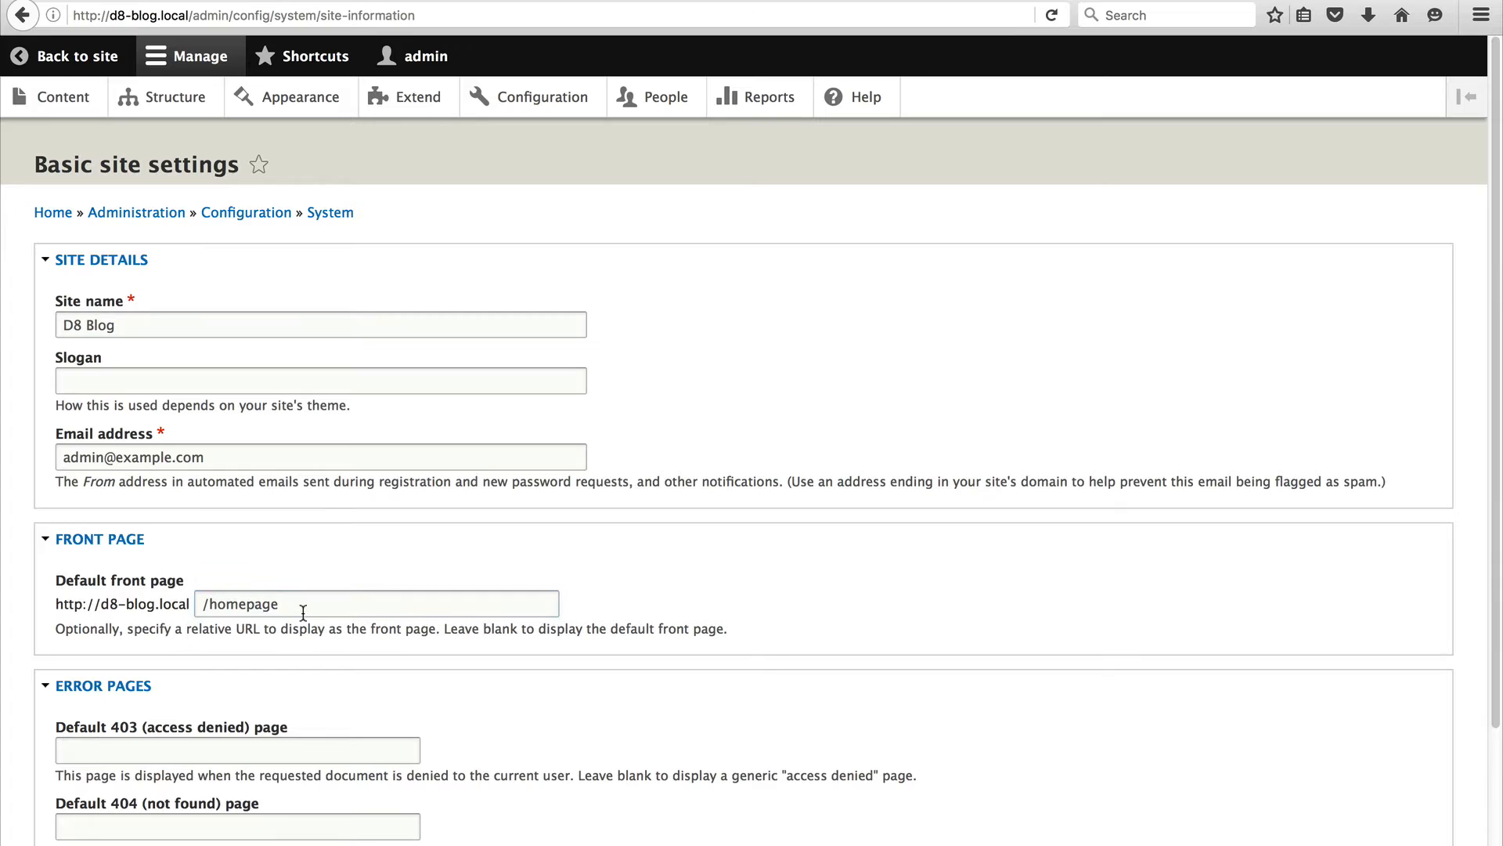
# Save the basic site settings configuration.
pyautogui.scroll(-3)
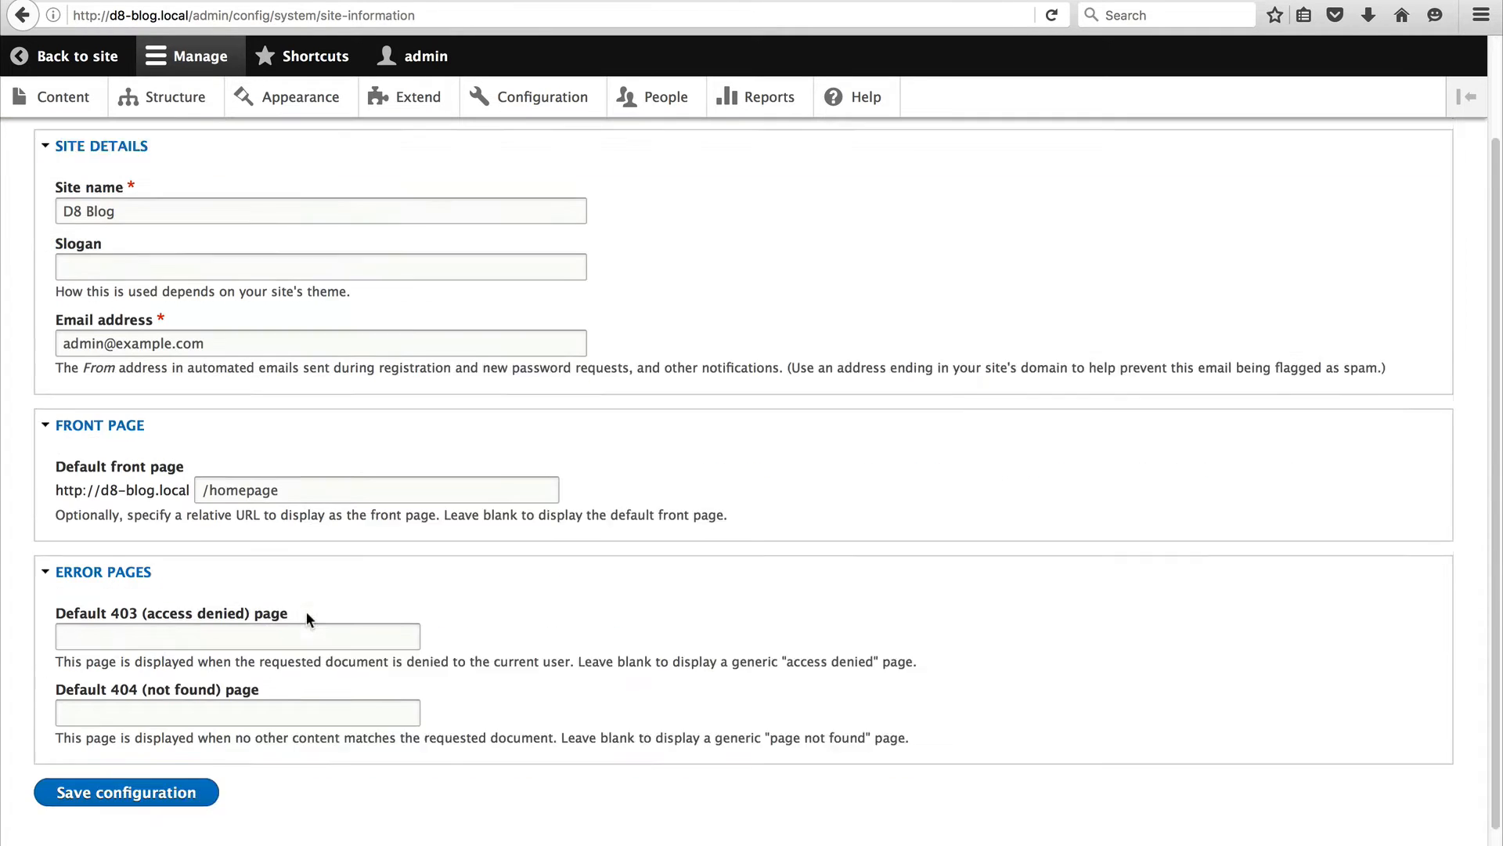
pyautogui.scroll(-3)
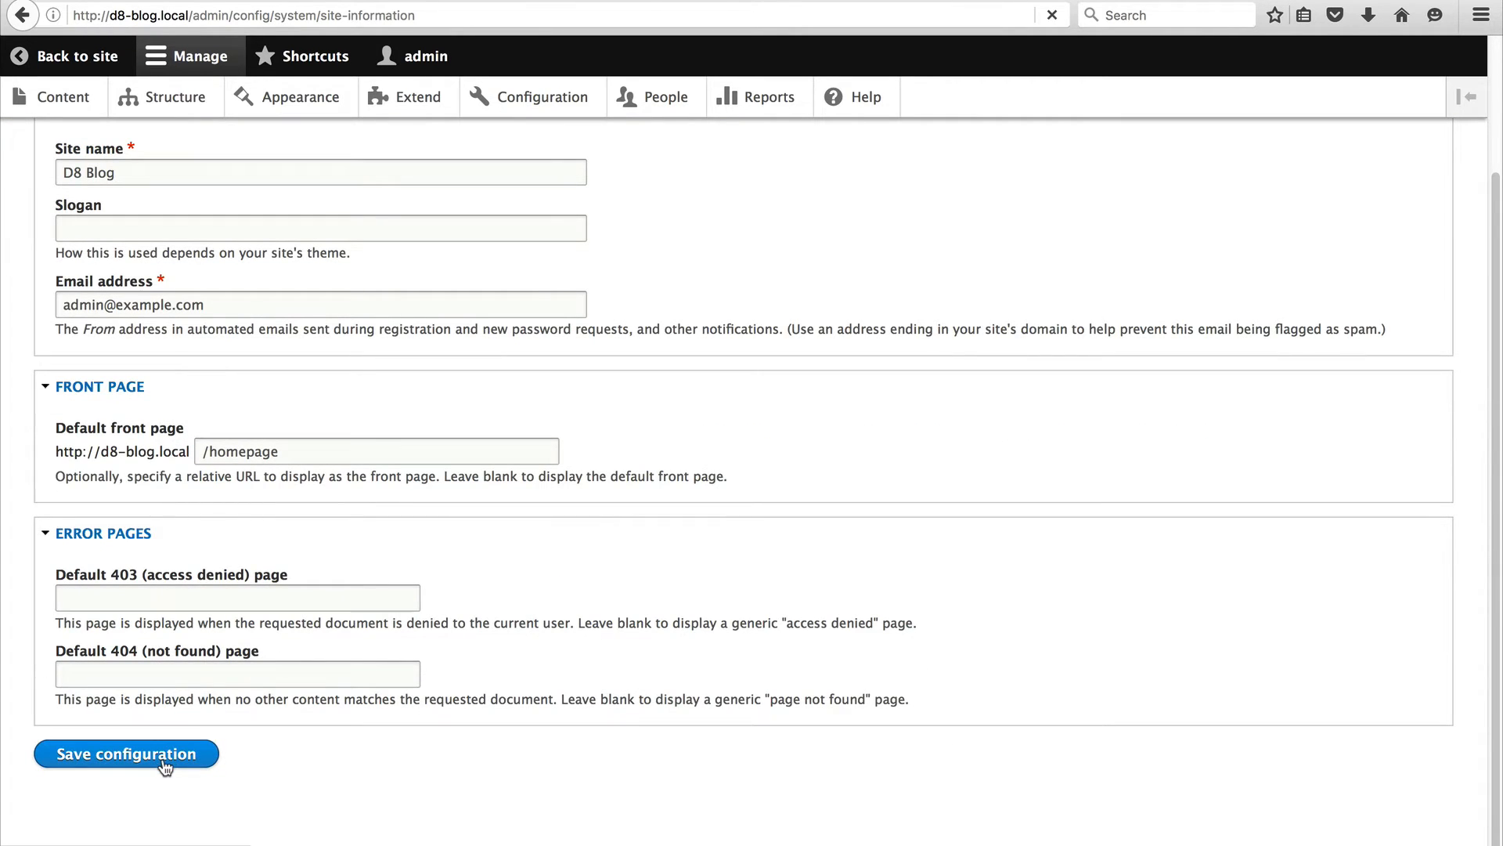
pyautogui.click(126, 753)
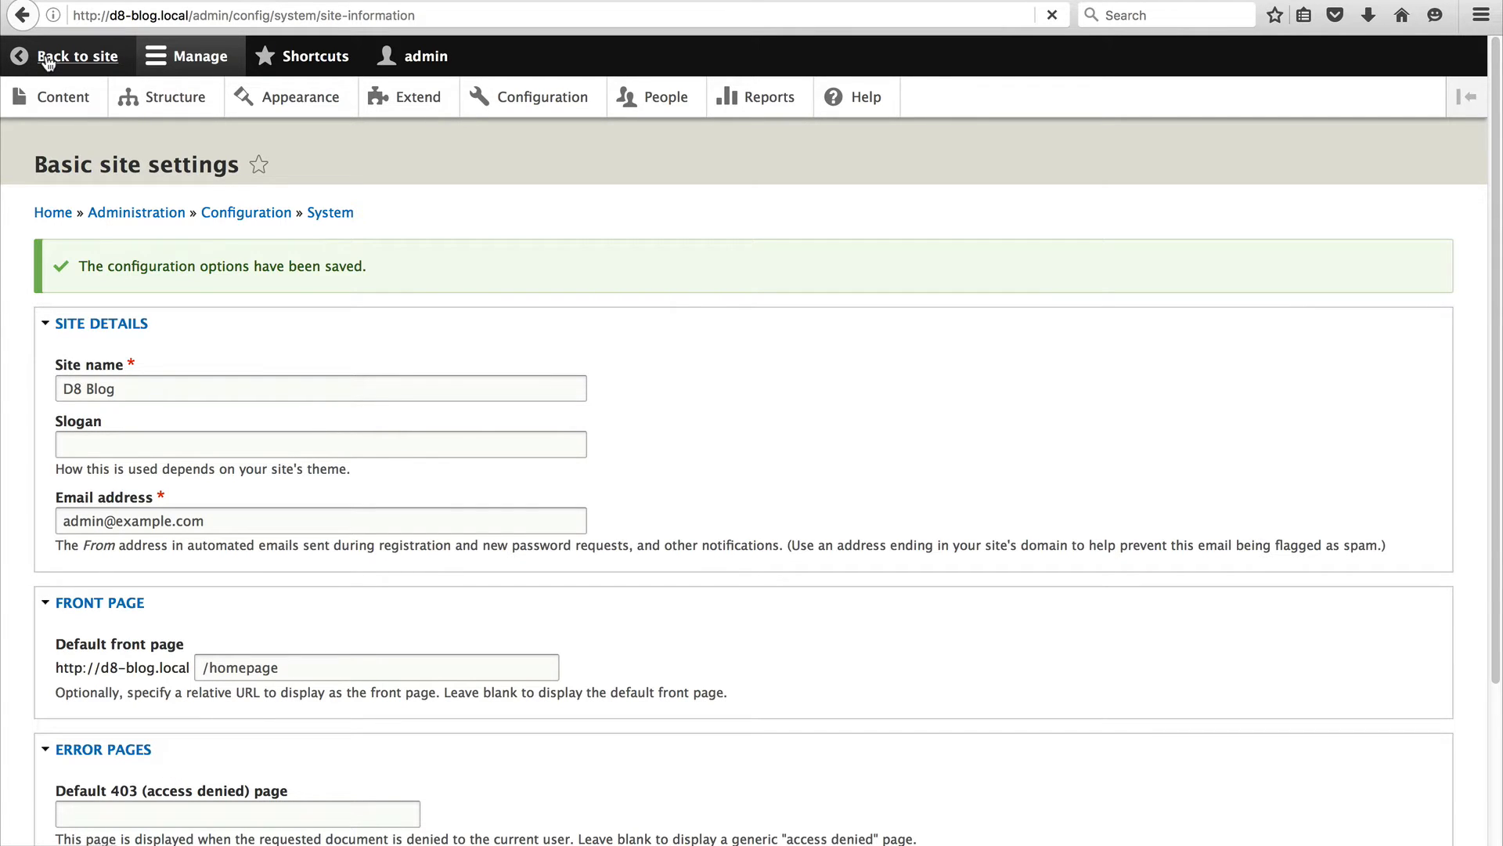
# Go back to the blog front end and look over the Homepage post listing.
pyautogui.click(77, 56)
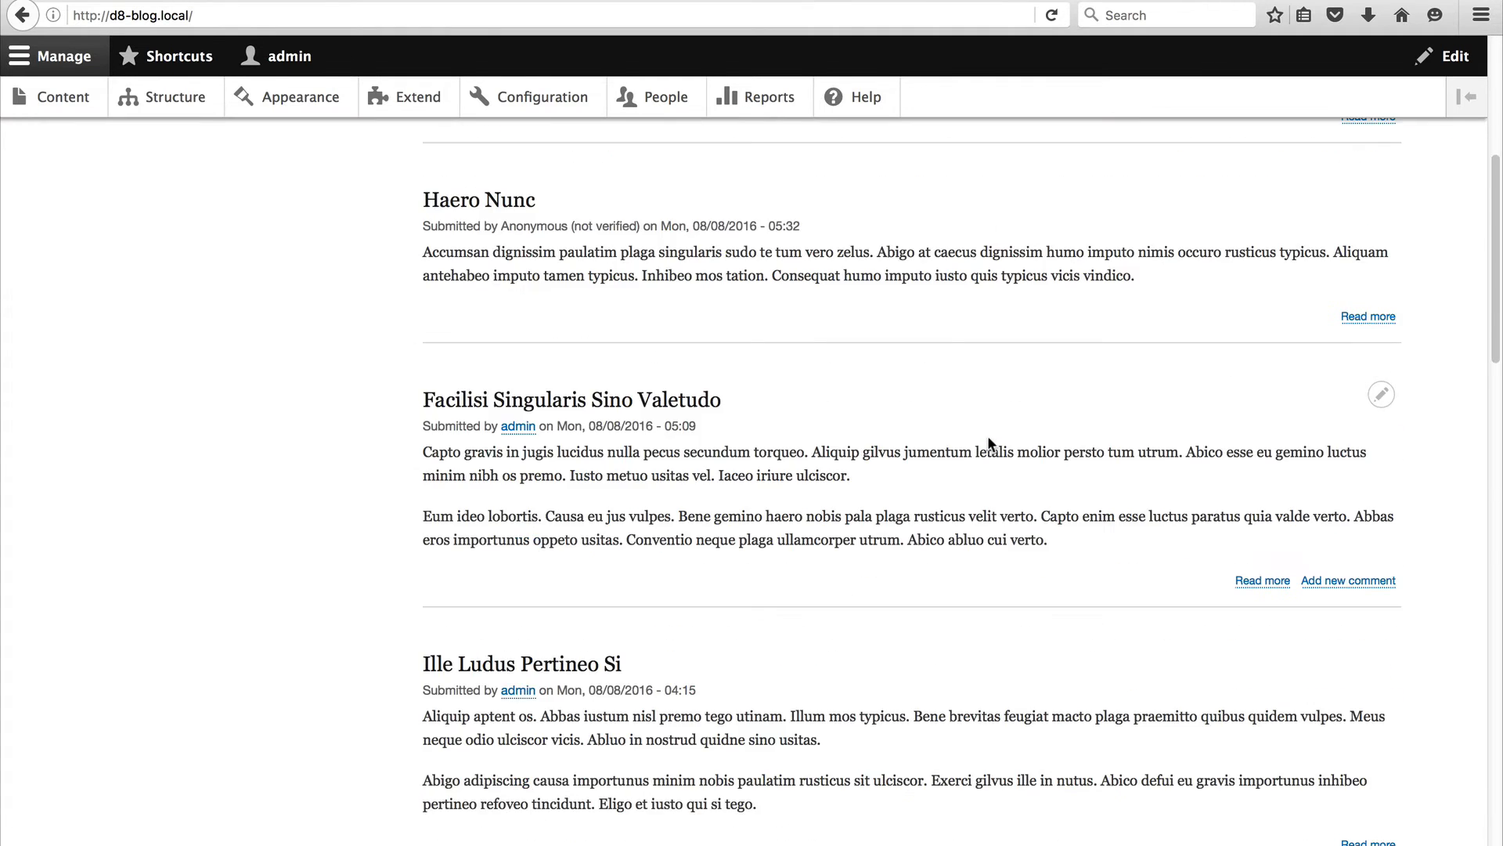
pyautogui.scroll(-3)
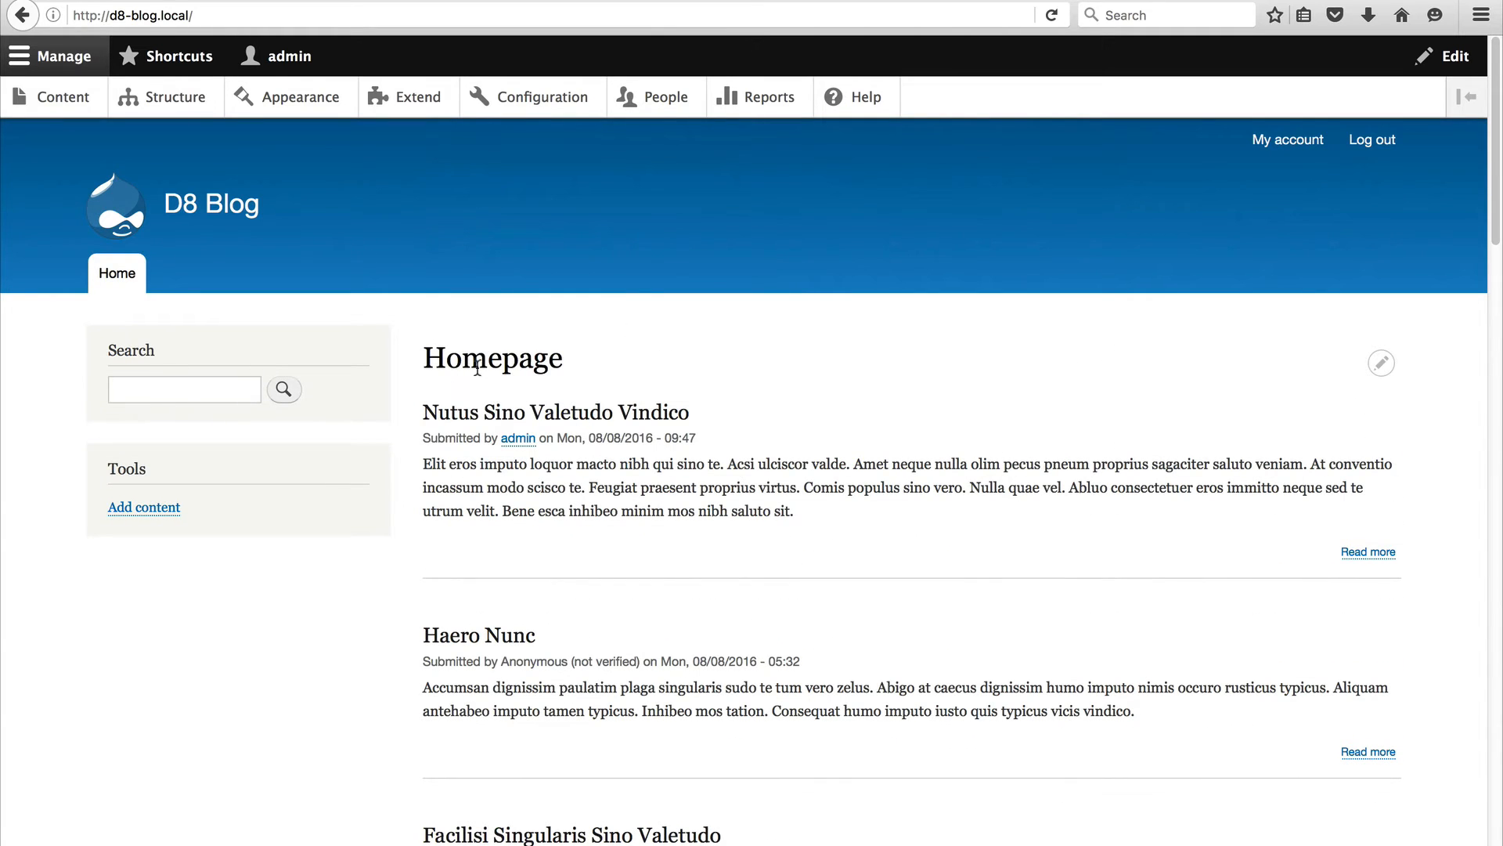
pyautogui.moveTo(763, 385)
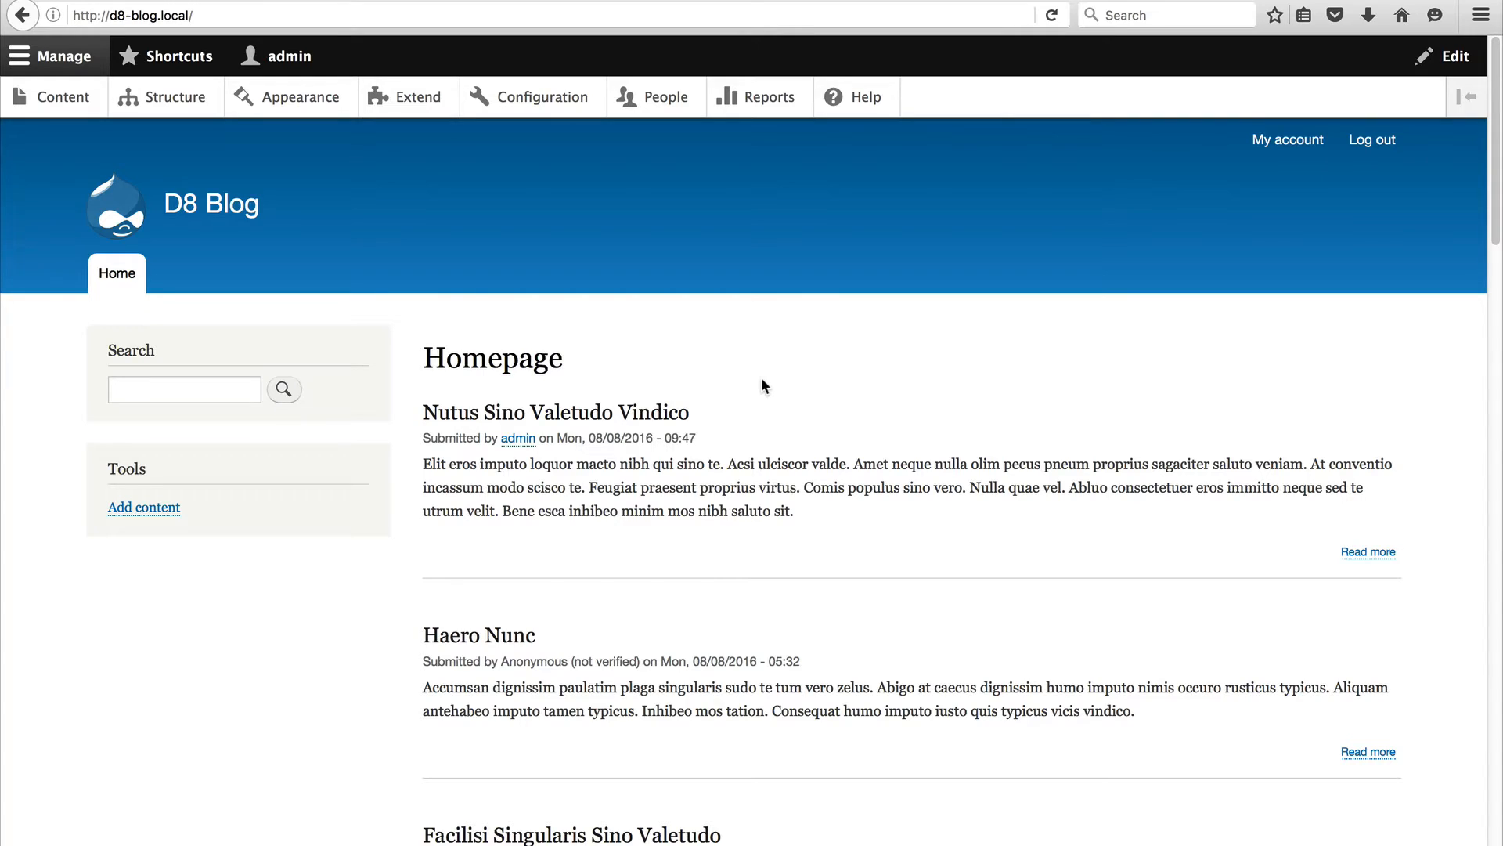
pyautogui.moveTo(807, 349)
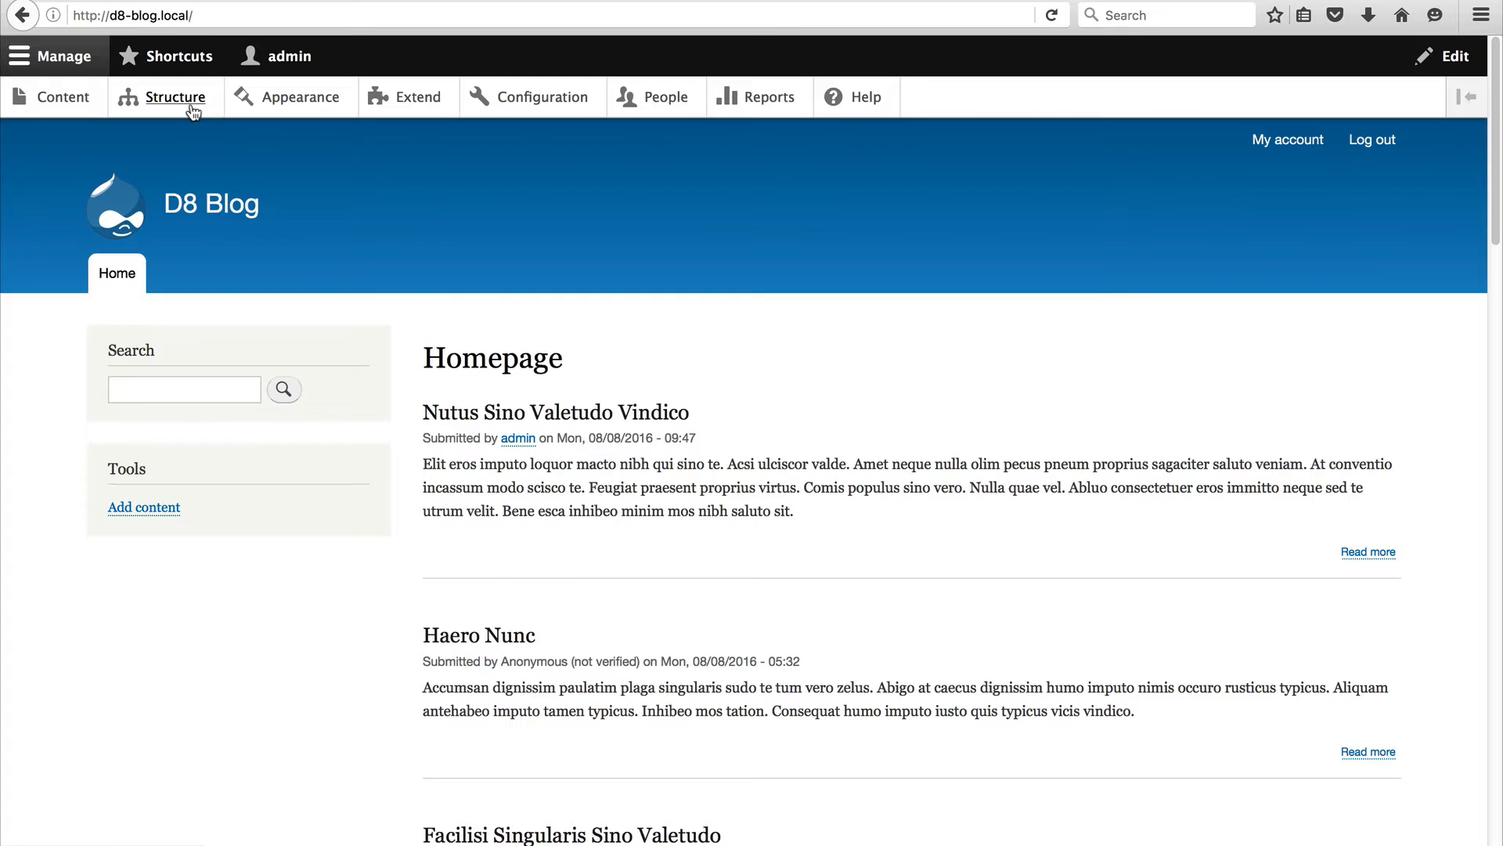
# Open the Homepage view for editing and bring up its Title setting.
pyautogui.click(175, 95)
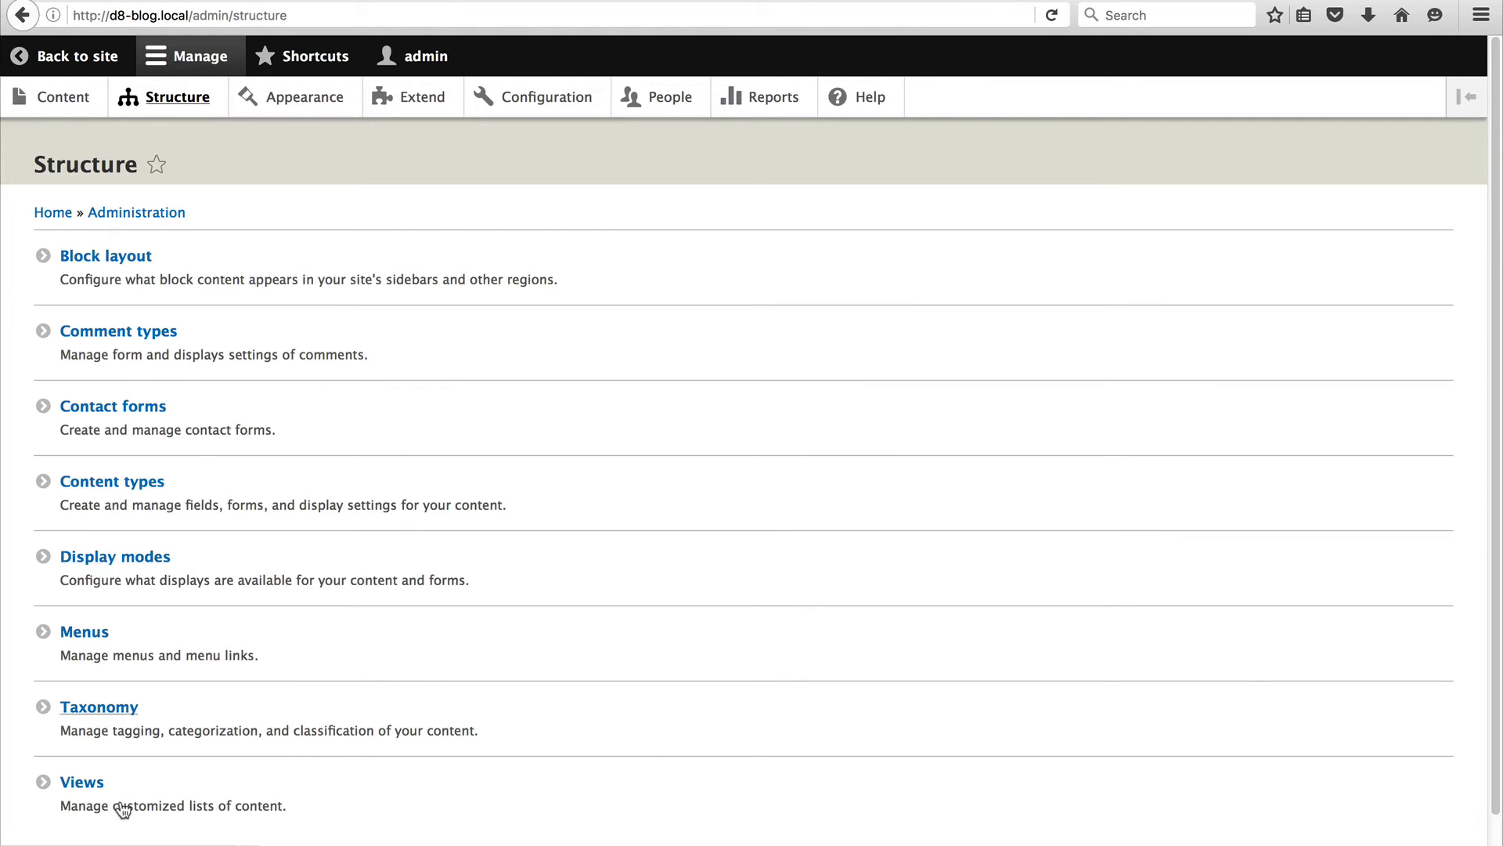
pyautogui.click(77, 56)
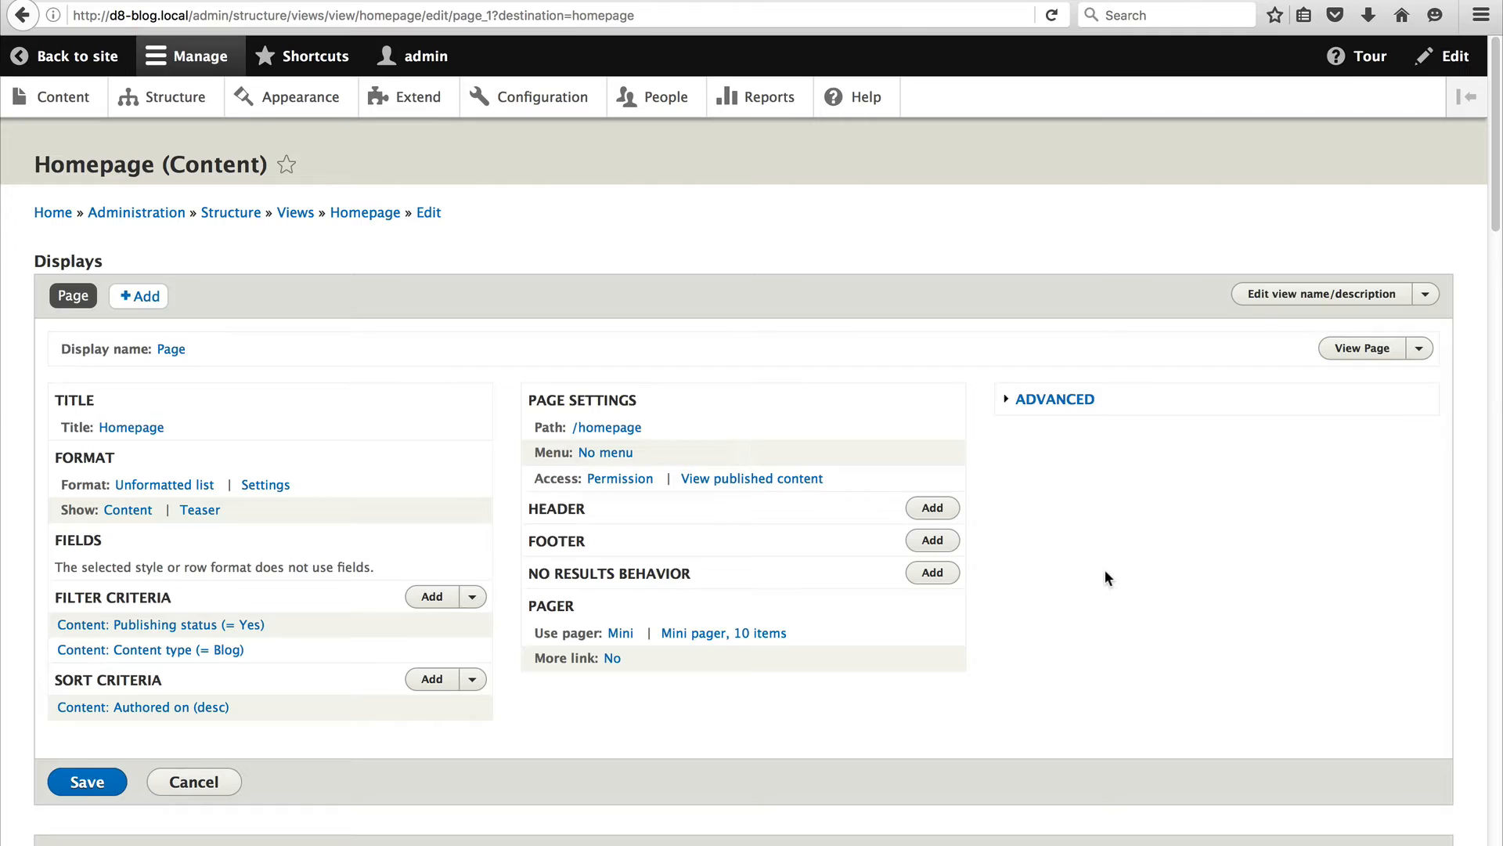
pyautogui.moveTo(1120, 590)
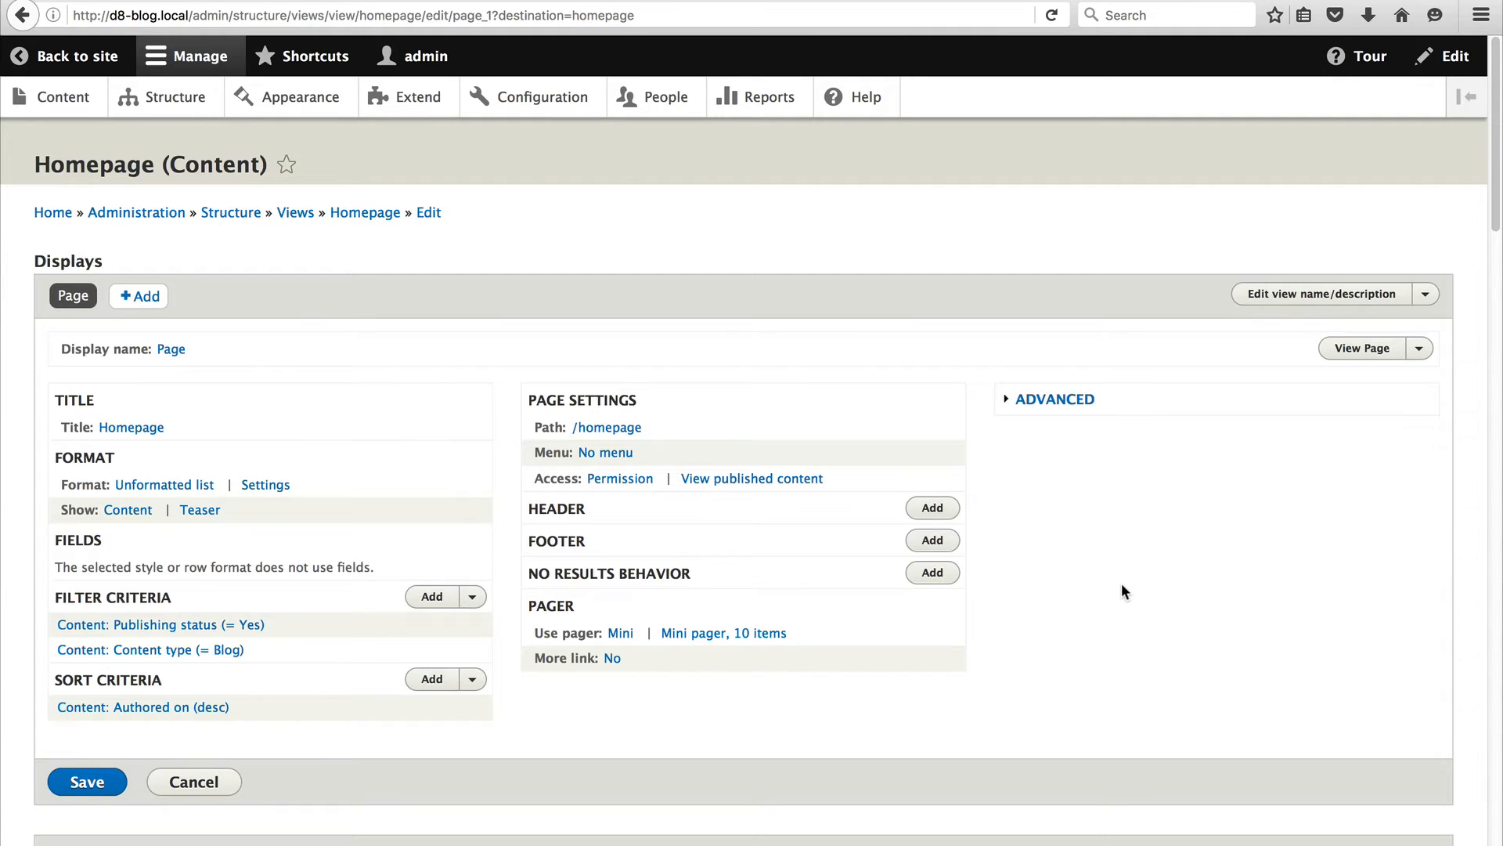
pyautogui.moveTo(1144, 597)
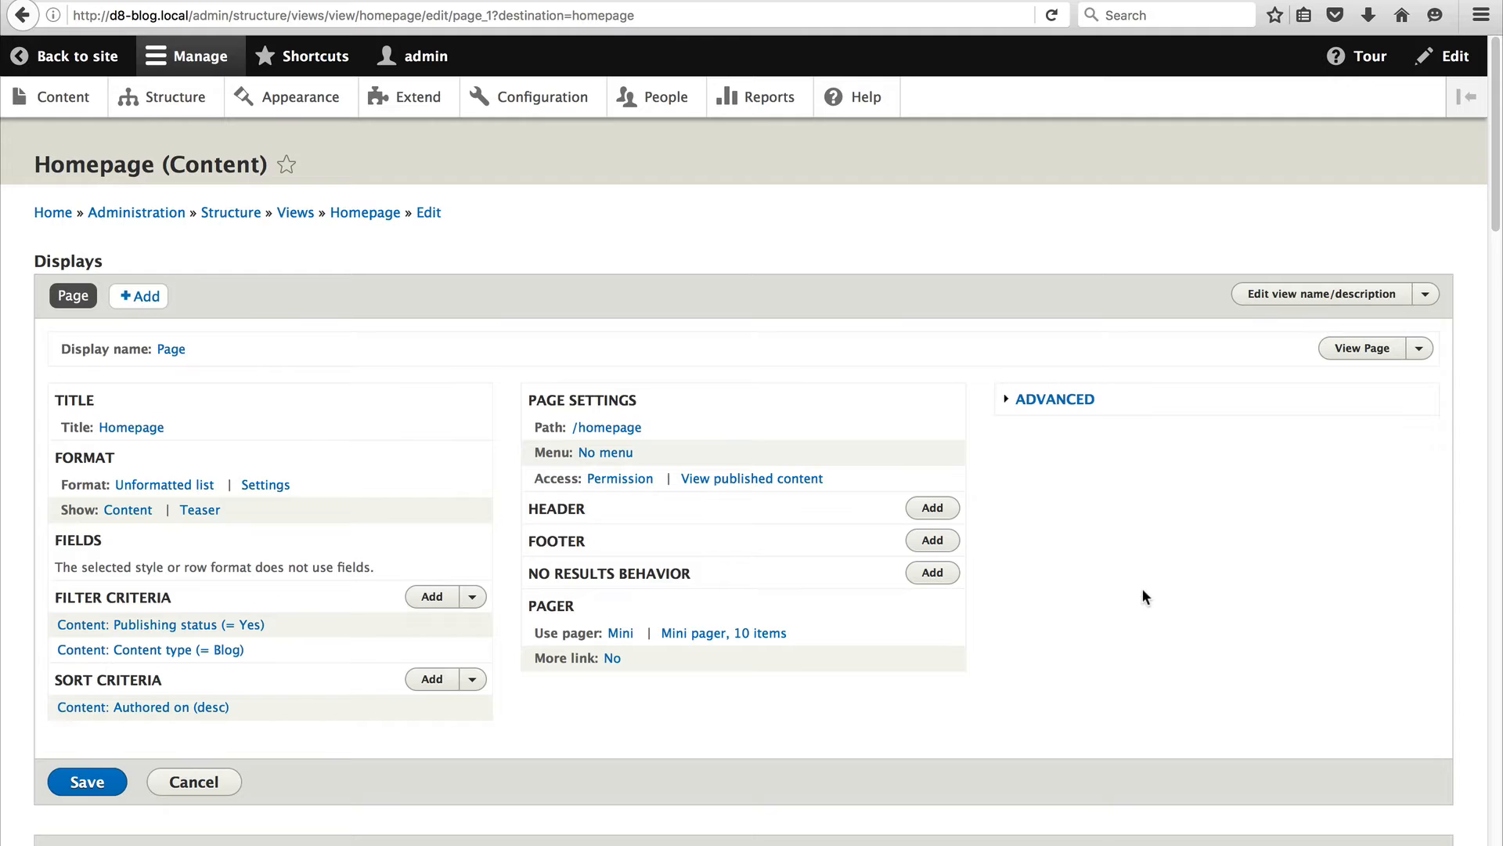
pyautogui.click(132, 427)
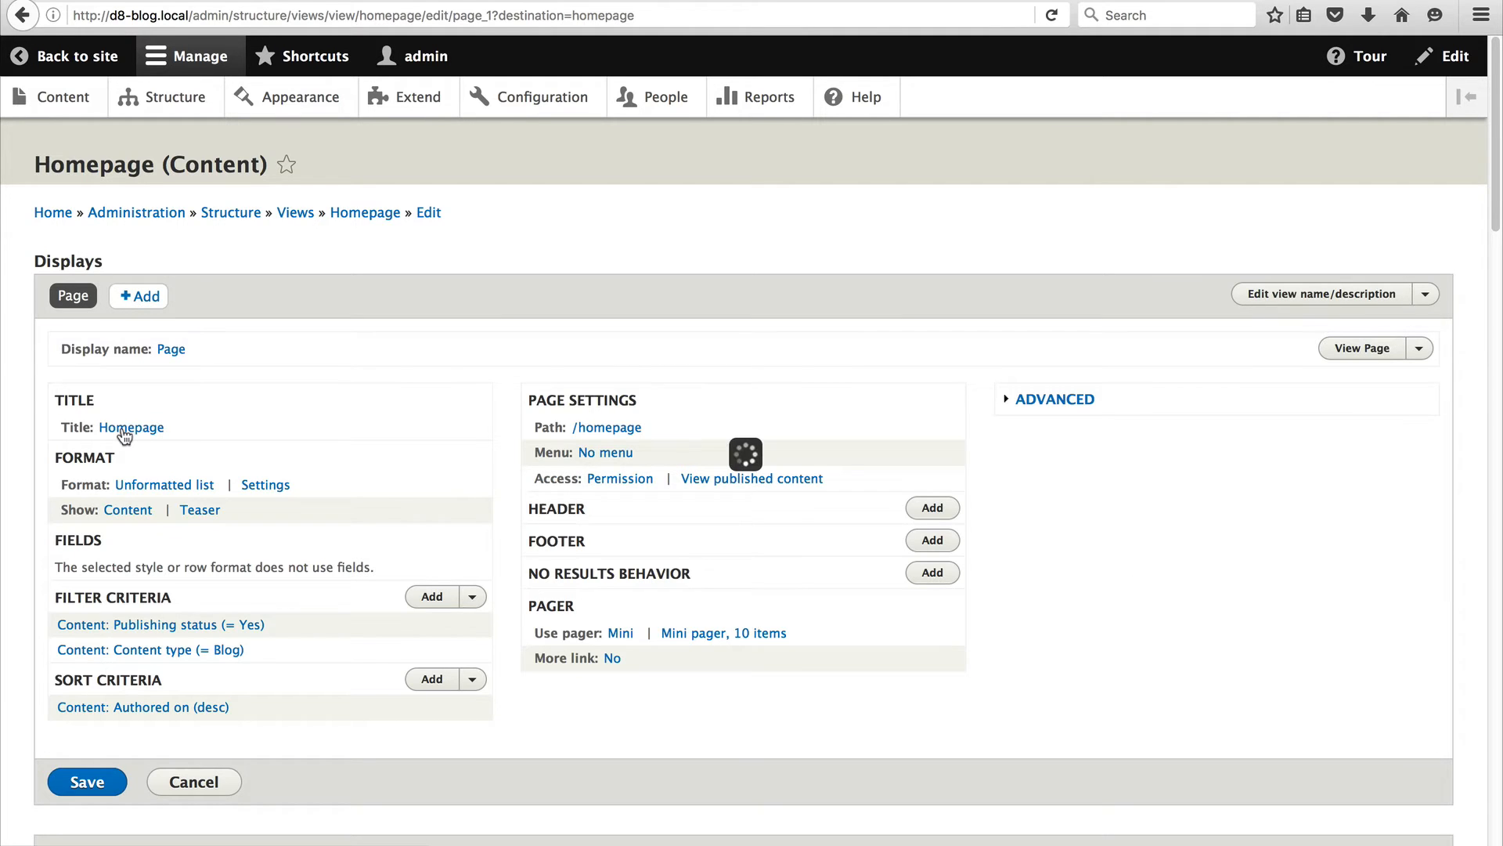
pyautogui.click(132, 427)
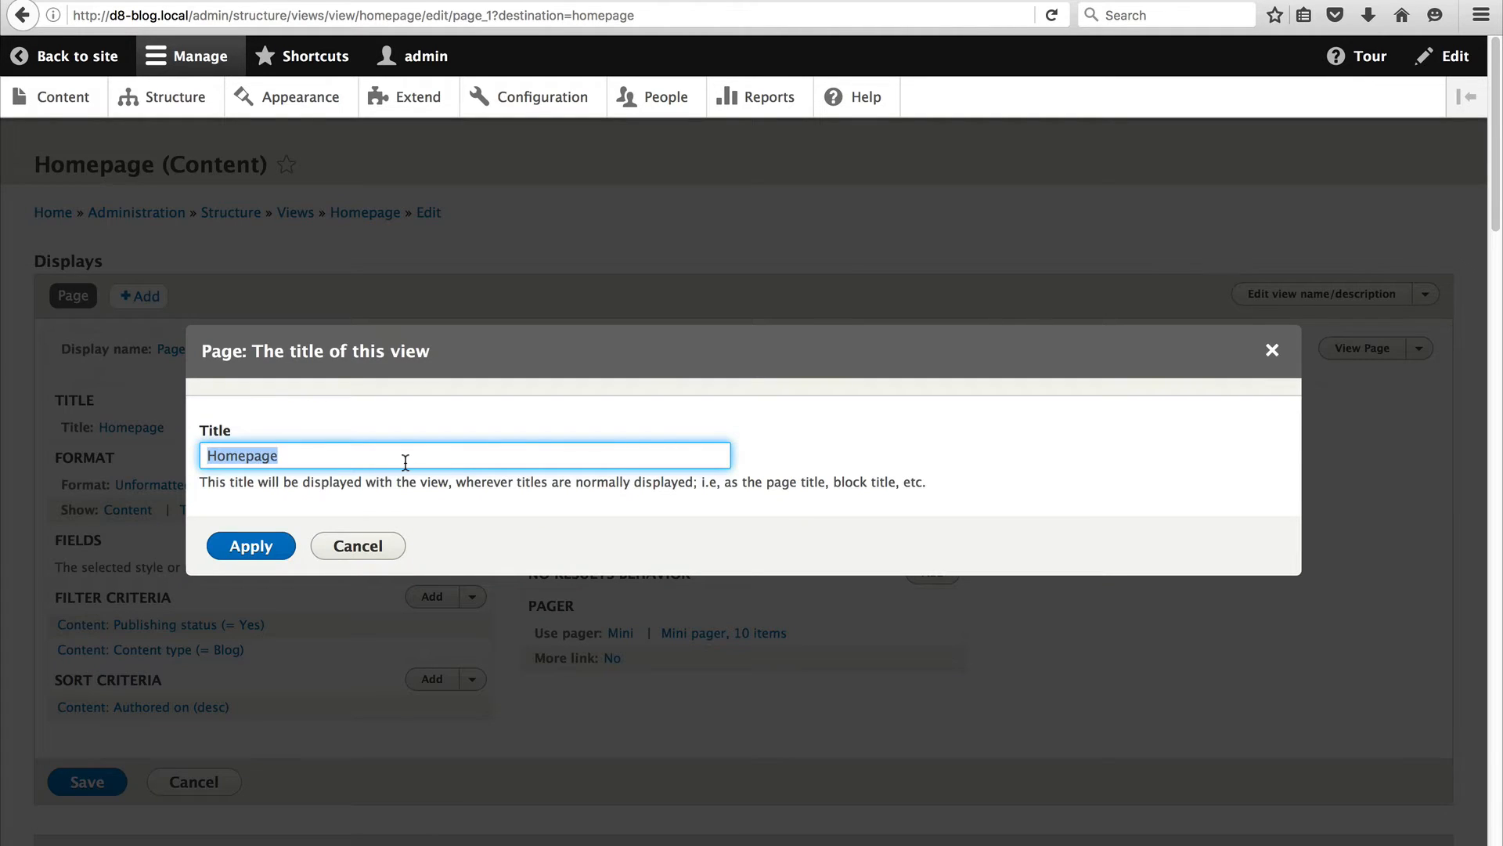
# Apply an empty title and save the Homepage view.
pyautogui.click(249, 545)
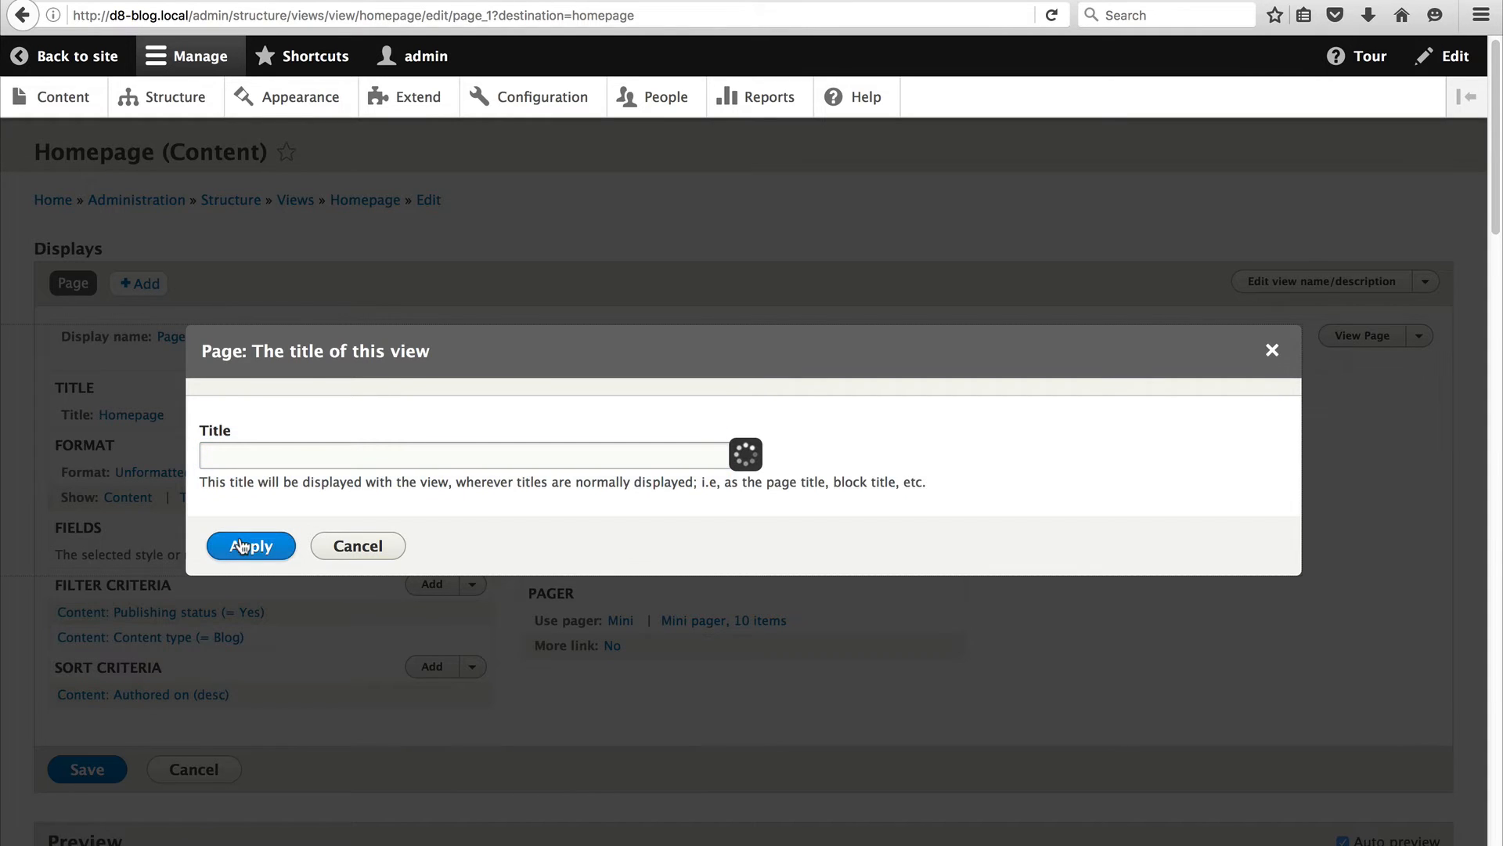
pyautogui.click(251, 546)
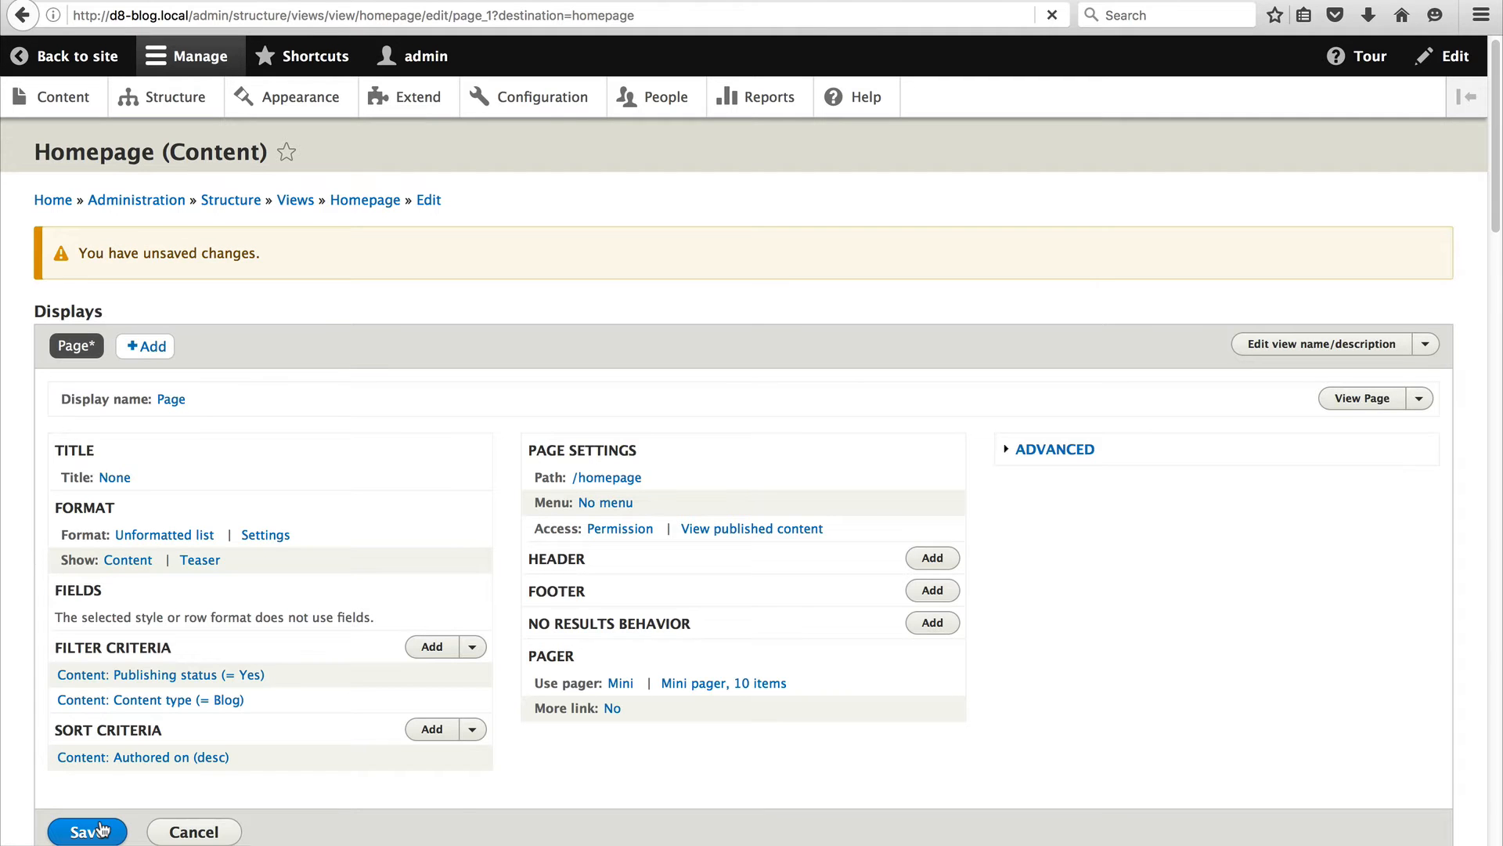
pyautogui.click(87, 830)
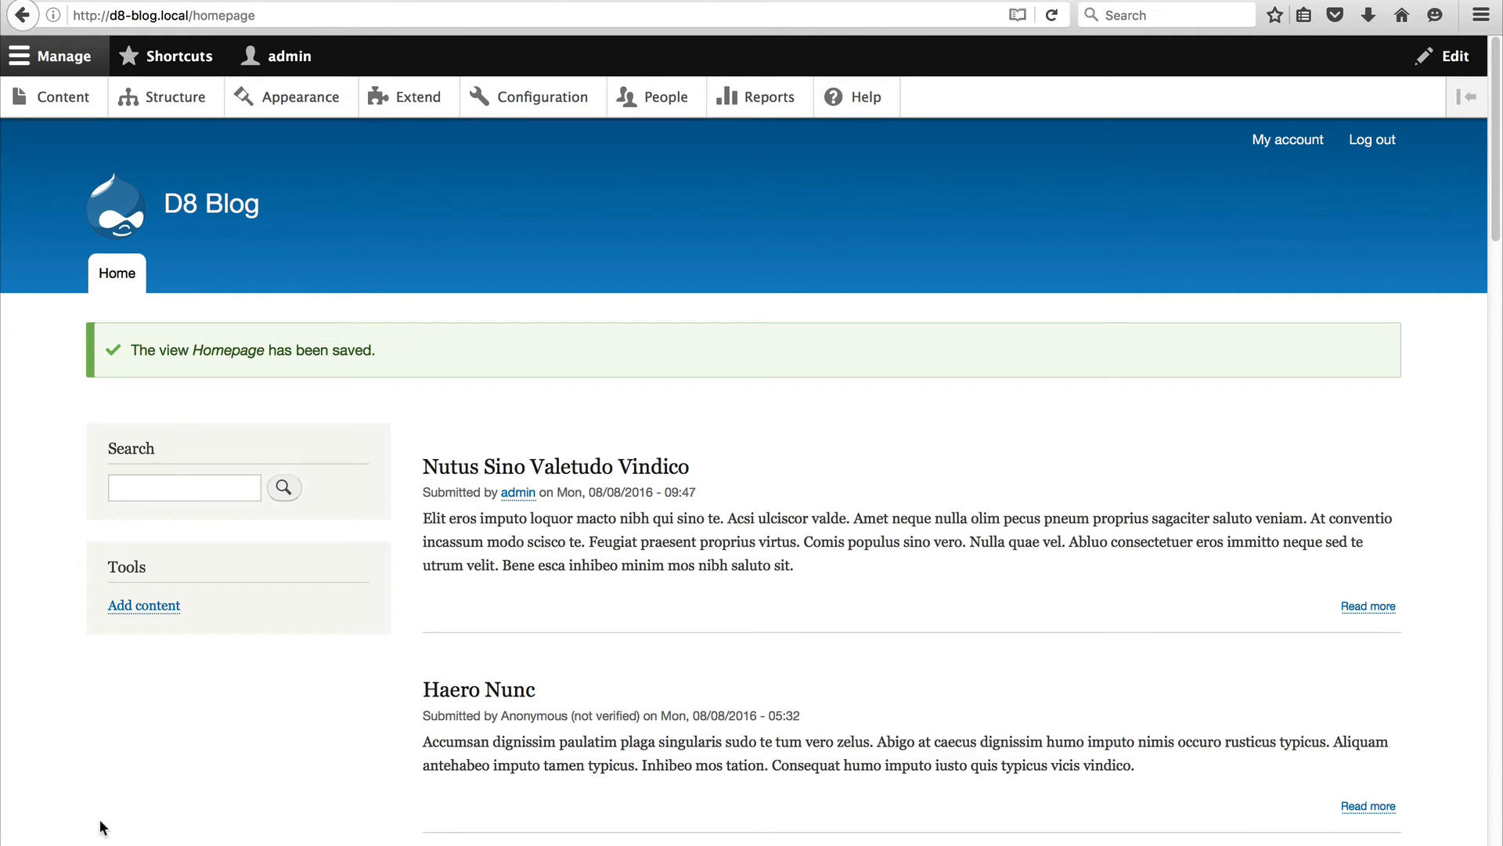
pyautogui.moveTo(292, 743)
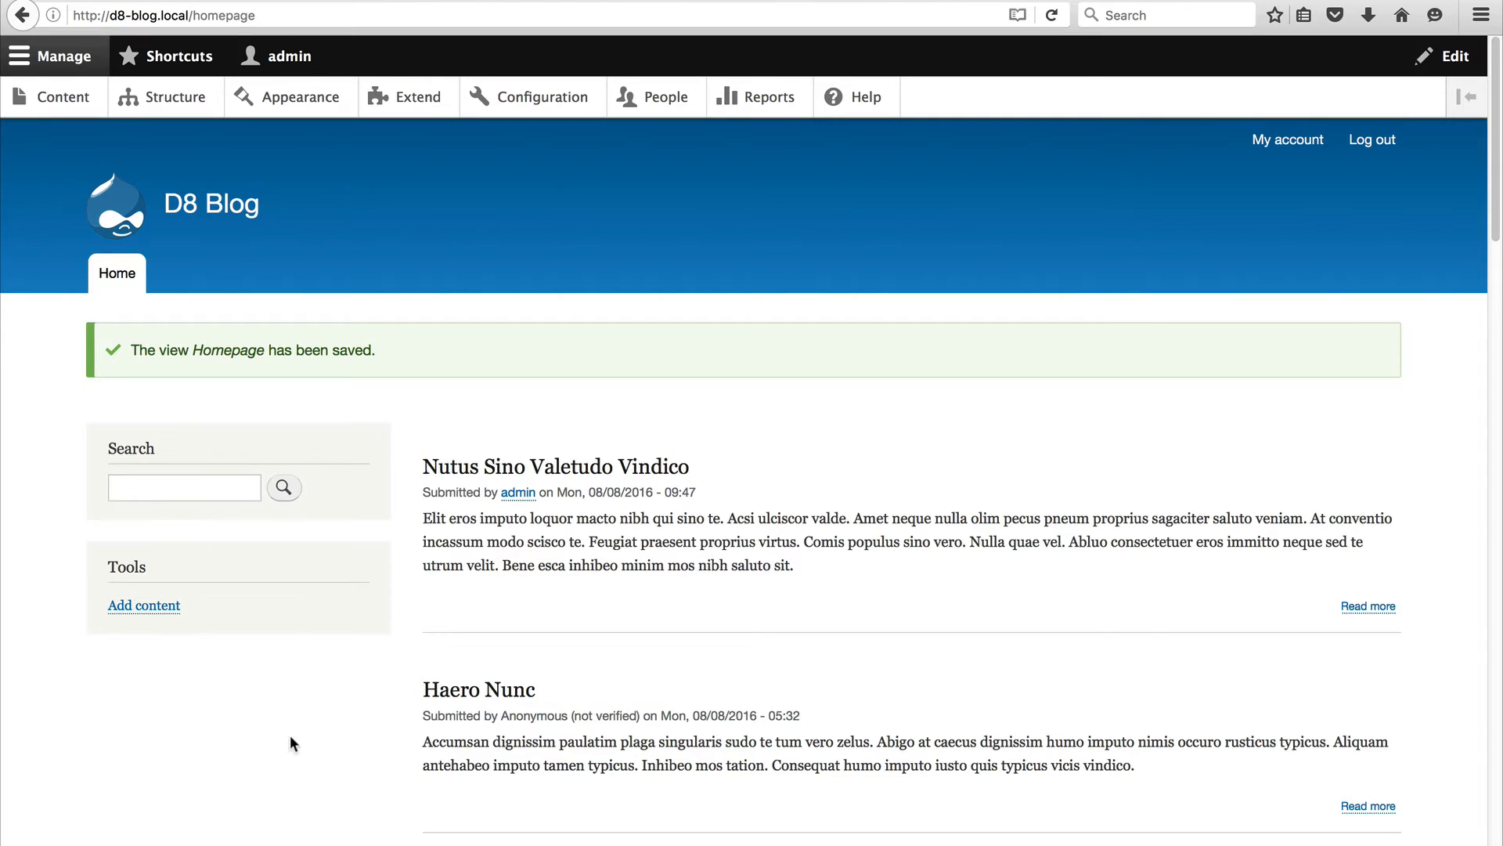
pyautogui.scroll(-3)
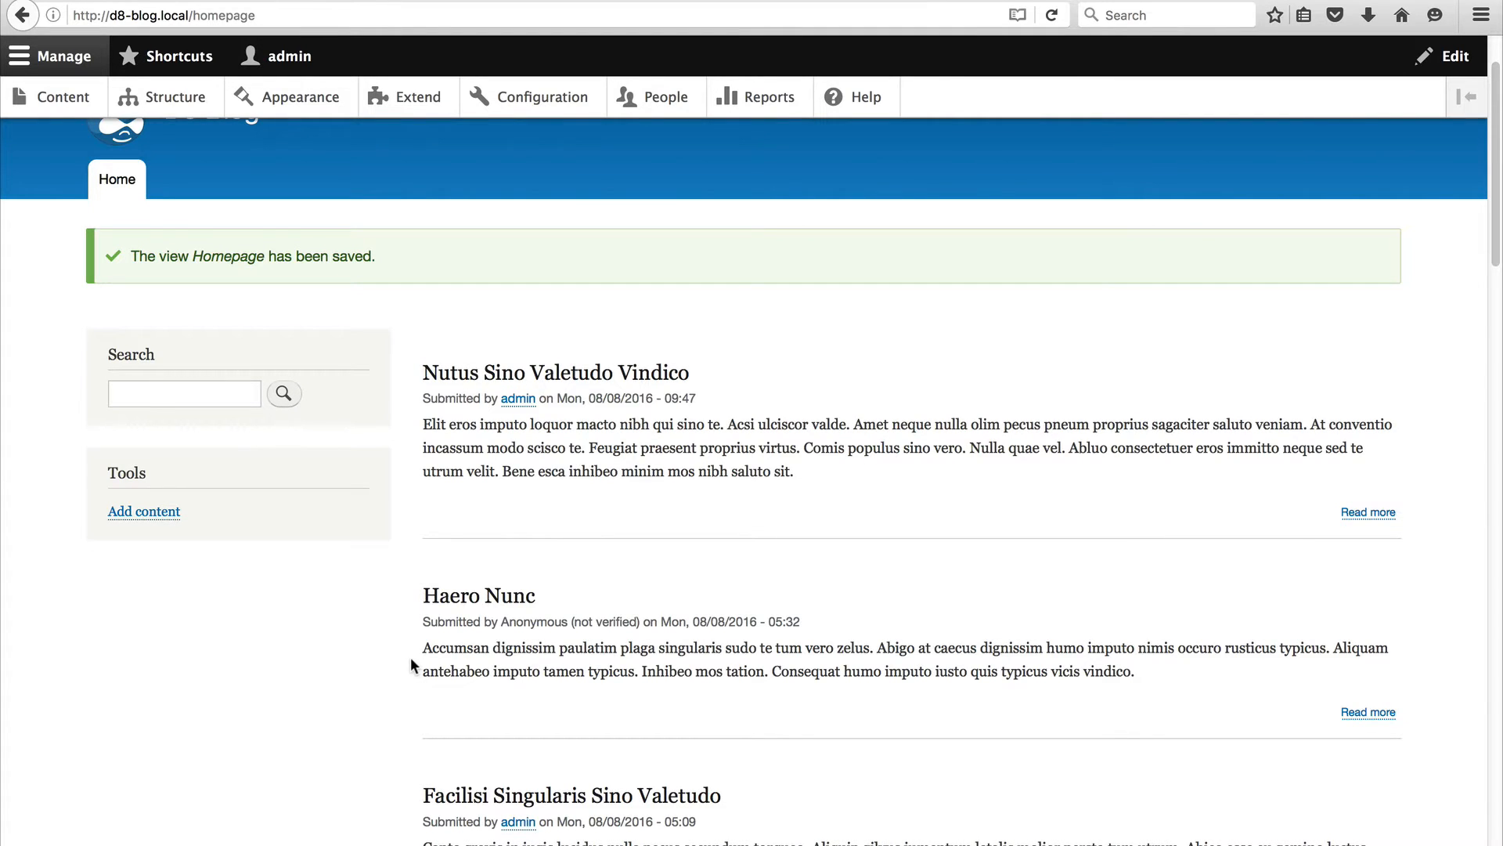
# In the Views list, enable the disabled Archive view.
pyautogui.click(175, 96)
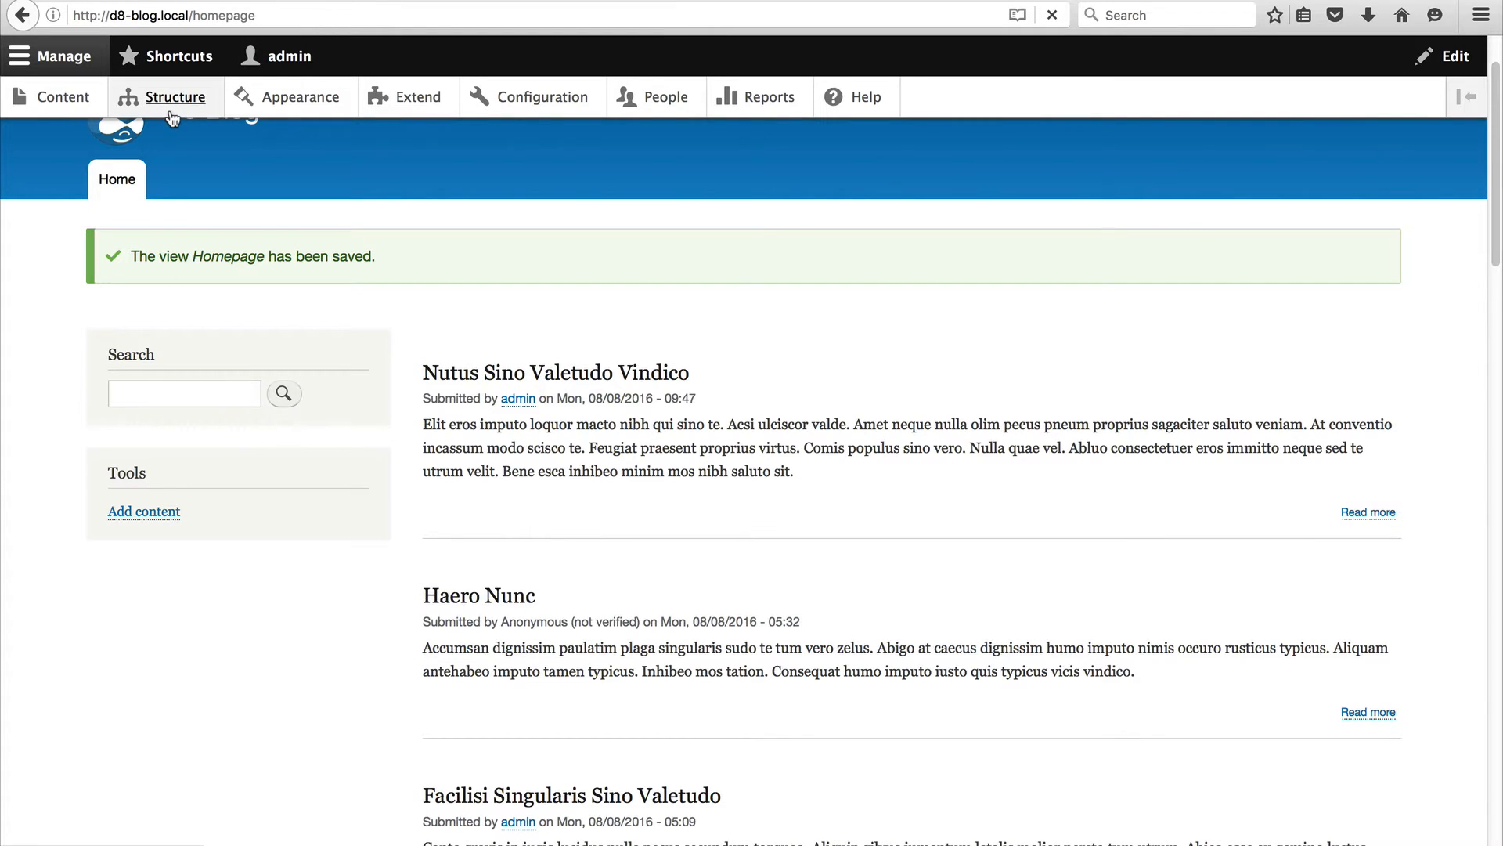
pyautogui.click(175, 95)
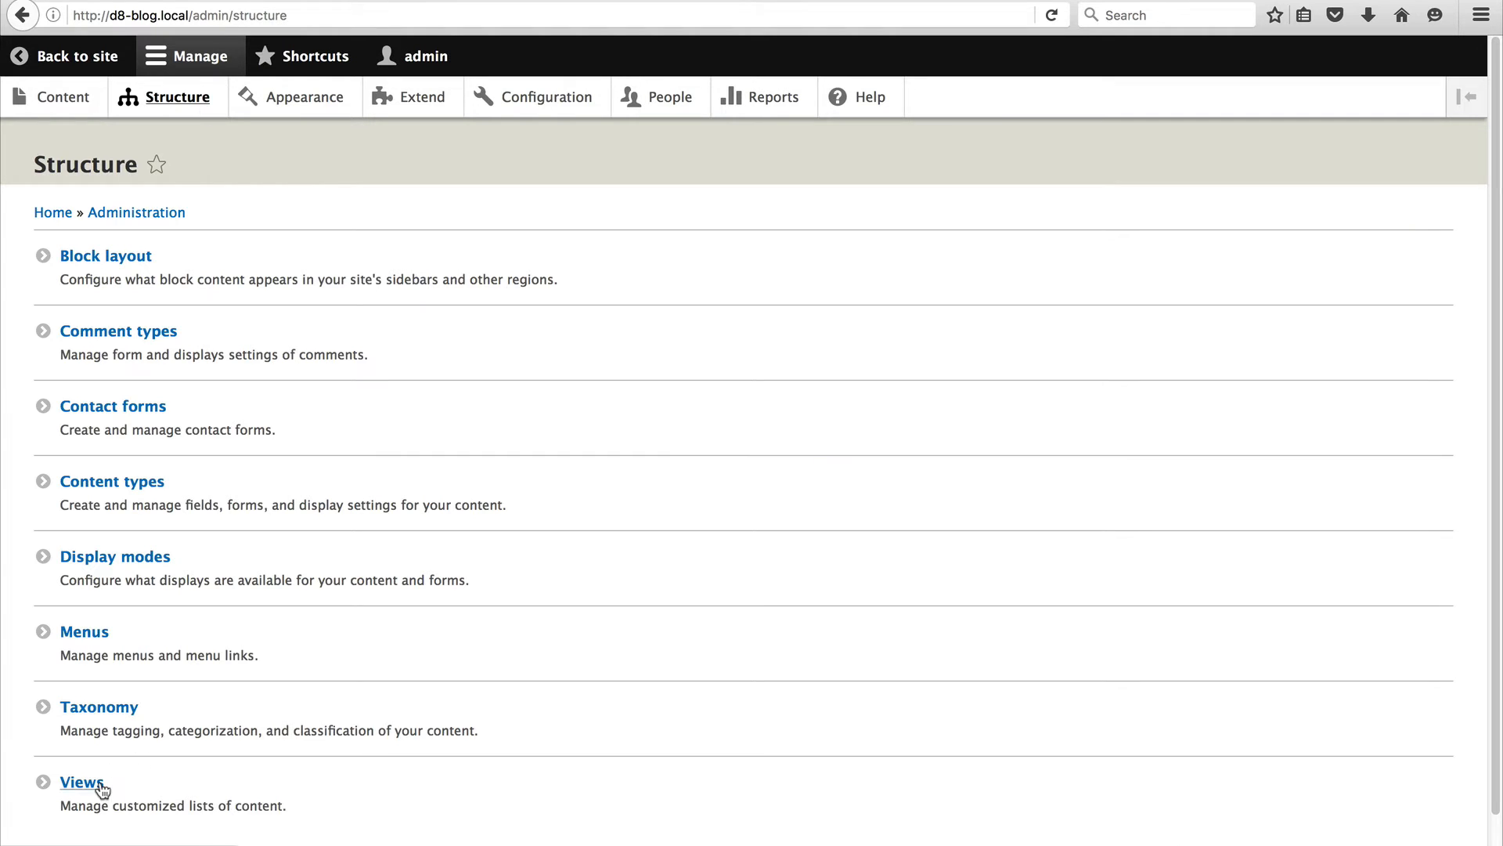
pyautogui.click(81, 782)
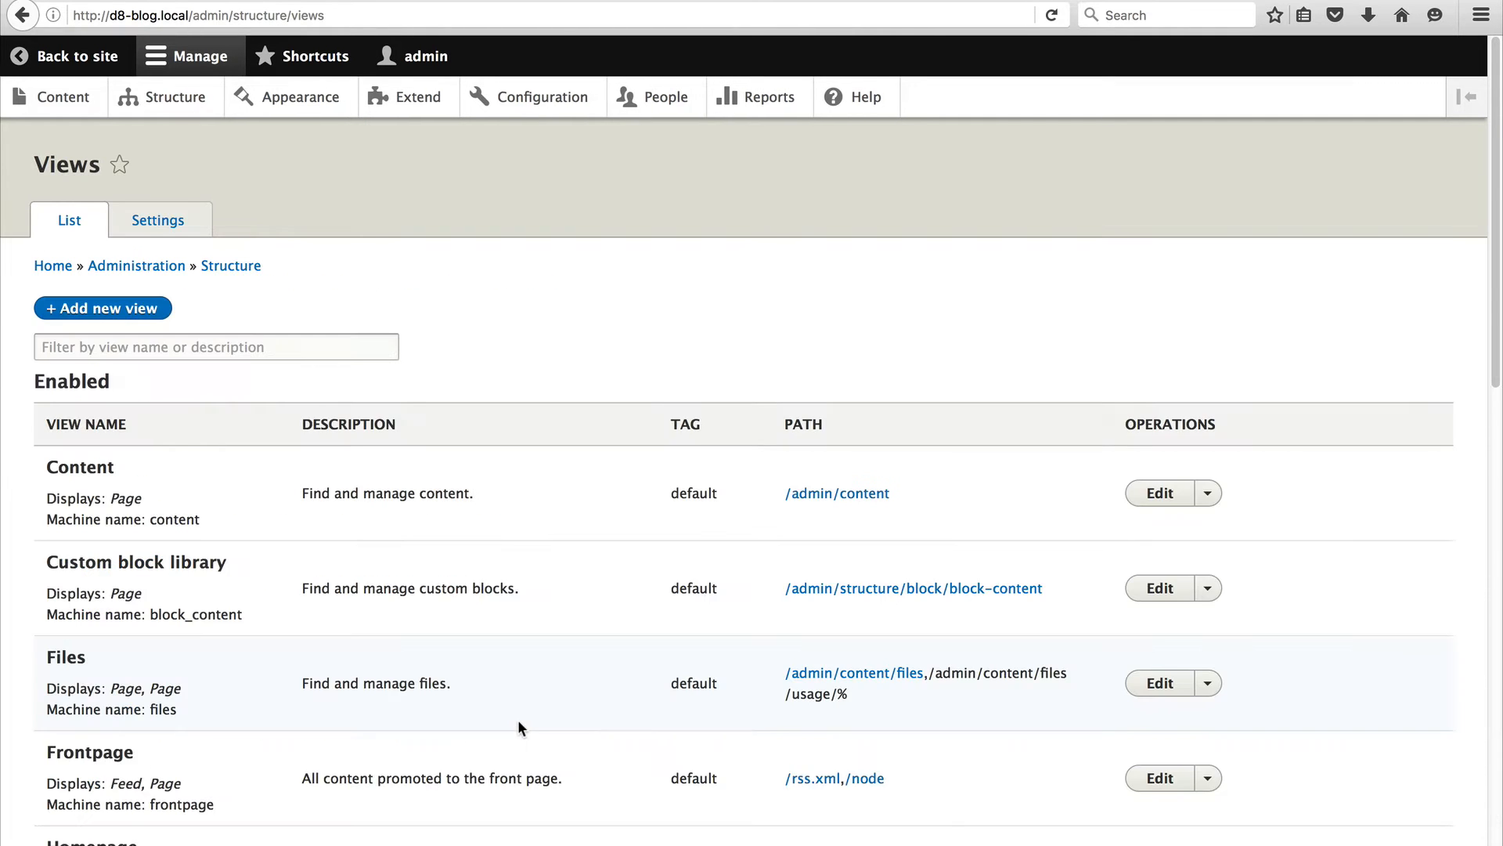
pyautogui.scroll(-3)
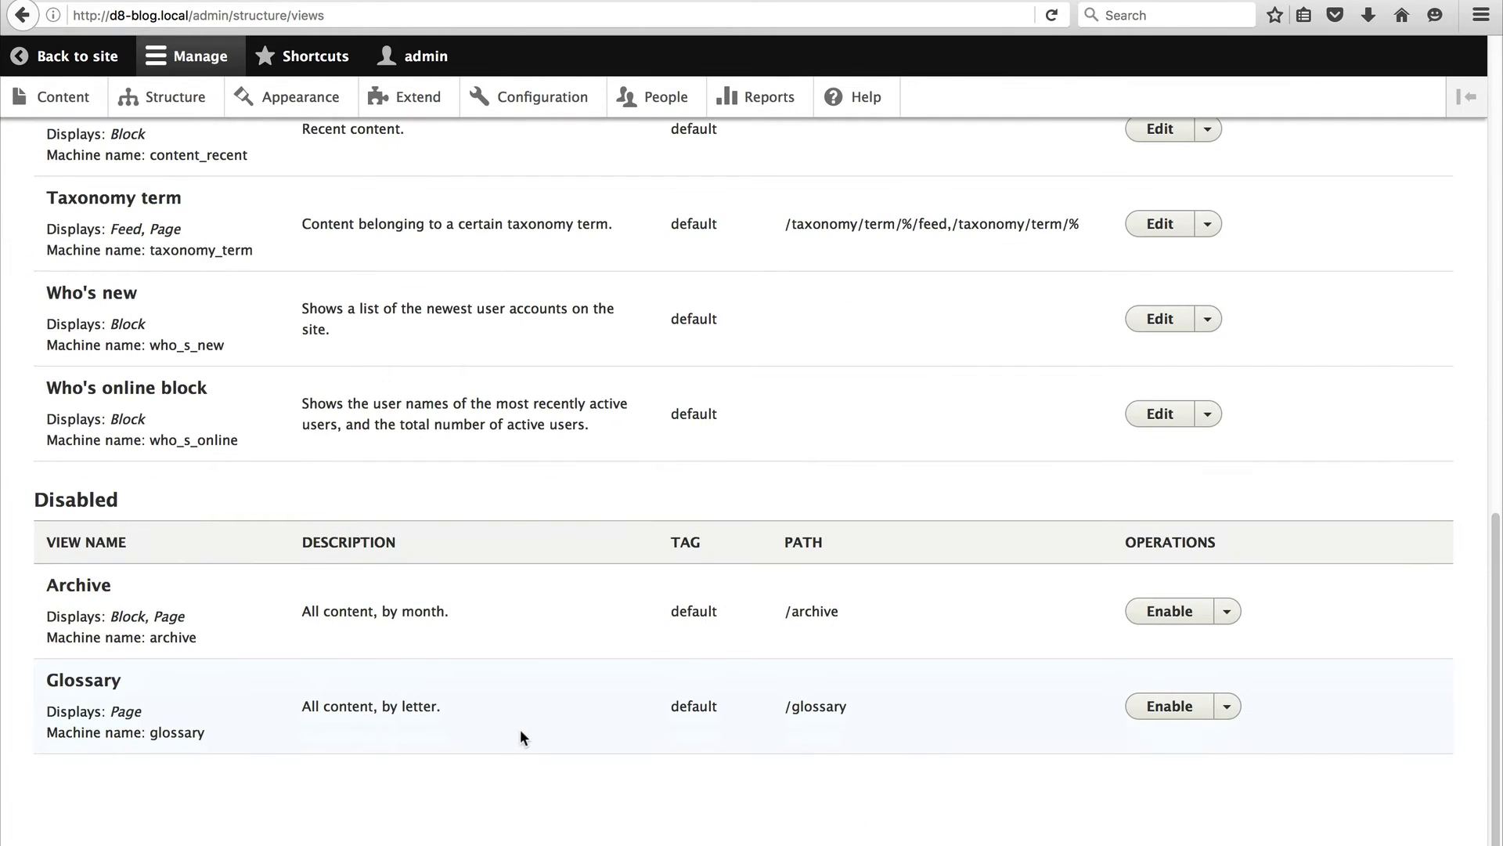
pyautogui.moveTo(34, 591)
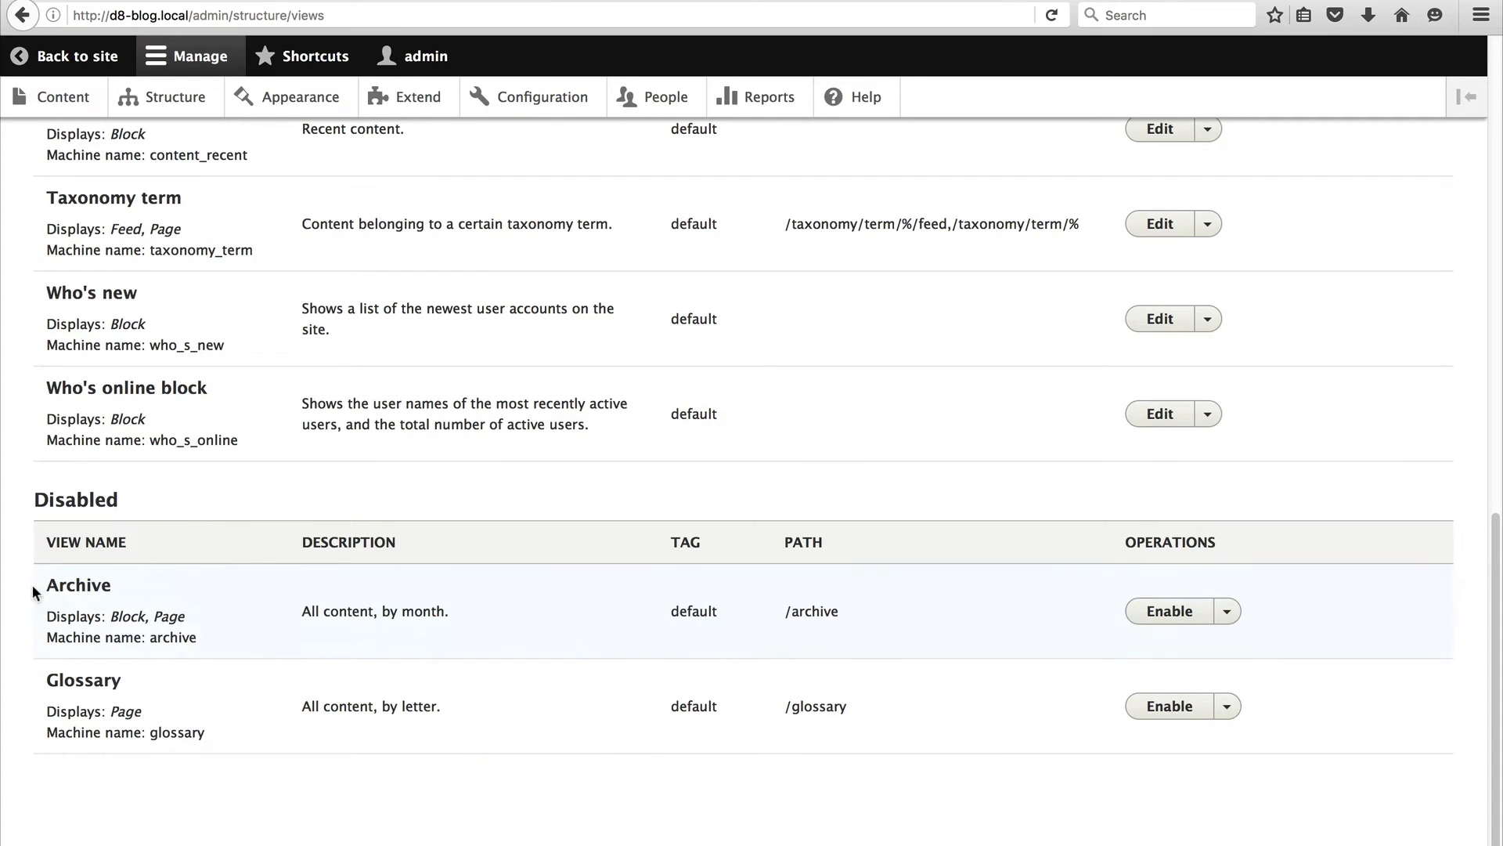
pyautogui.moveTo(78, 706)
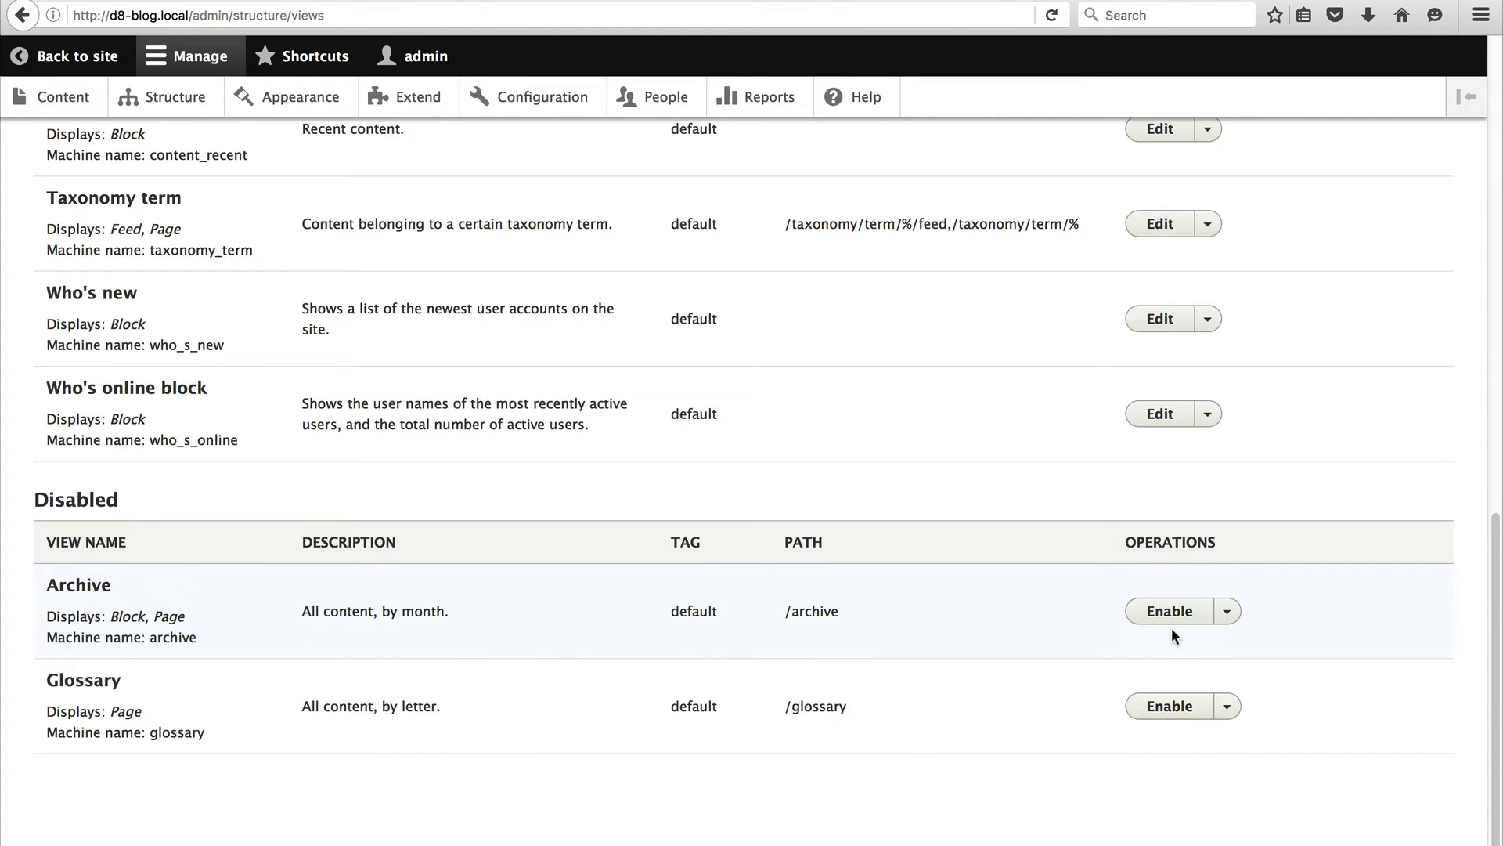
pyautogui.click(1167, 611)
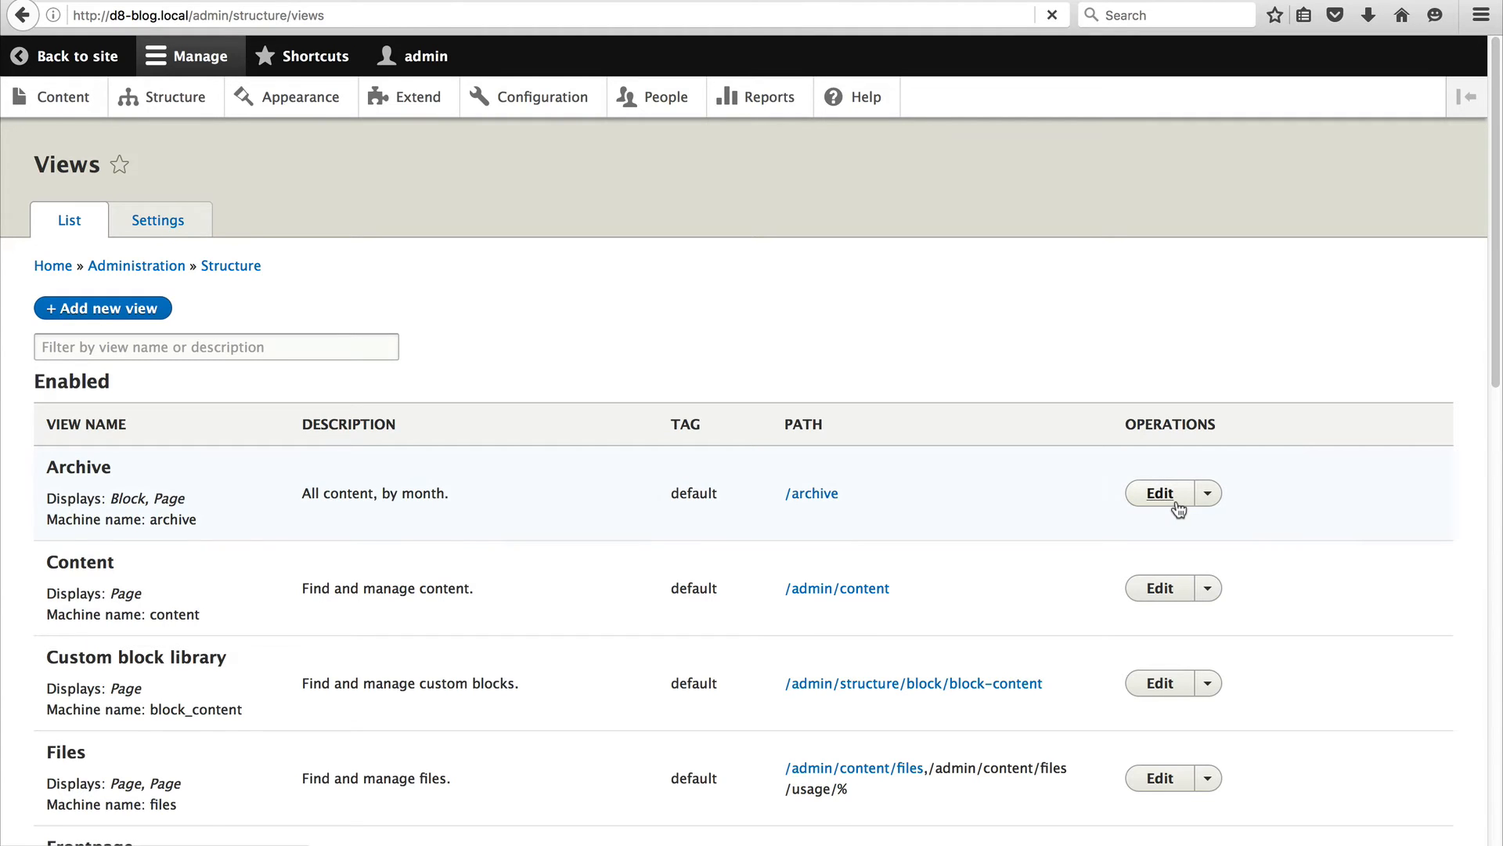
# Open the Archive view in its editor.
pyautogui.click(1158, 492)
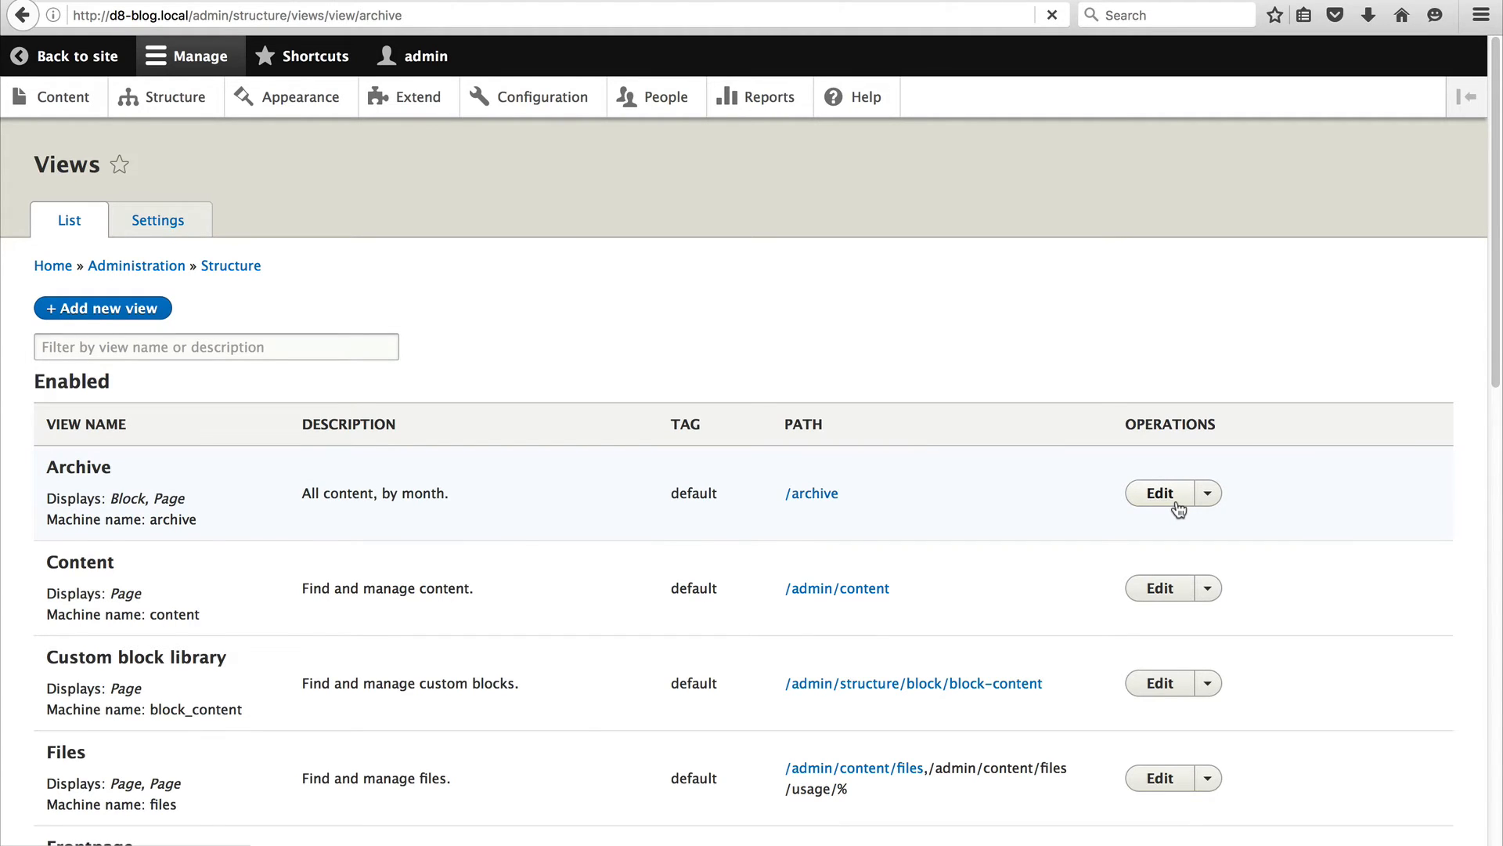
pyautogui.click(1159, 493)
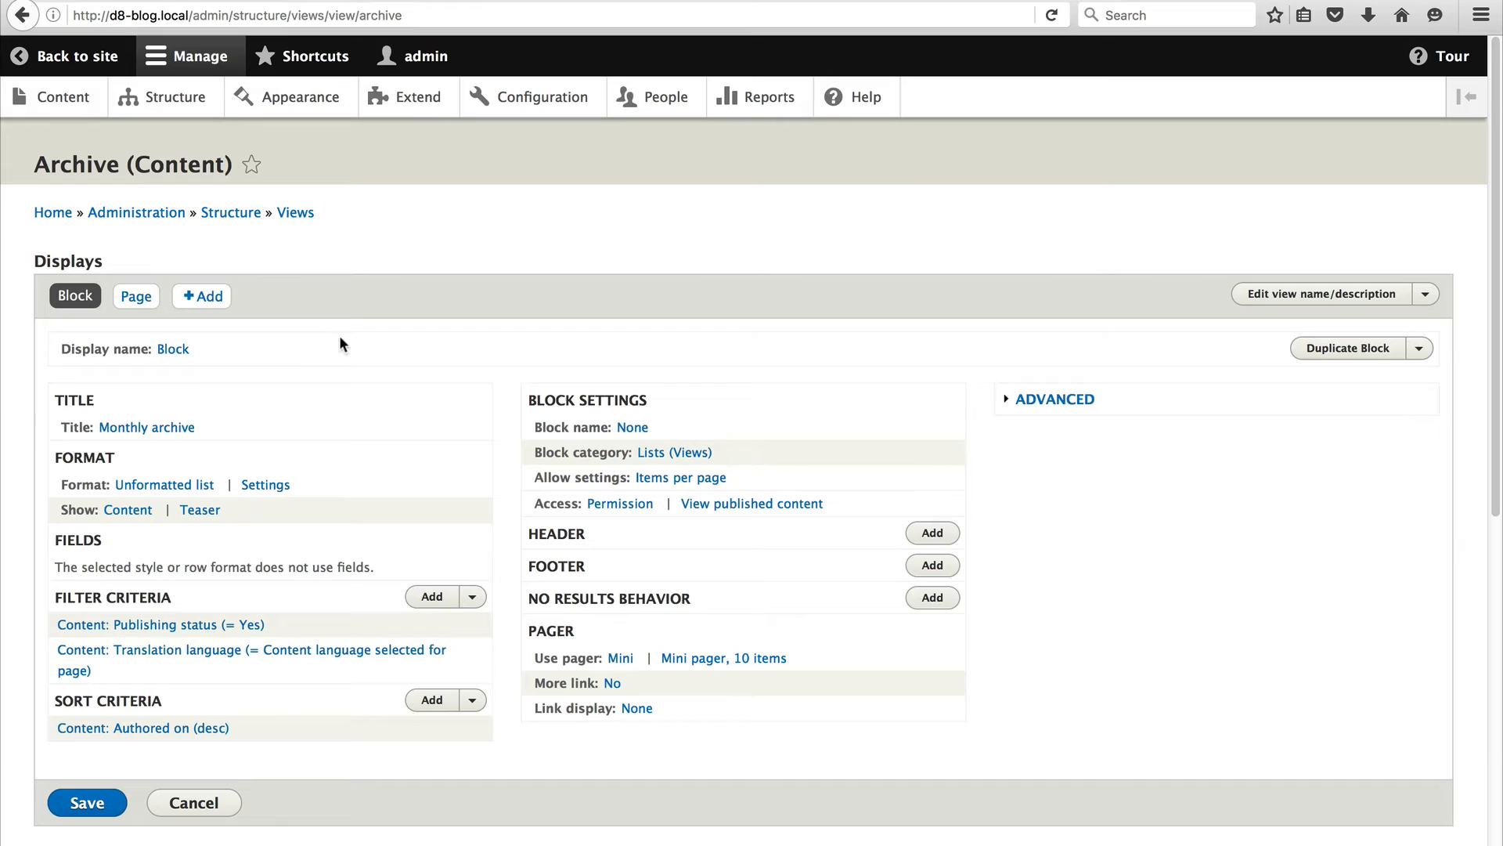
pyautogui.moveTo(85, 323)
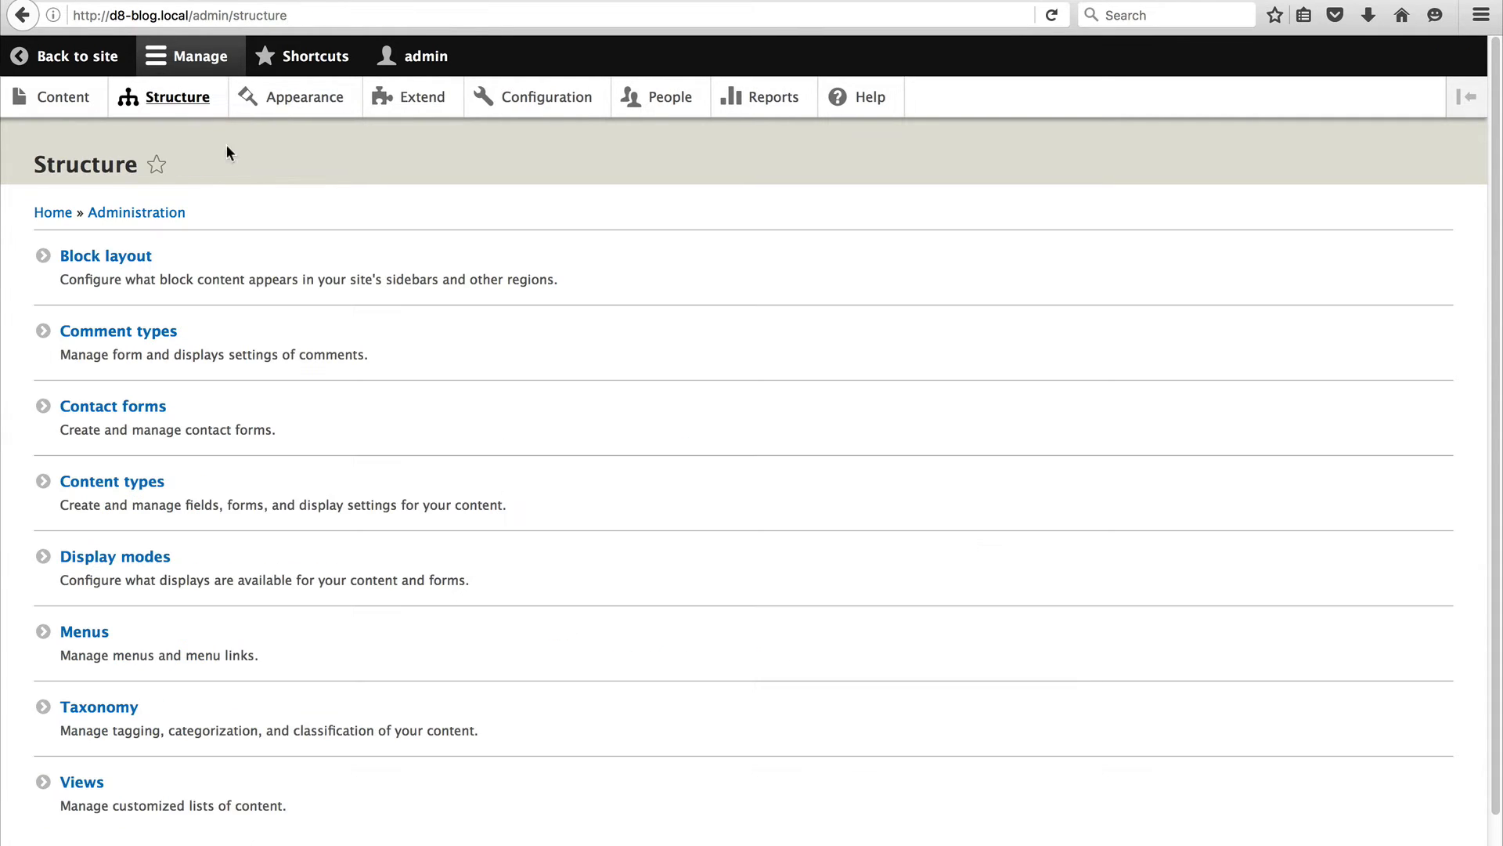
# In Block layout, place the Archive block into the Sidebar first region.
pyautogui.click(106, 256)
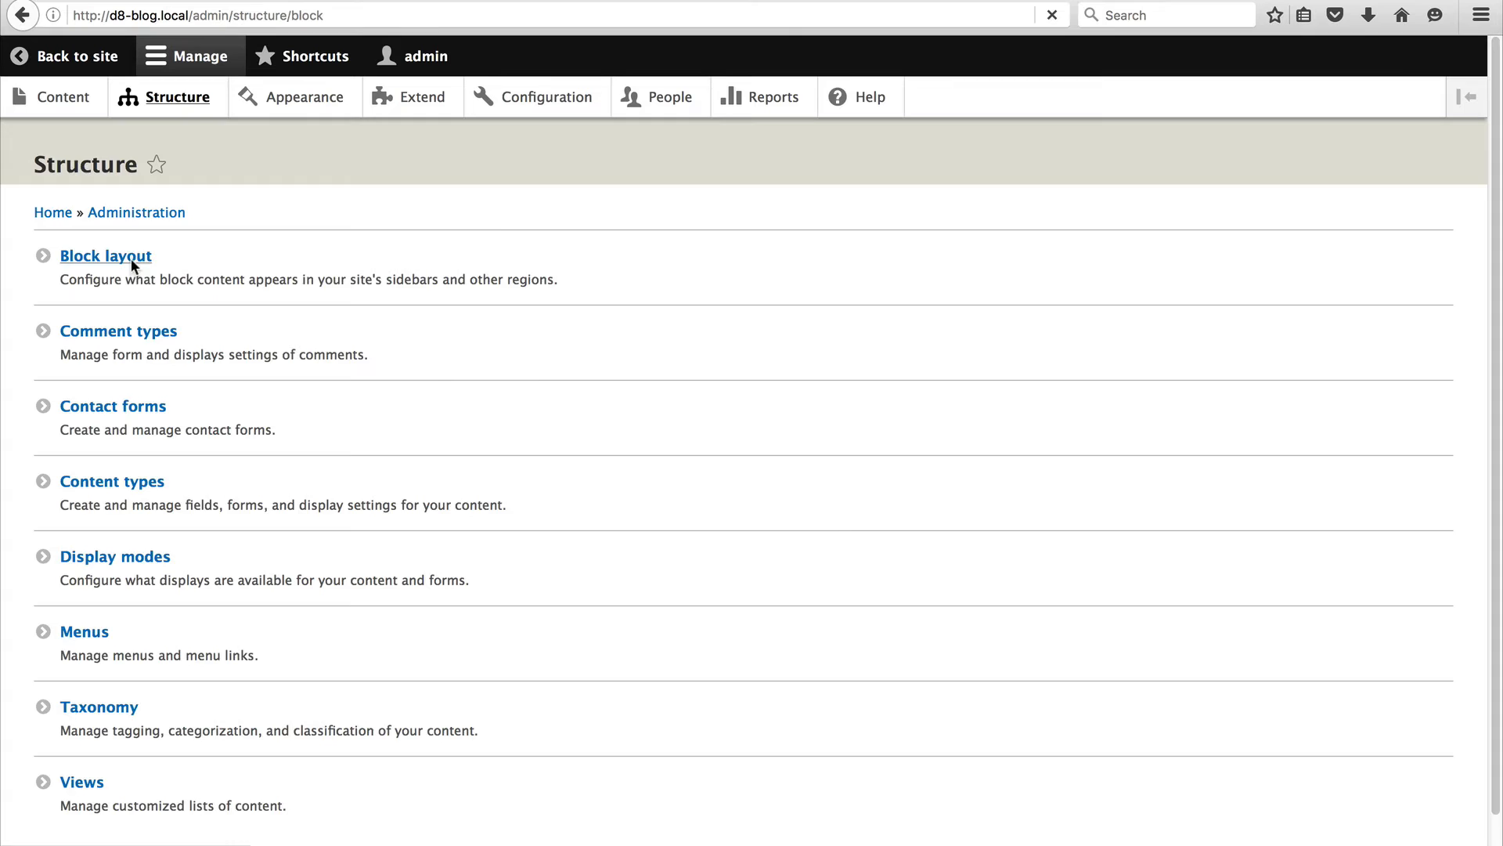
pyautogui.click(105, 255)
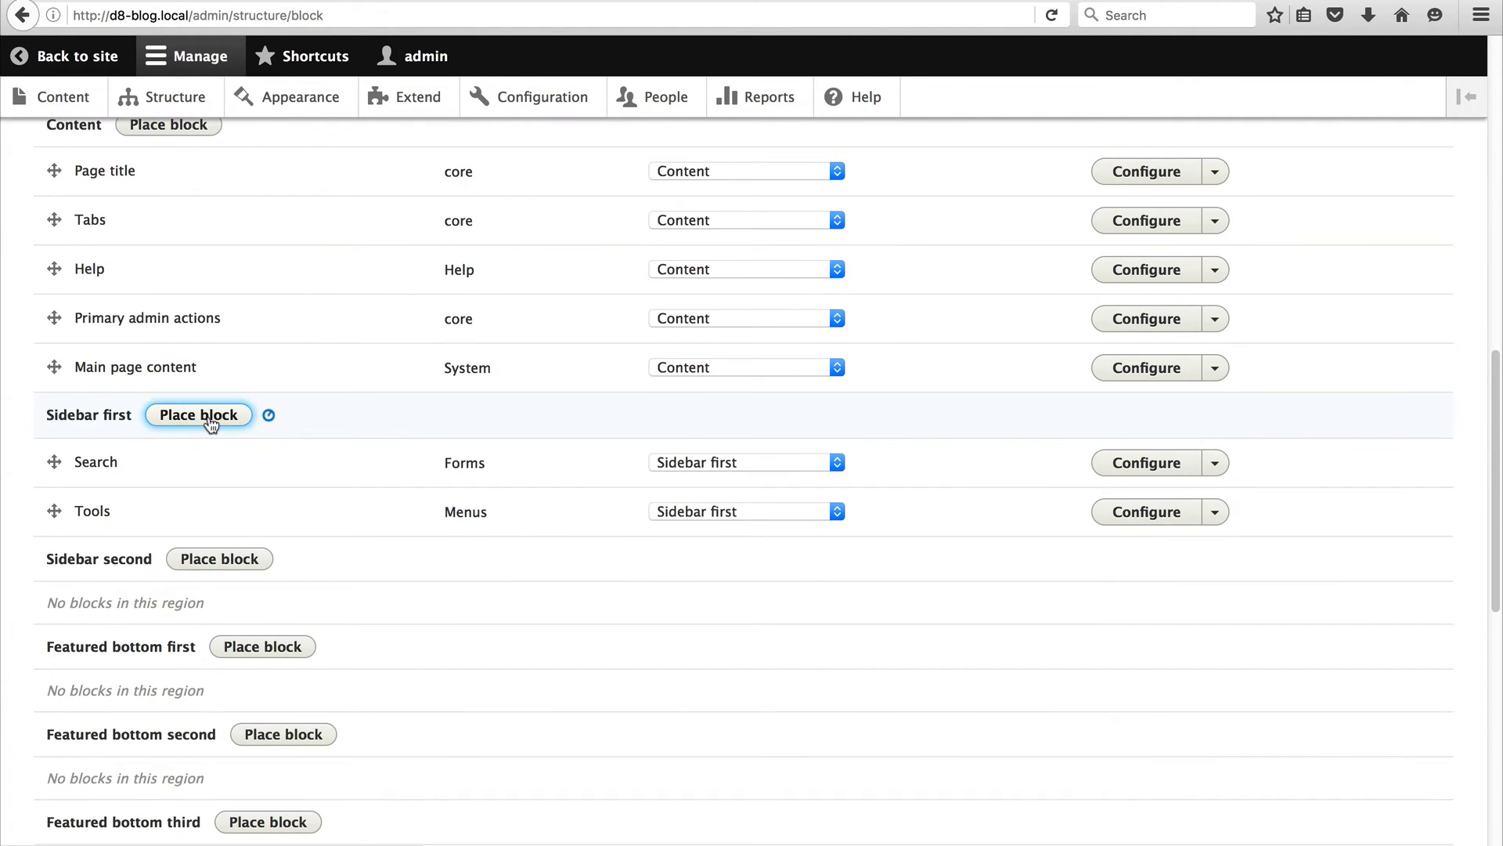
pyautogui.click(198, 414)
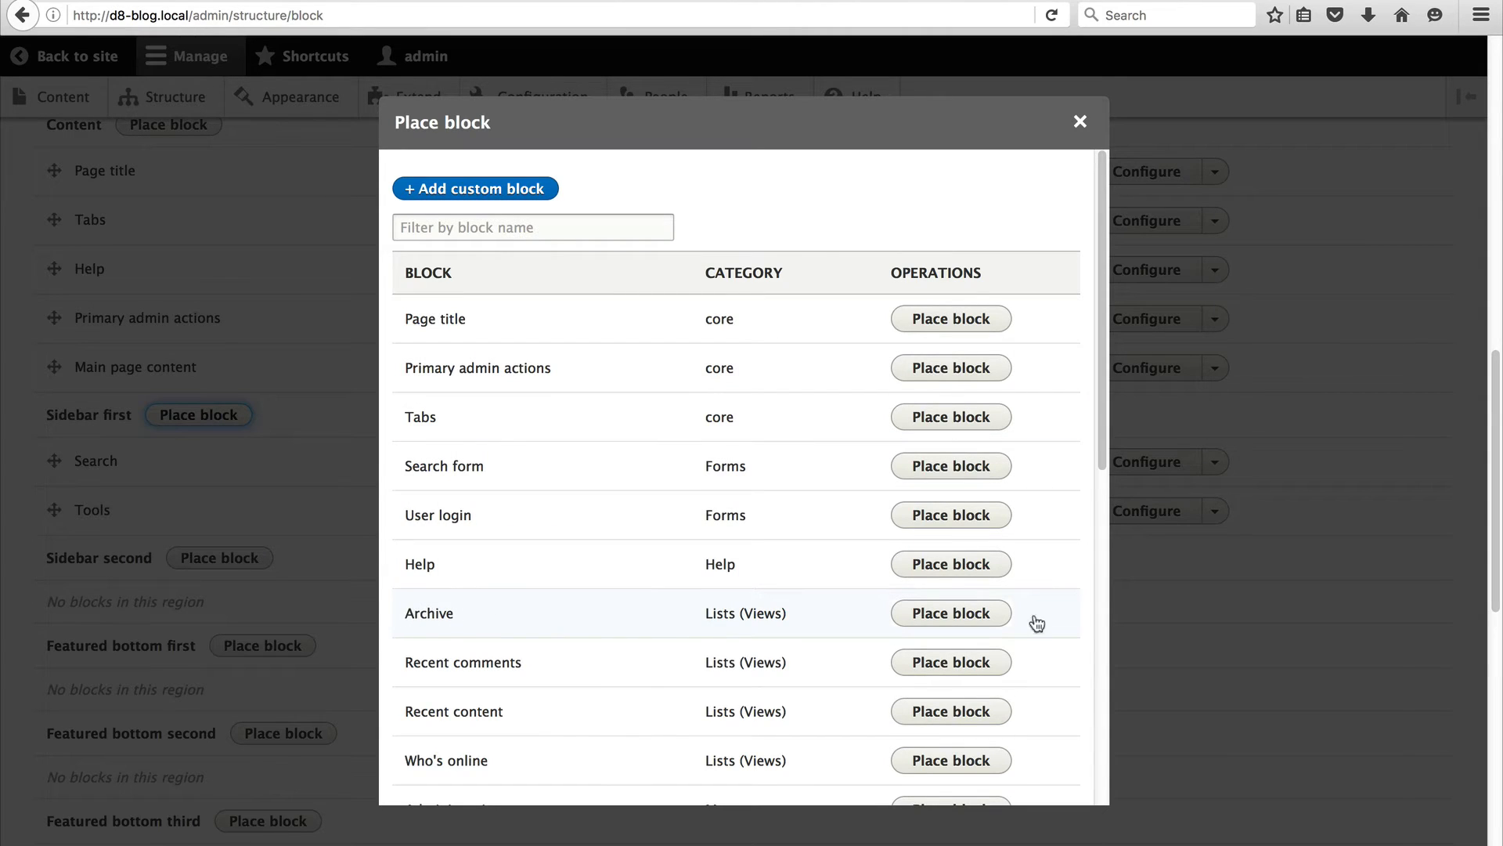
pyautogui.click(950, 612)
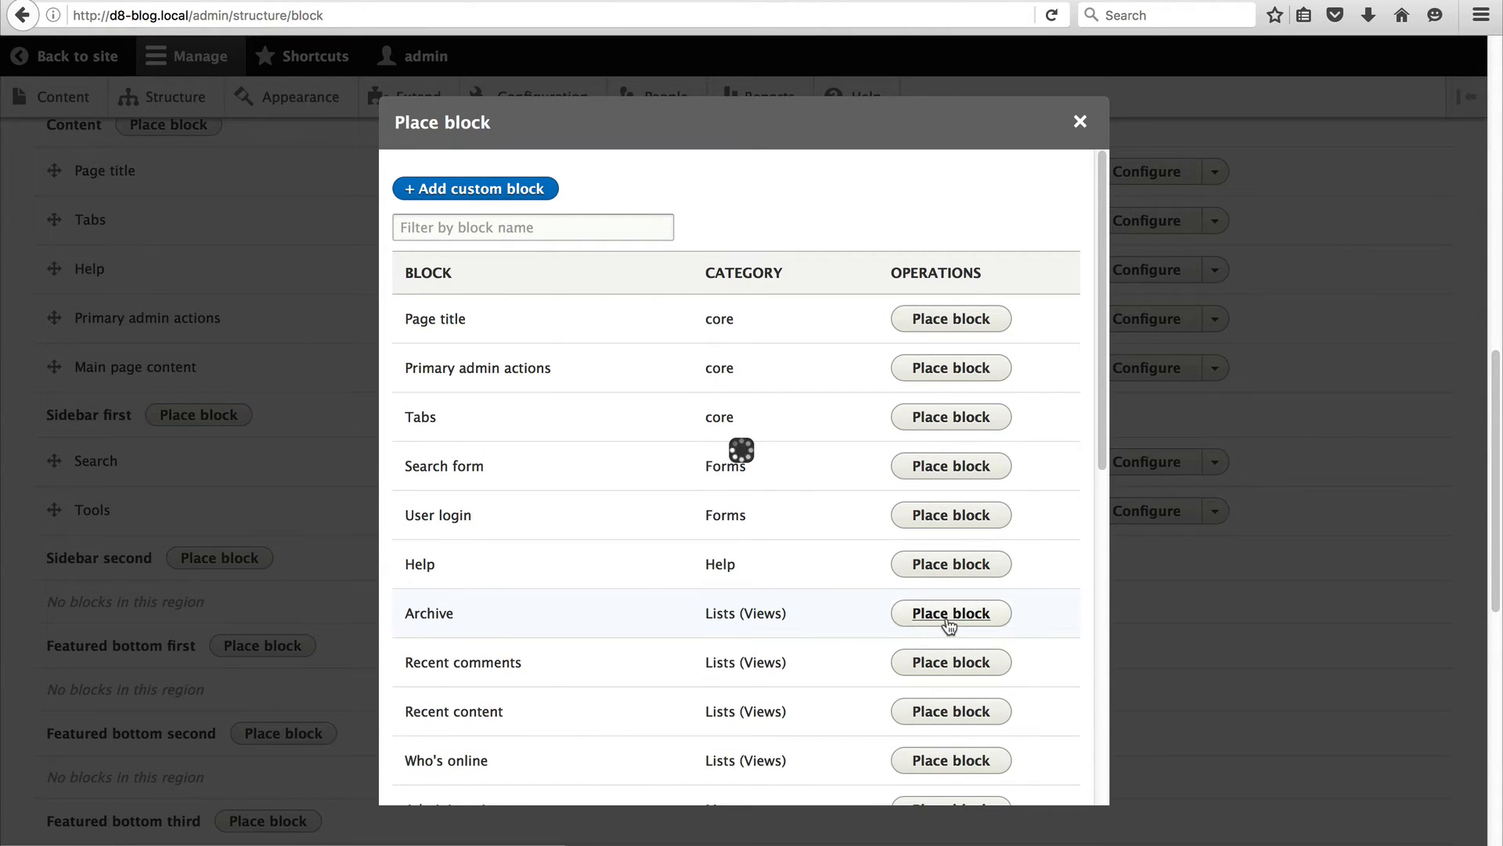
pyautogui.click(950, 612)
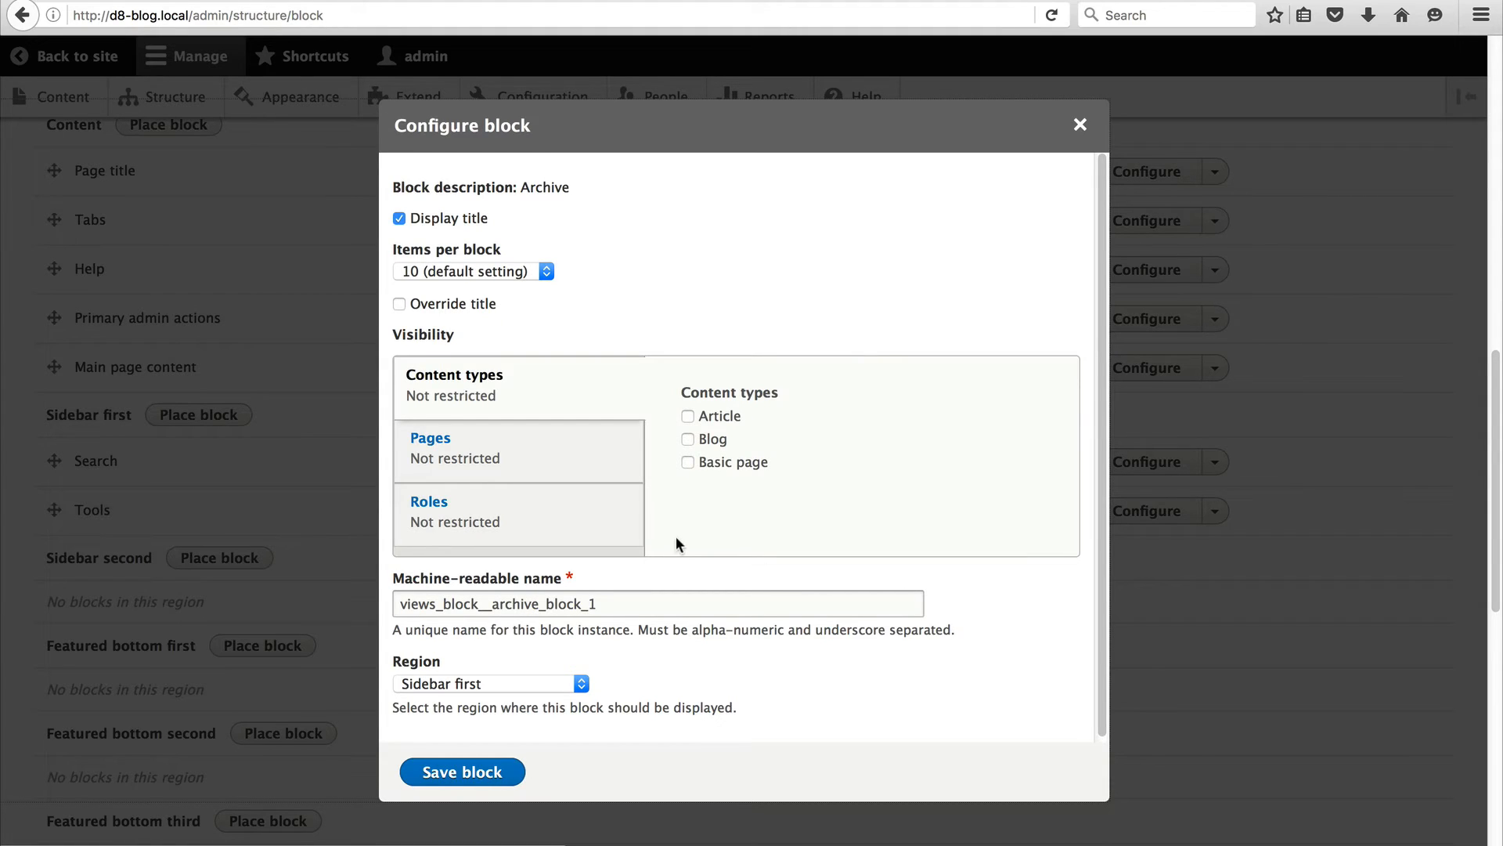
pyautogui.moveTo(589, 325)
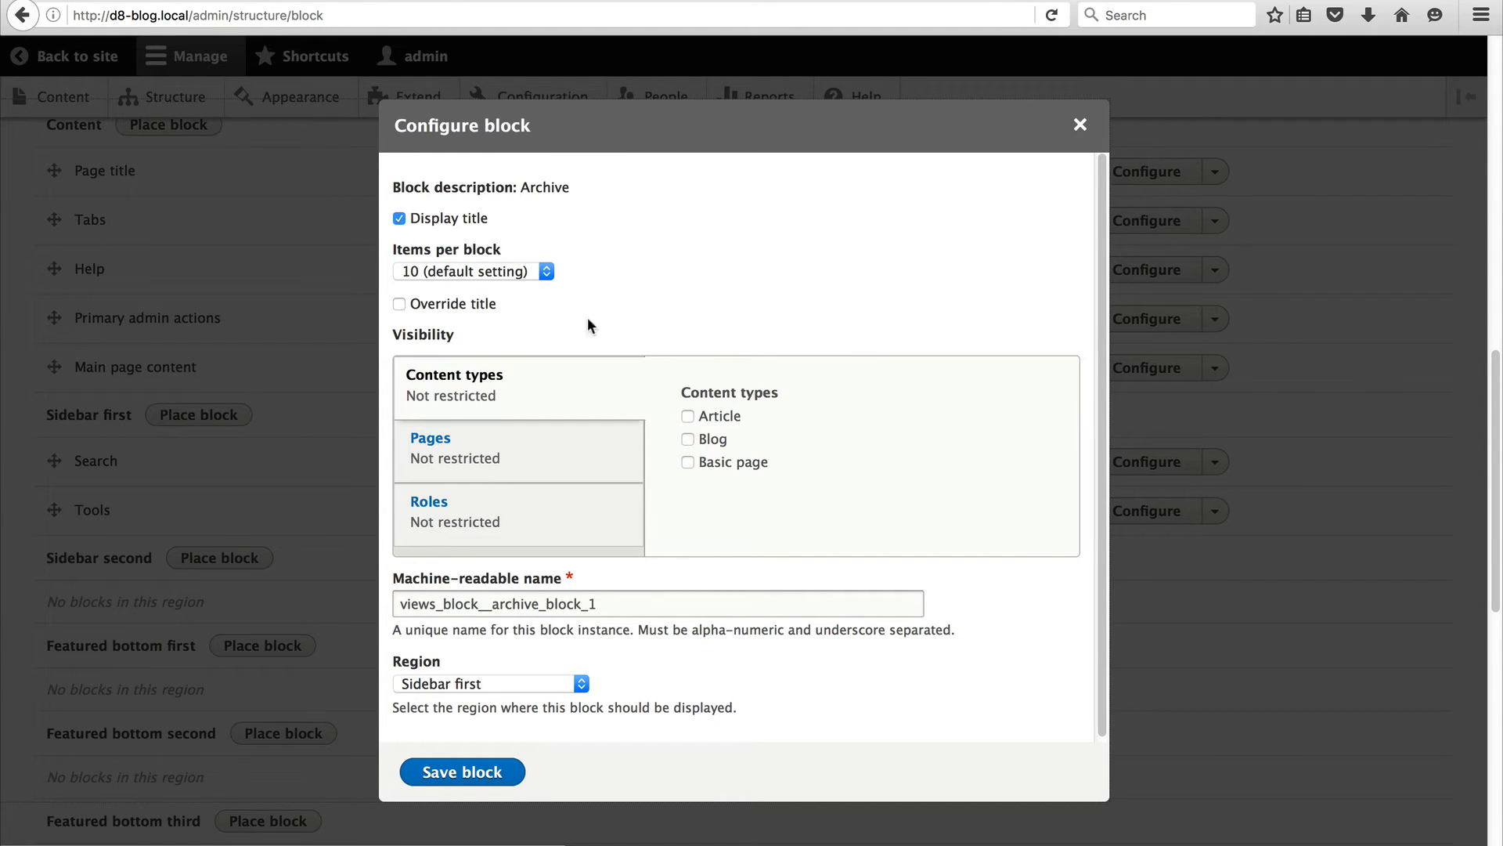
pyautogui.moveTo(461, 328)
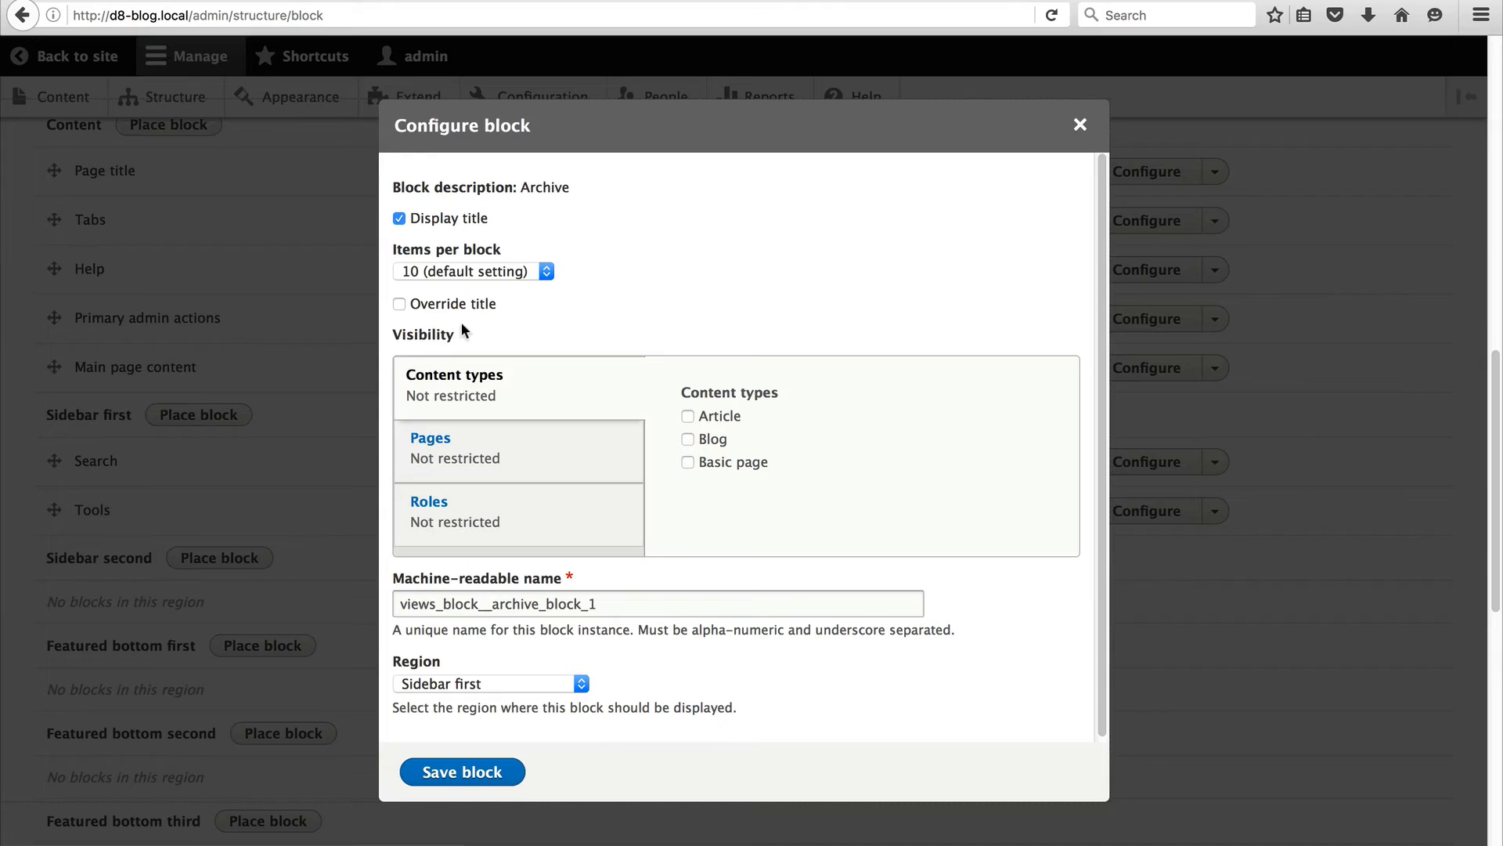
pyautogui.moveTo(814, 484)
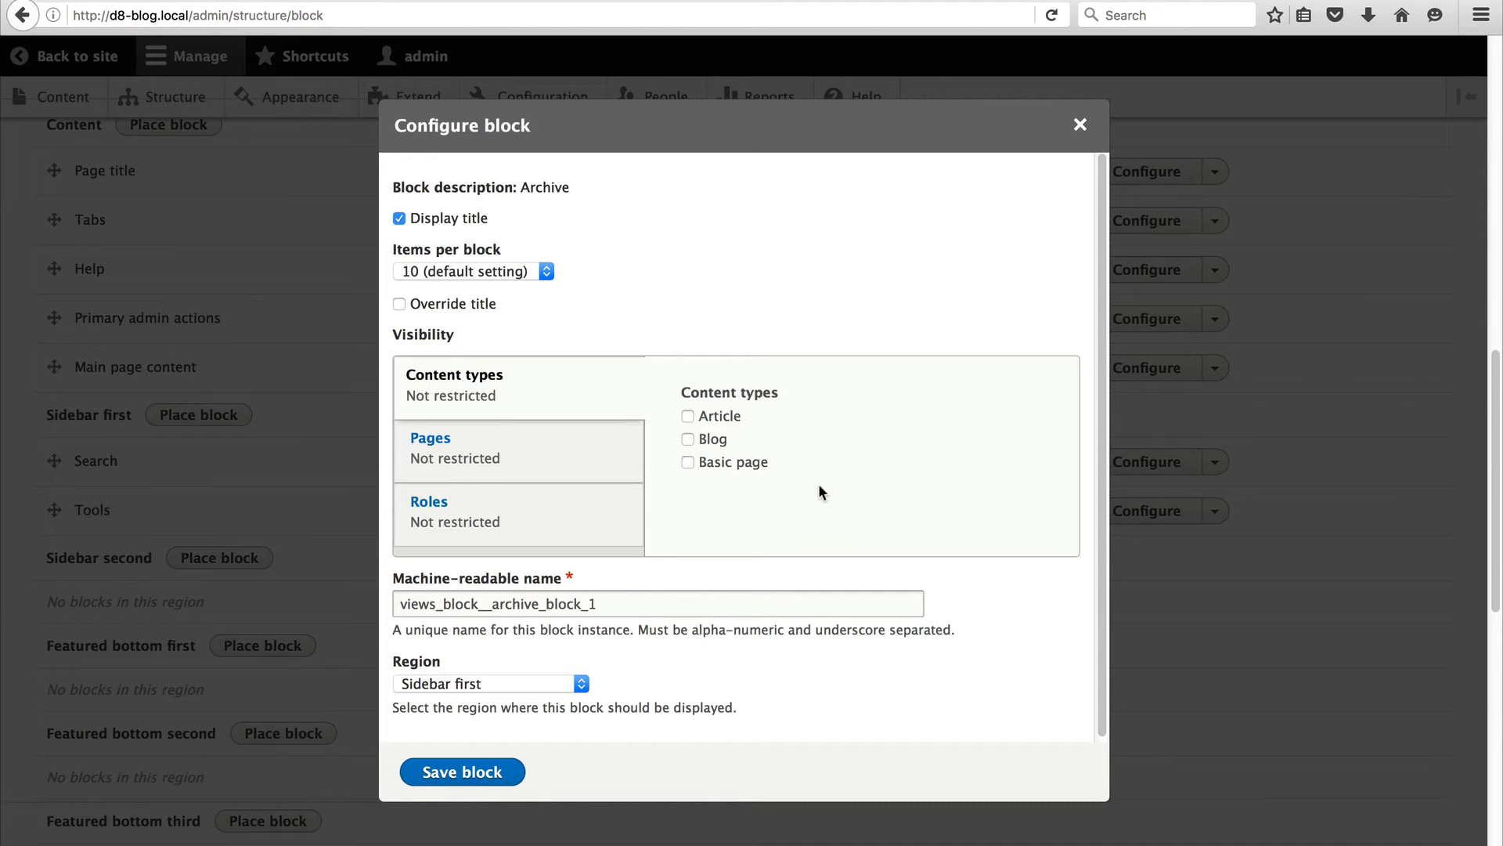
pyautogui.click(461, 772)
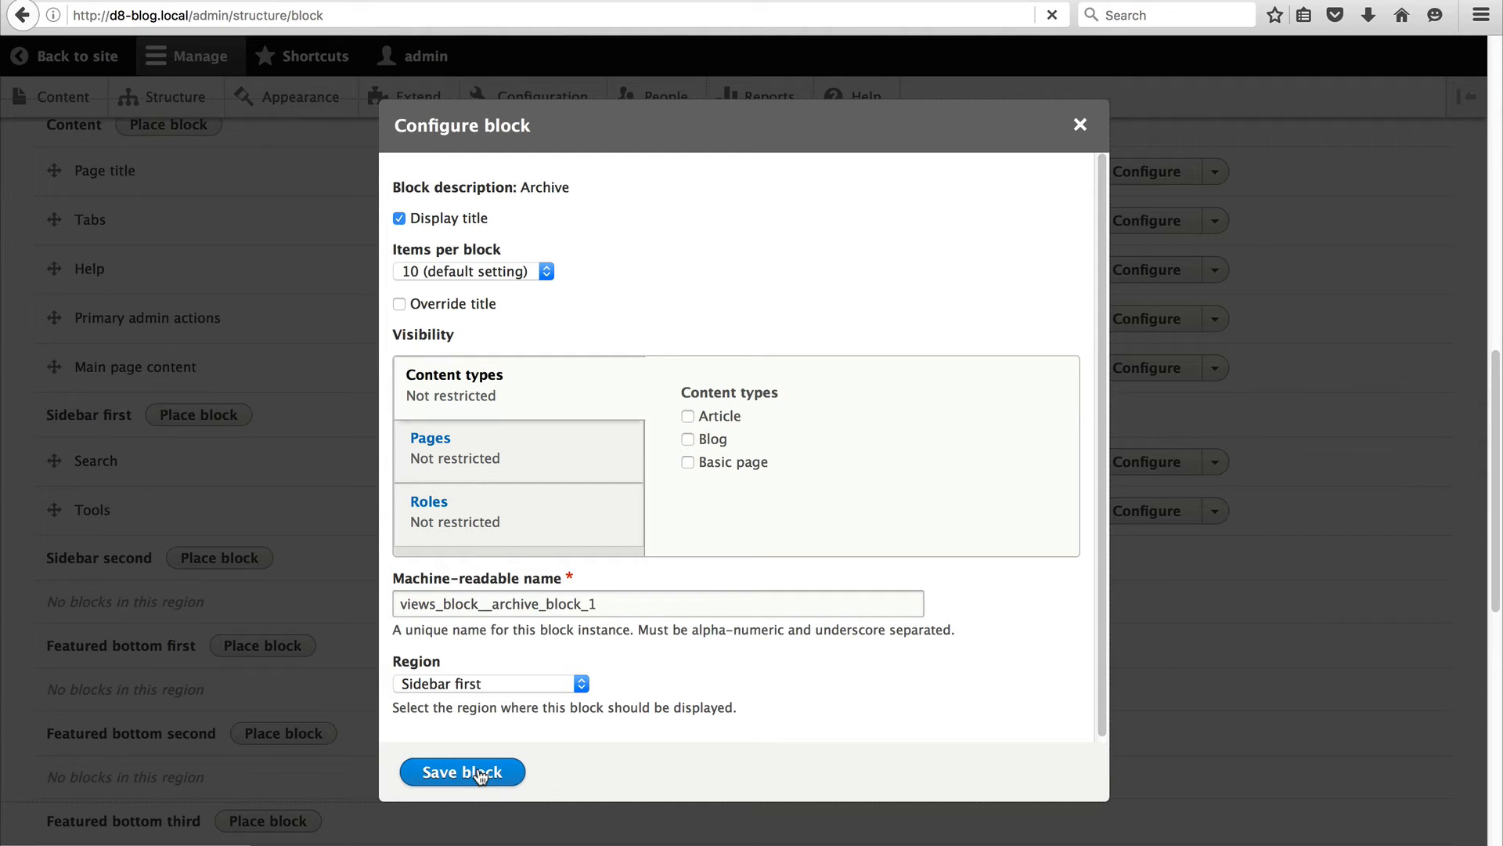
pyautogui.click(462, 772)
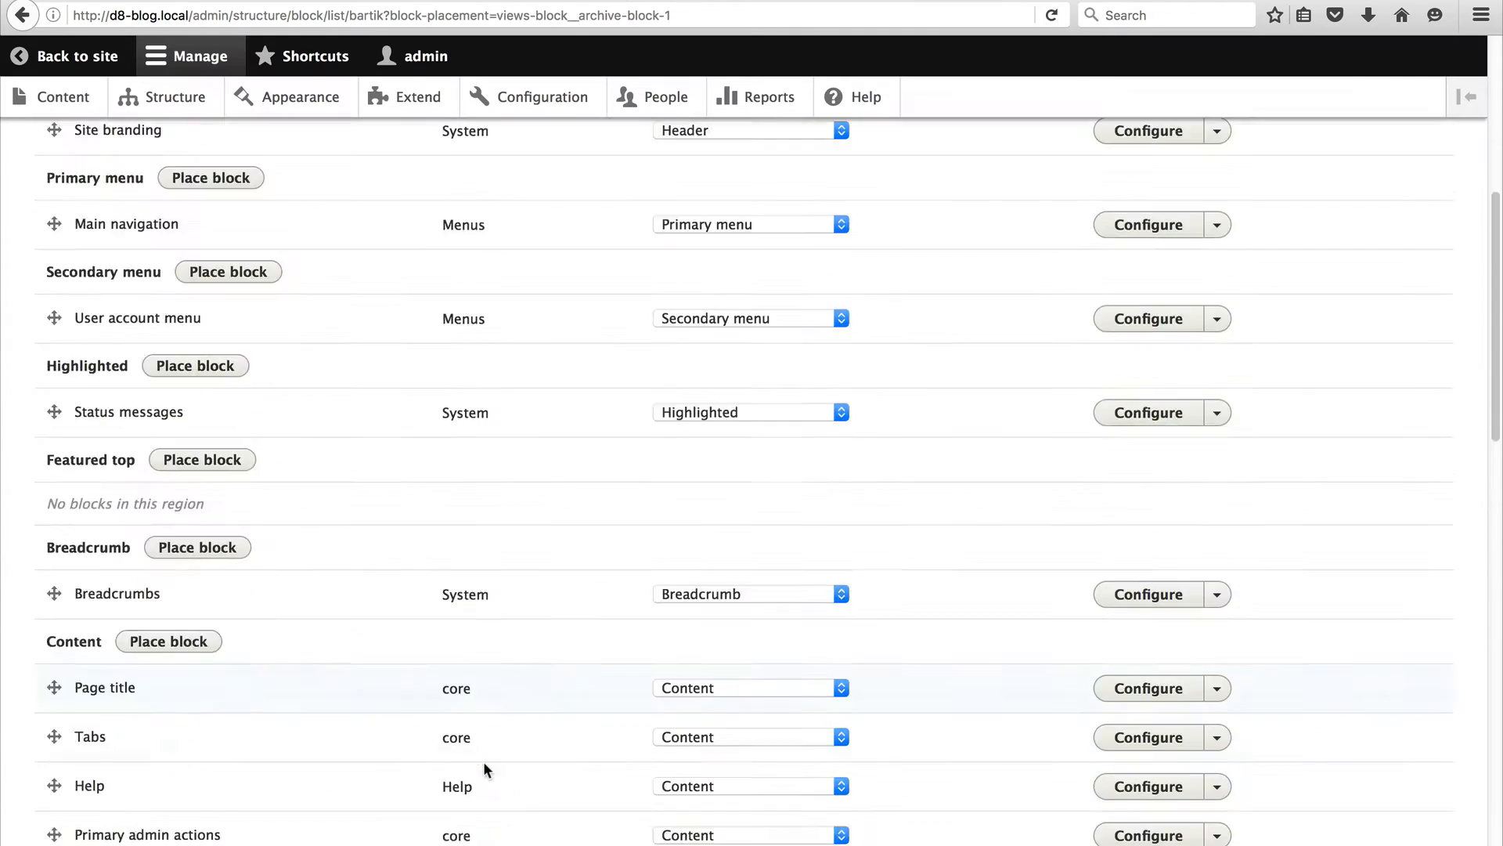
# Save the updated block layout and head back to the site.
pyautogui.scroll(-3)
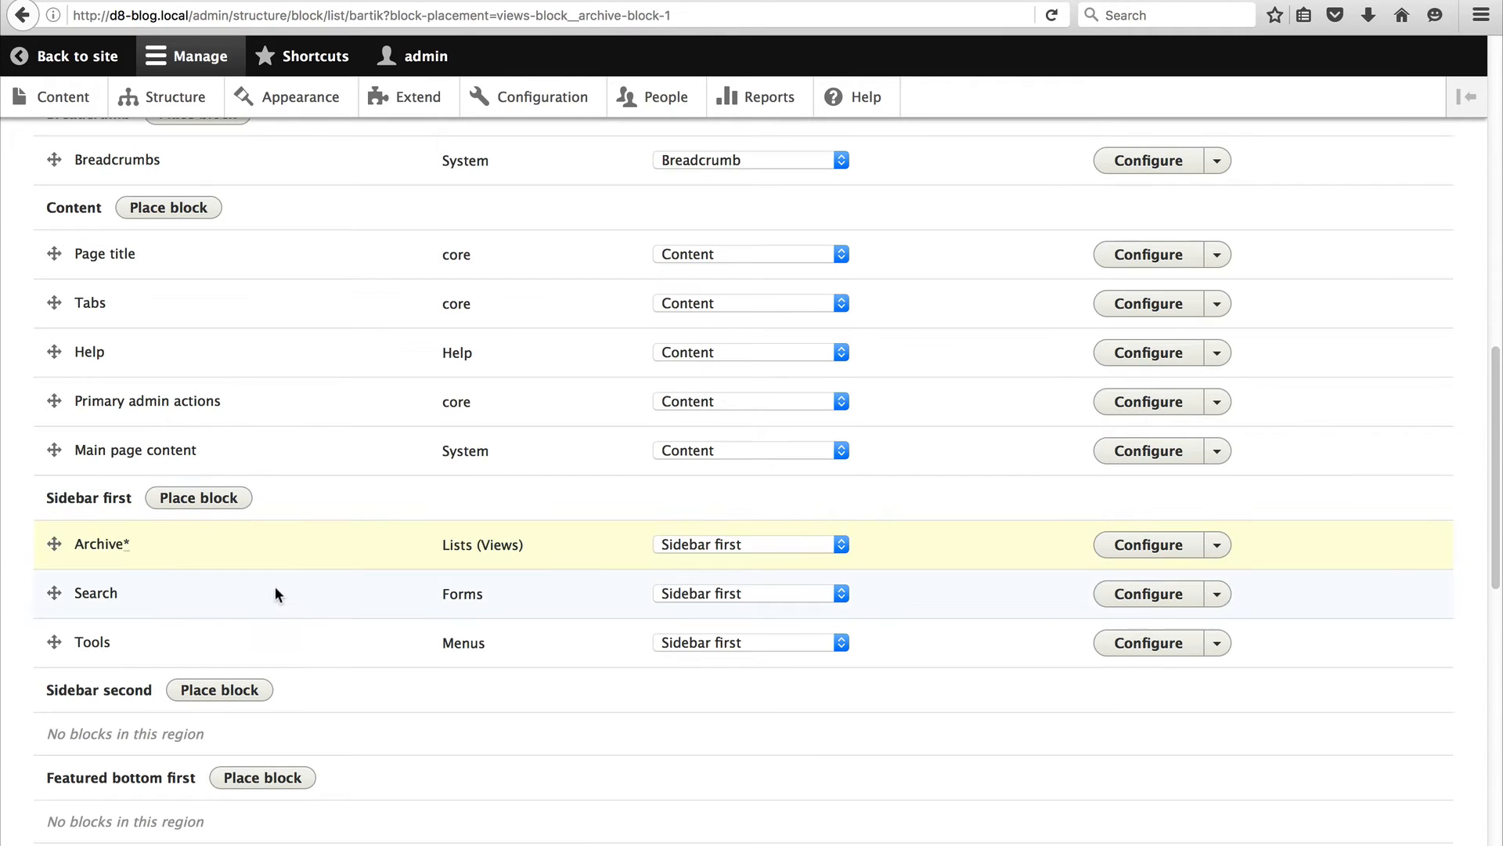
pyautogui.scroll(-3)
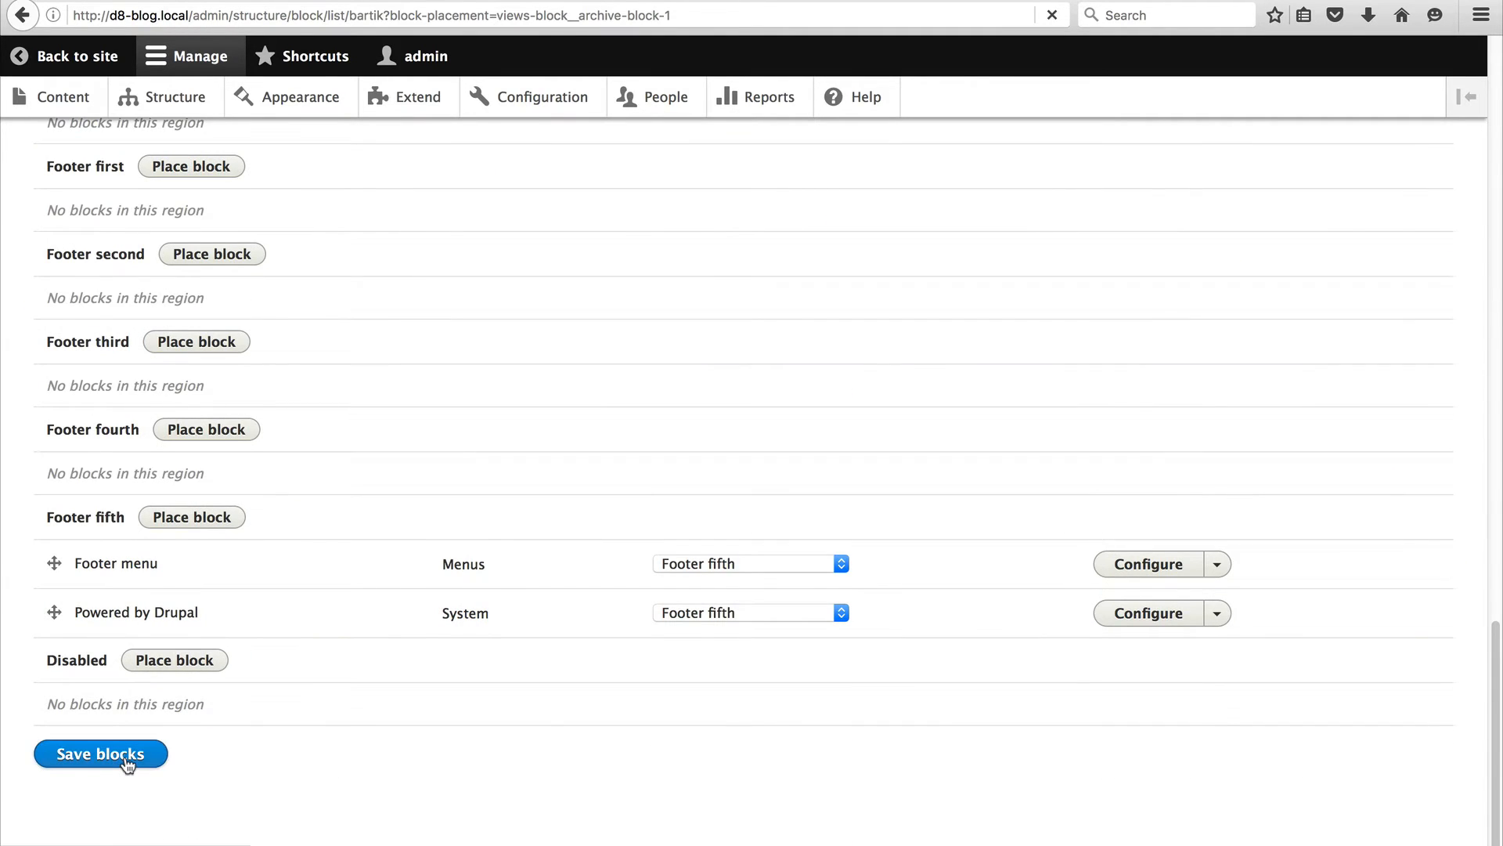
pyautogui.click(99, 754)
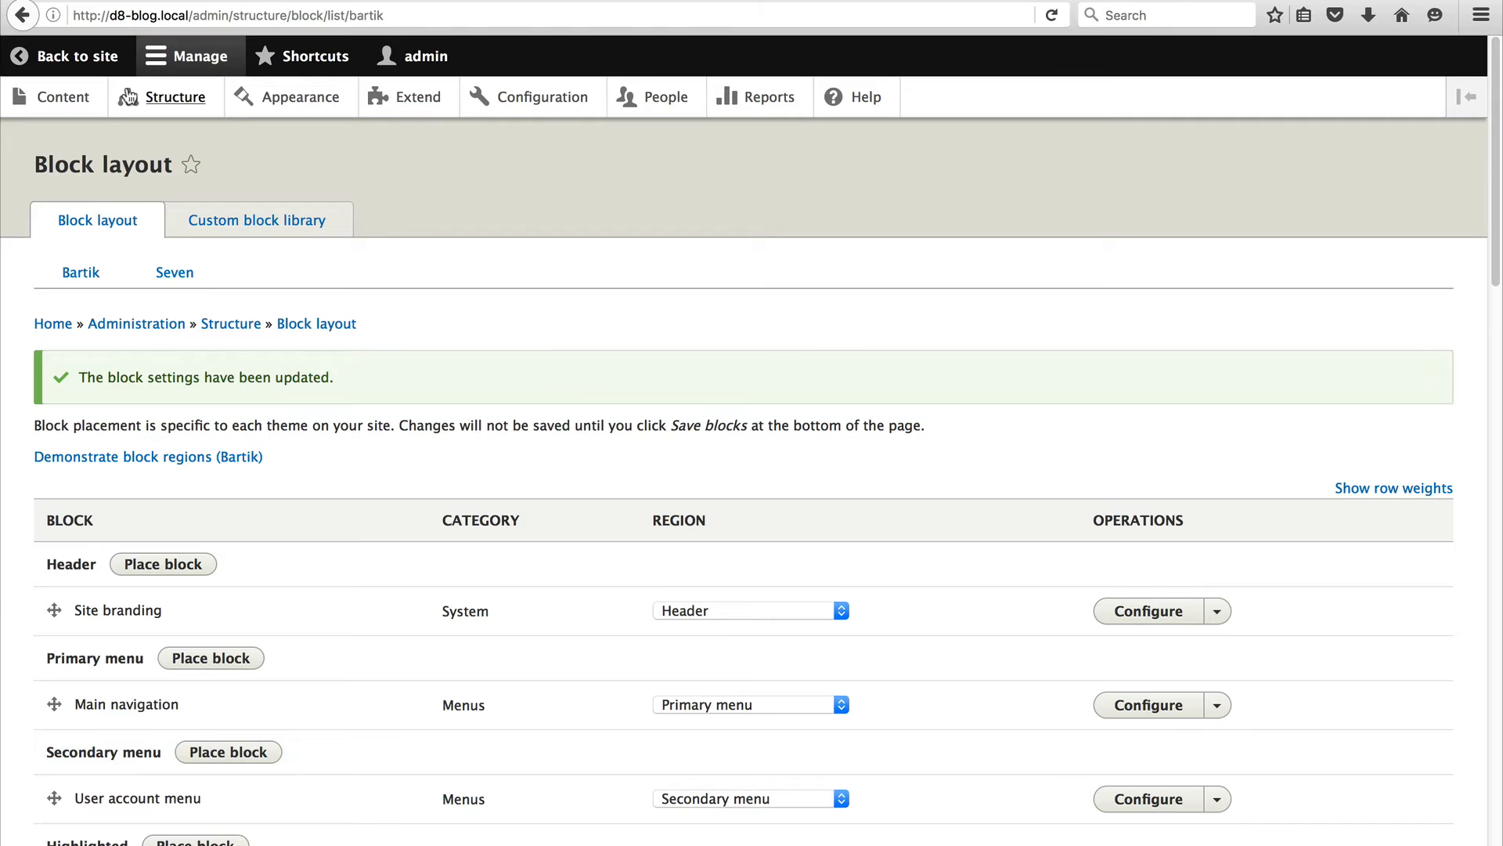
pyautogui.click(79, 56)
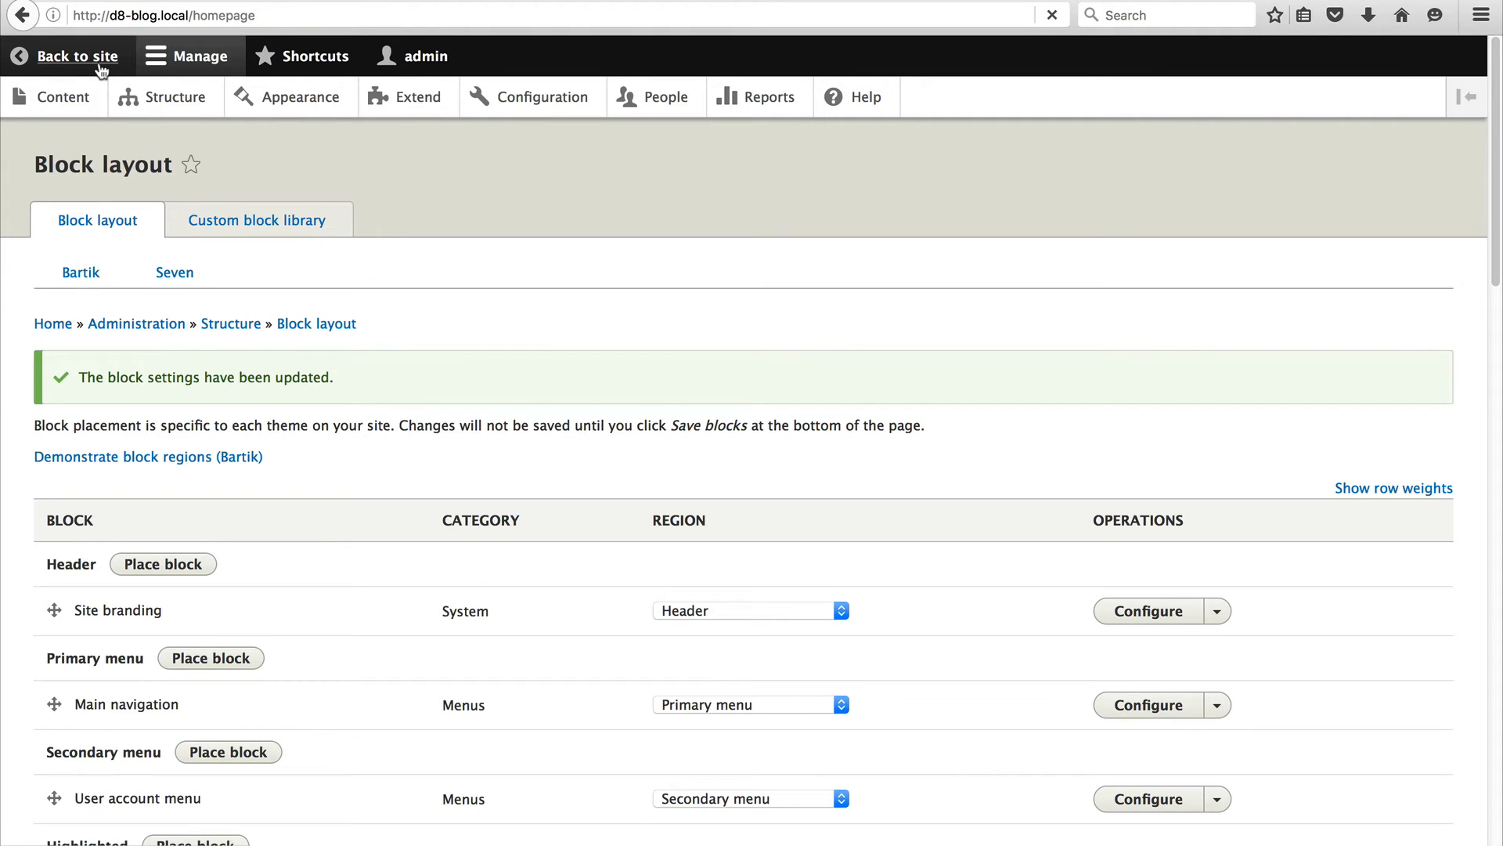
# View the July 2016 listing from the Monthly archive block, then return to Structure.
pyautogui.click(81, 56)
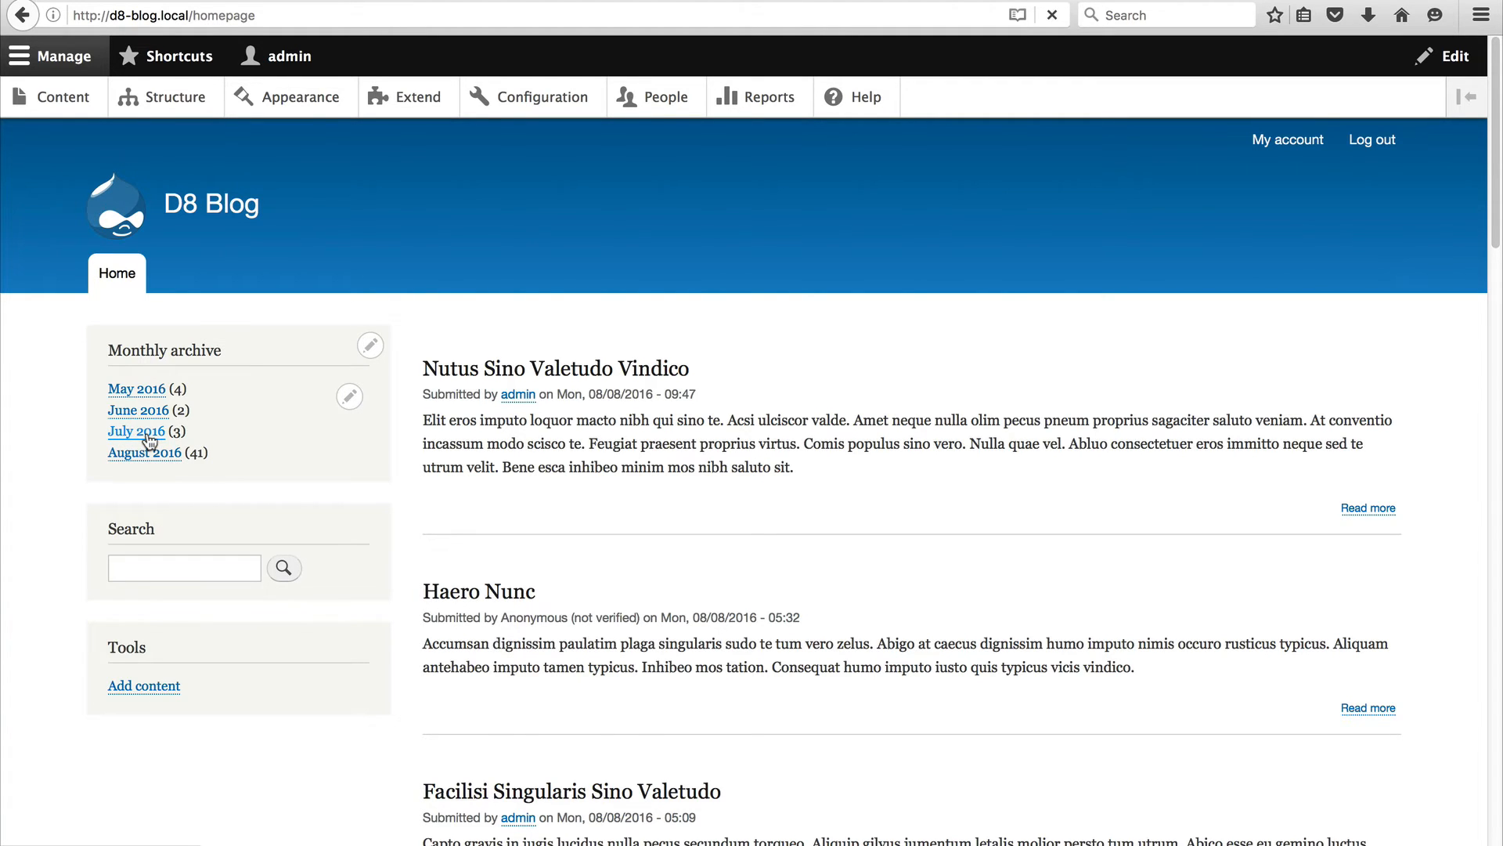
pyautogui.click(135, 430)
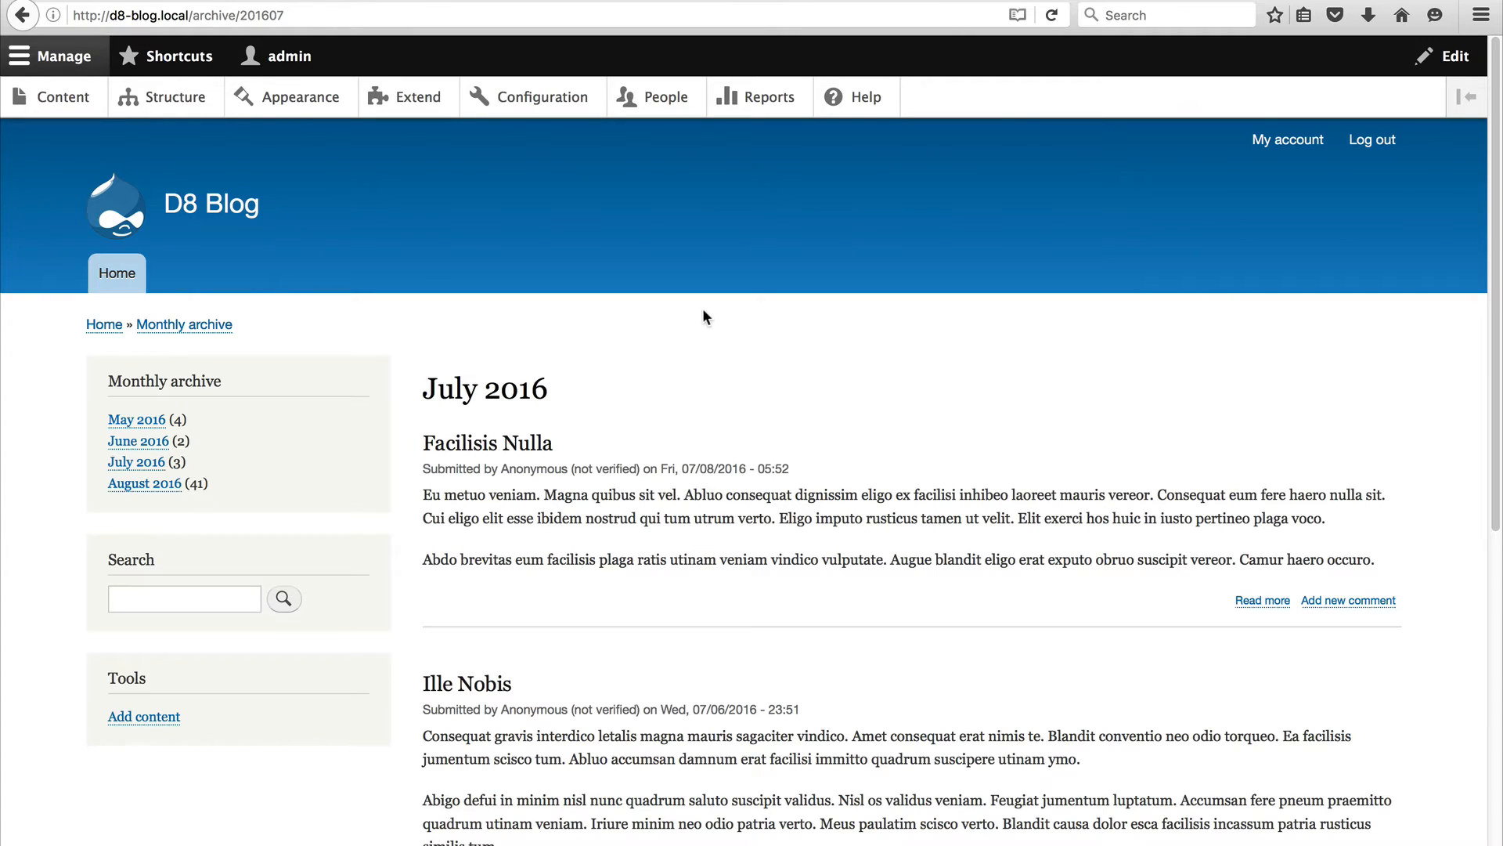
pyautogui.click(175, 96)
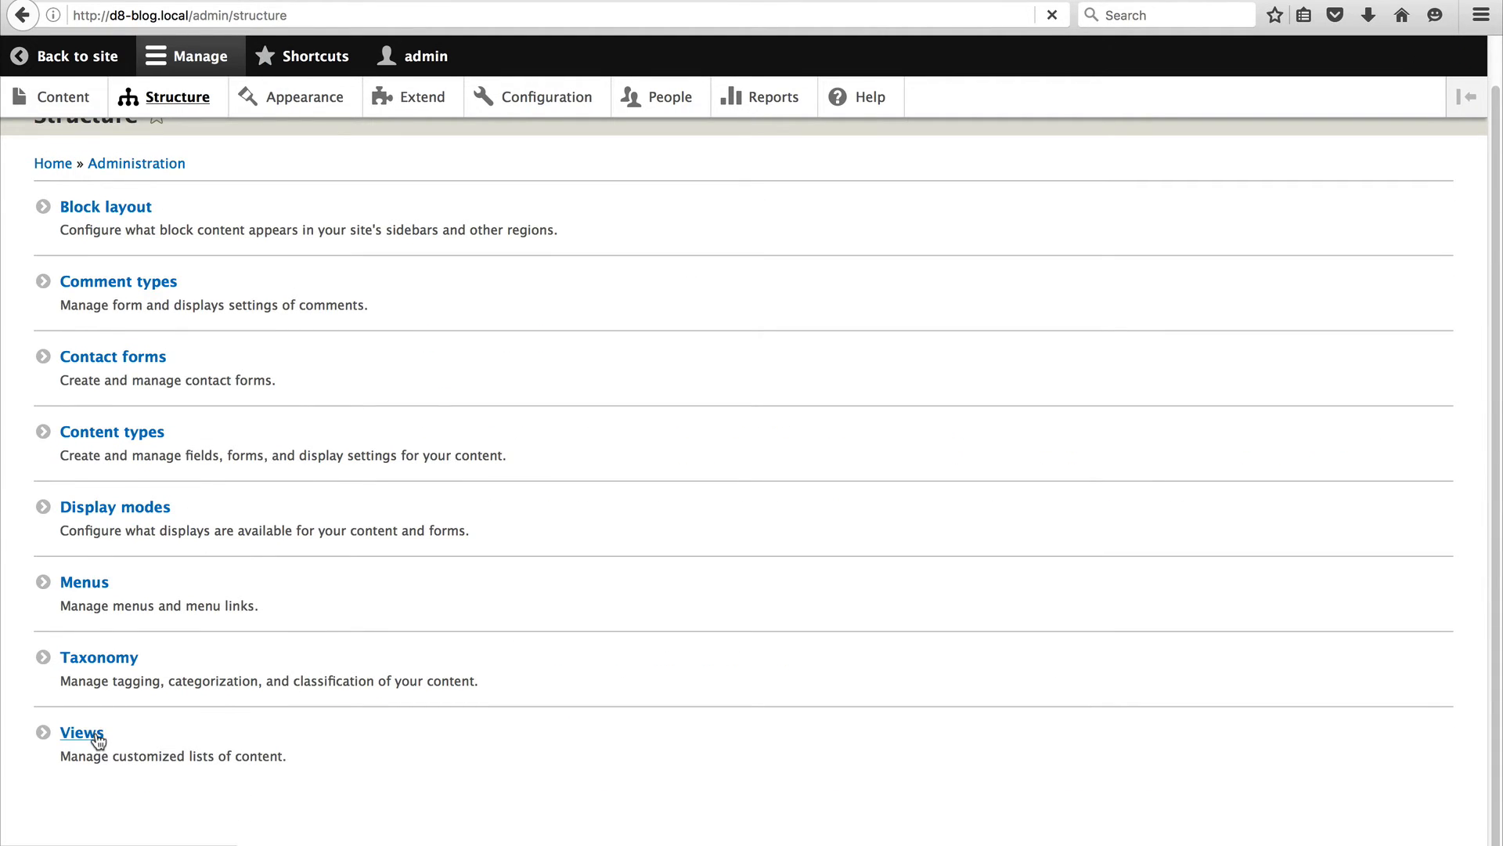
# Start a new view named Popular categories.
pyautogui.click(81, 733)
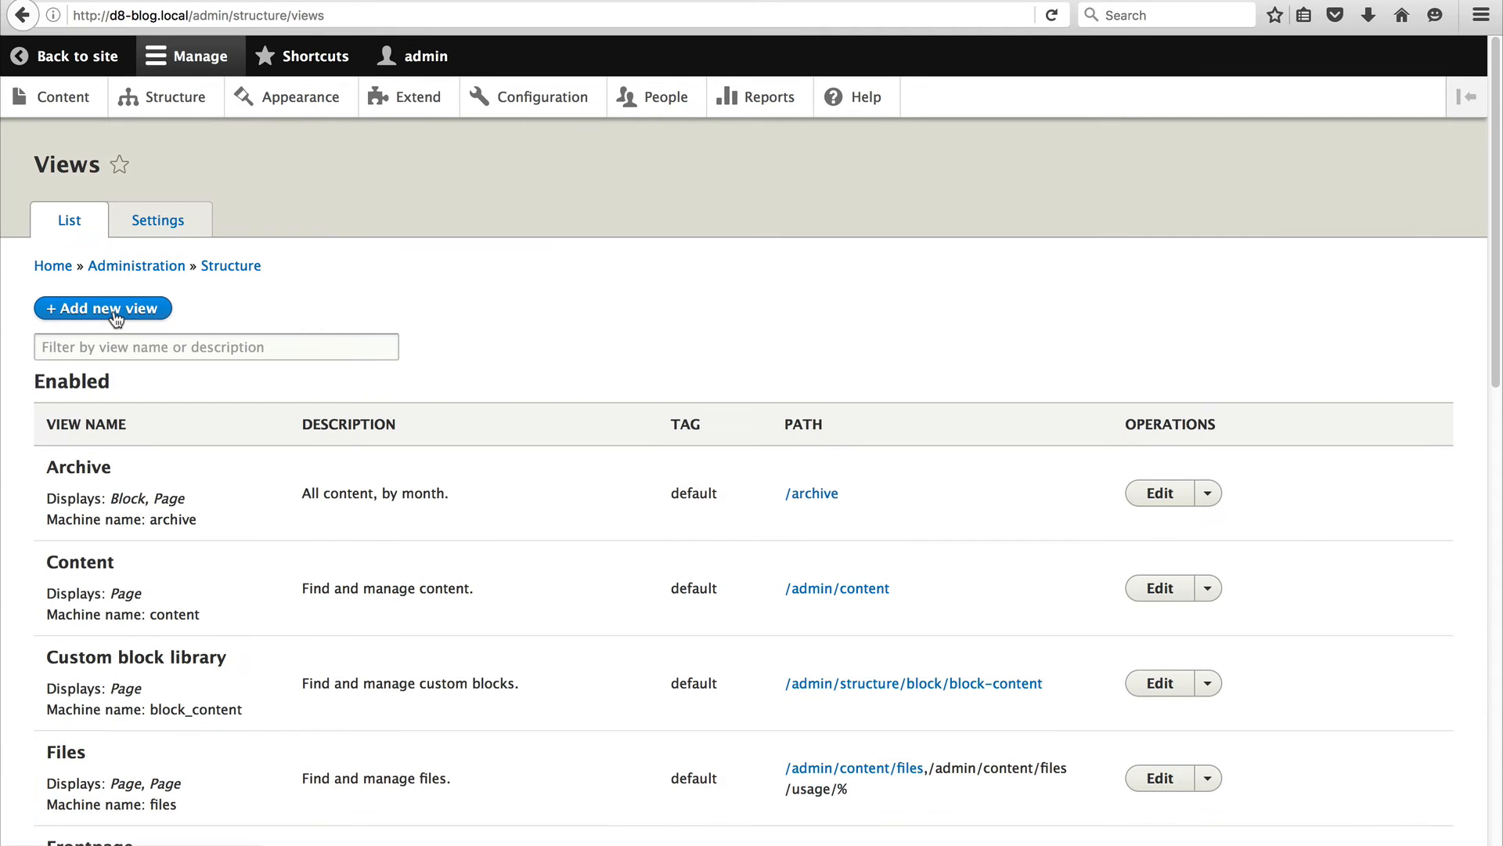
pyautogui.click(102, 308)
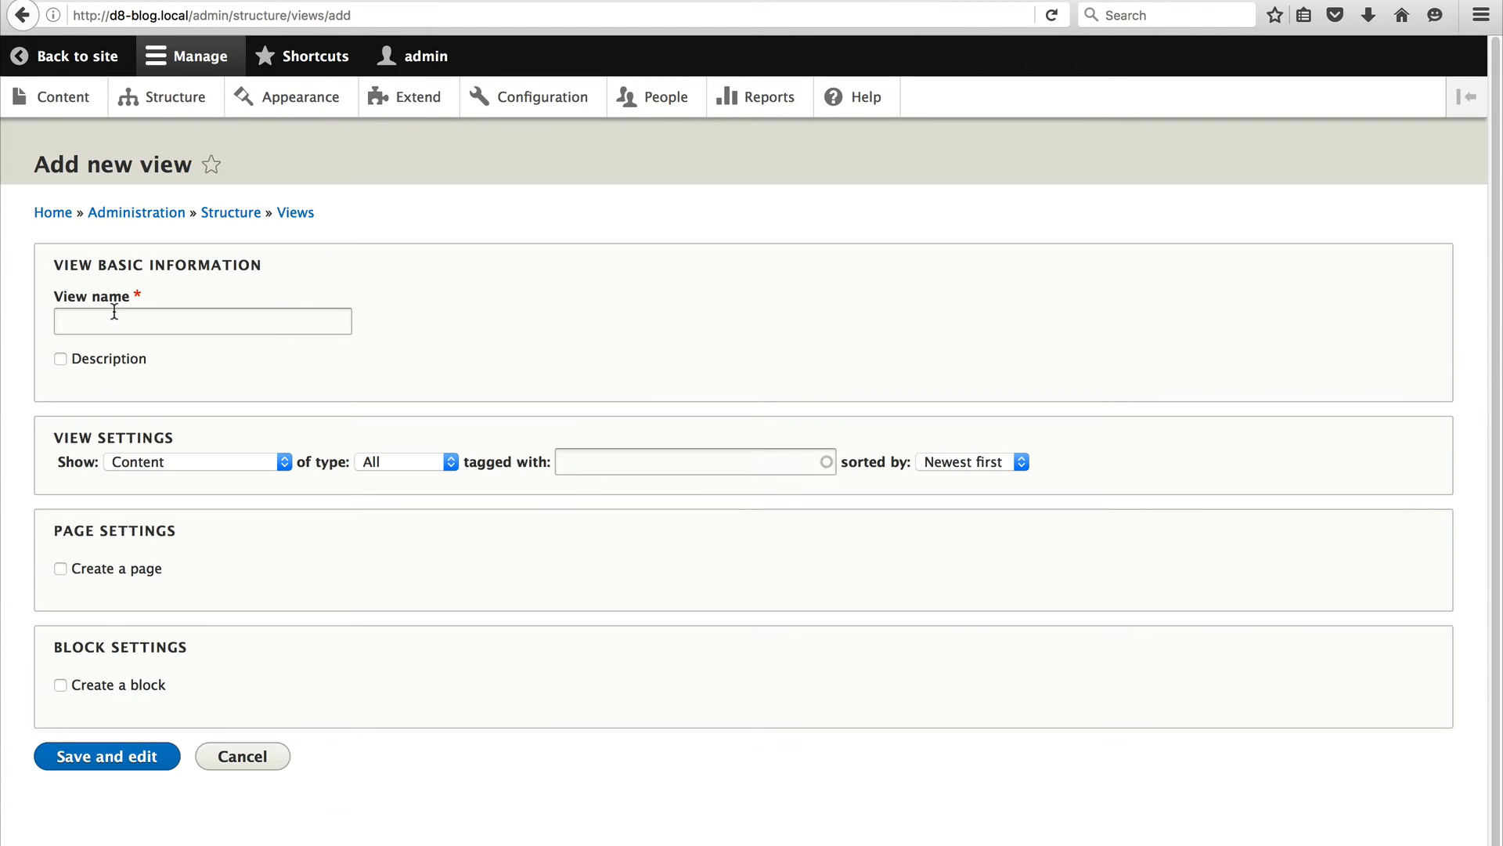
pyautogui.write('Po')
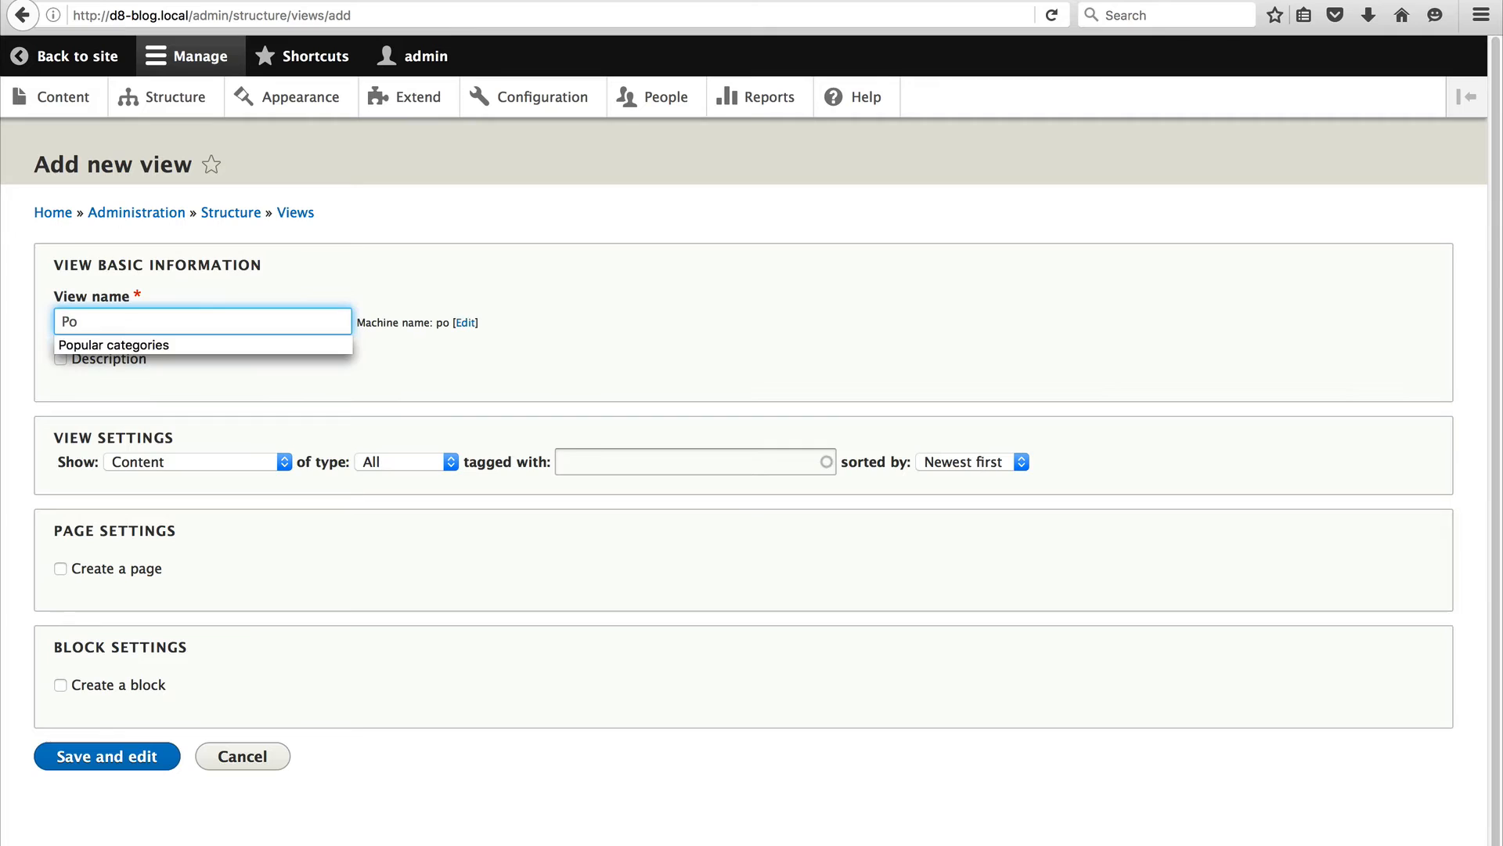
pyautogui.click(112, 344)
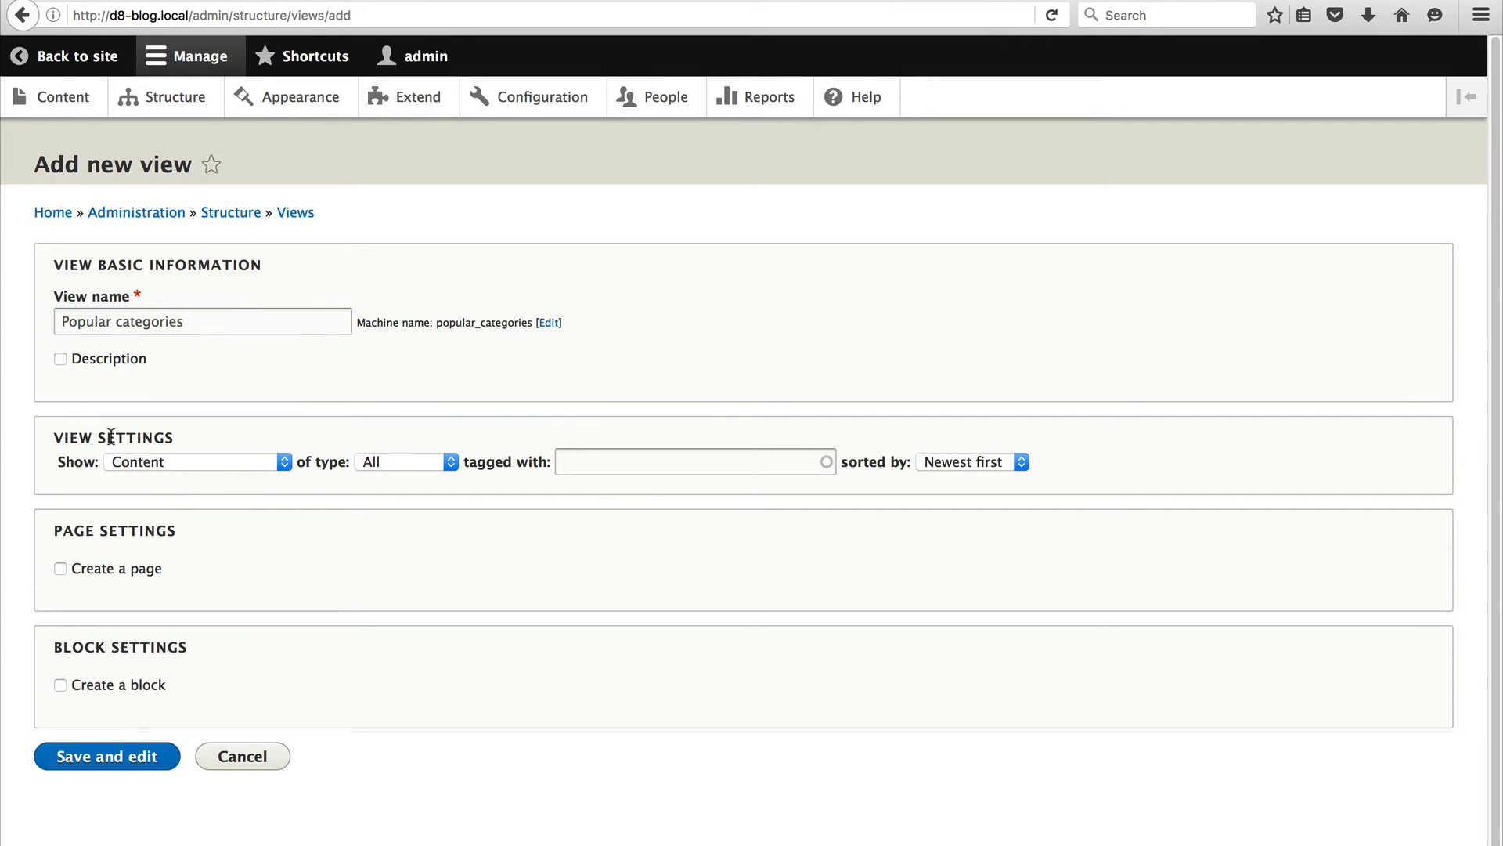
# Make the view list Taxonomy terms from the Category vocabulary.
pyautogui.click(192, 461)
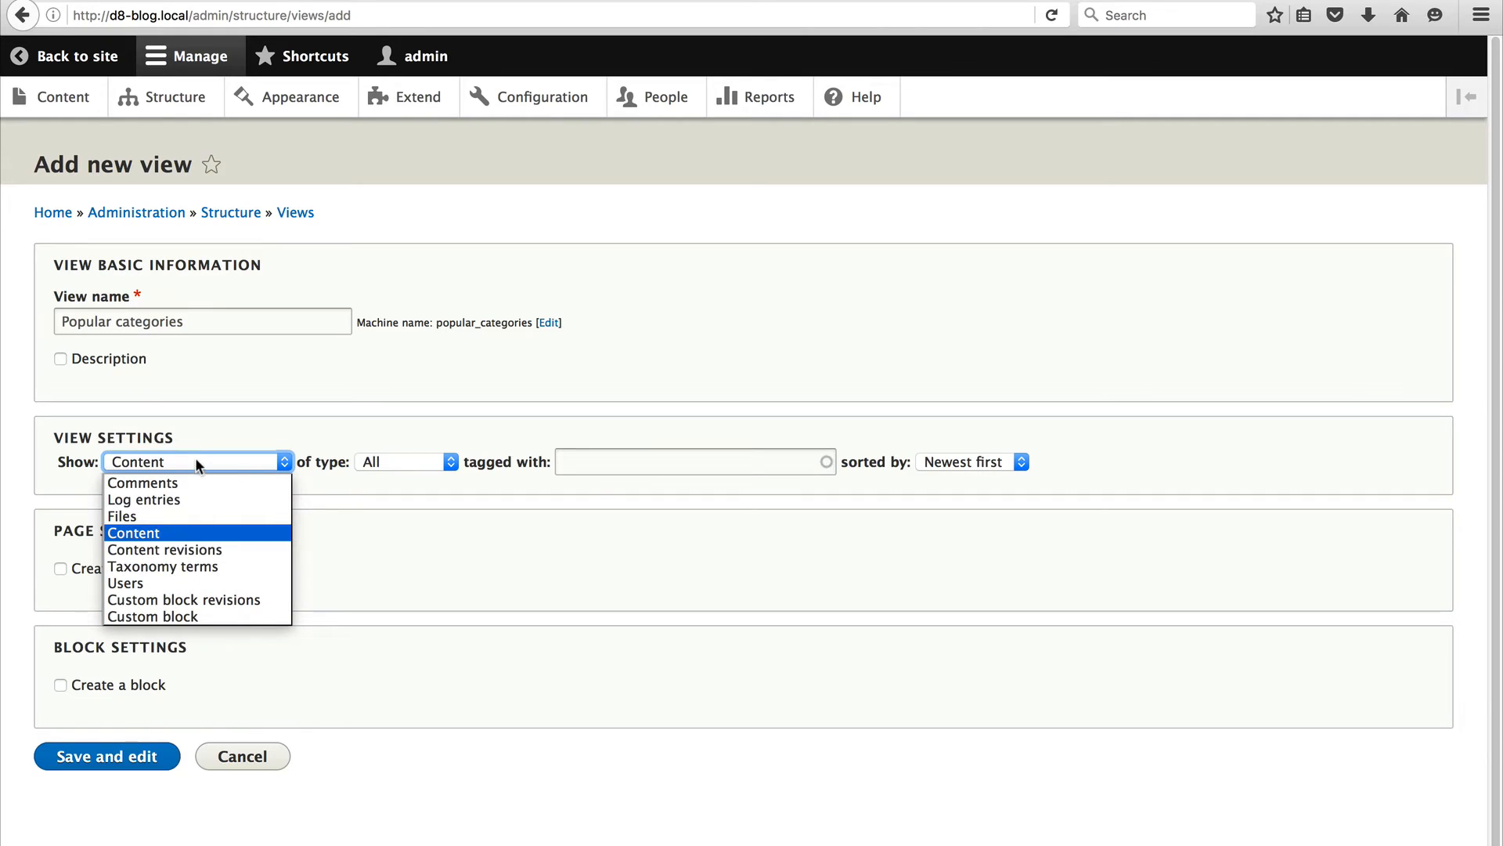
pyautogui.click(162, 565)
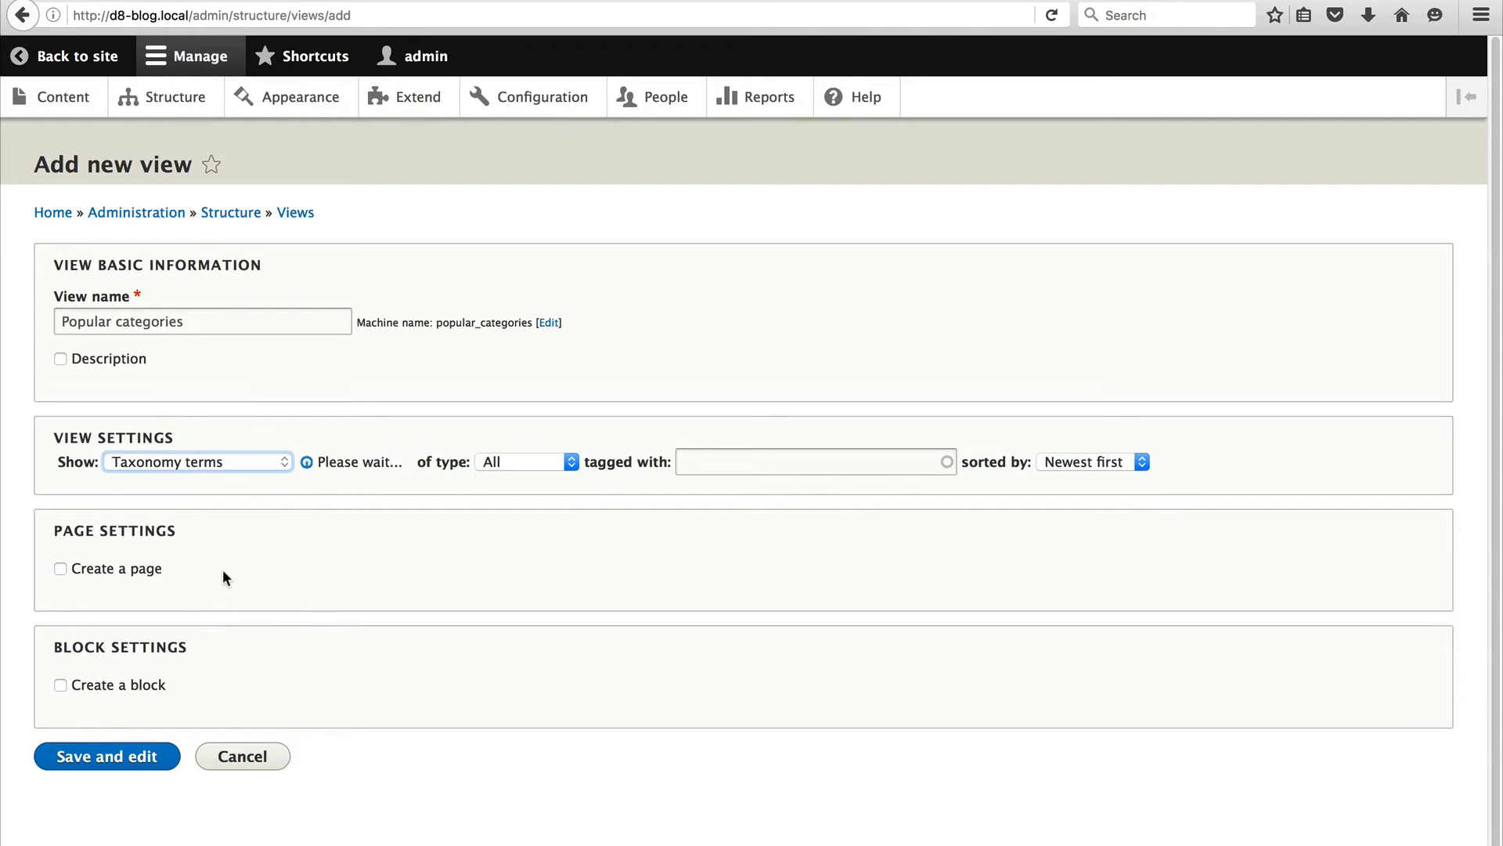
pyautogui.click(197, 461)
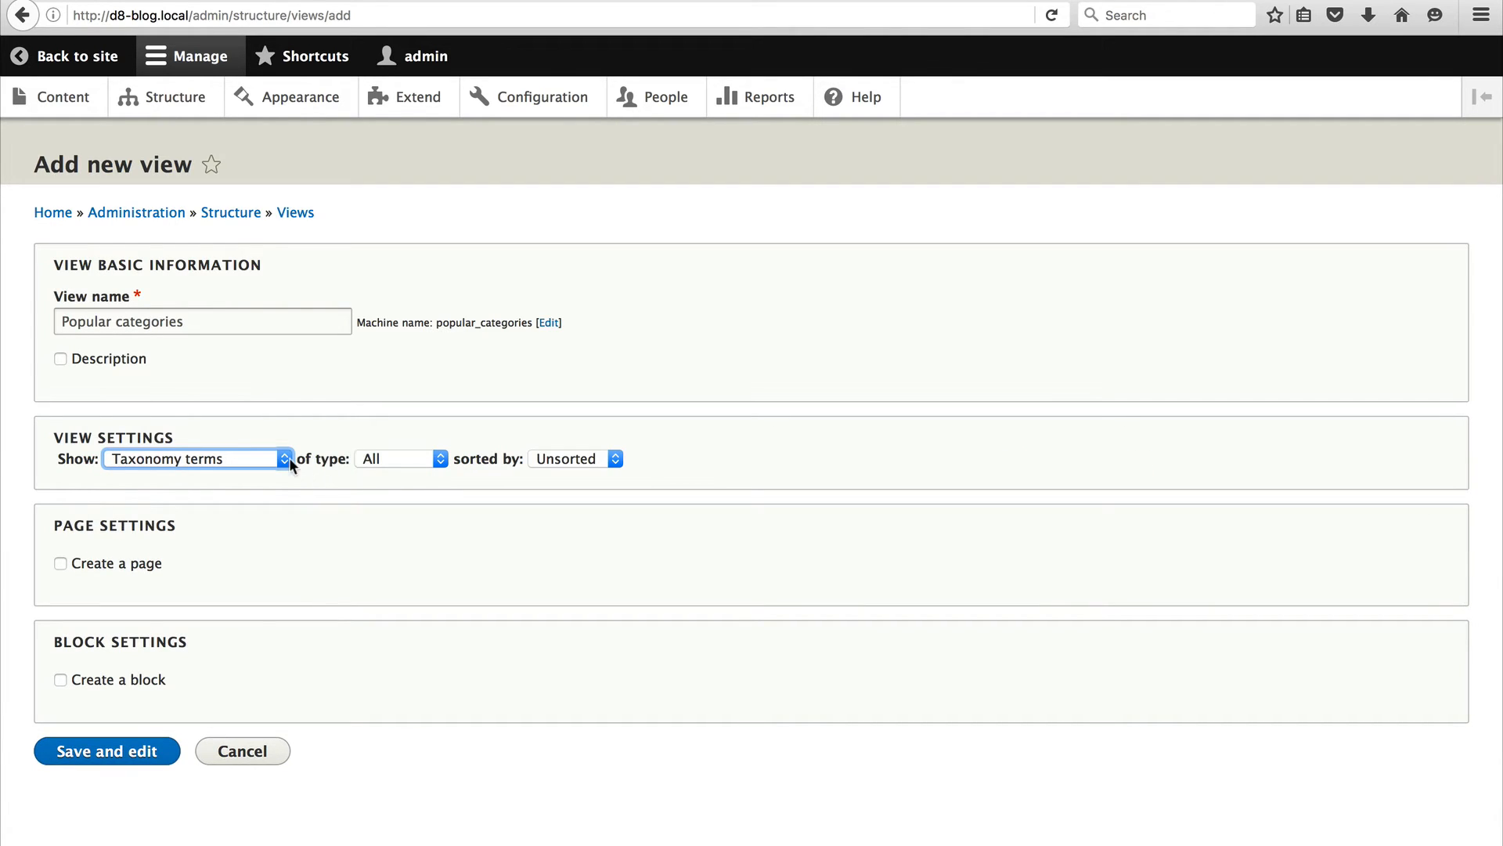
pyautogui.click(400, 458)
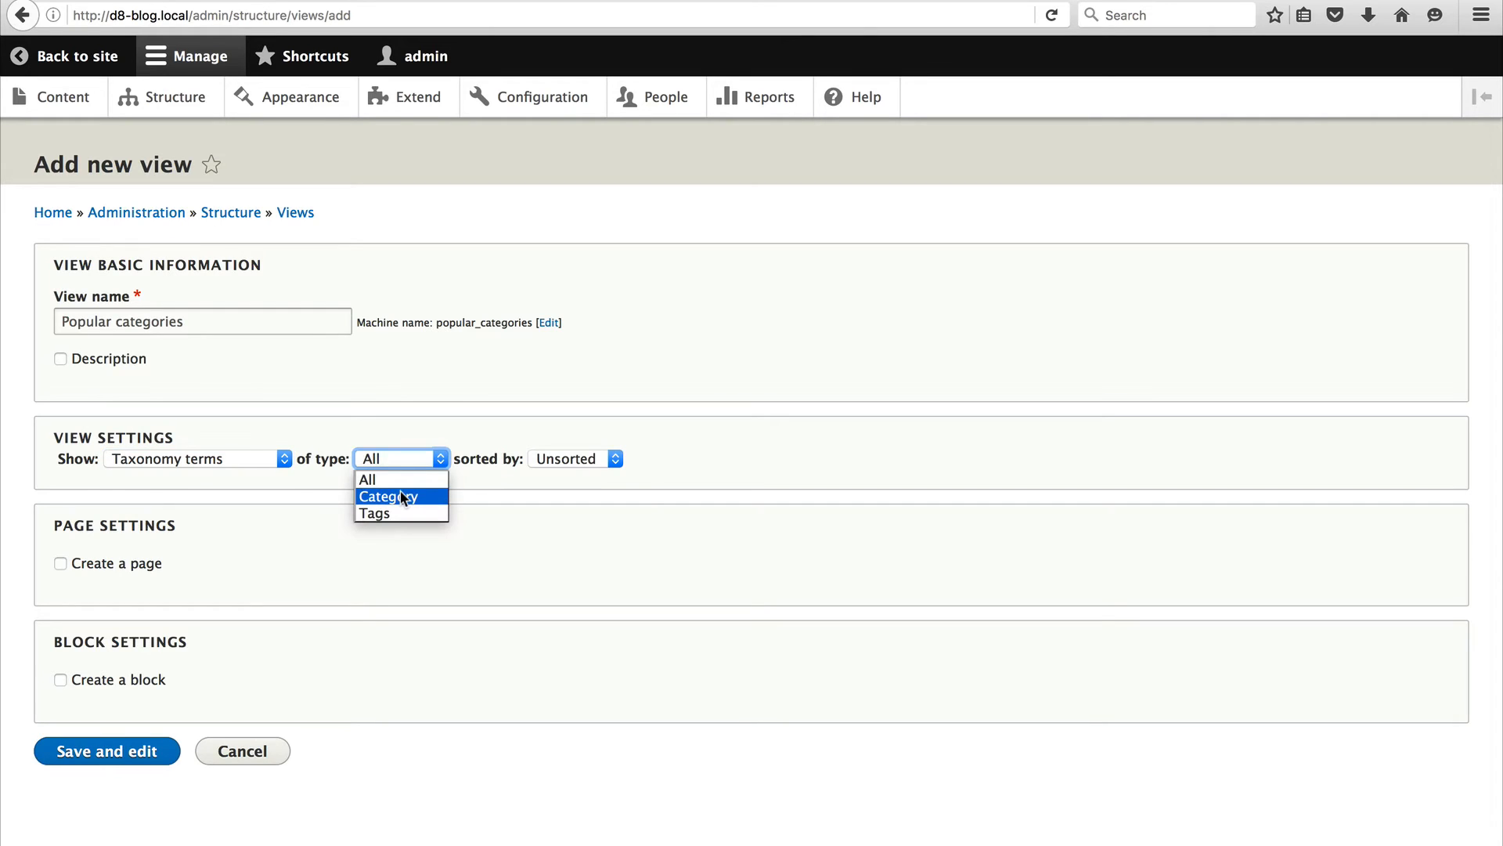
pyautogui.click(389, 496)
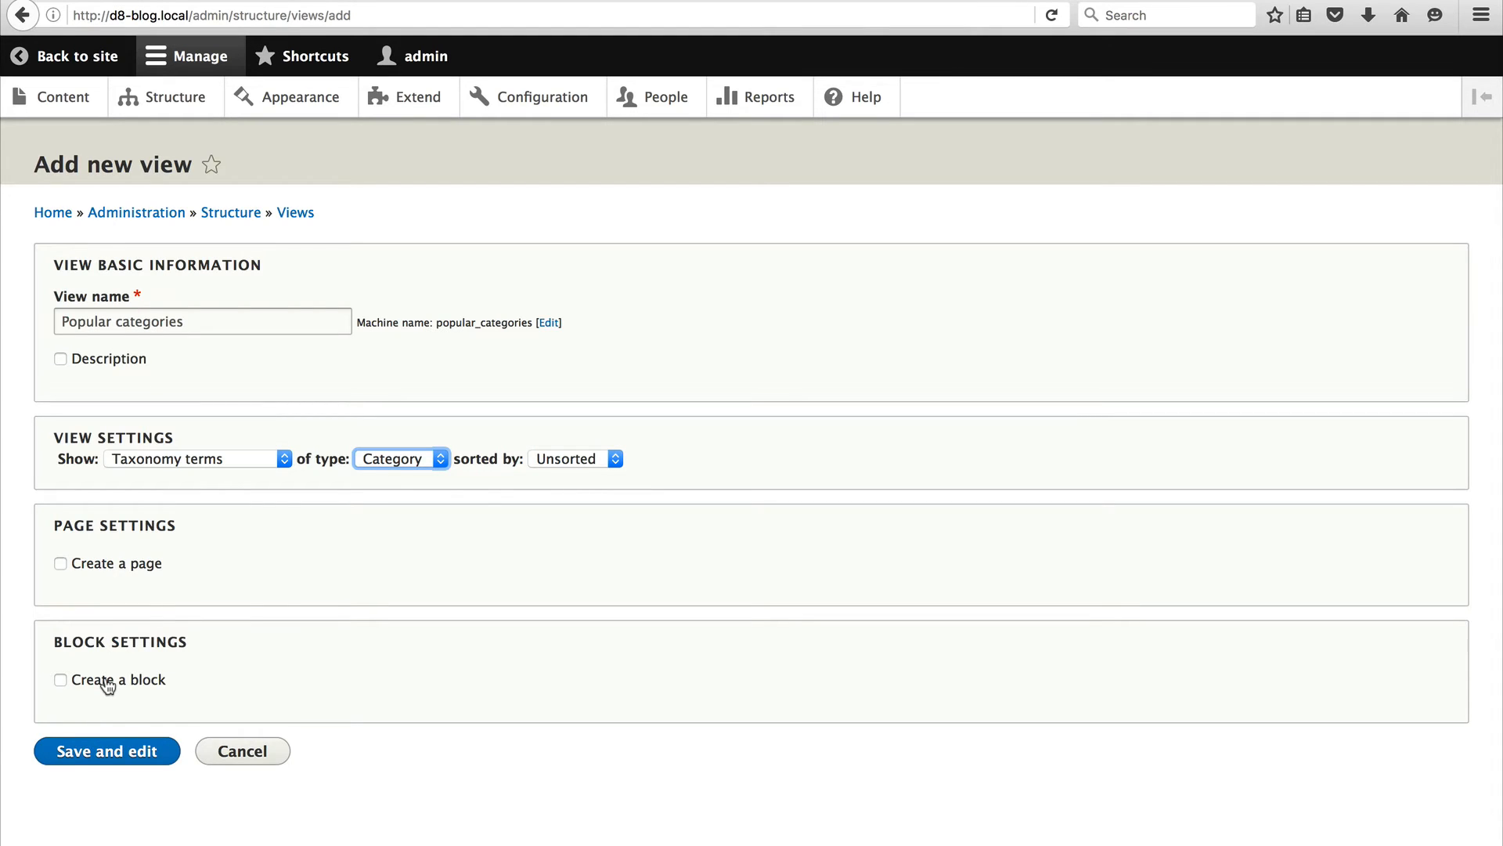
# Add a Popular categories block listing 5 items and save and edit the view.
pyautogui.click(59, 678)
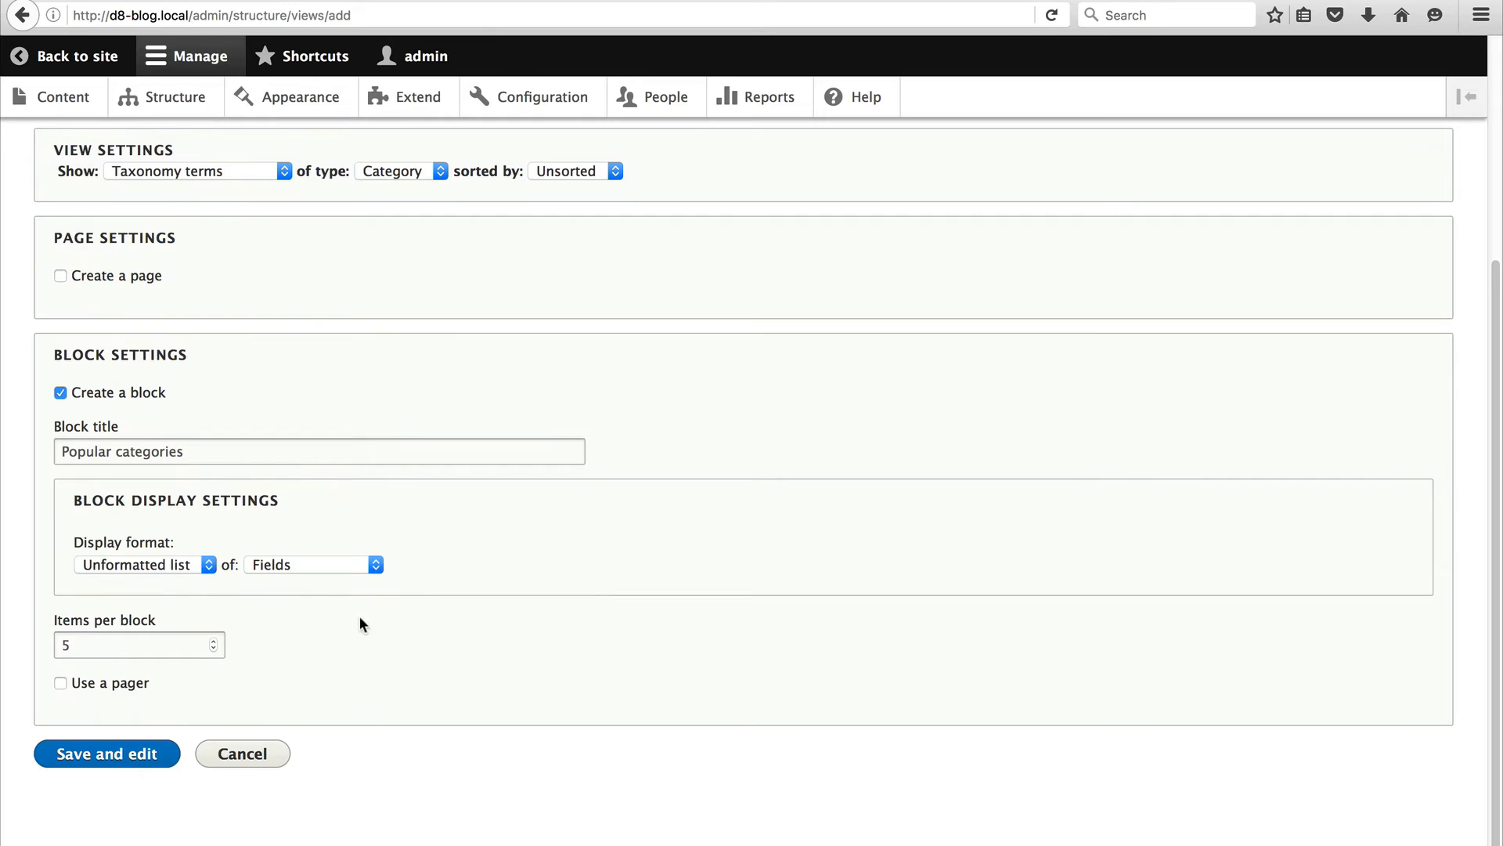
pyautogui.click(106, 753)
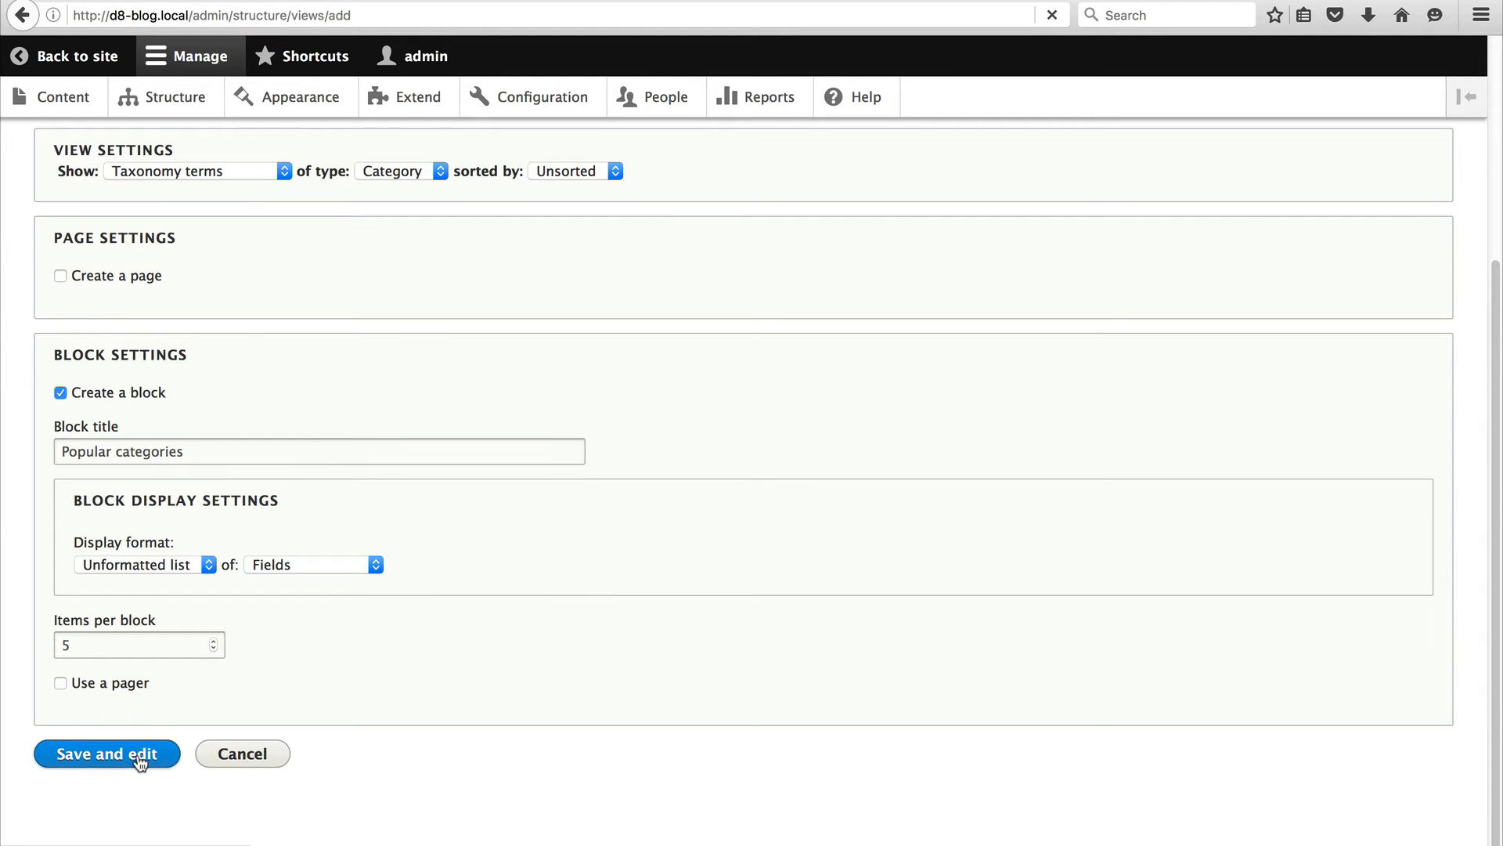
pyautogui.click(106, 752)
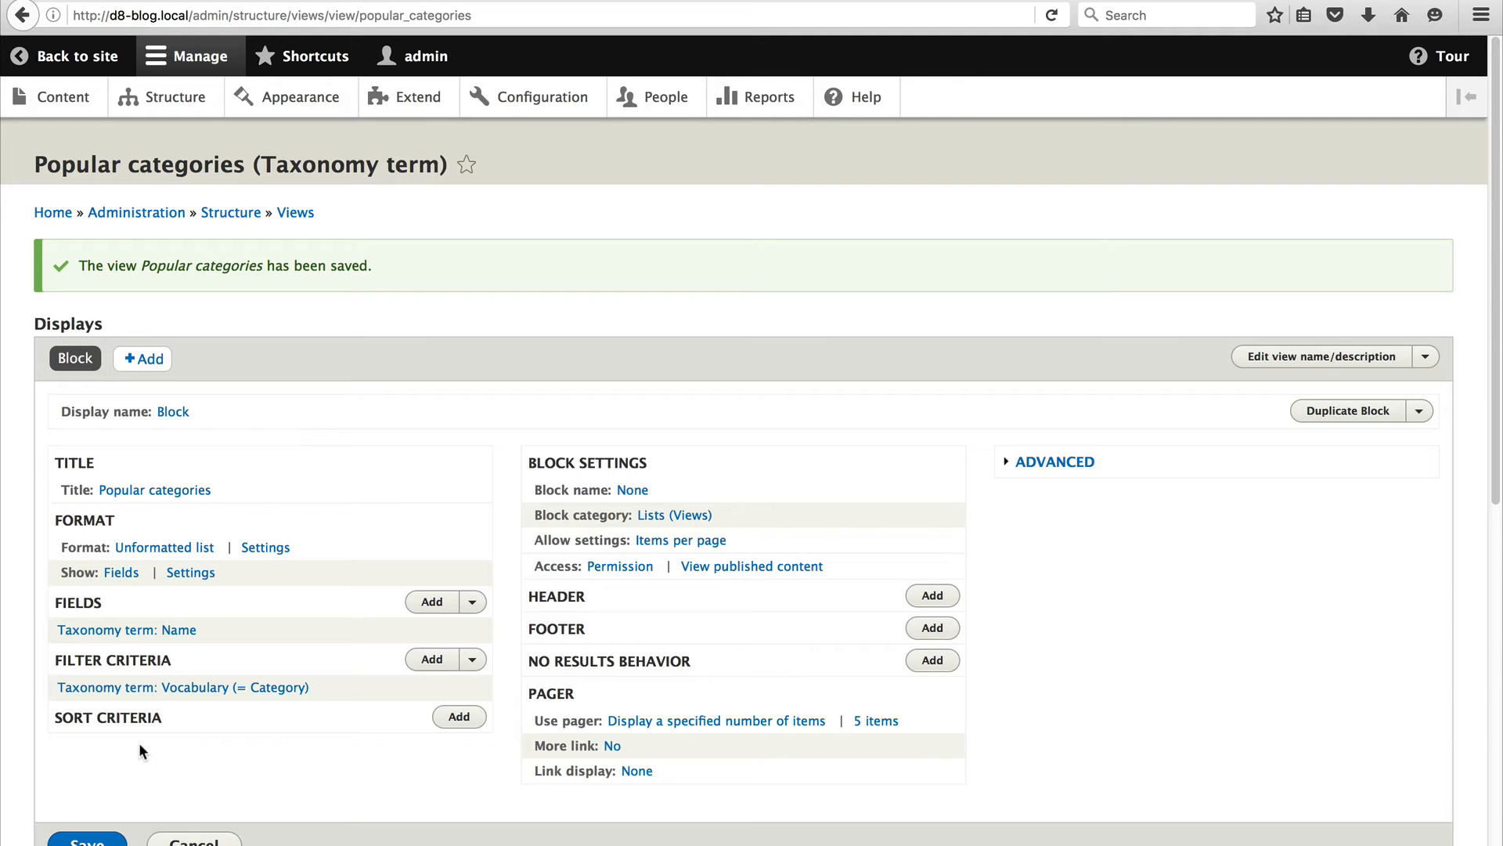
# Add a required 'Content using field_category' relationship under the view's Advanced settings.
pyautogui.click(1054, 461)
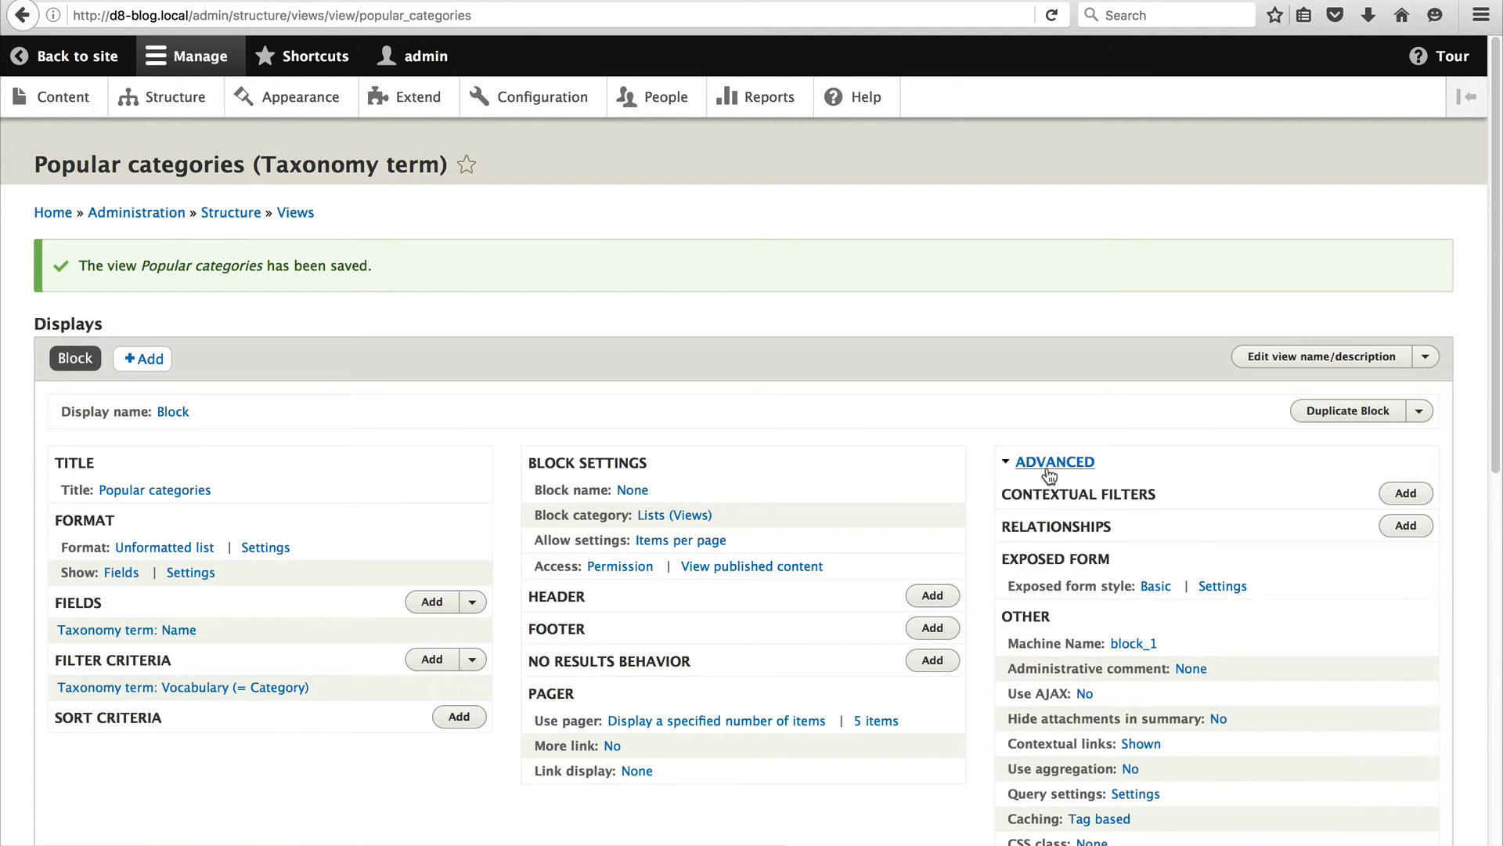
pyautogui.moveTo(1199, 539)
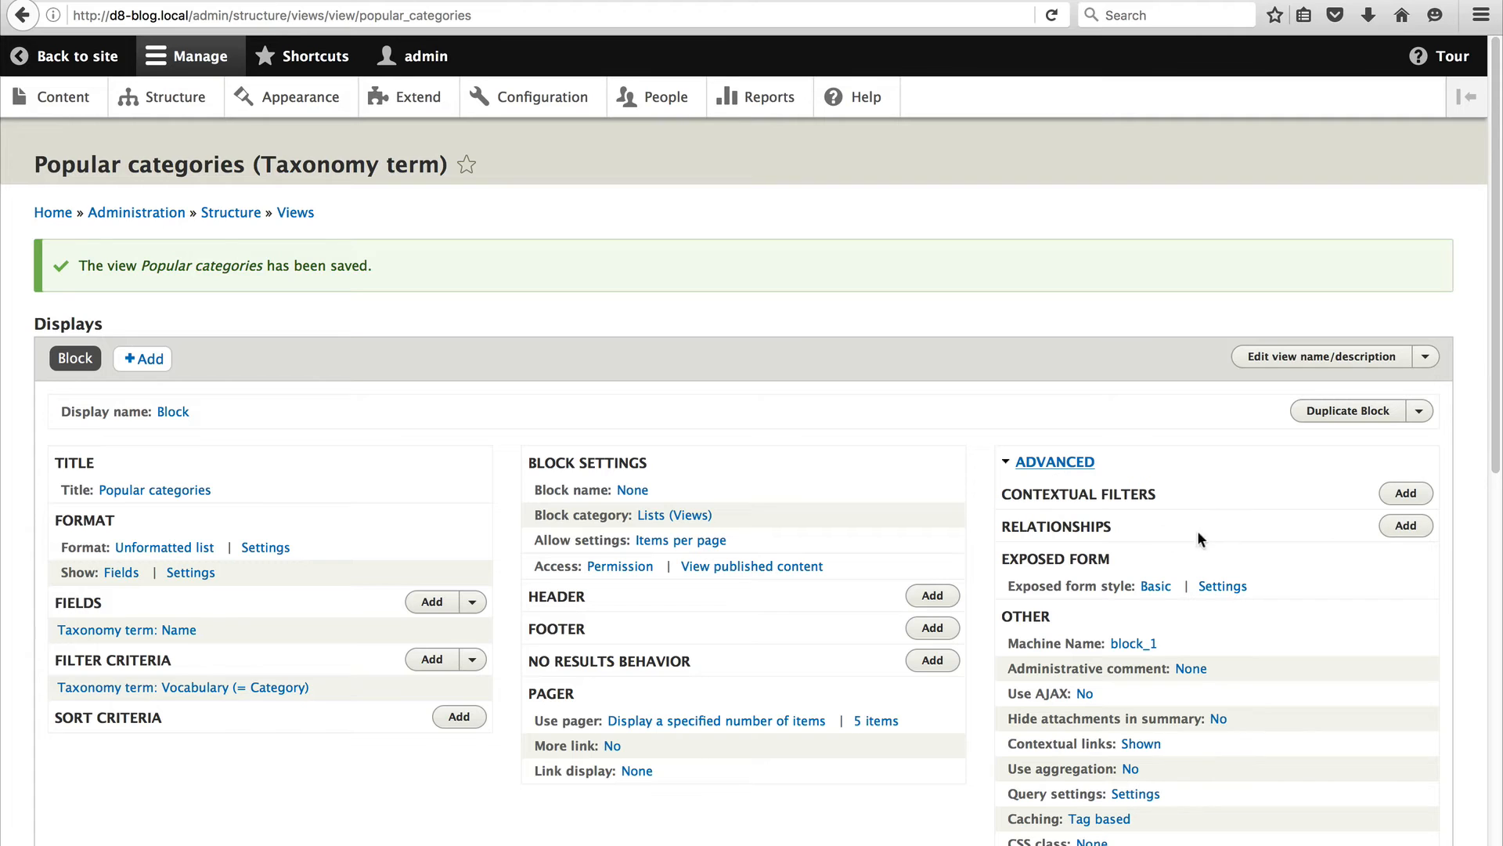
pyautogui.click(1405, 525)
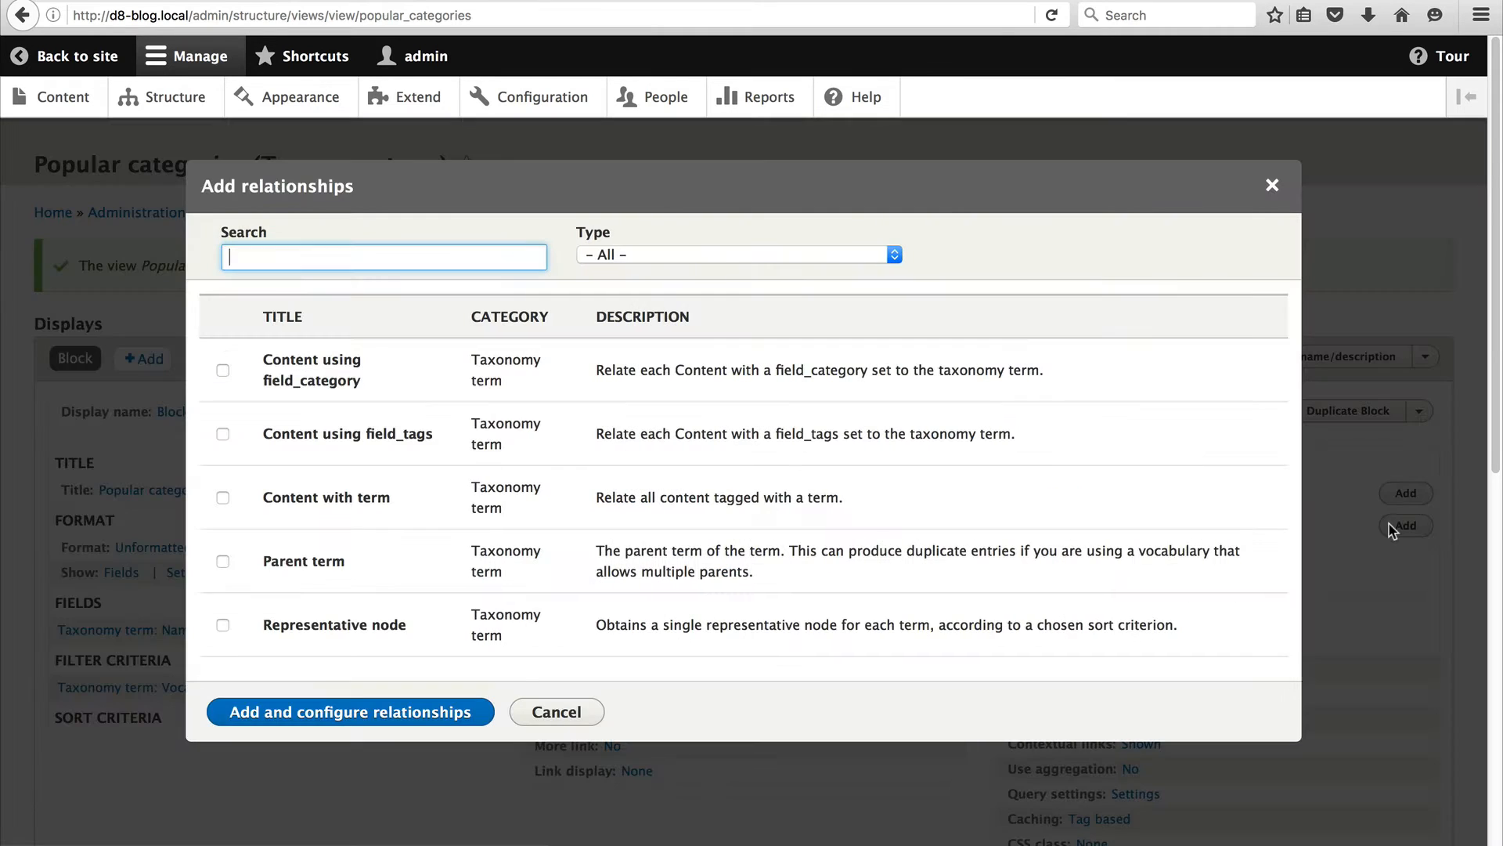
pyautogui.moveTo(494, 432)
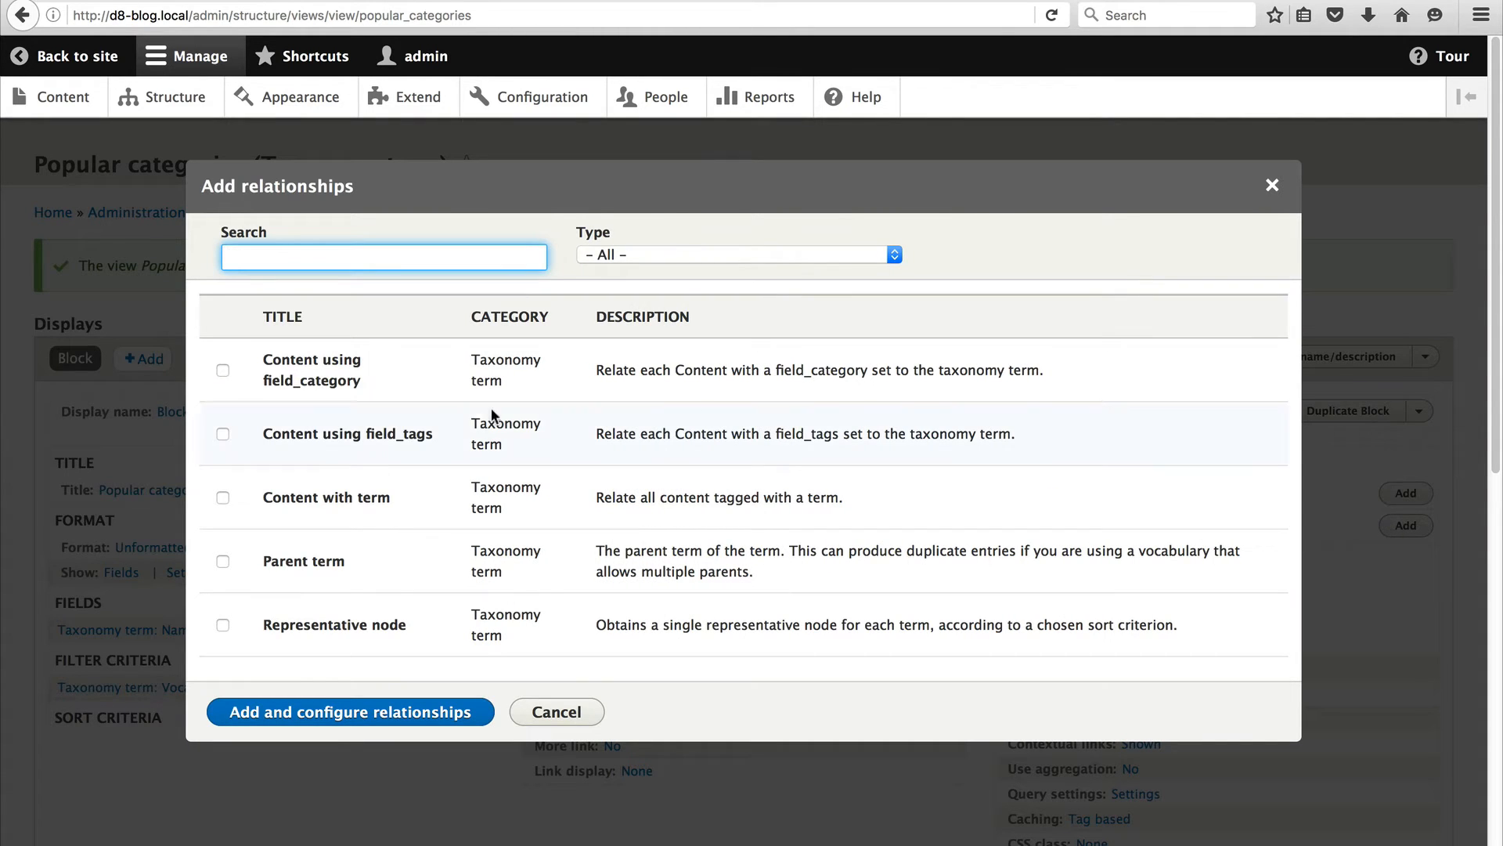
pyautogui.moveTo(309, 394)
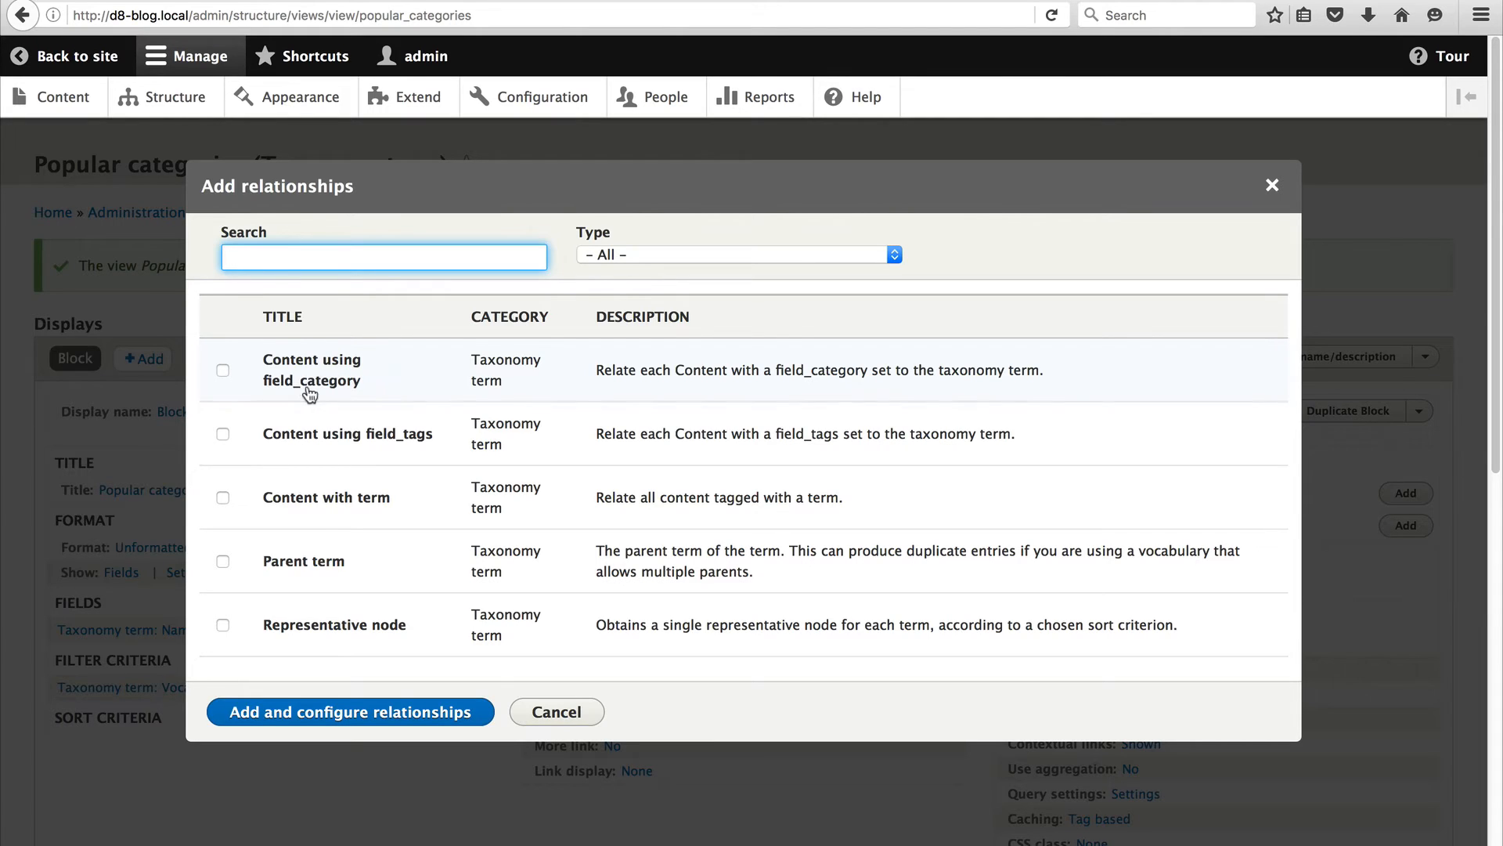
pyautogui.click(223, 370)
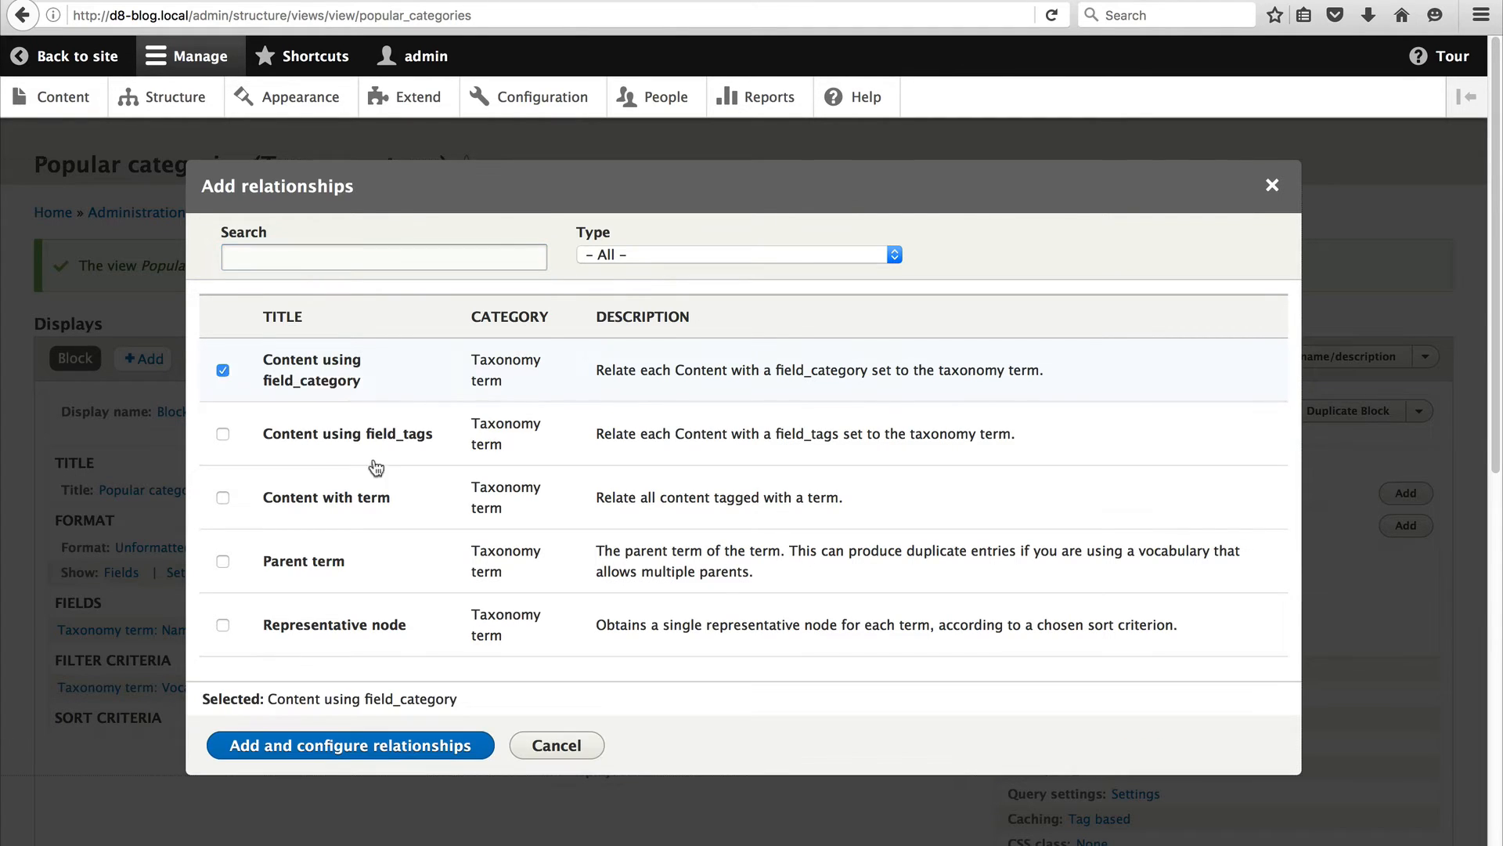
pyautogui.click(349, 745)
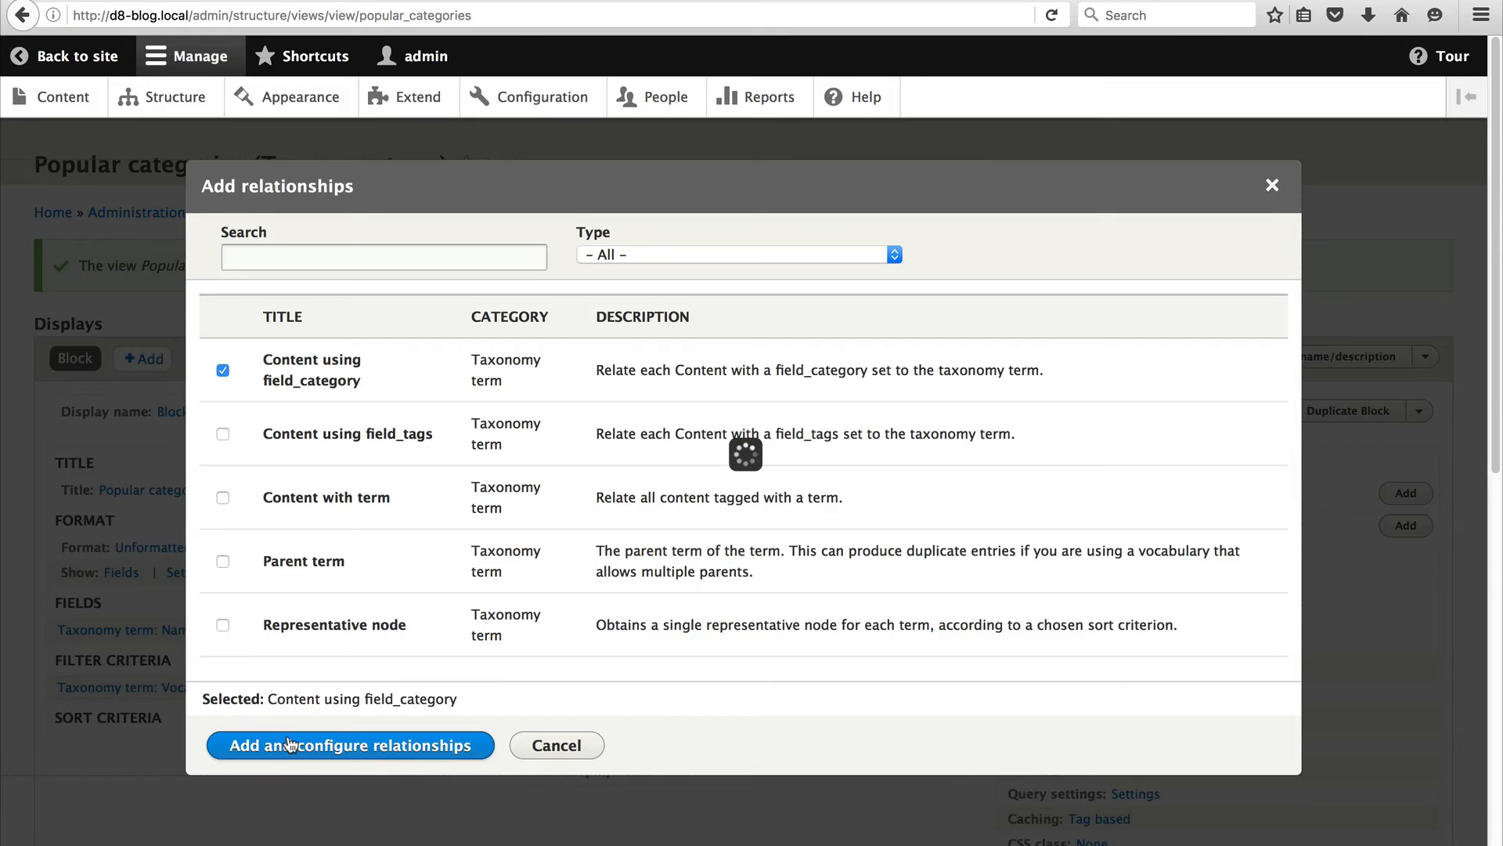
pyautogui.click(350, 745)
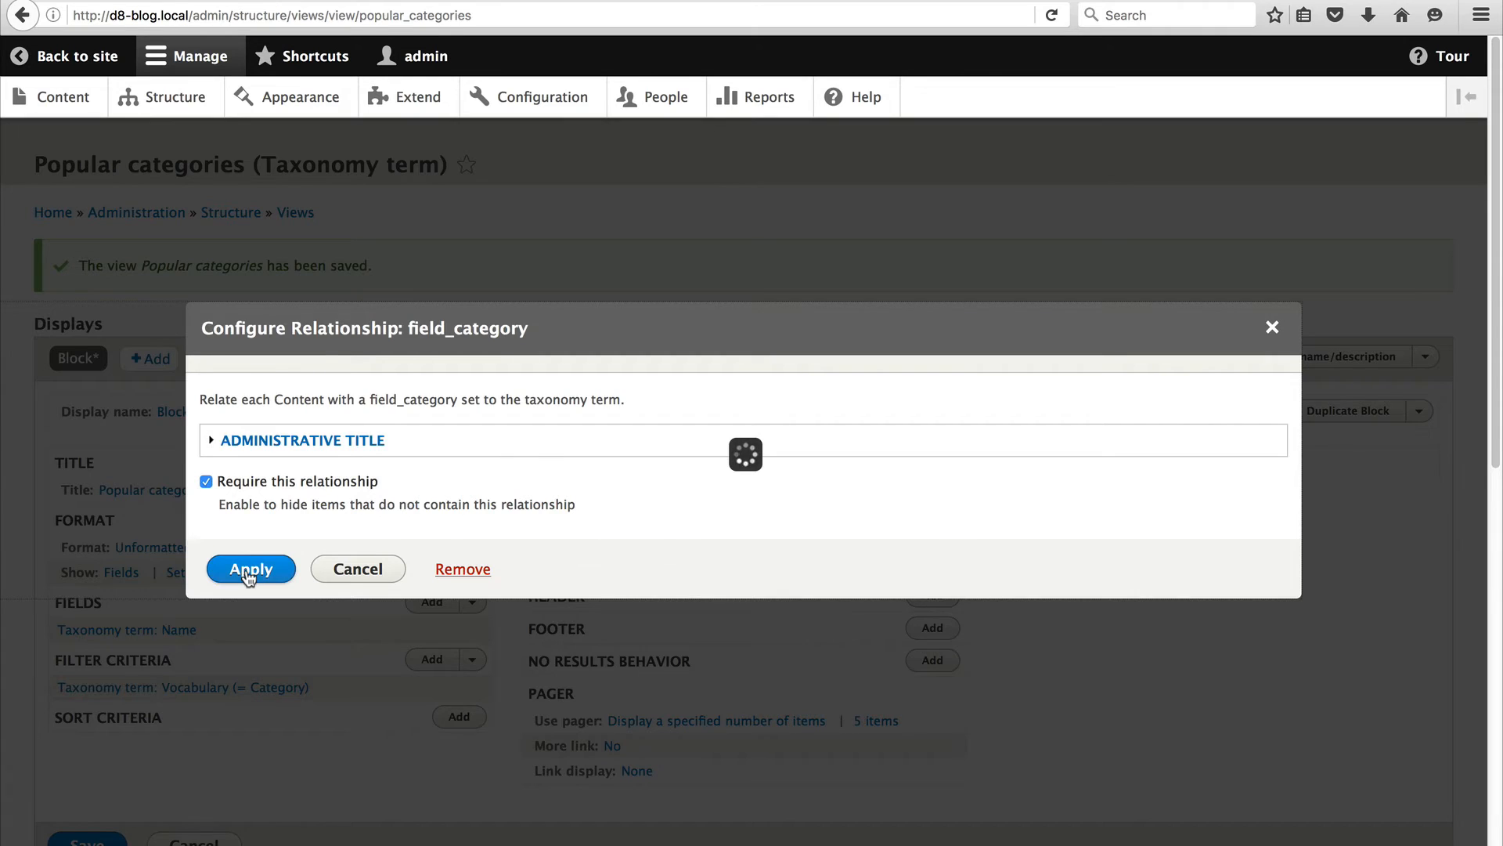
pyautogui.click(250, 568)
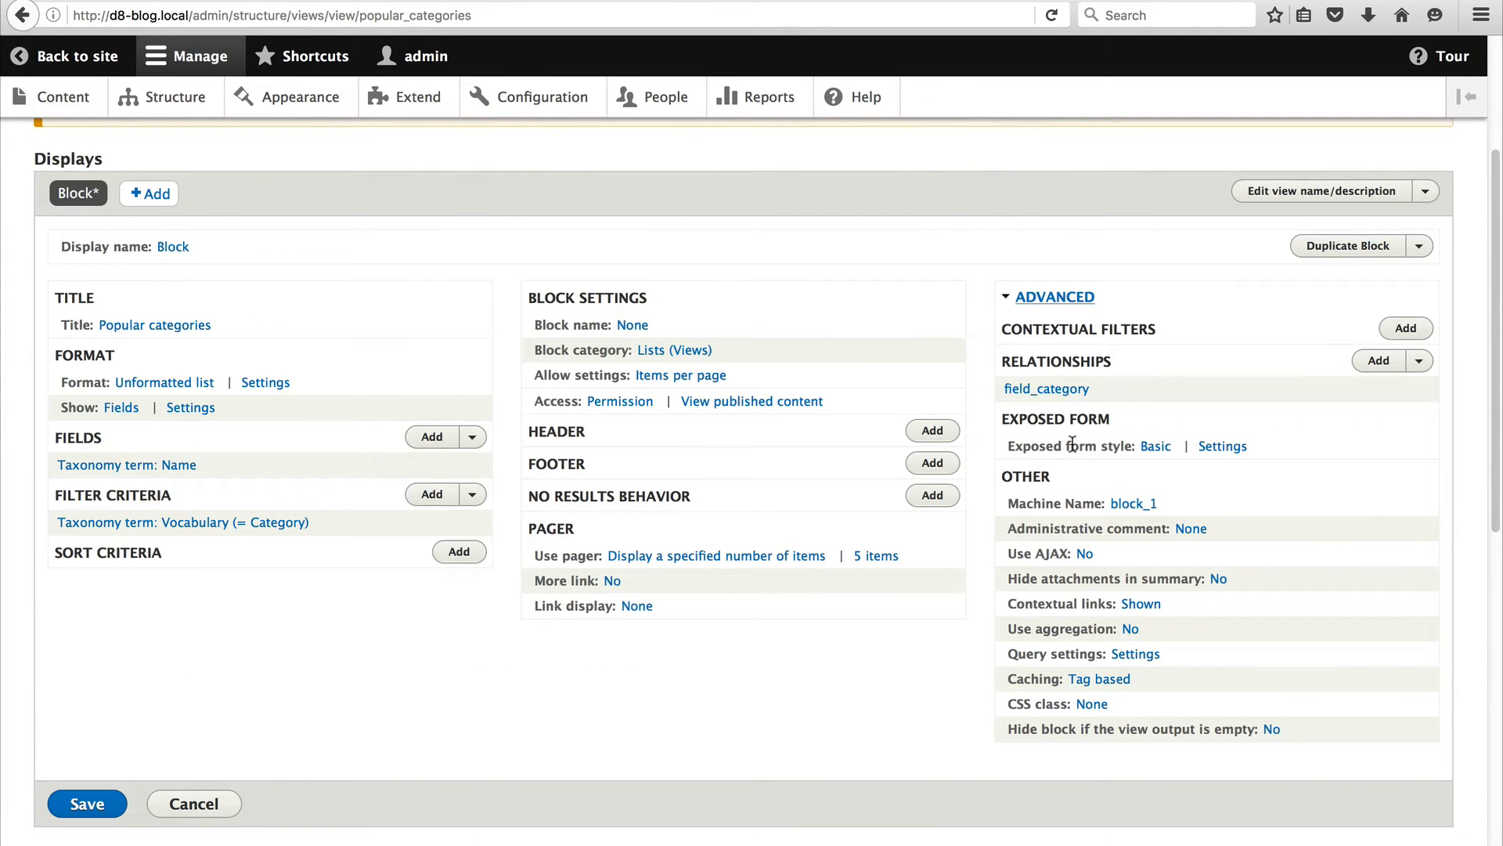
pyautogui.moveTo(1017, 633)
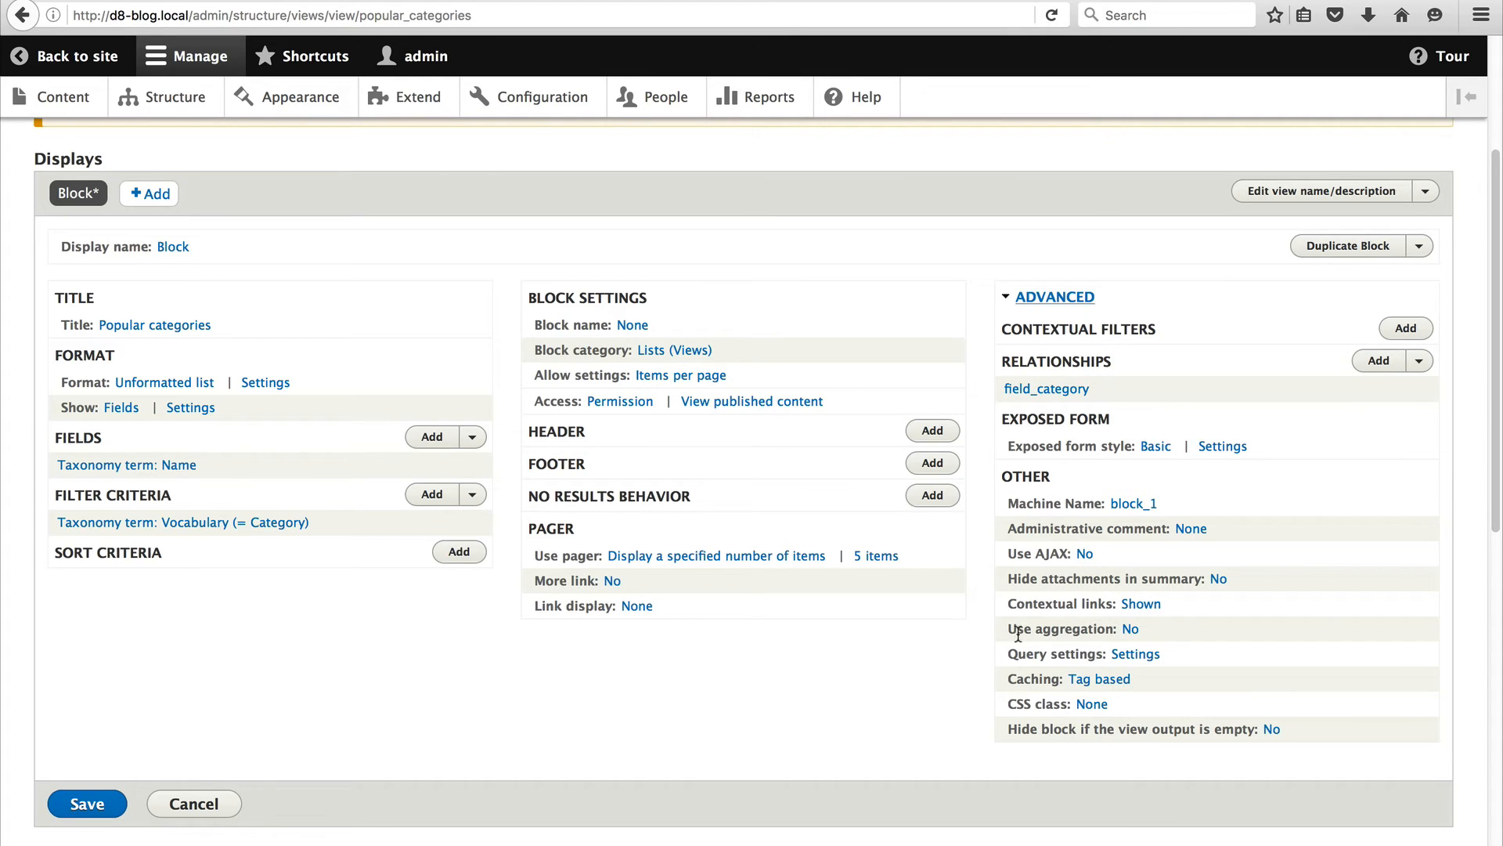
pyautogui.moveTo(1052, 633)
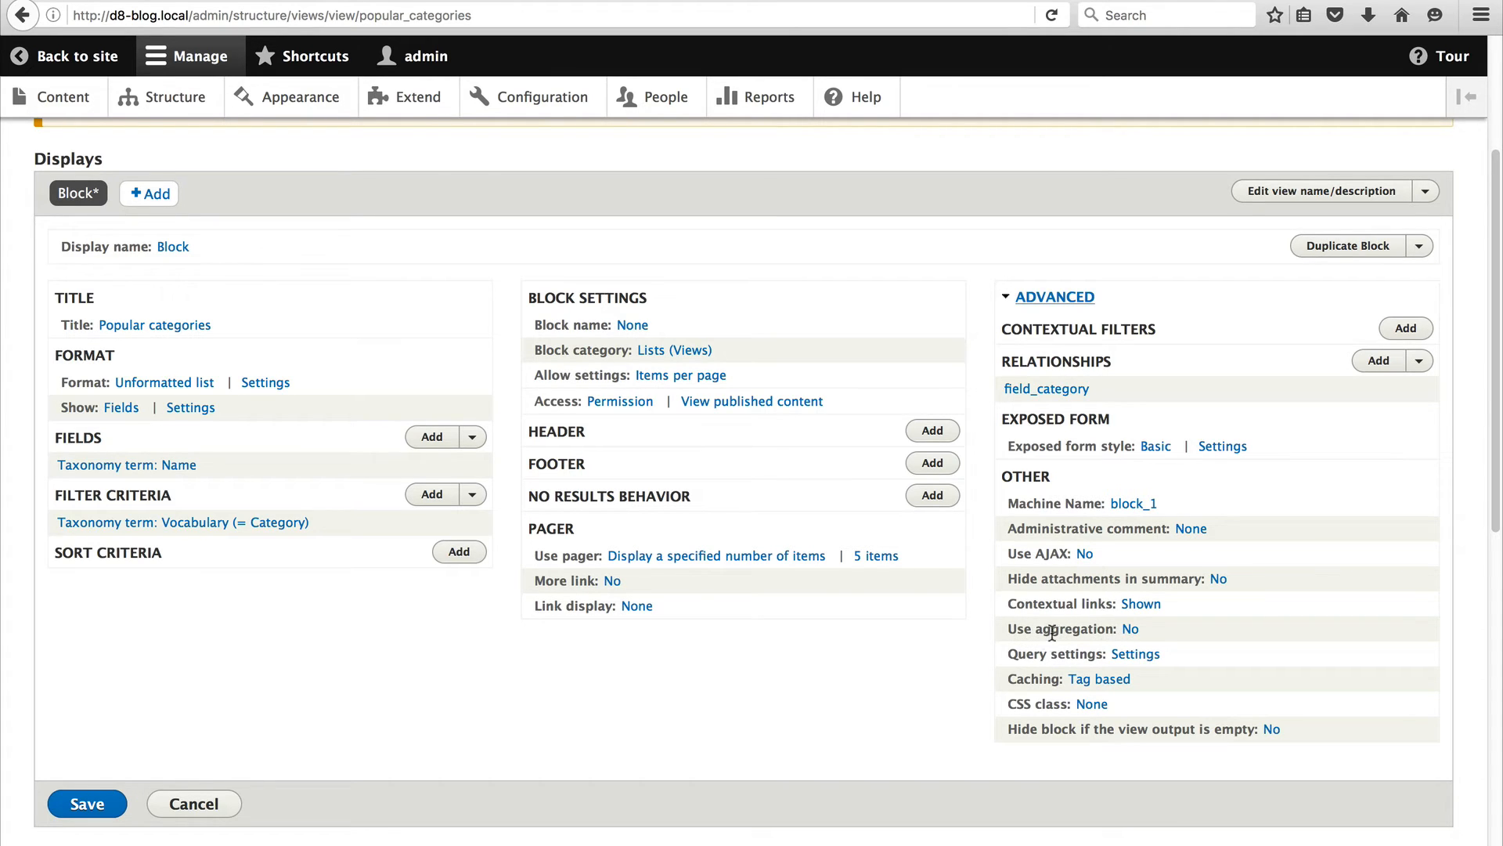
# Set 'Use aggregation' to Yes under Advanced > Other.
pyautogui.click(1129, 628)
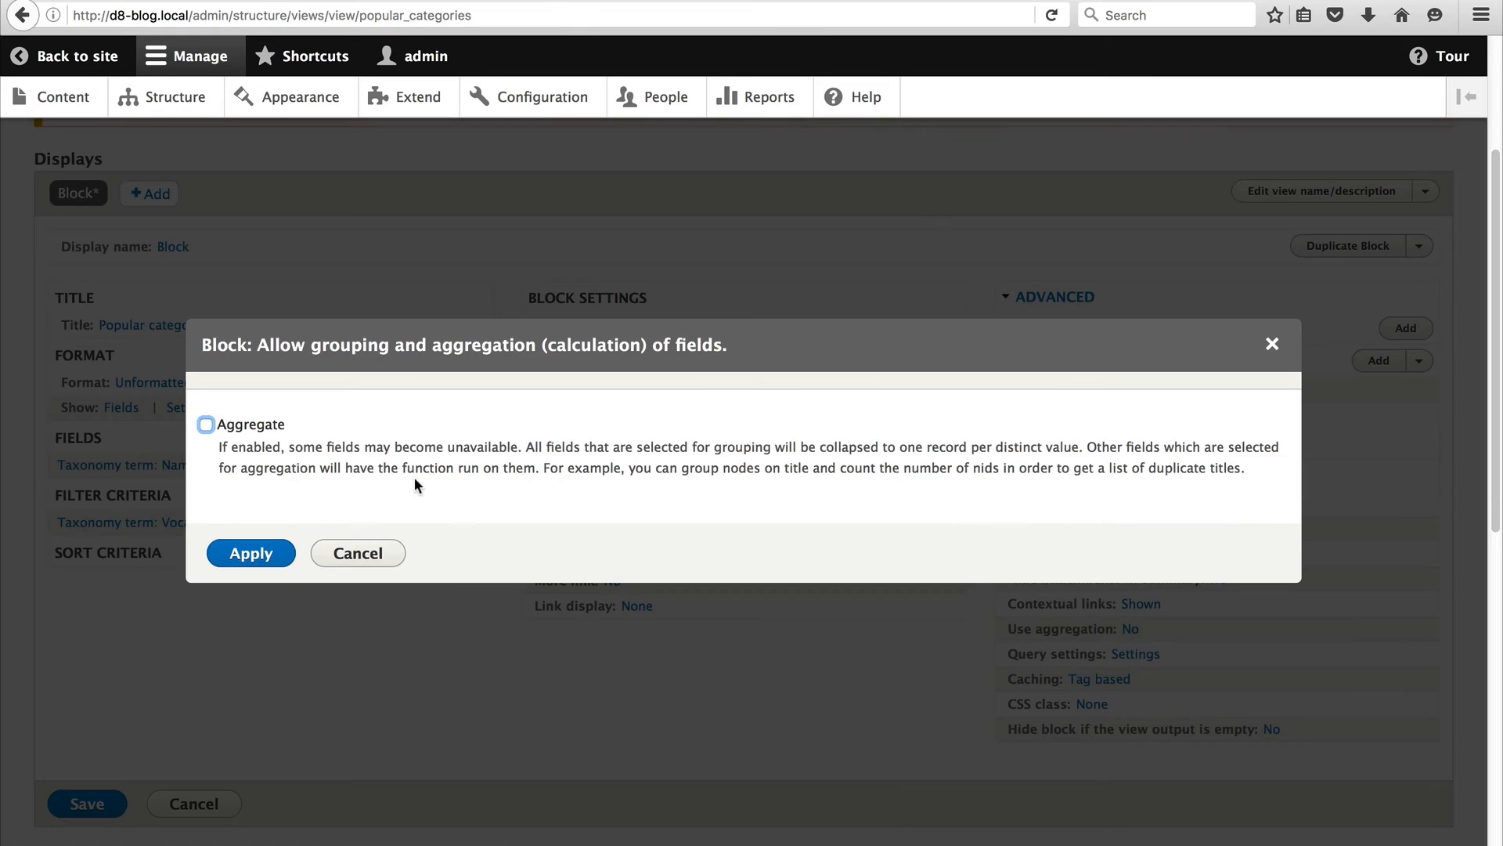
pyautogui.click(205, 424)
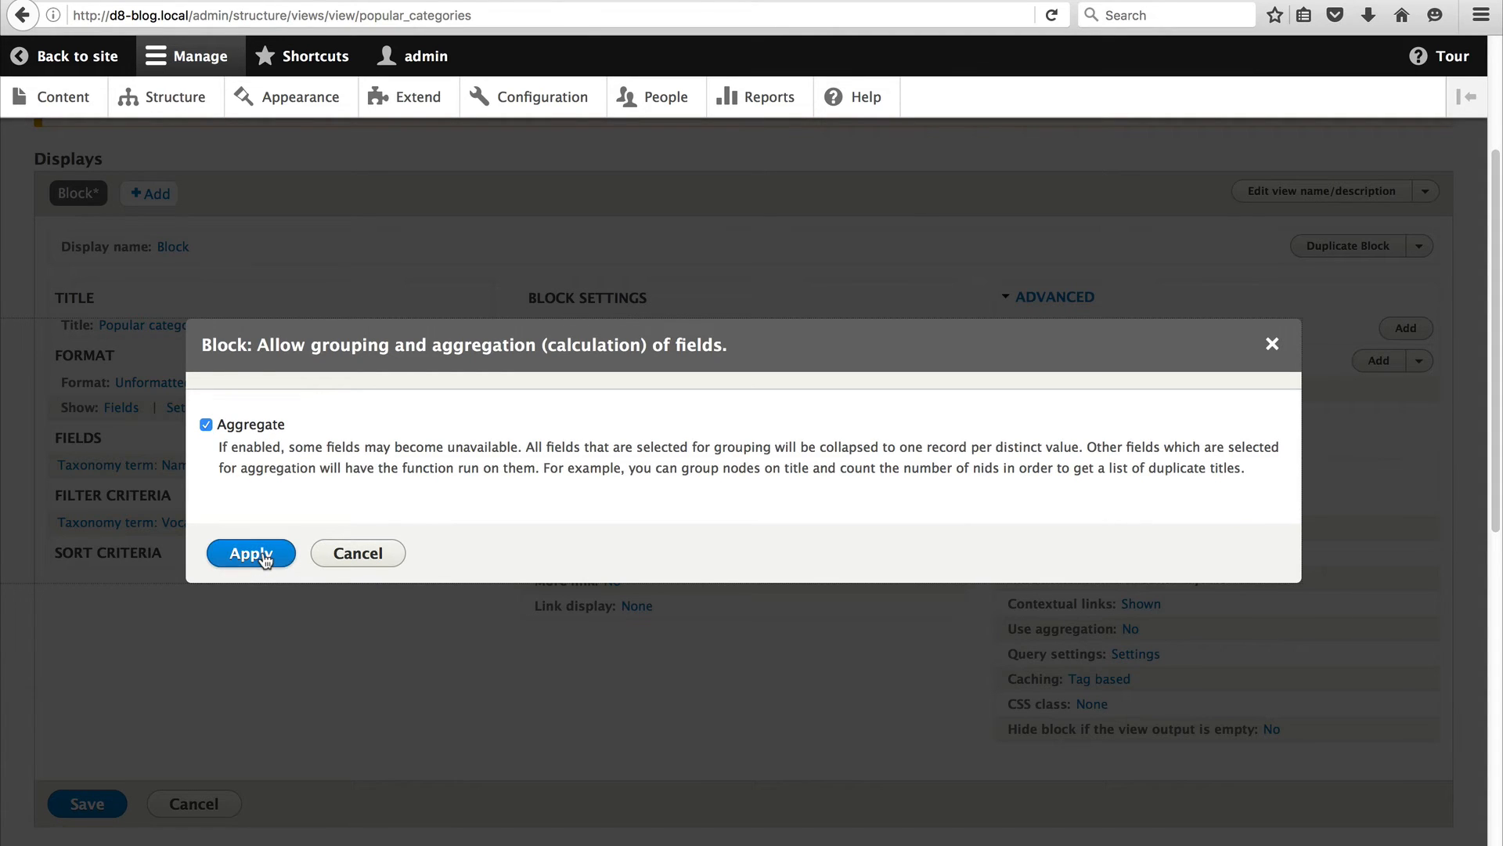
pyautogui.click(251, 554)
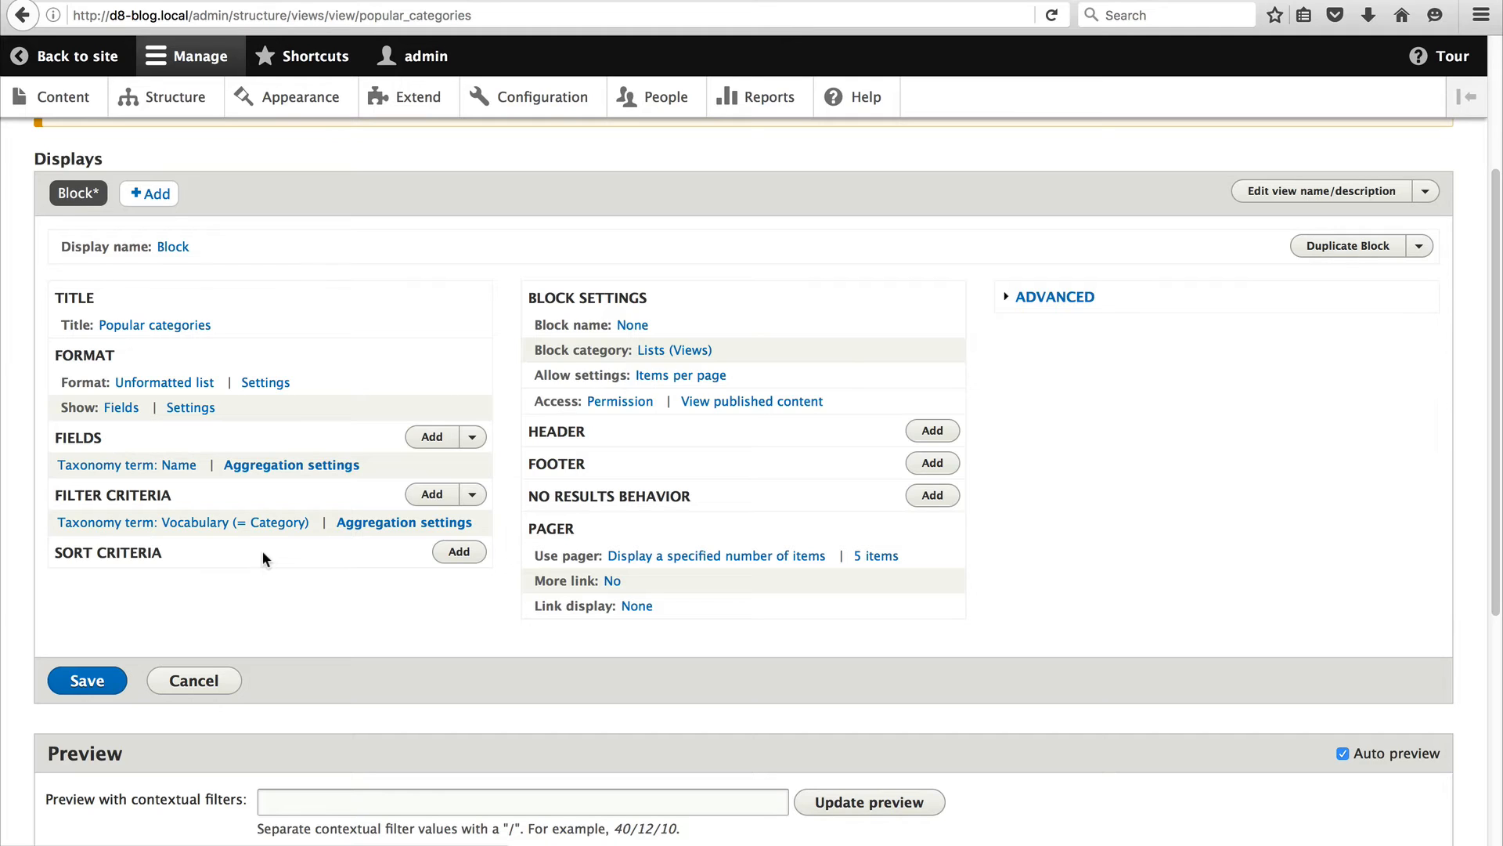
pyautogui.moveTo(945, 581)
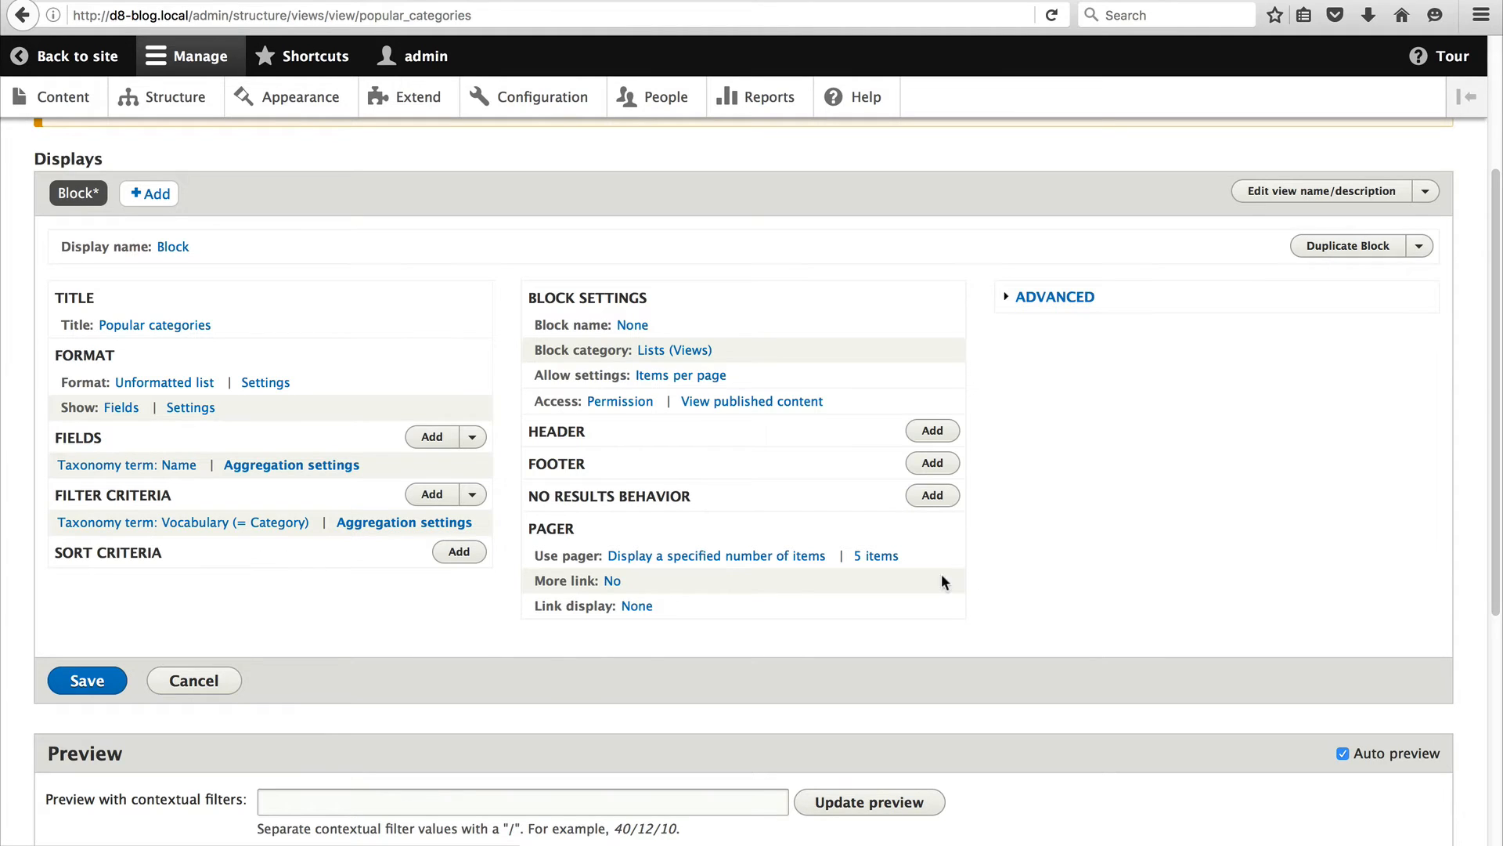
pyautogui.scroll(-3)
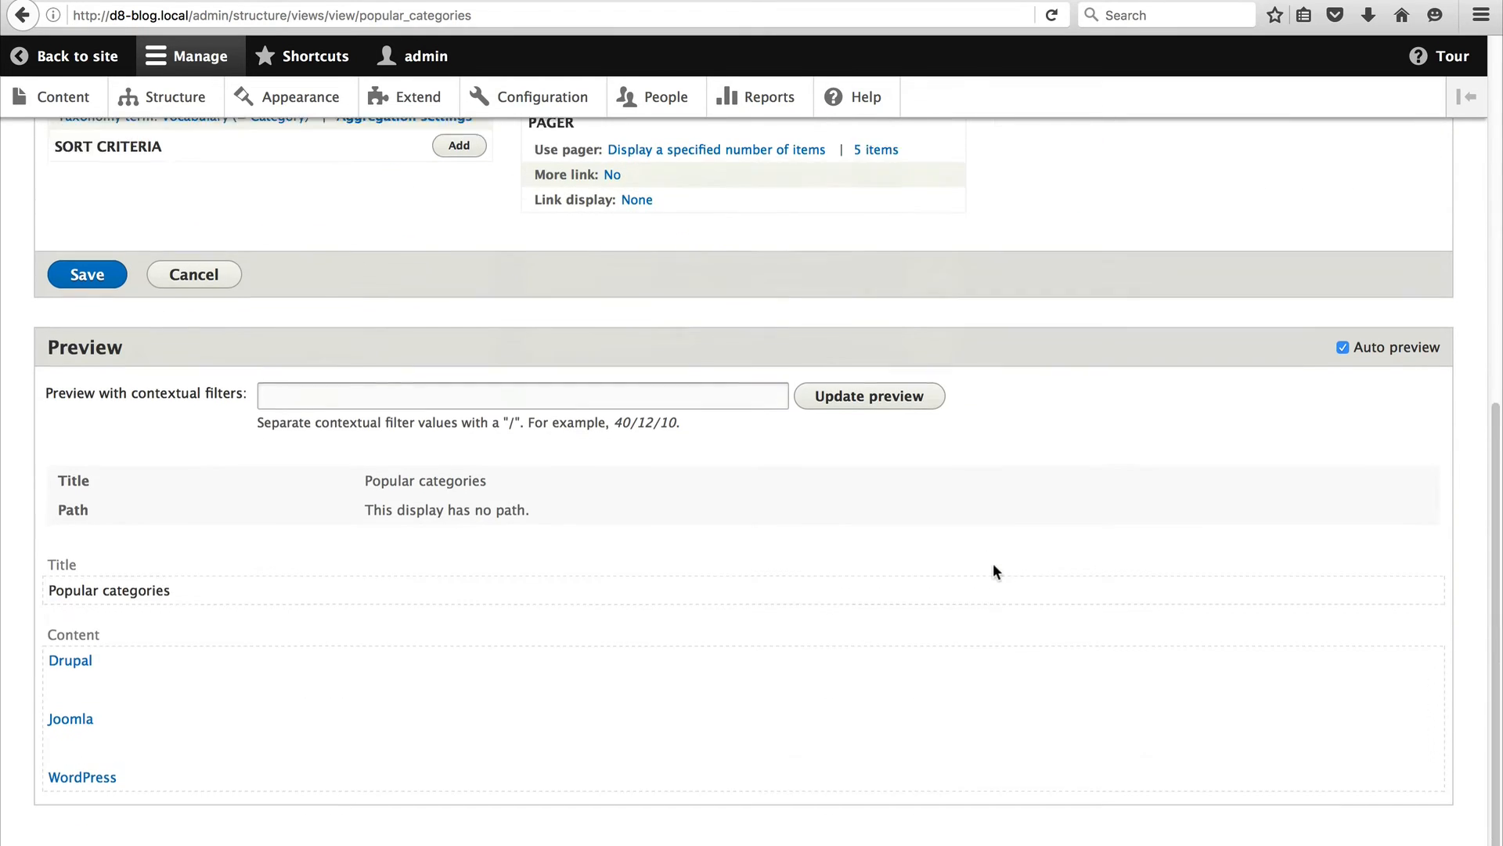
pyautogui.scroll(-3)
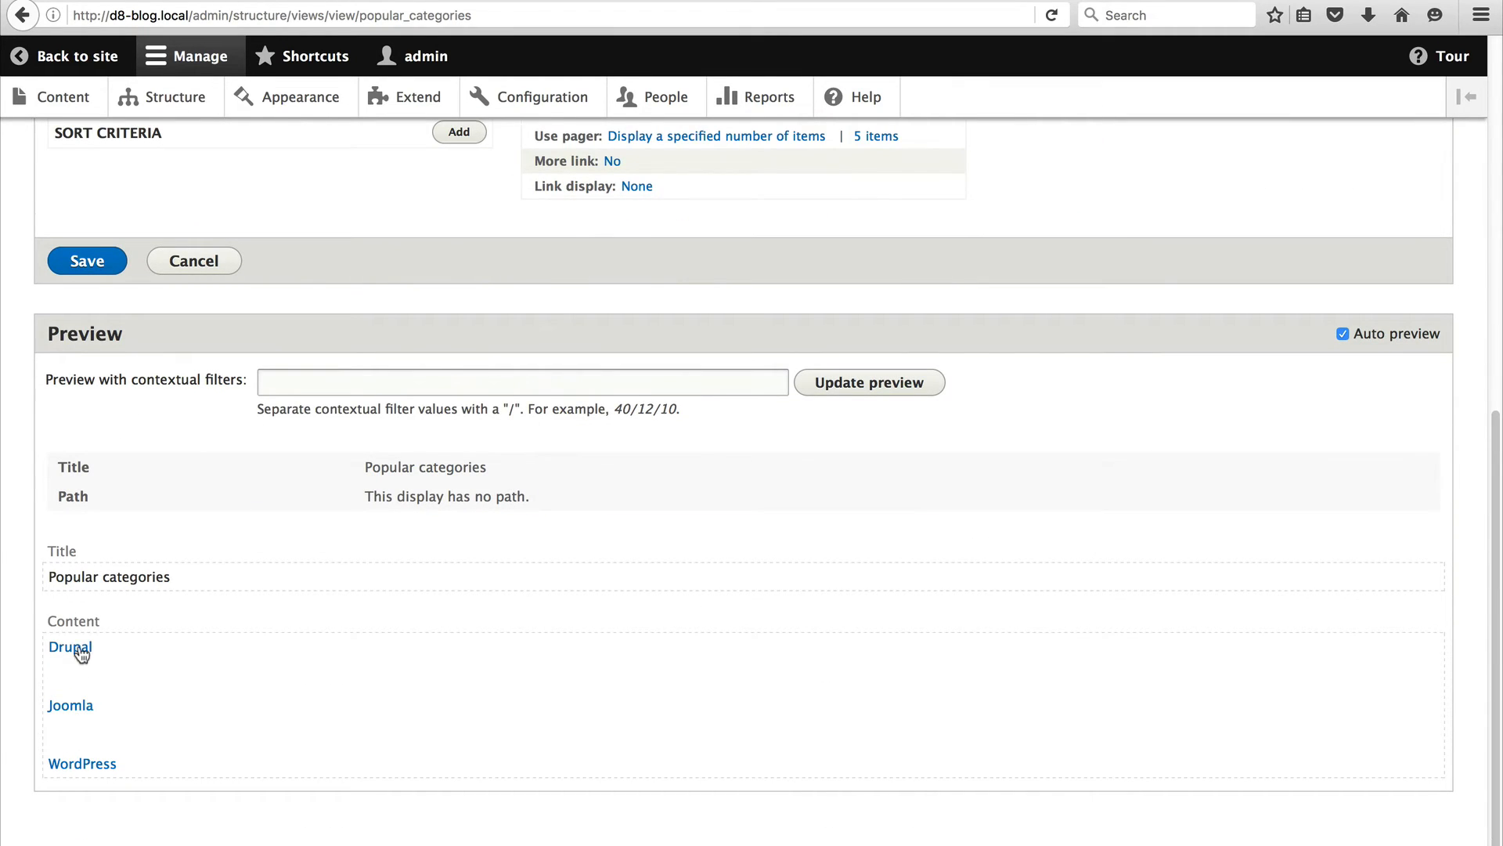
pyautogui.moveTo(82, 780)
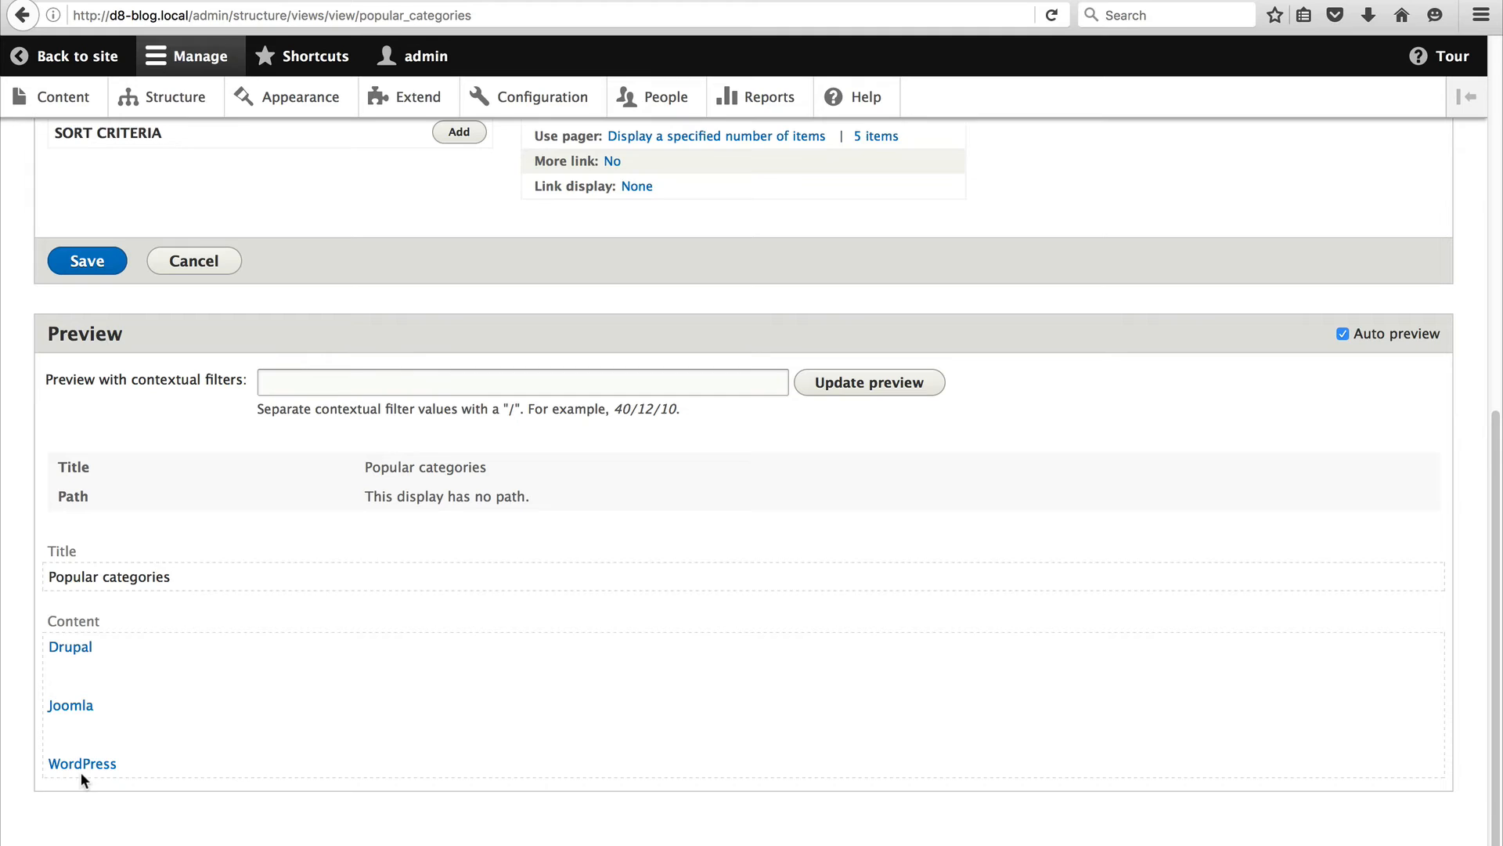
pyautogui.moveTo(75, 712)
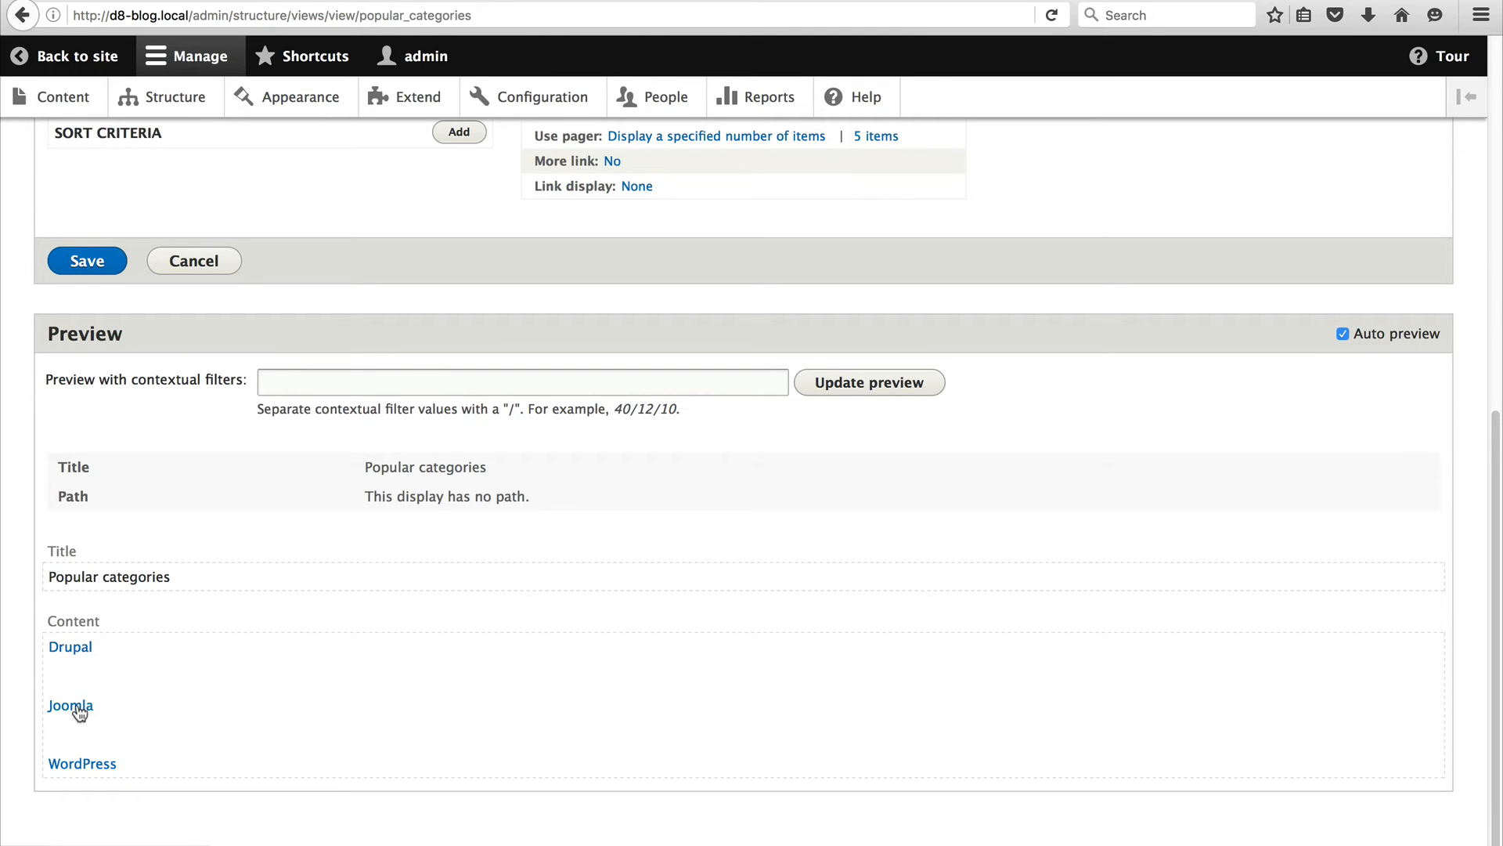
pyautogui.moveTo(266, 780)
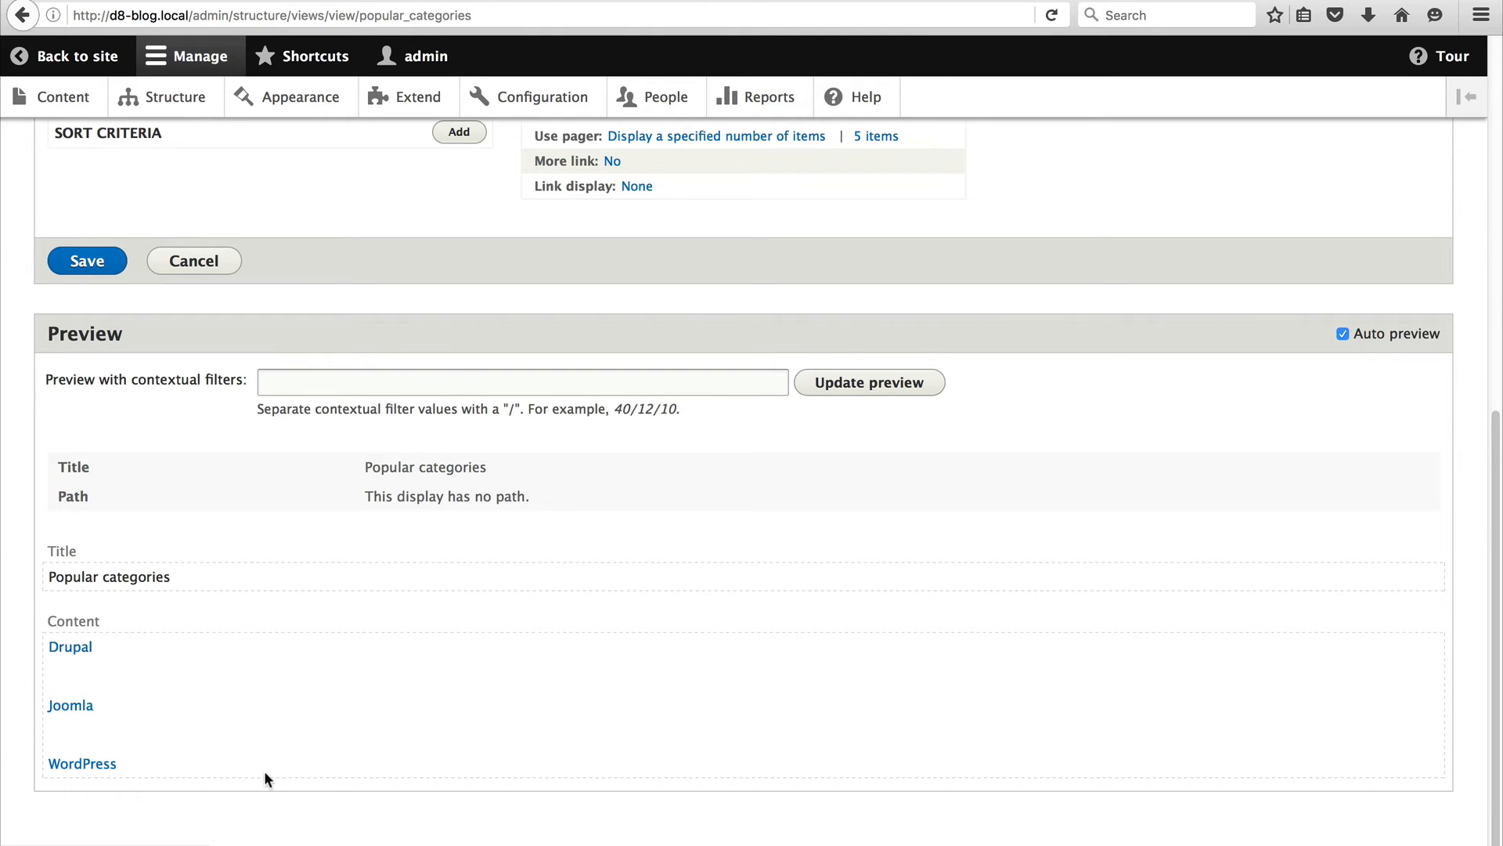
pyautogui.scroll(-3)
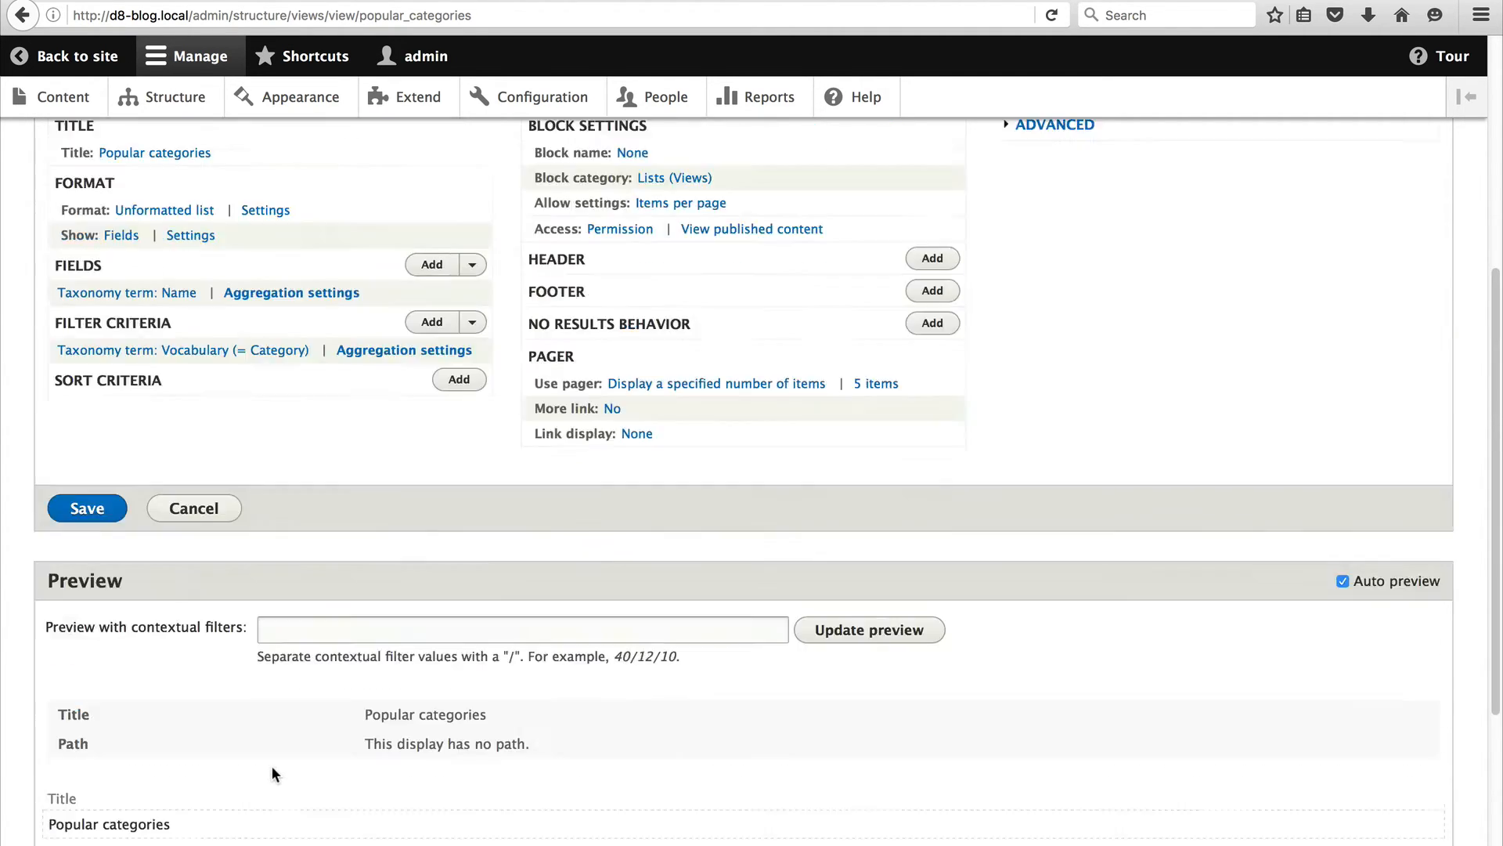
pyautogui.click(86, 507)
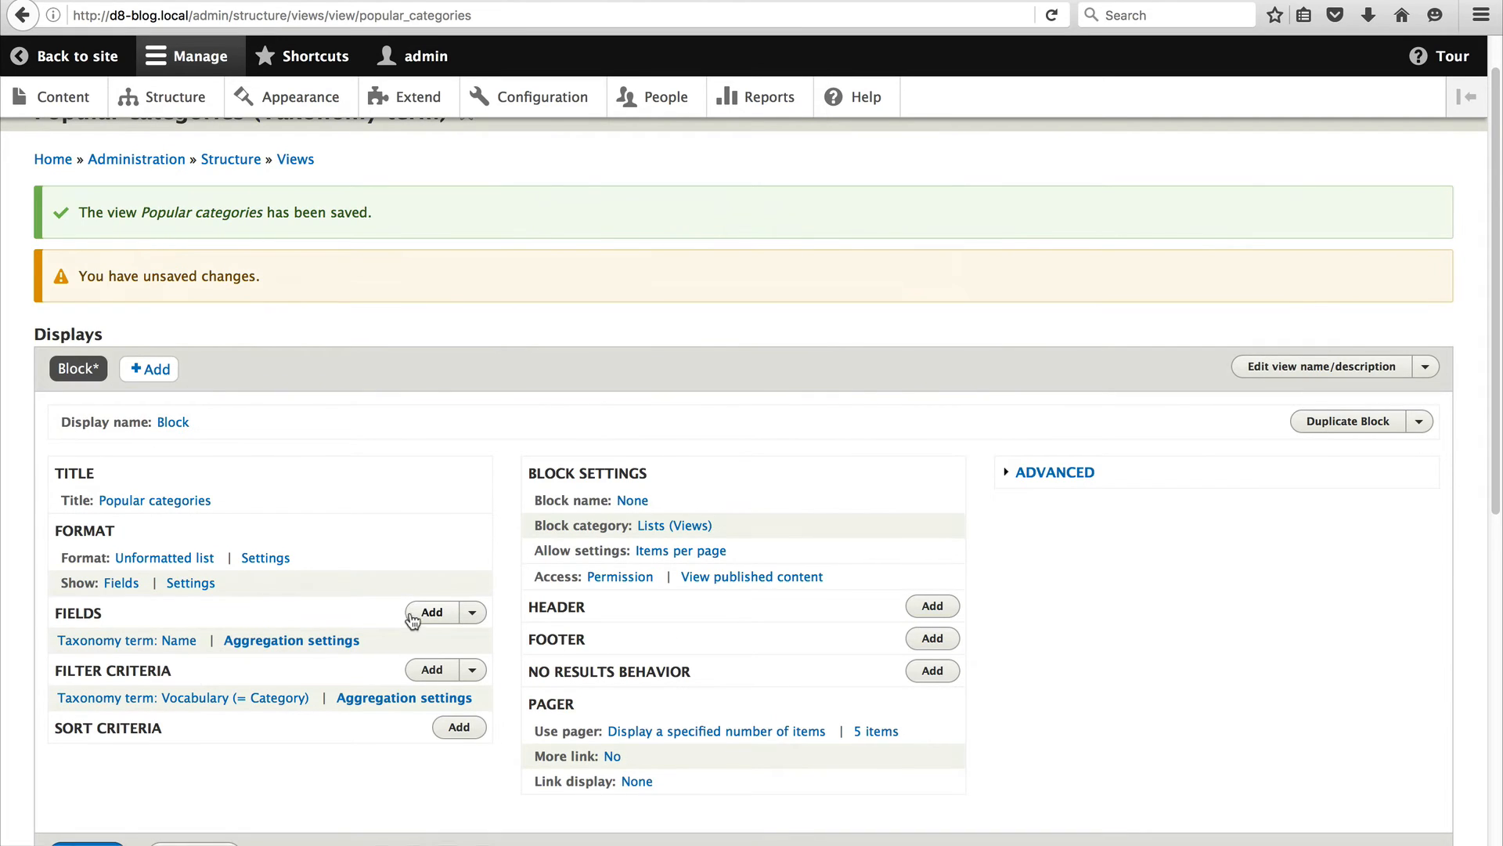
# Add the Content: ID field to the view, found by searching 'ID'.
pyautogui.click(432, 611)
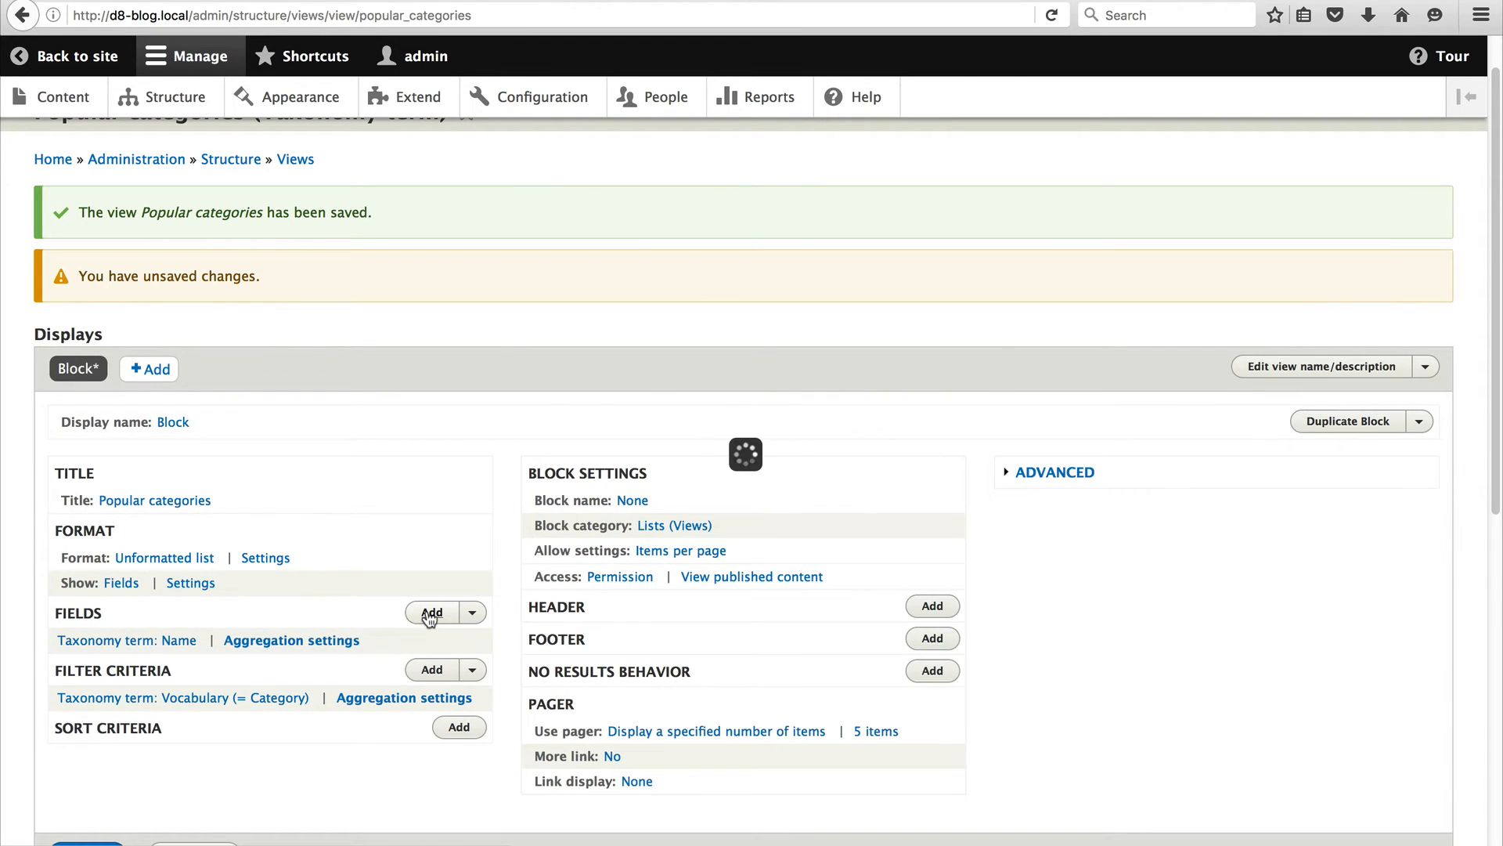
pyautogui.click(432, 612)
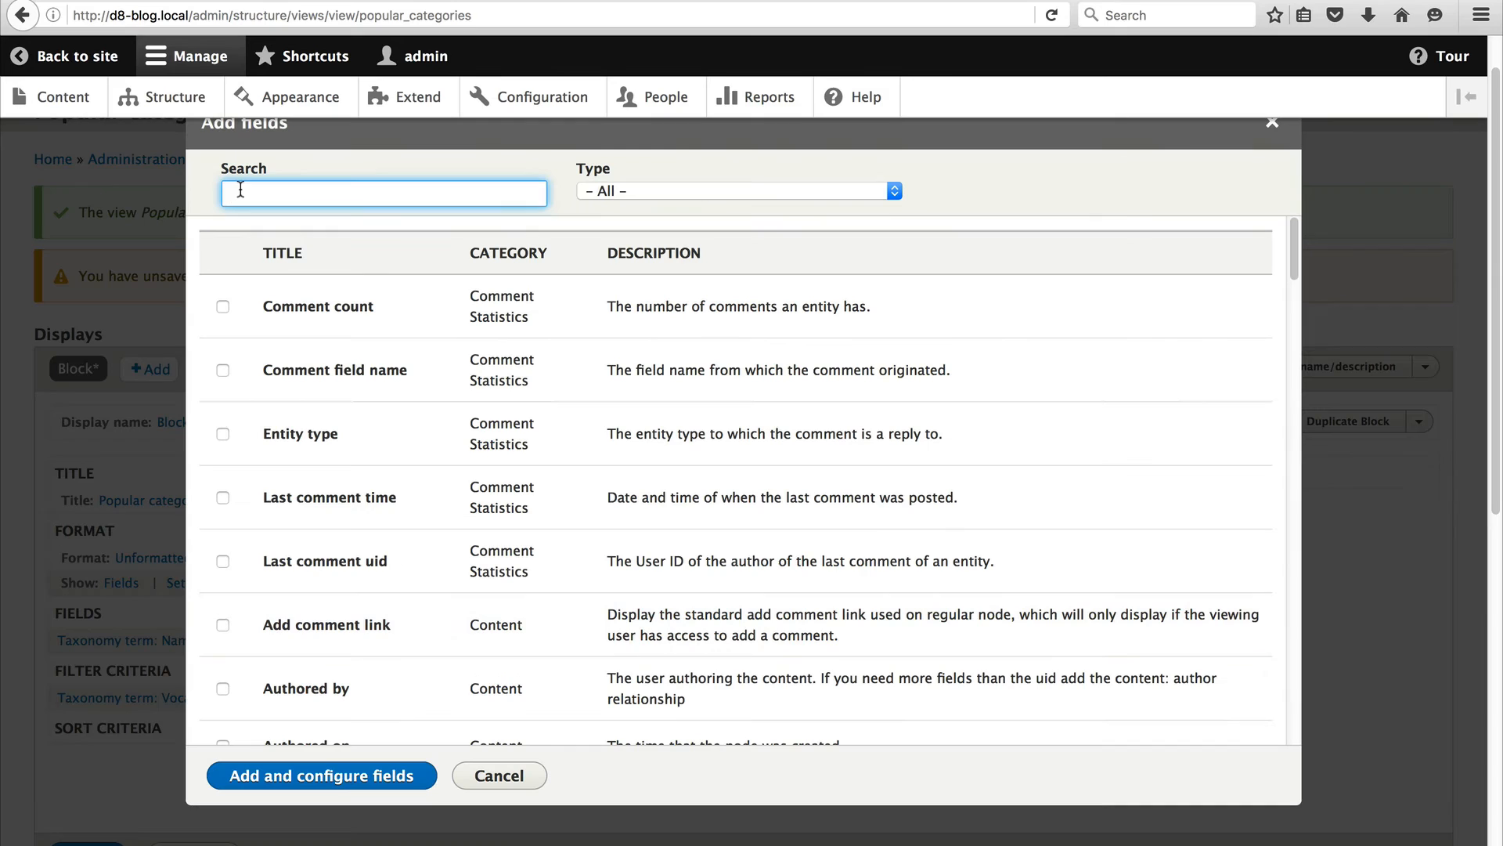
pyautogui.write('ID')
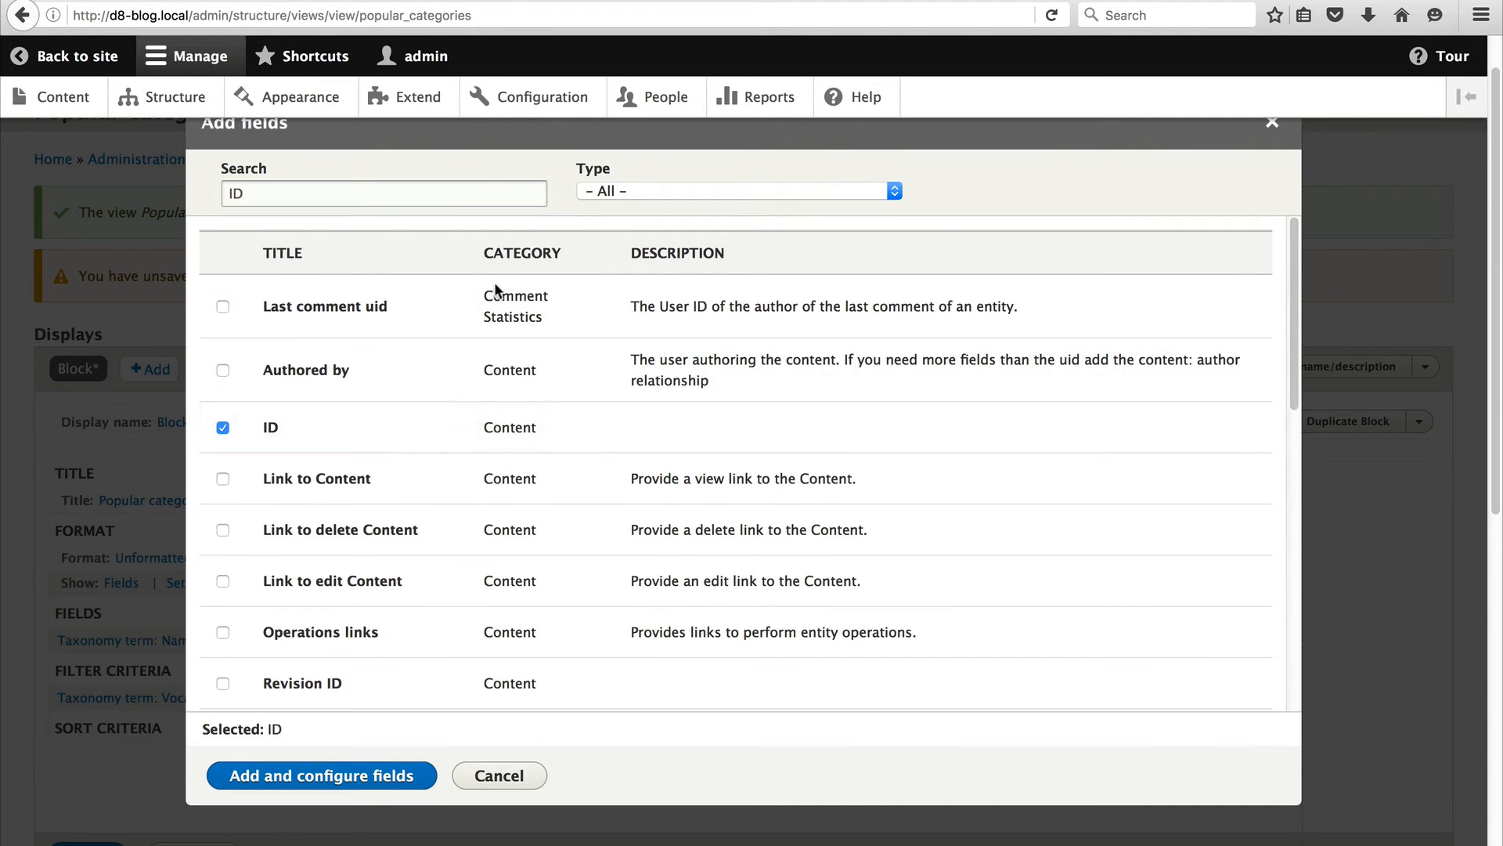
pyautogui.moveTo(463, 444)
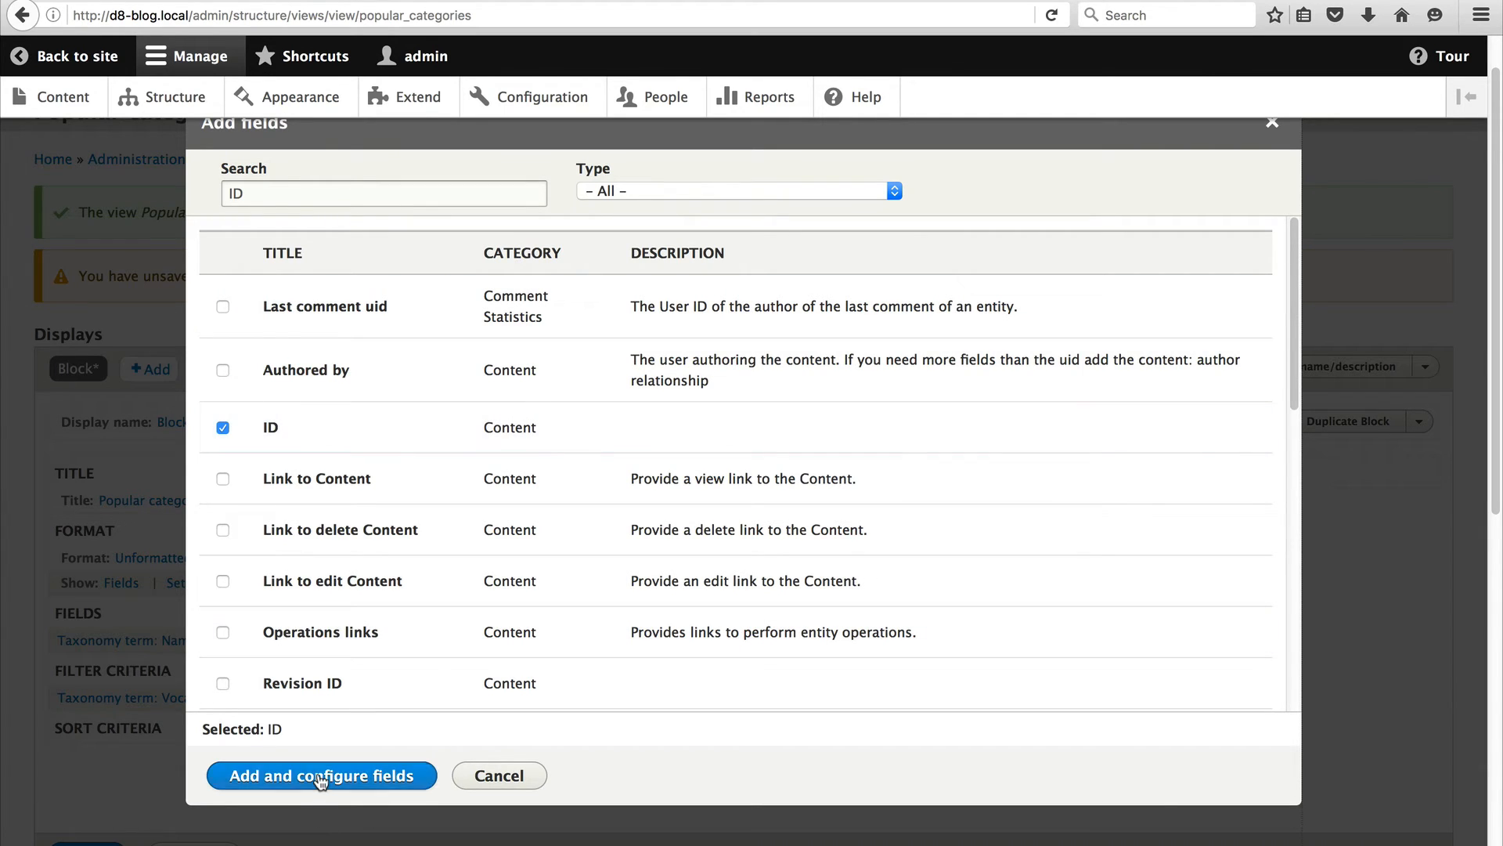
pyautogui.click(321, 775)
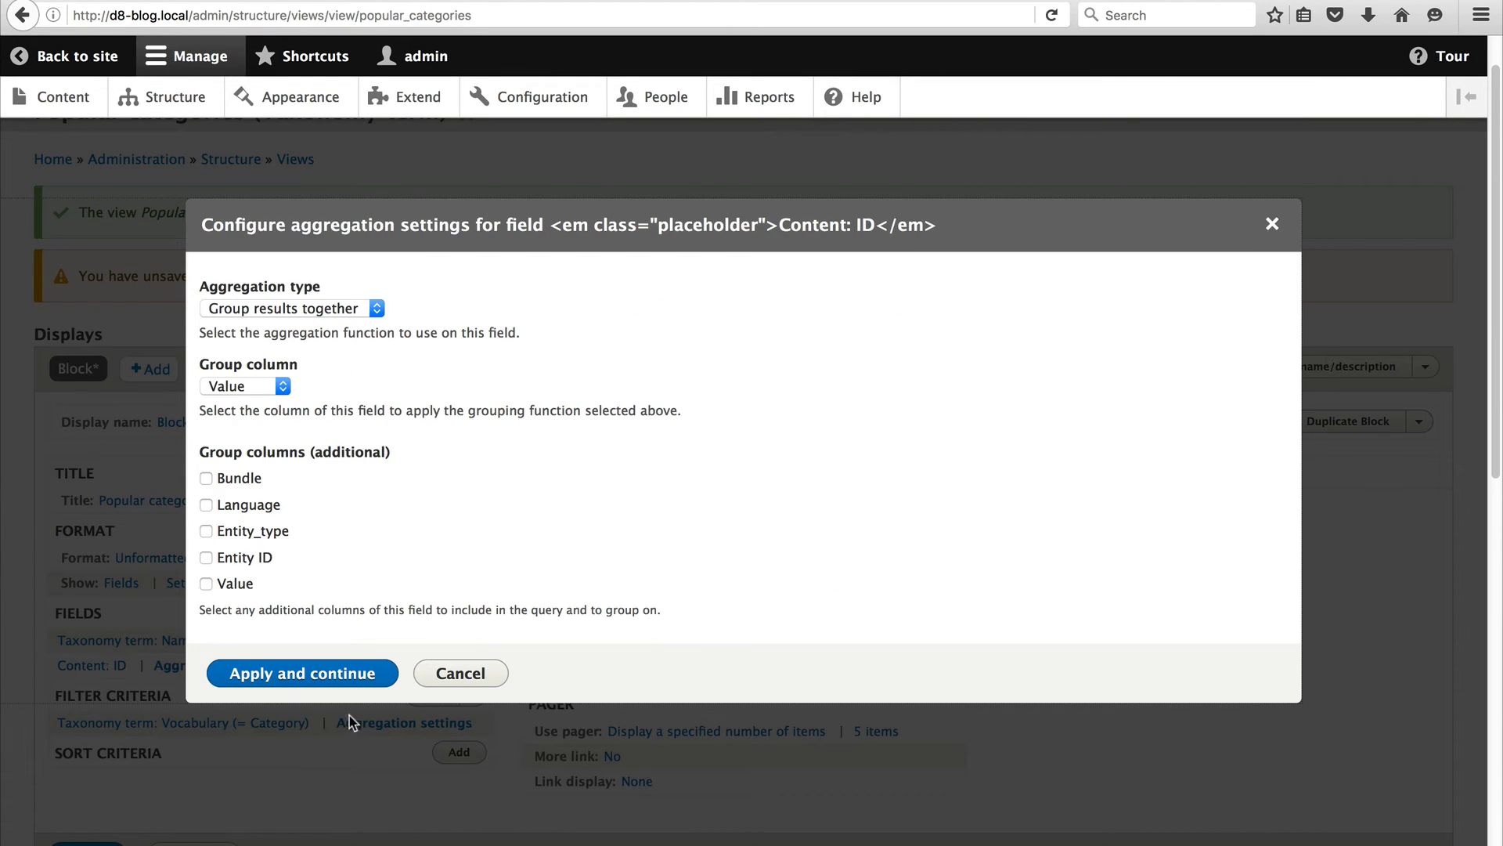
# Set the Content: ID field's aggregation type to Count DISTINCT and continue.
pyautogui.click(291, 307)
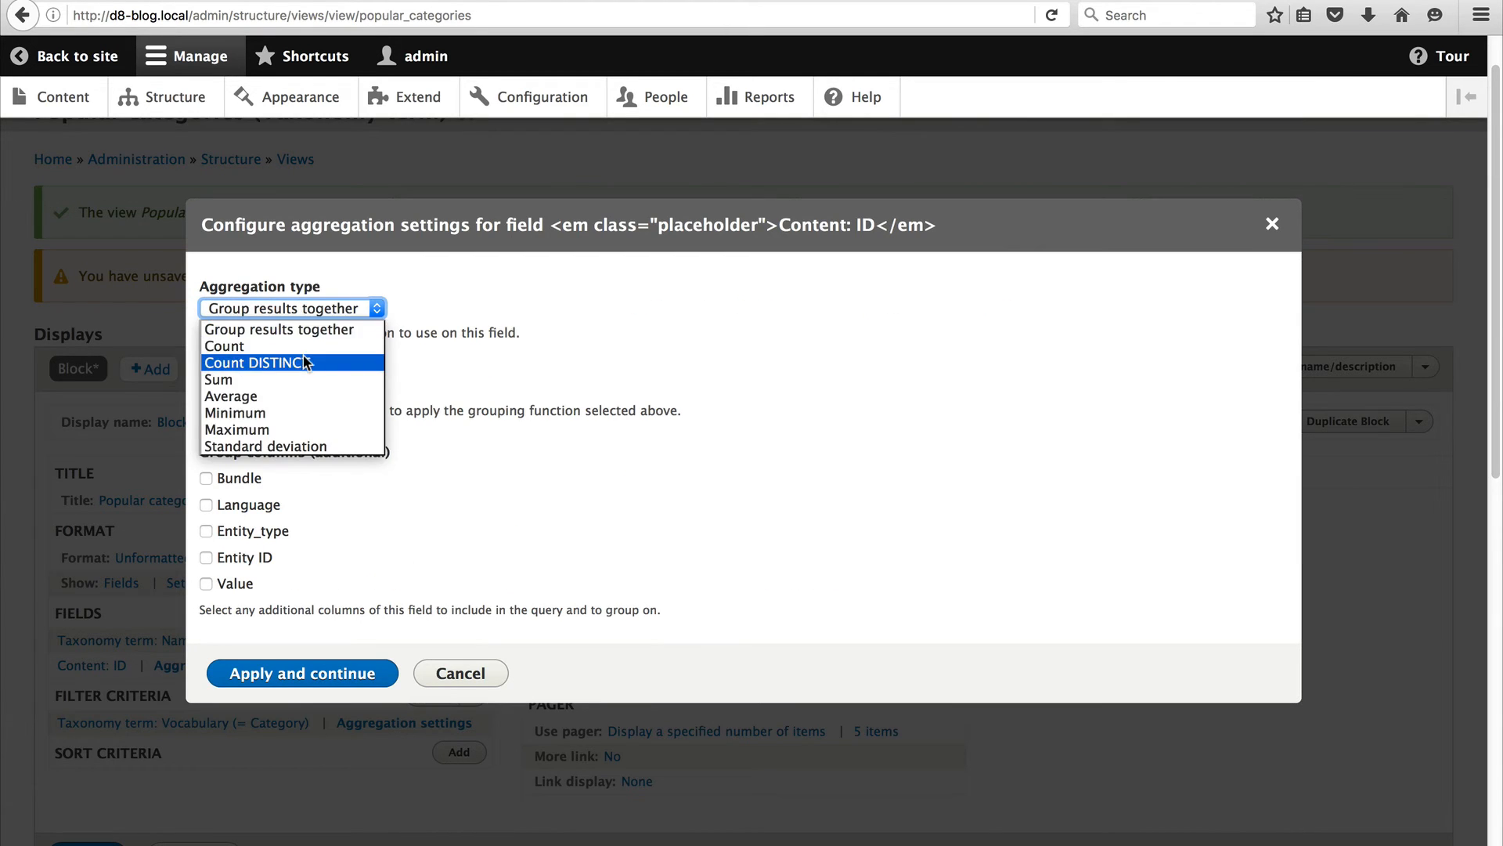
pyautogui.click(253, 363)
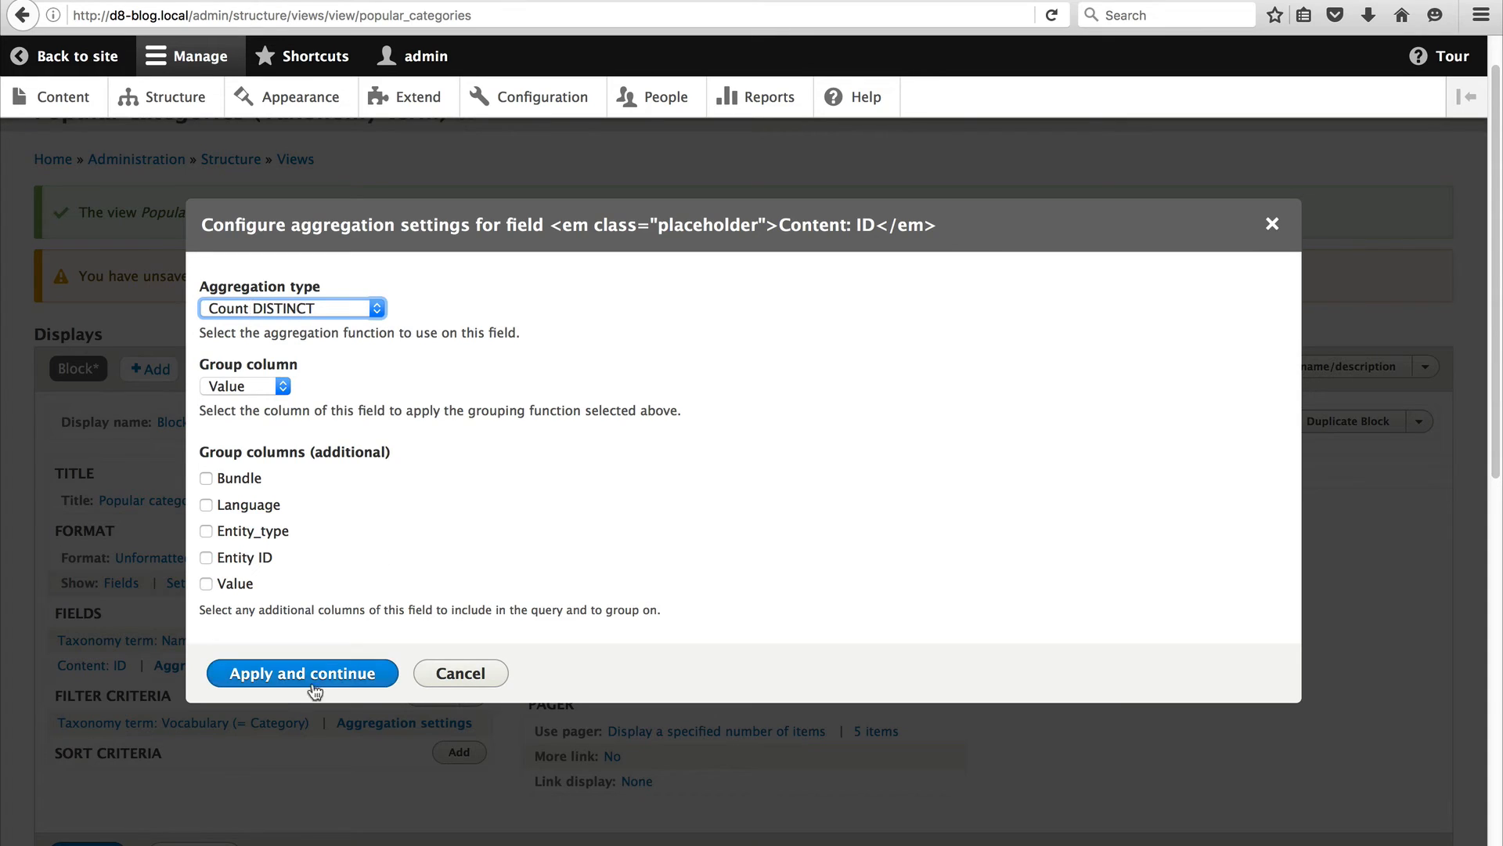
pyautogui.click(300, 672)
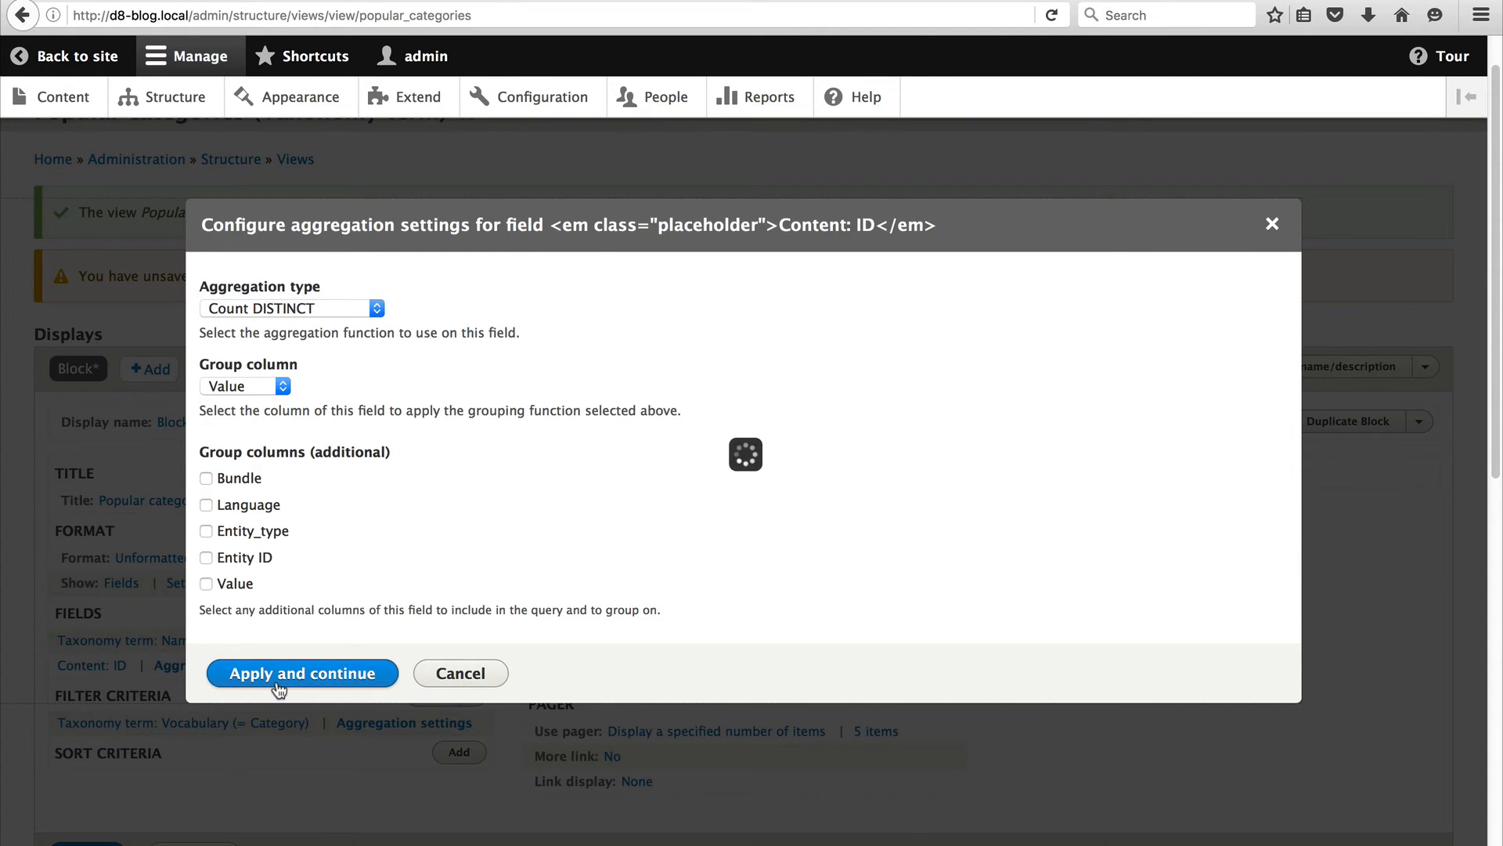
pyautogui.click(301, 672)
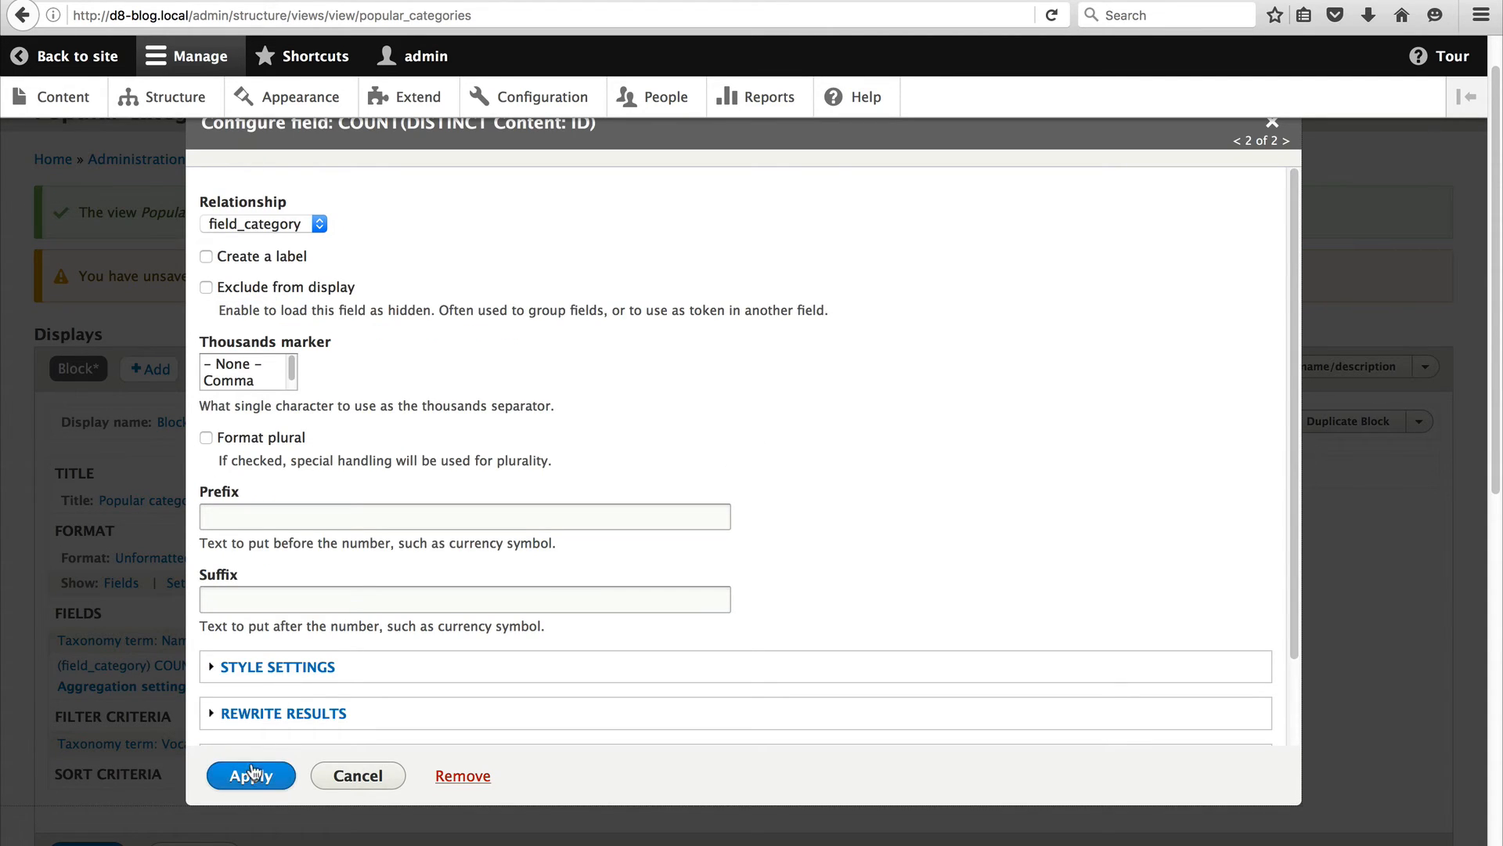
# Apply the count field and check the preview shows Drupal 20, Joomla 12, WordPress 18.
pyautogui.click(251, 774)
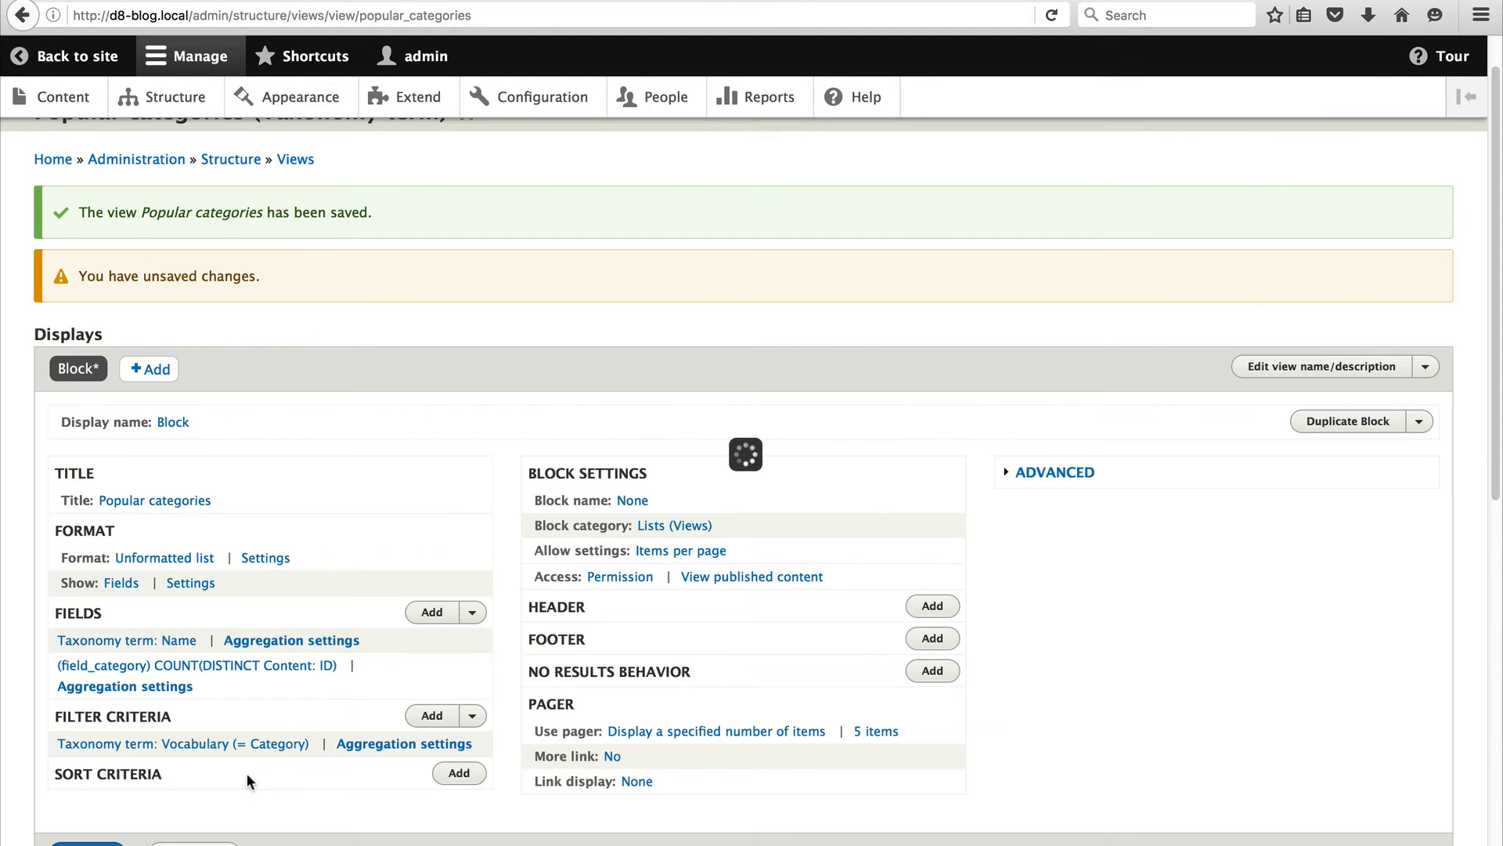
pyautogui.scroll(-3)
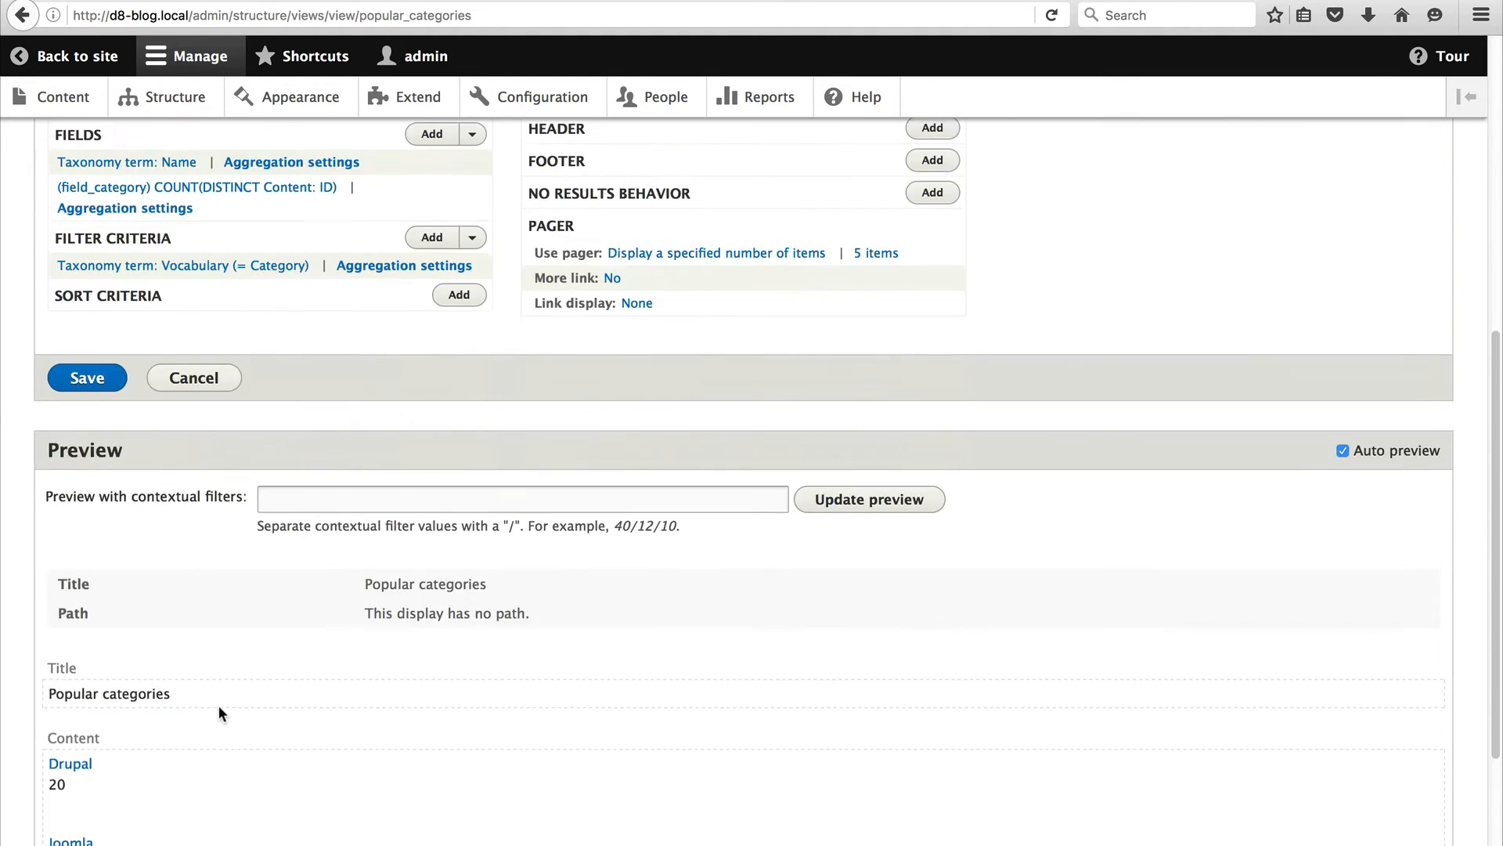
pyautogui.scroll(-3)
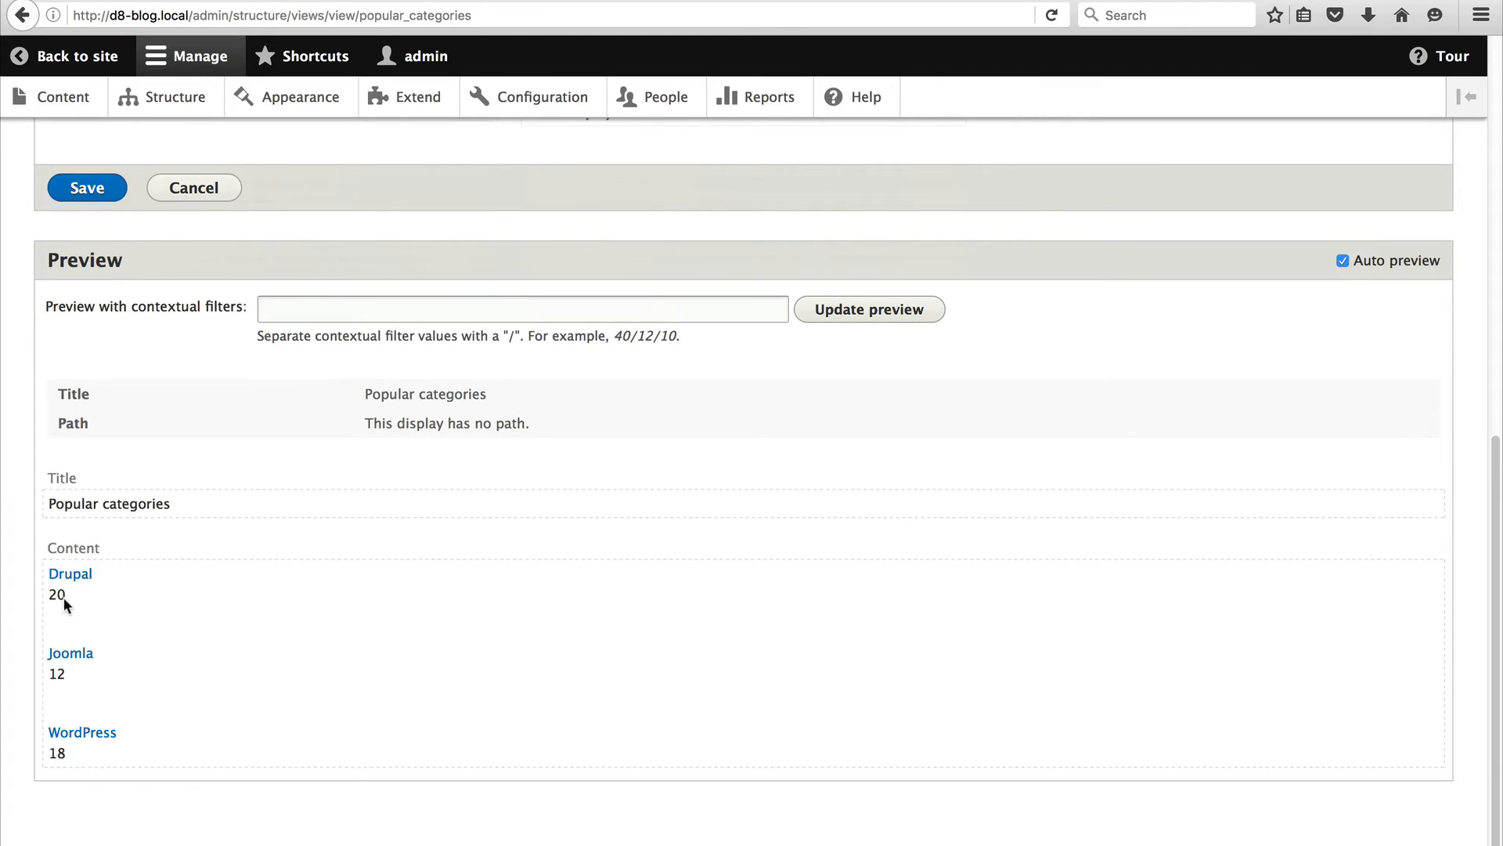
pyautogui.moveTo(64, 604)
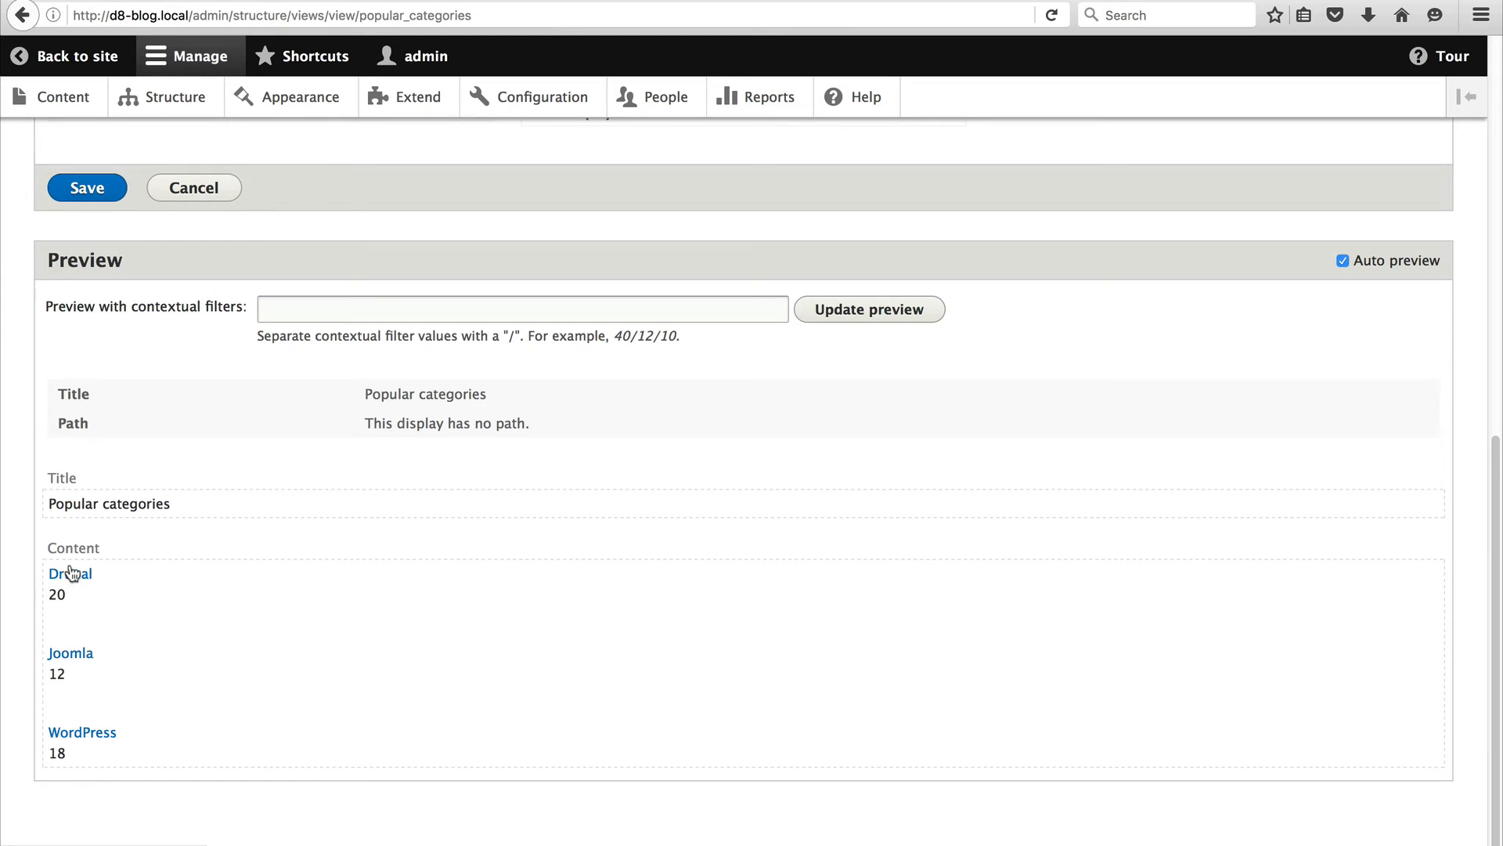
pyautogui.moveTo(50, 688)
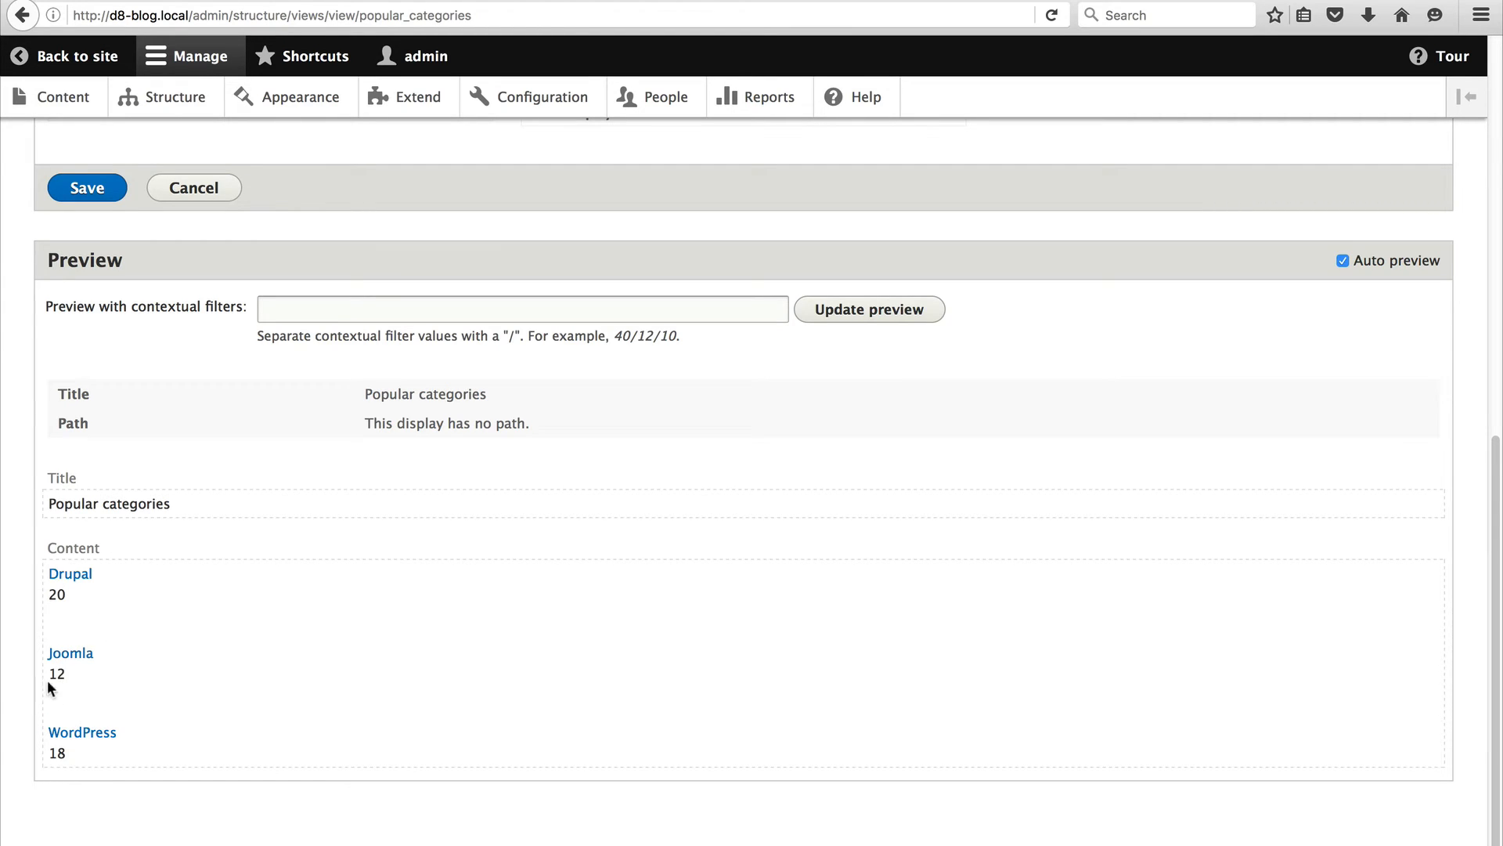
pyautogui.moveTo(56, 655)
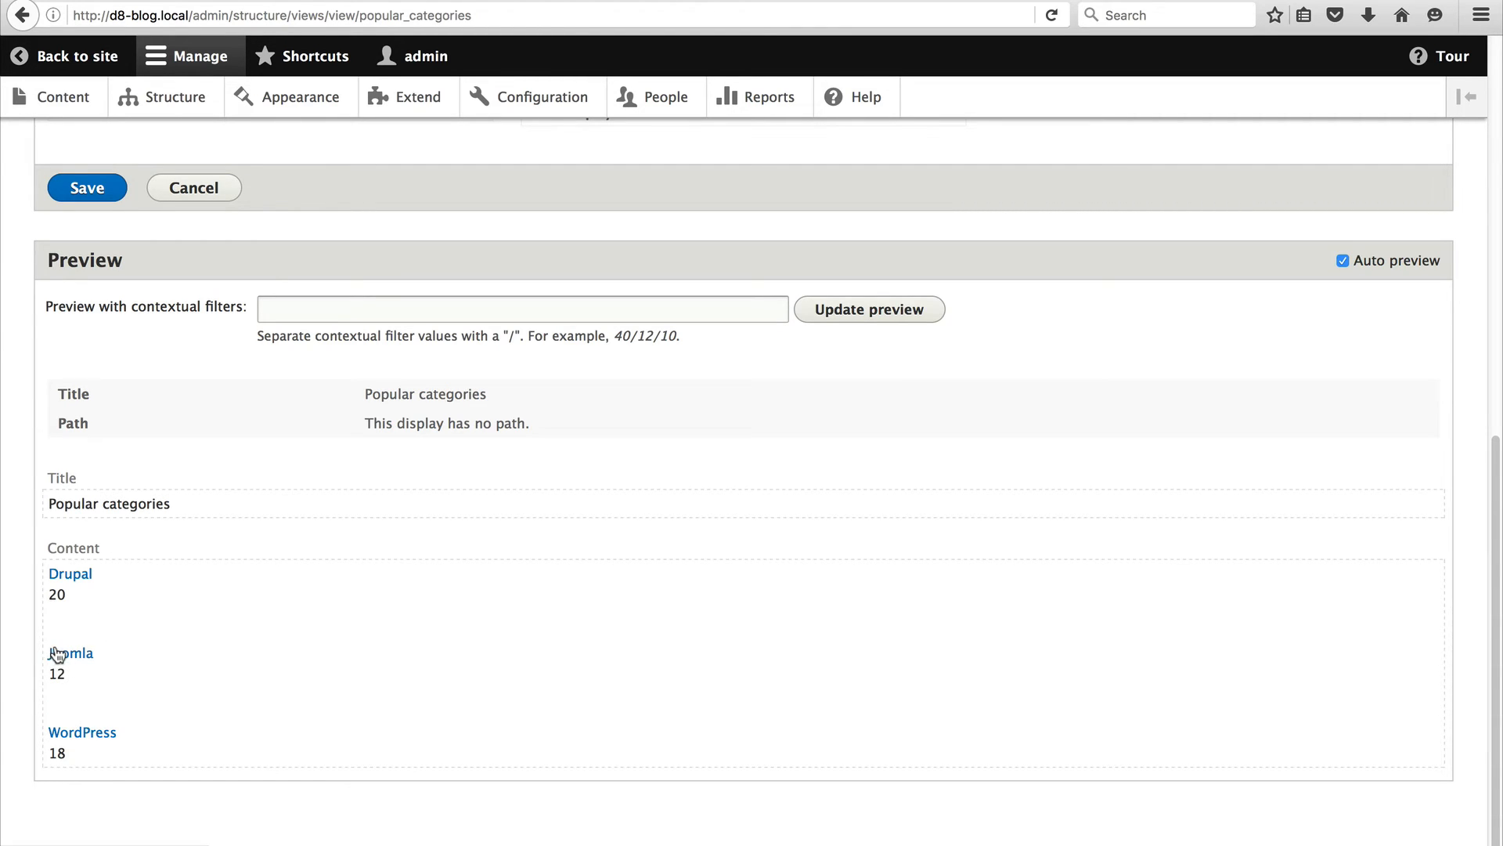
pyautogui.moveTo(60, 768)
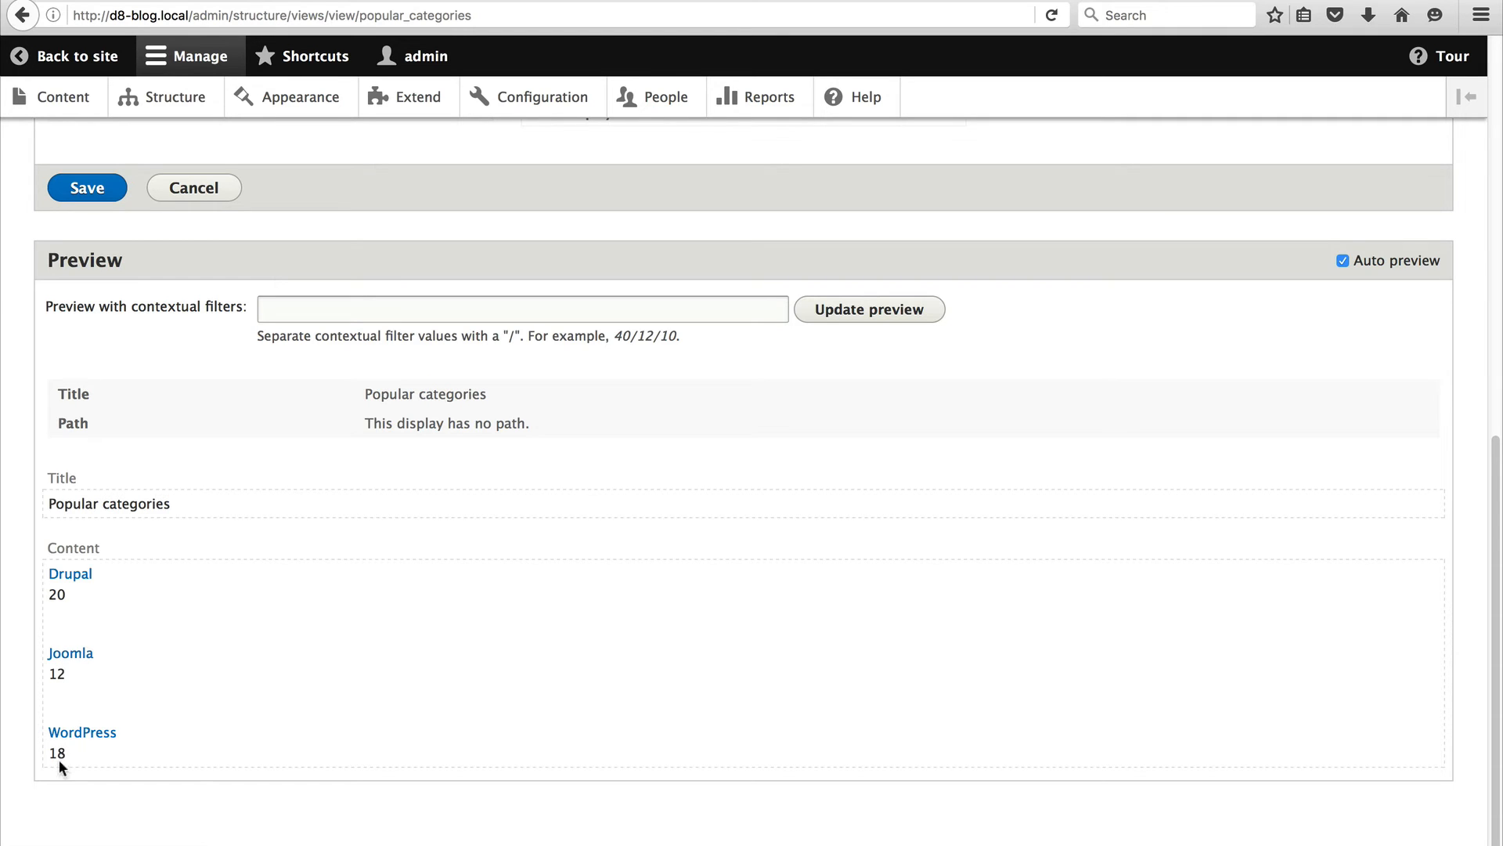
pyautogui.moveTo(72, 738)
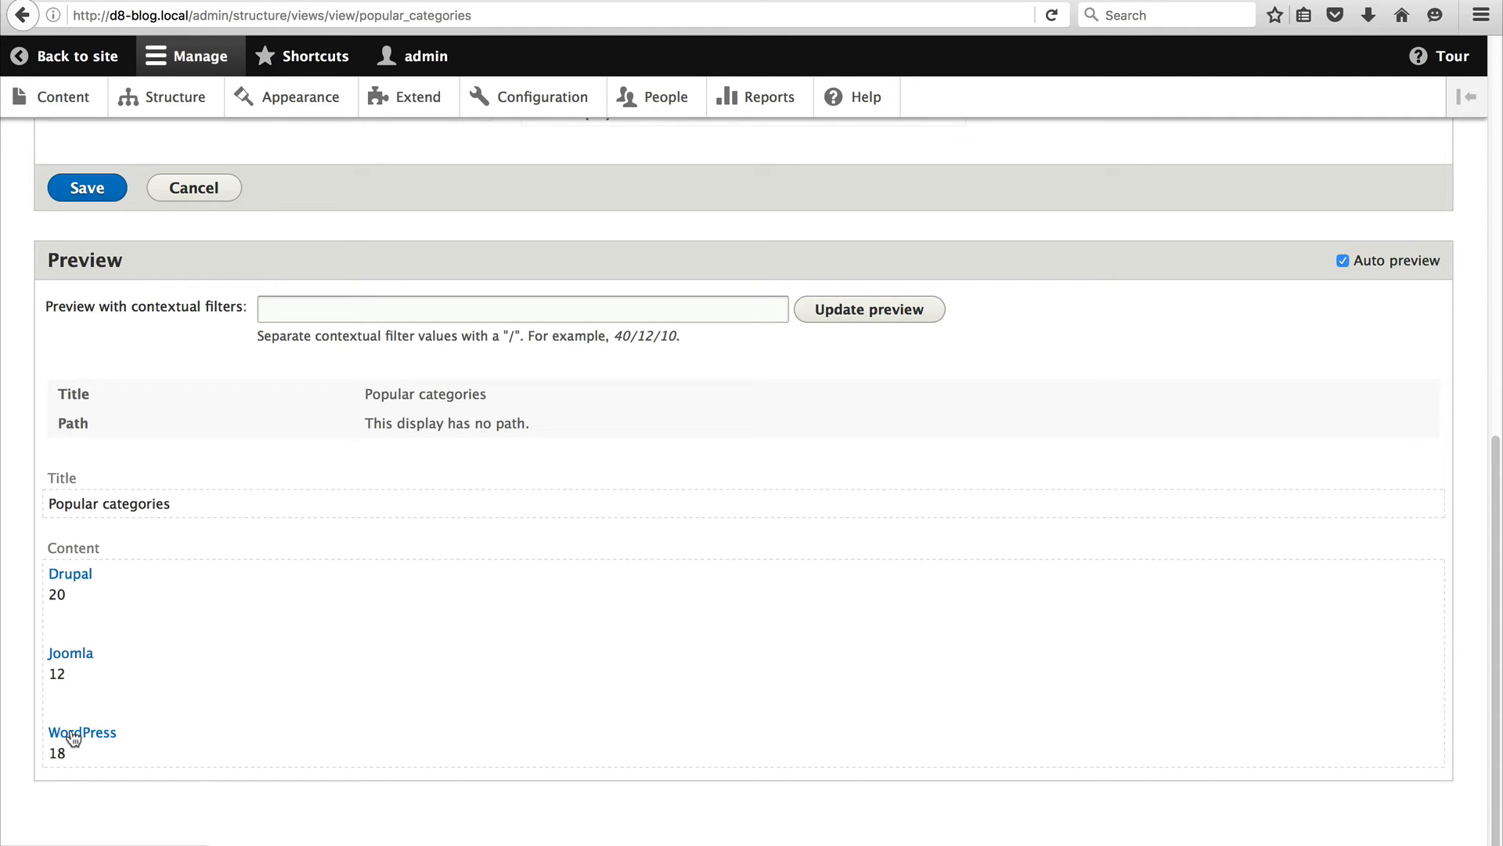
pyautogui.moveTo(163, 738)
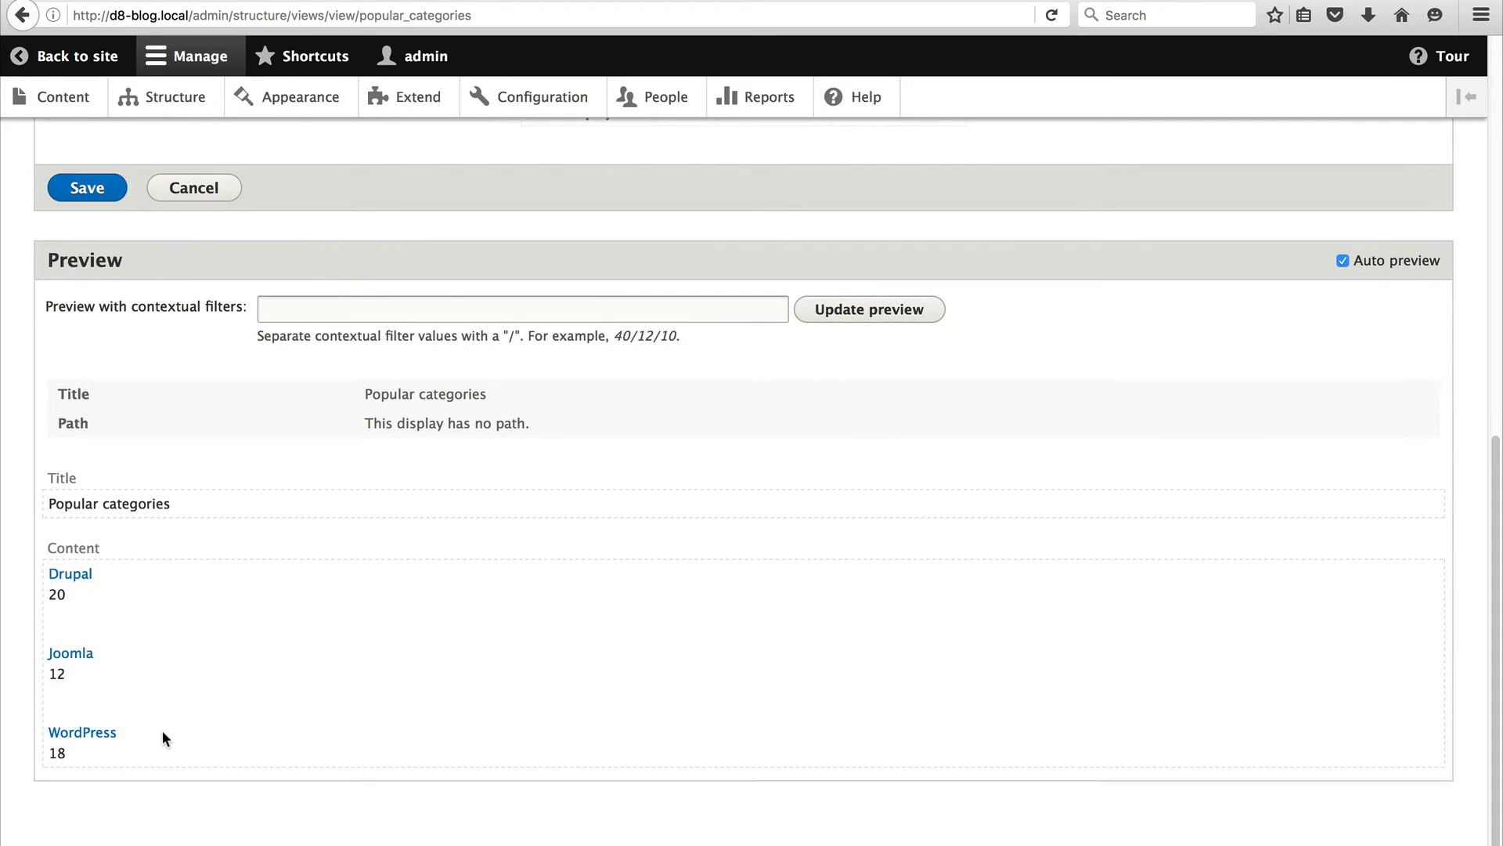
pyautogui.moveTo(50, 588)
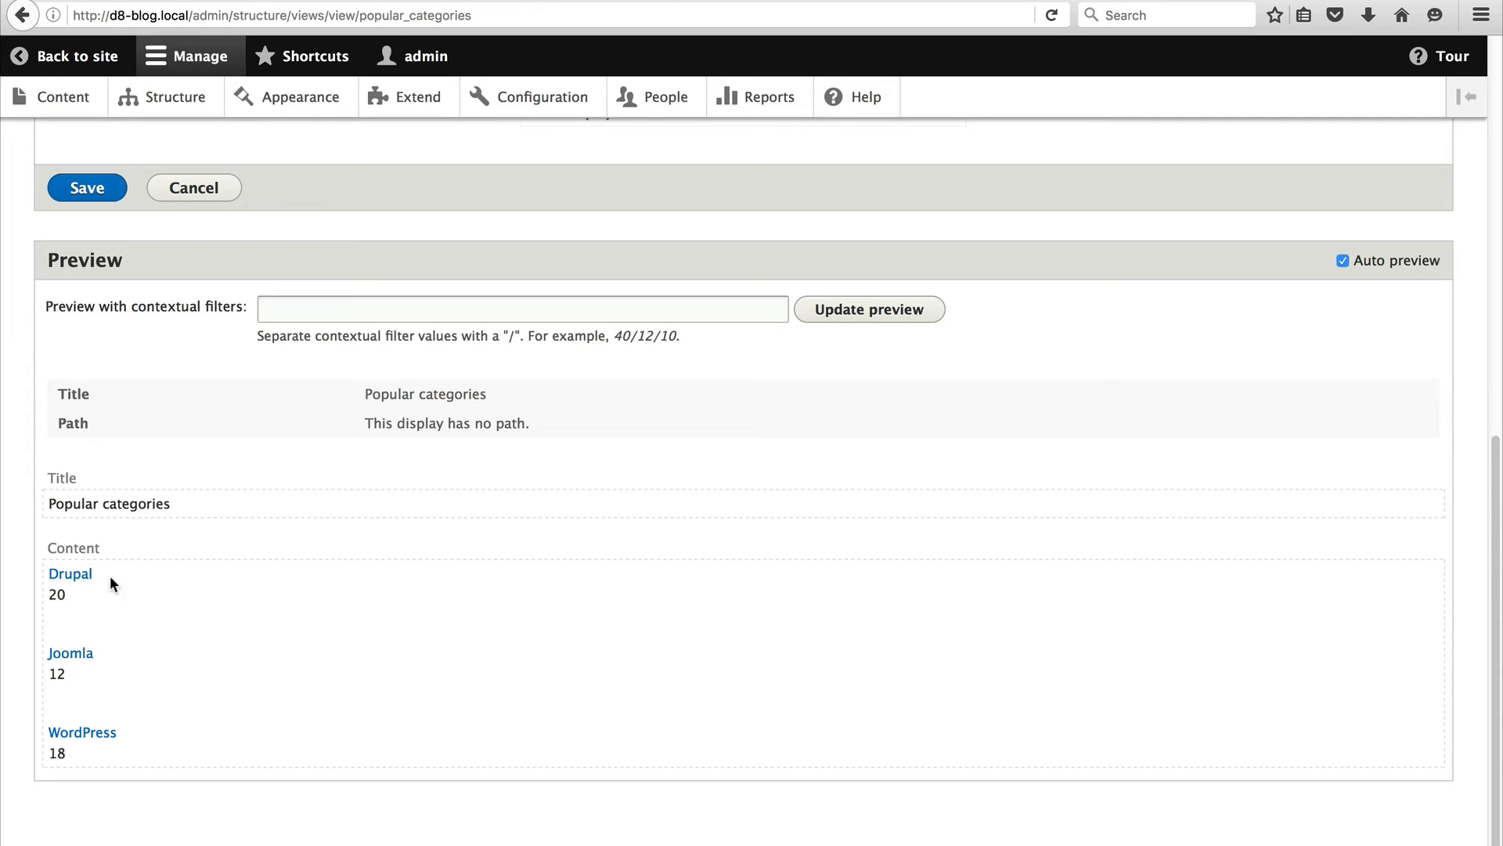
pyautogui.moveTo(105, 578)
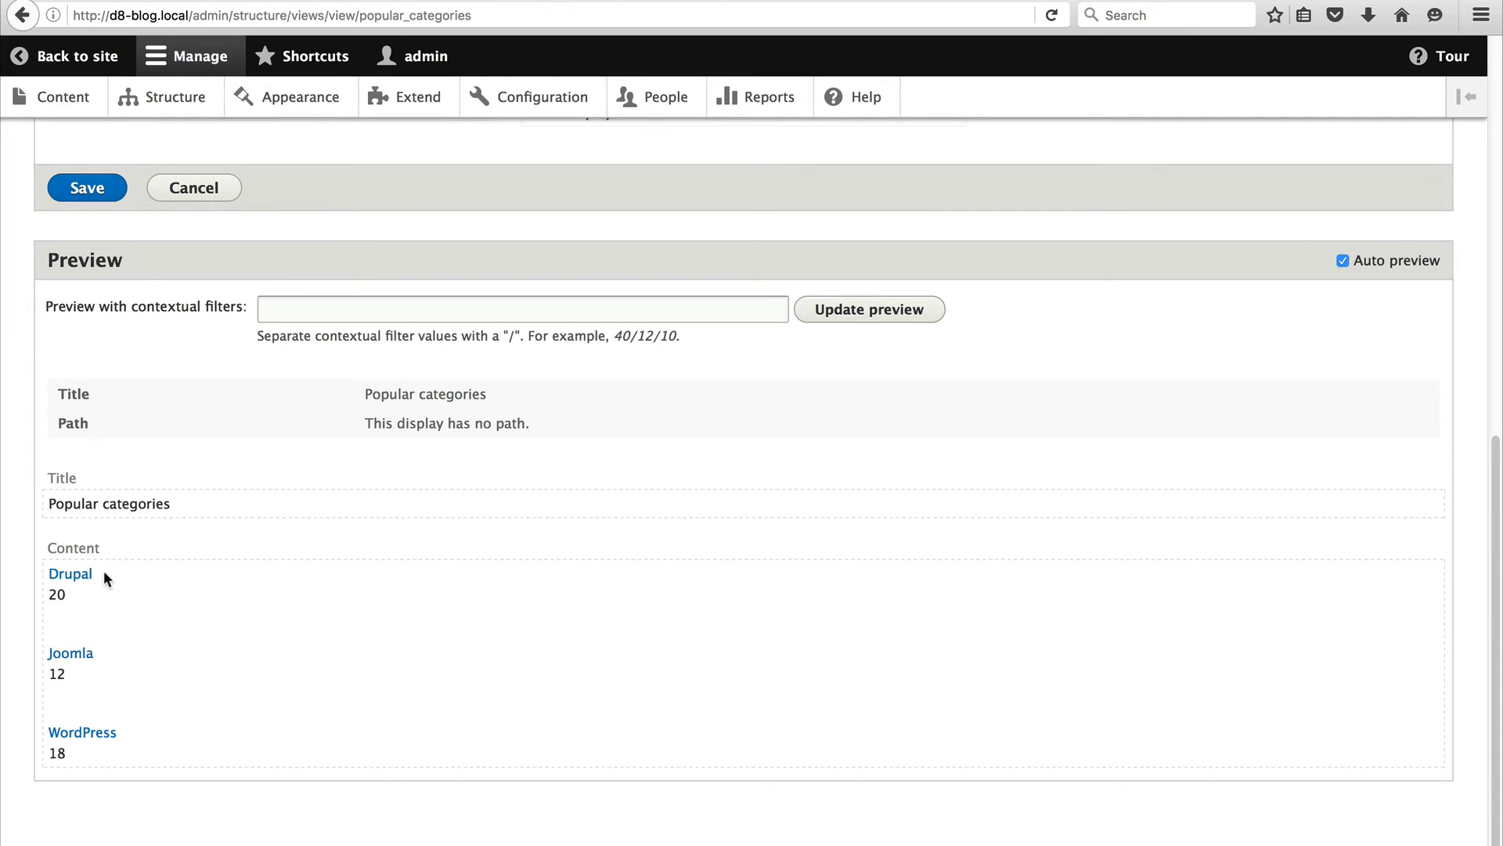
pyautogui.moveTo(105, 585)
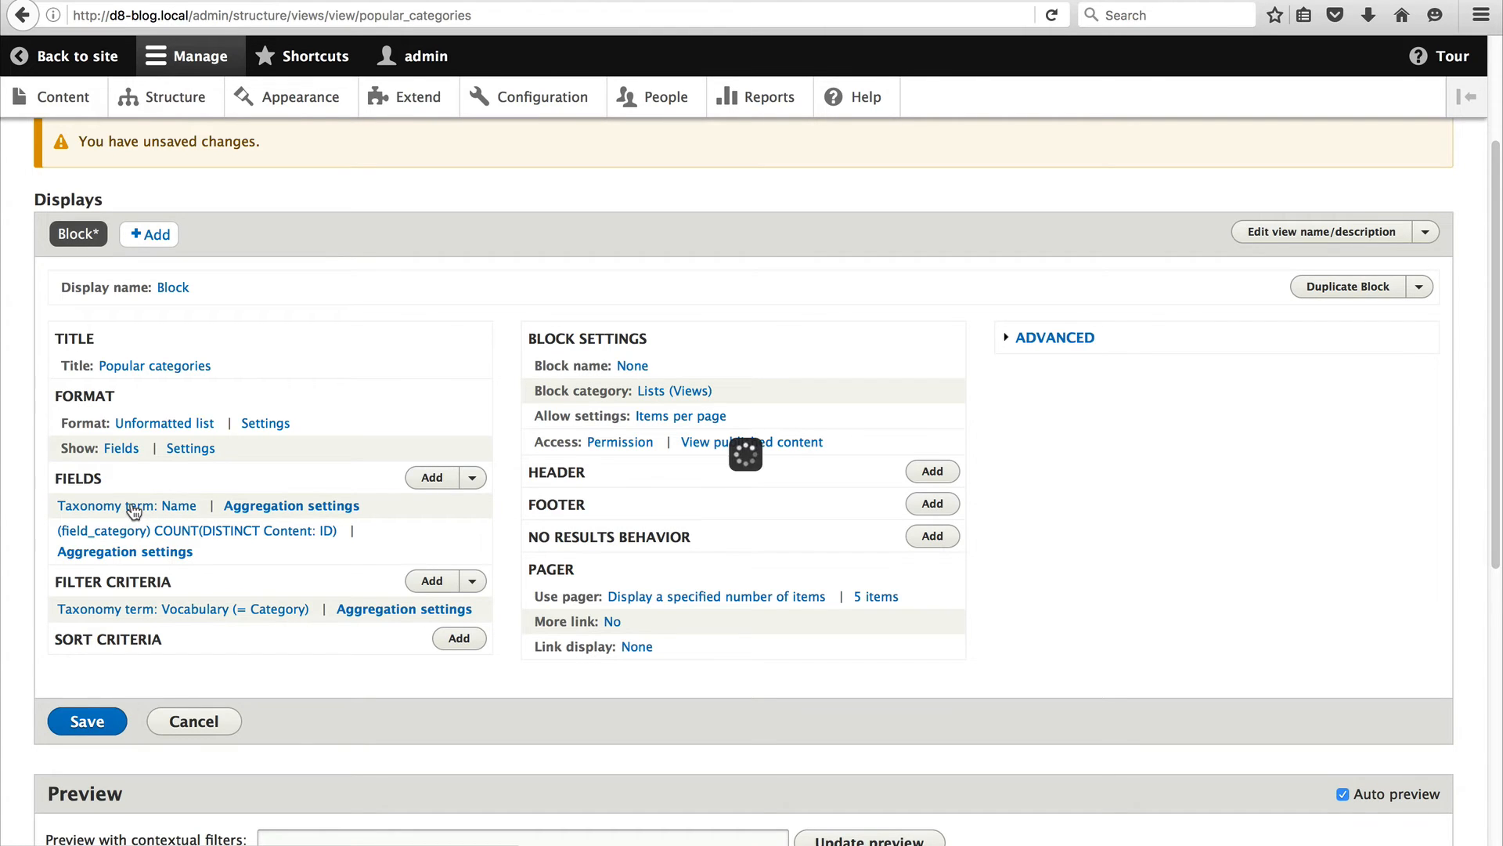
# Rearrange fields so COUNT(DISTINCT Content: ID) comes before Taxonomy term: Name.
pyautogui.click(126, 505)
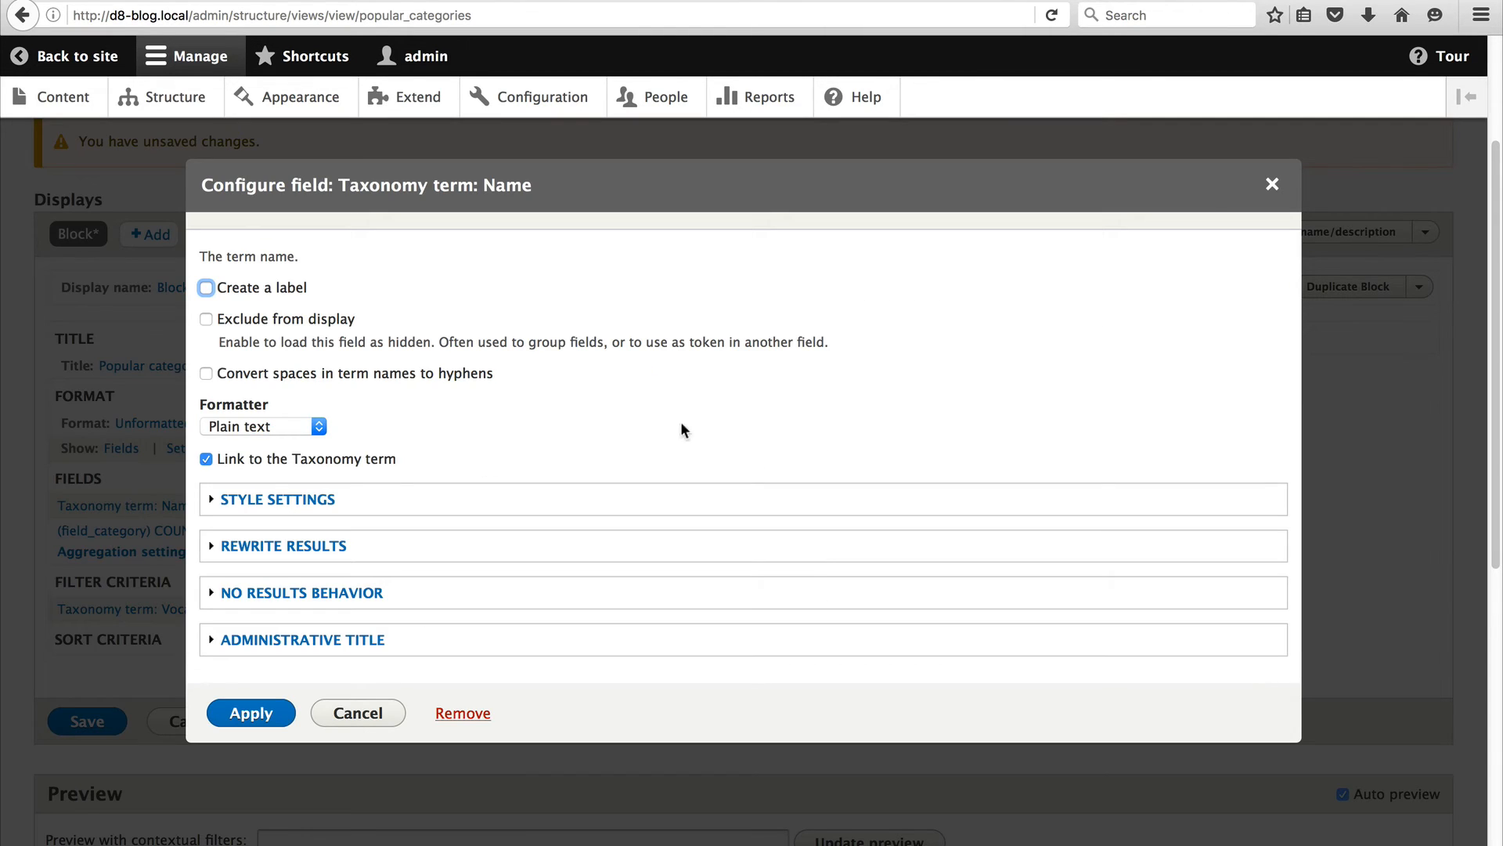
pyautogui.click(251, 712)
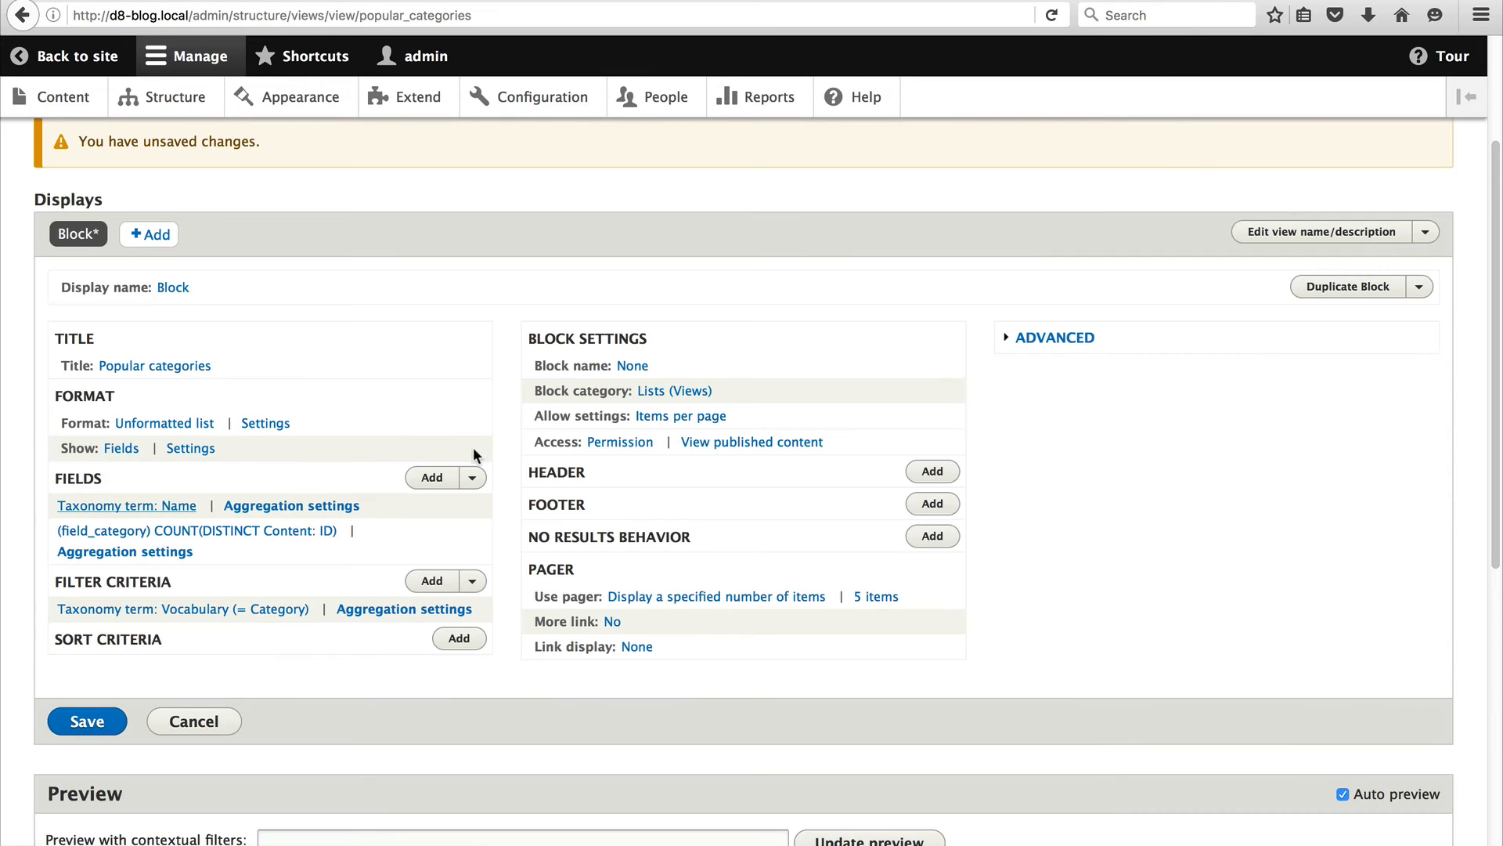
pyautogui.click(471, 477)
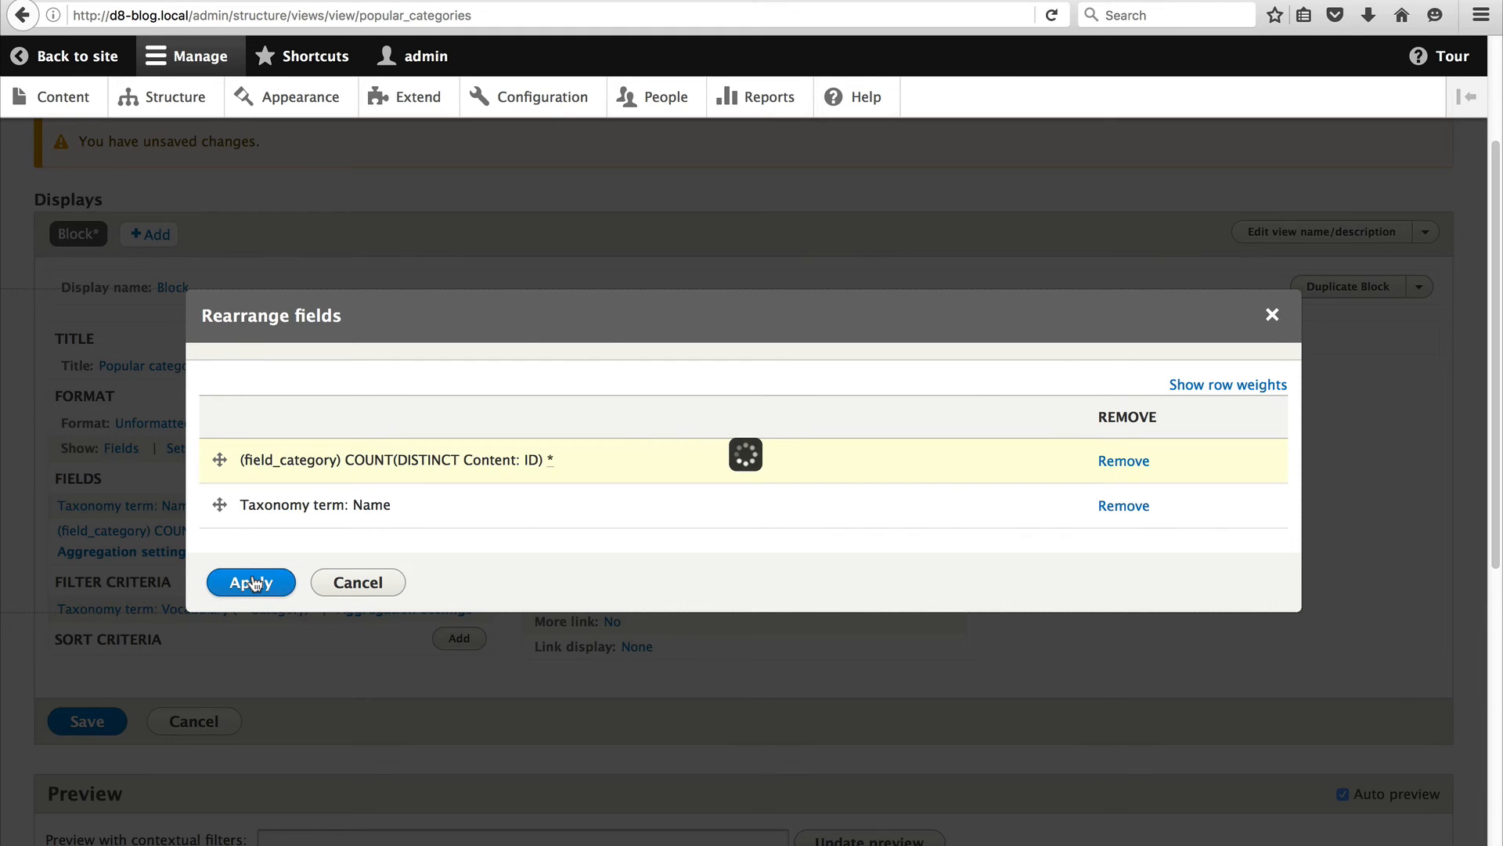
pyautogui.click(250, 581)
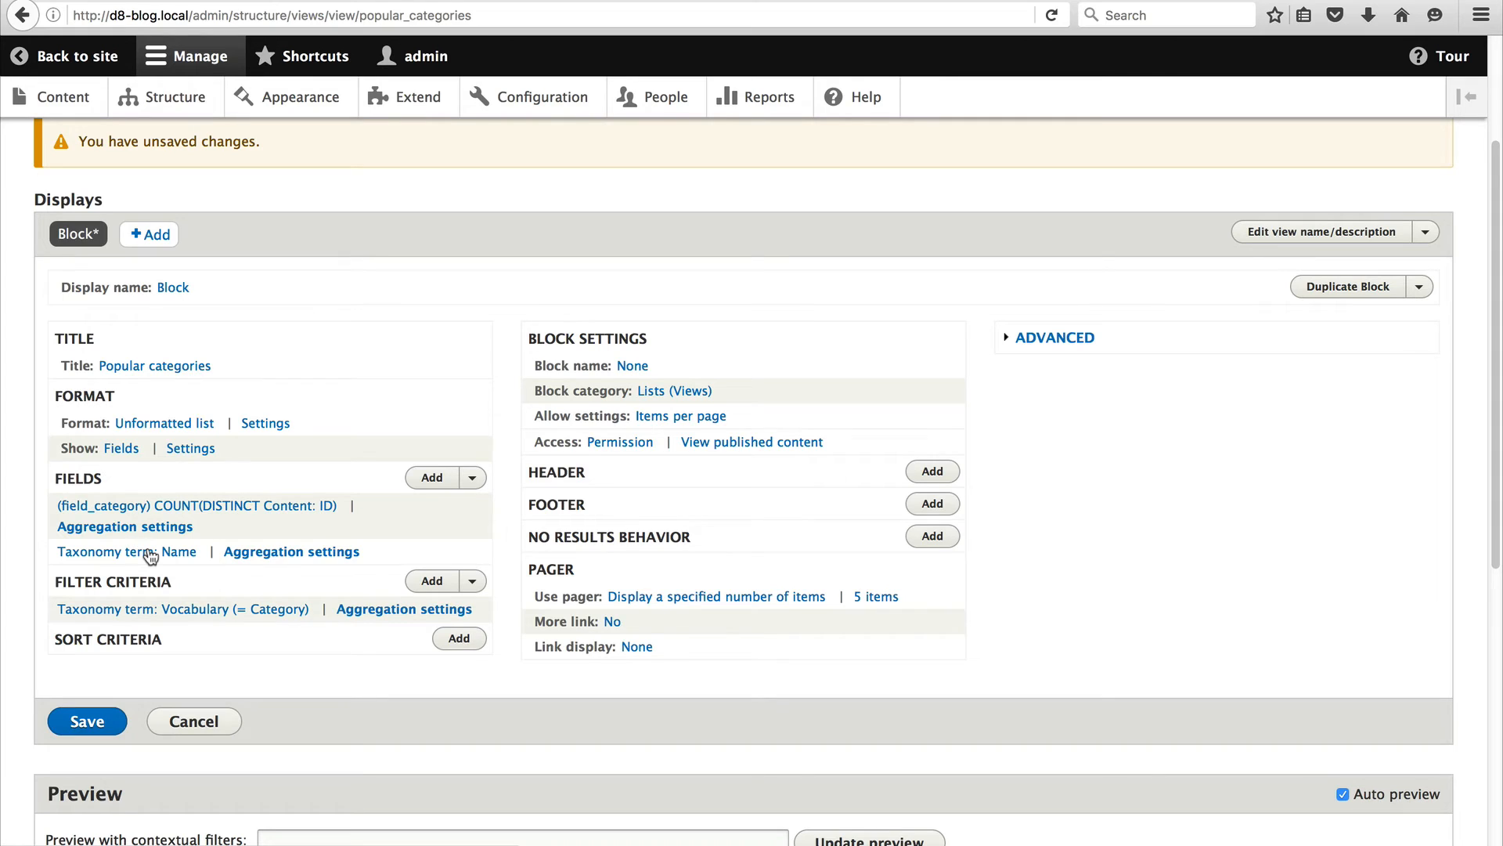
pyautogui.click(125, 551)
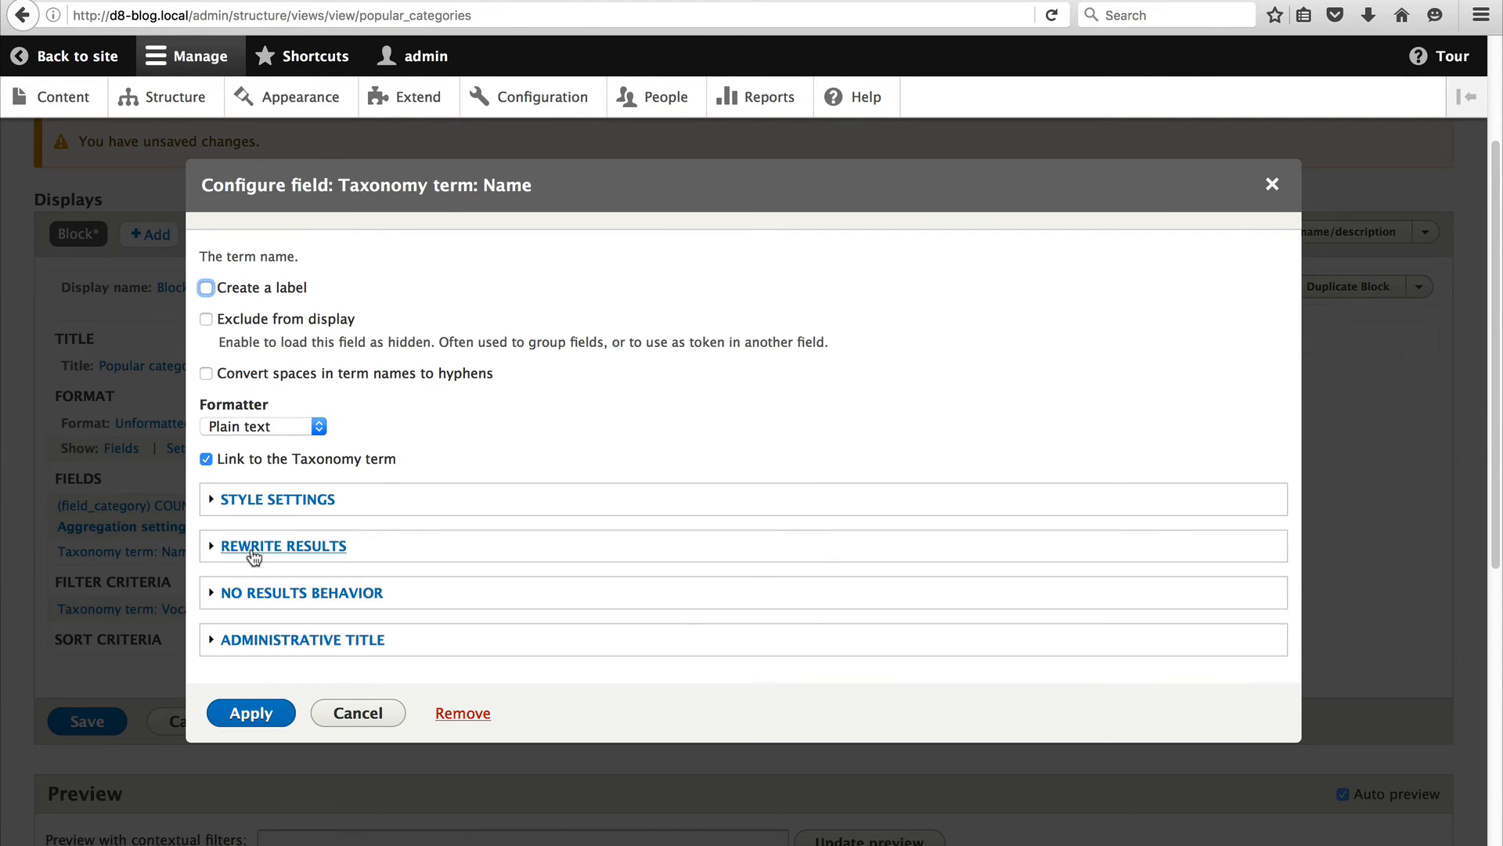
# Enable 'Override the output of this field with custom text' in the Name field's Rewrite Results.
pyautogui.click(282, 546)
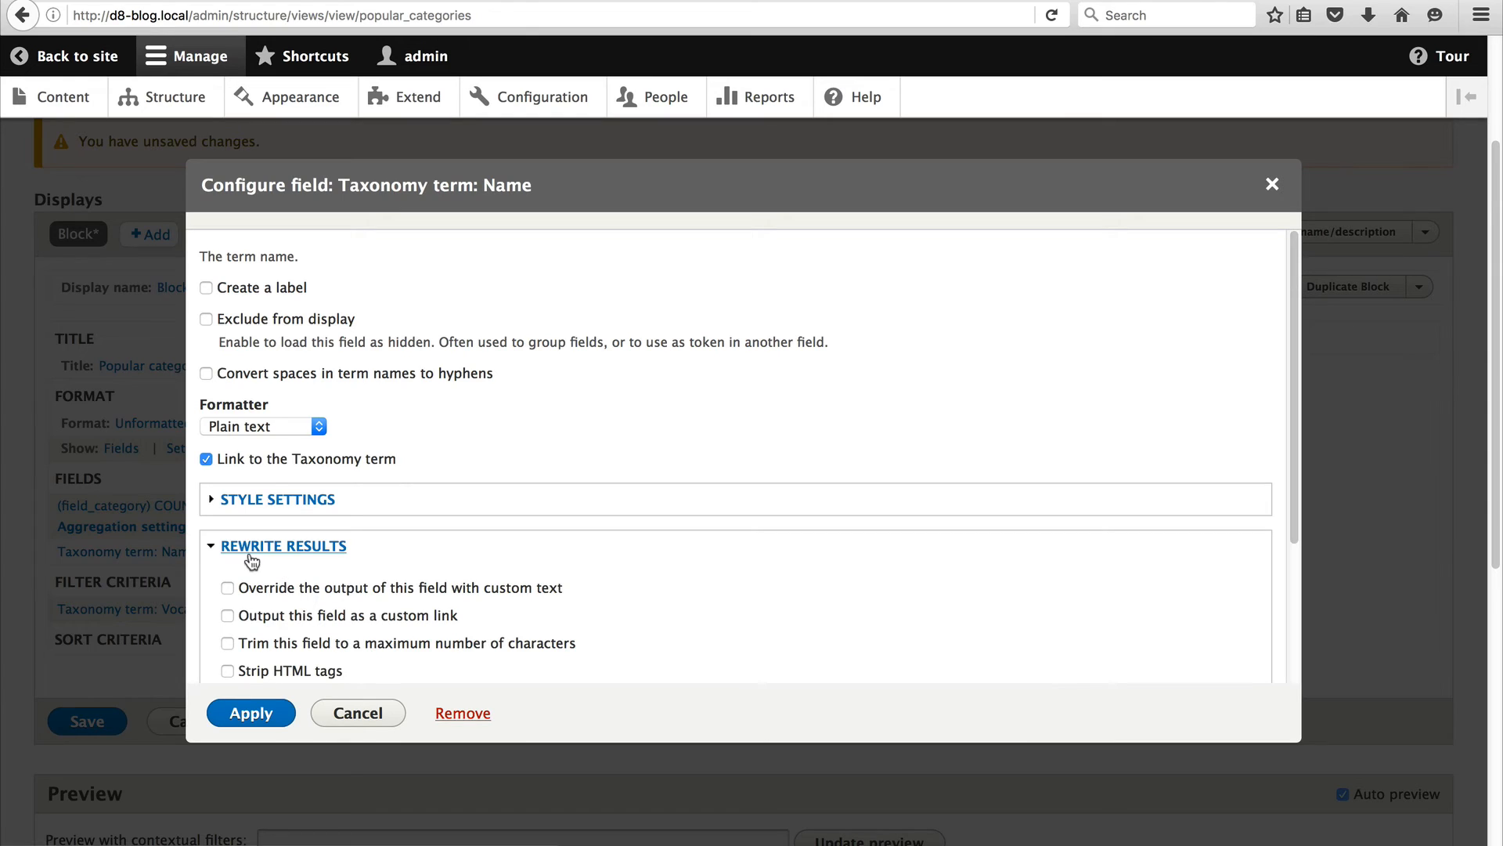
pyautogui.scroll(-3)
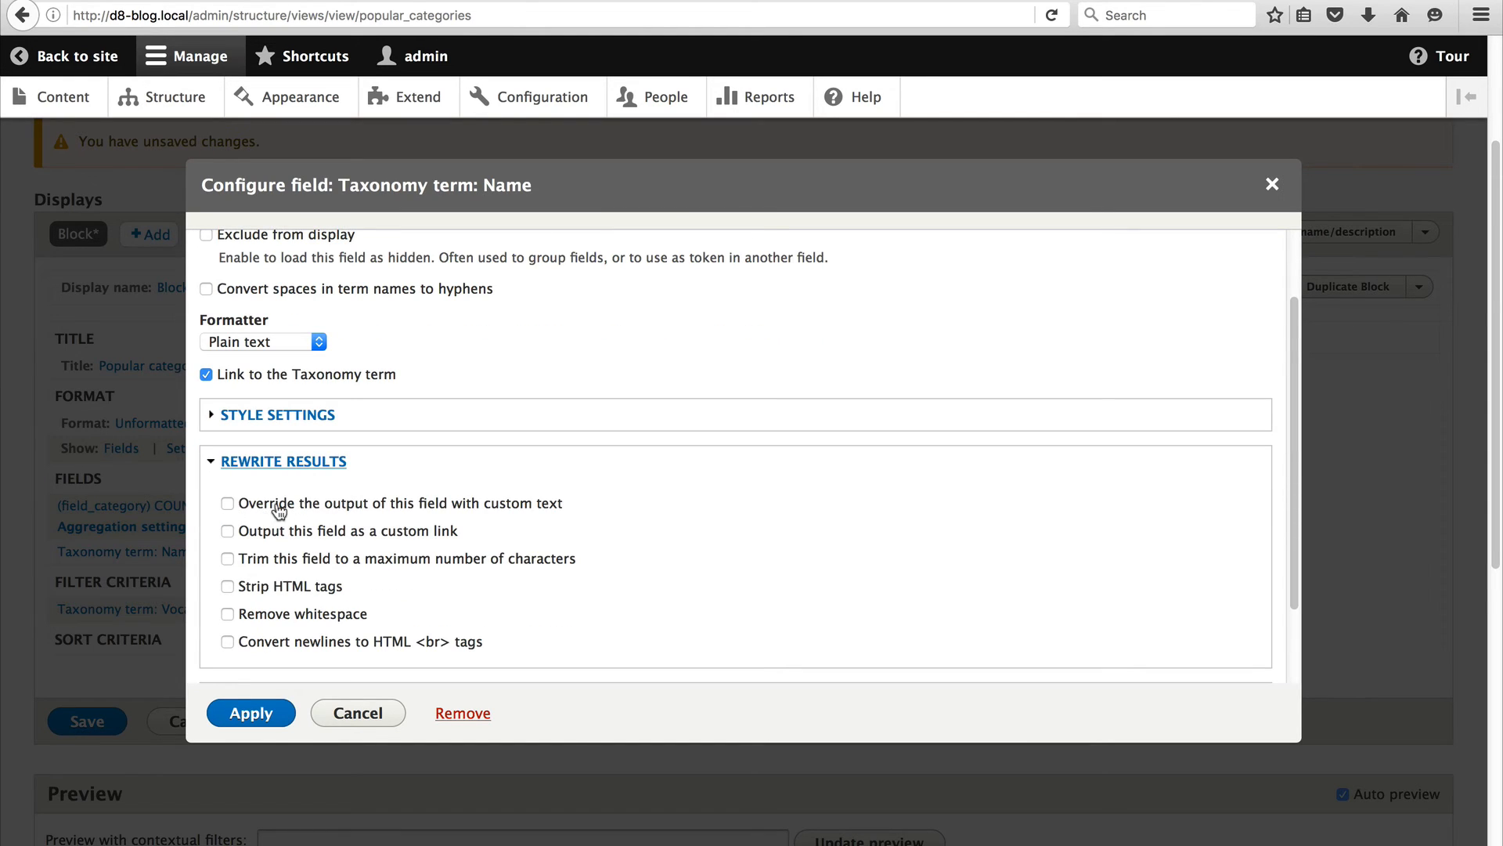
pyautogui.moveTo(440, 518)
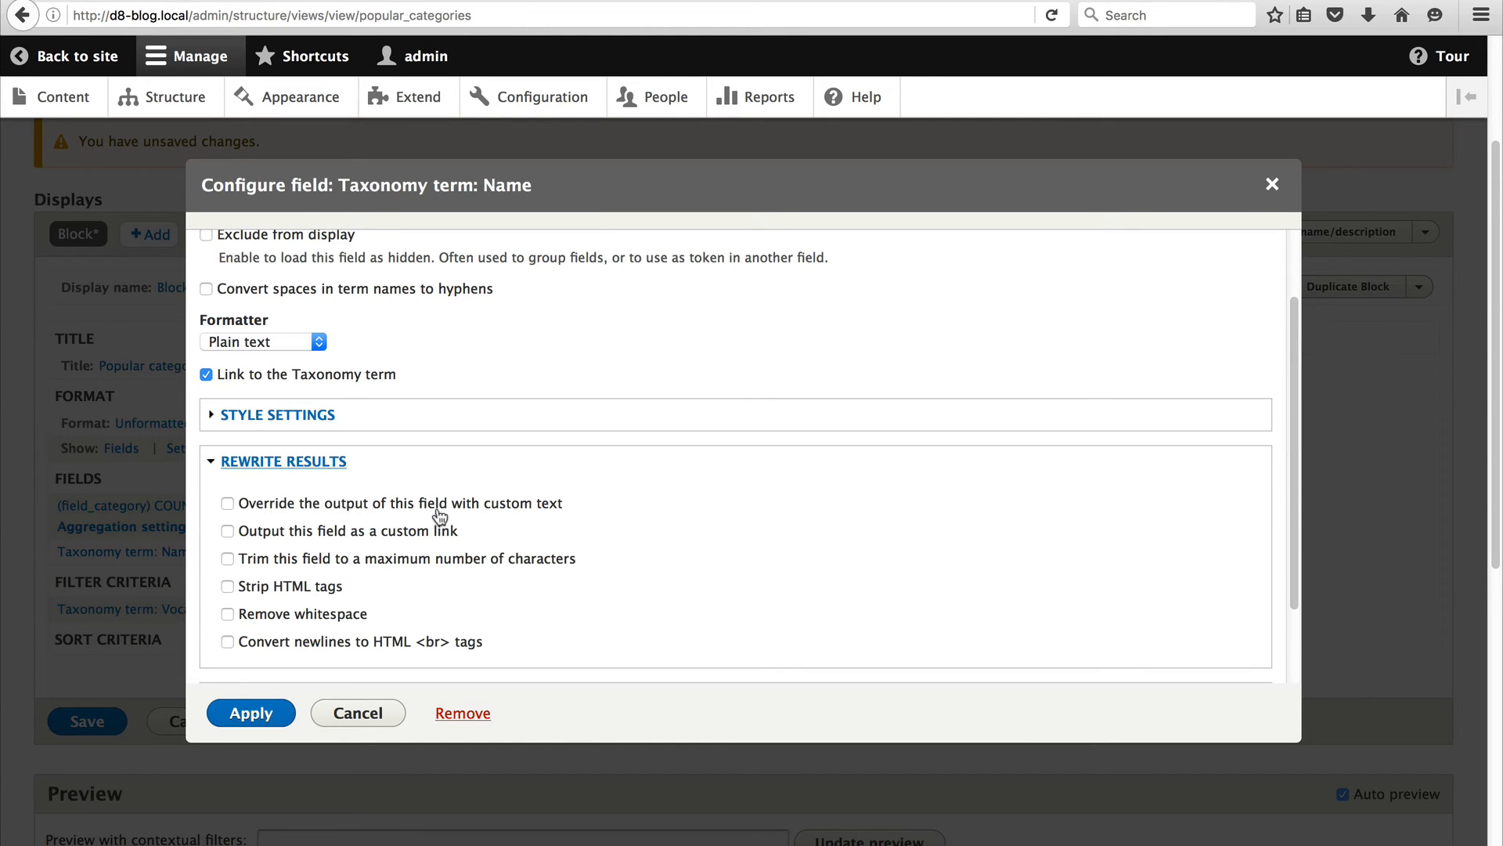
pyautogui.click(227, 502)
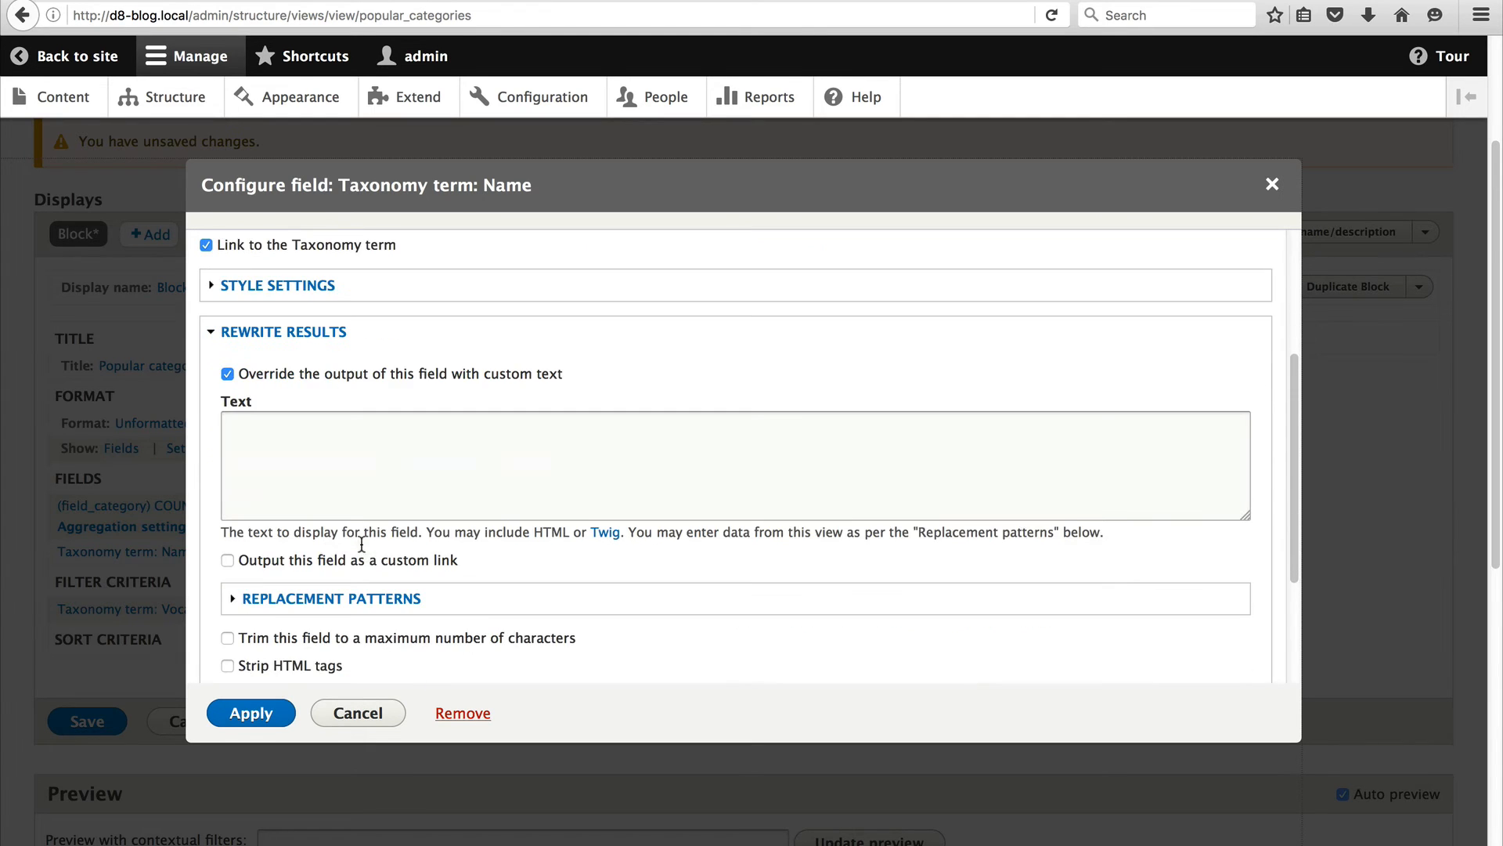
pyautogui.click(330, 598)
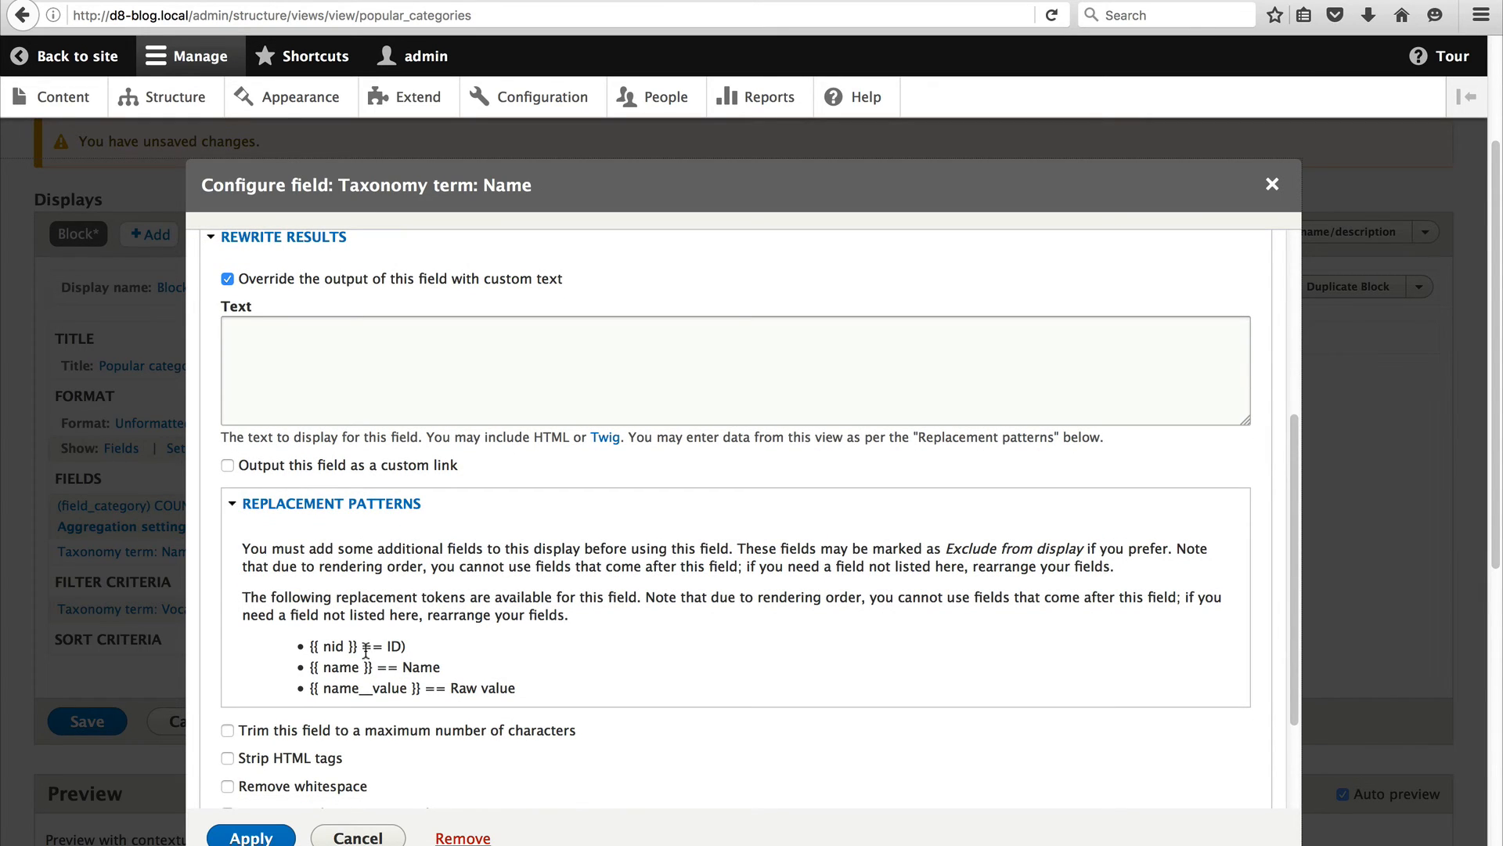
pyautogui.doubleClick(336, 646)
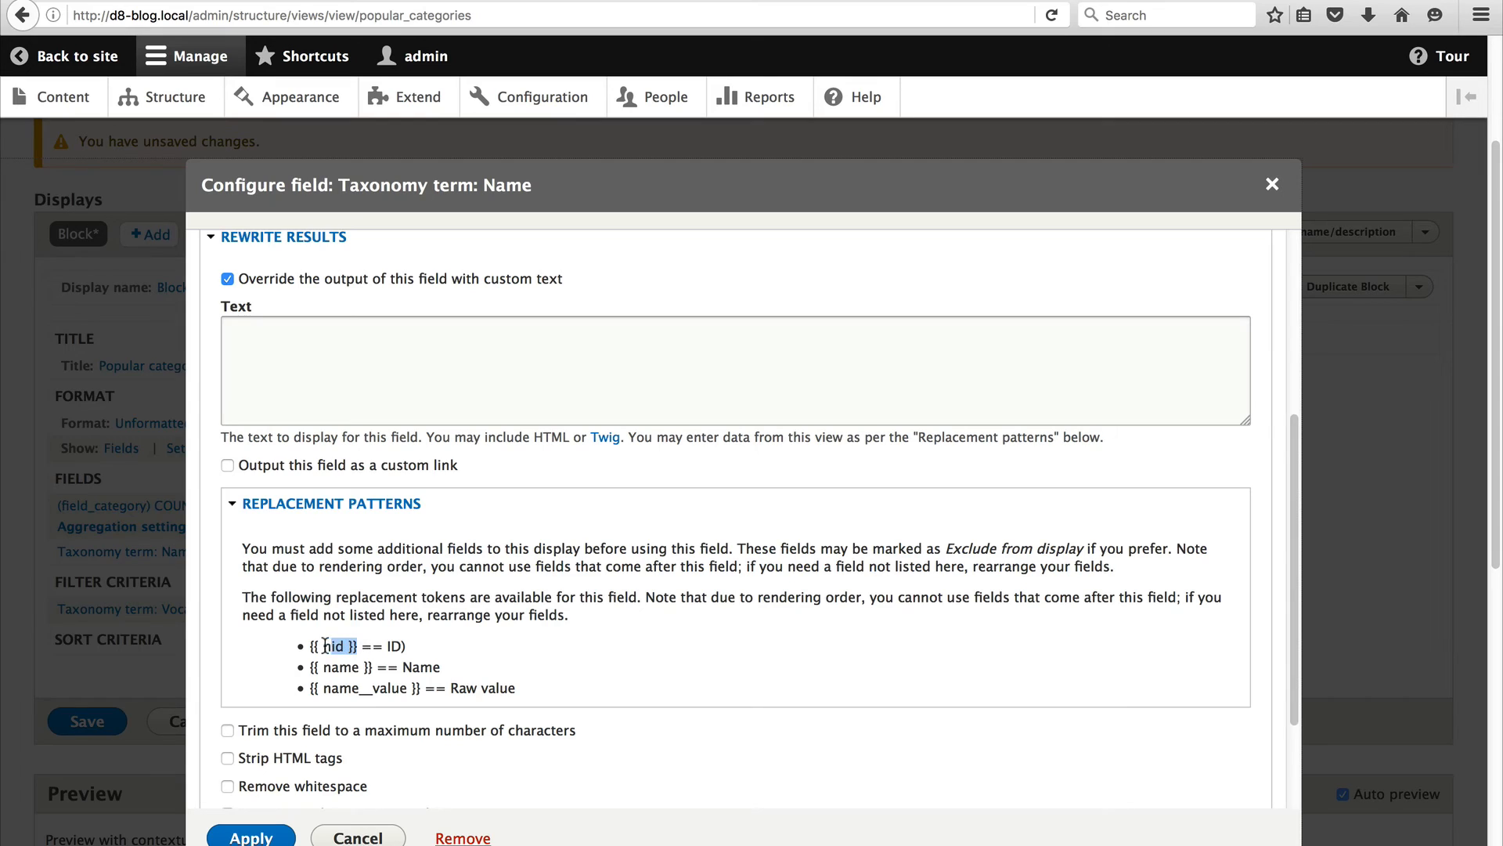
pyautogui.doubleClick(331, 645)
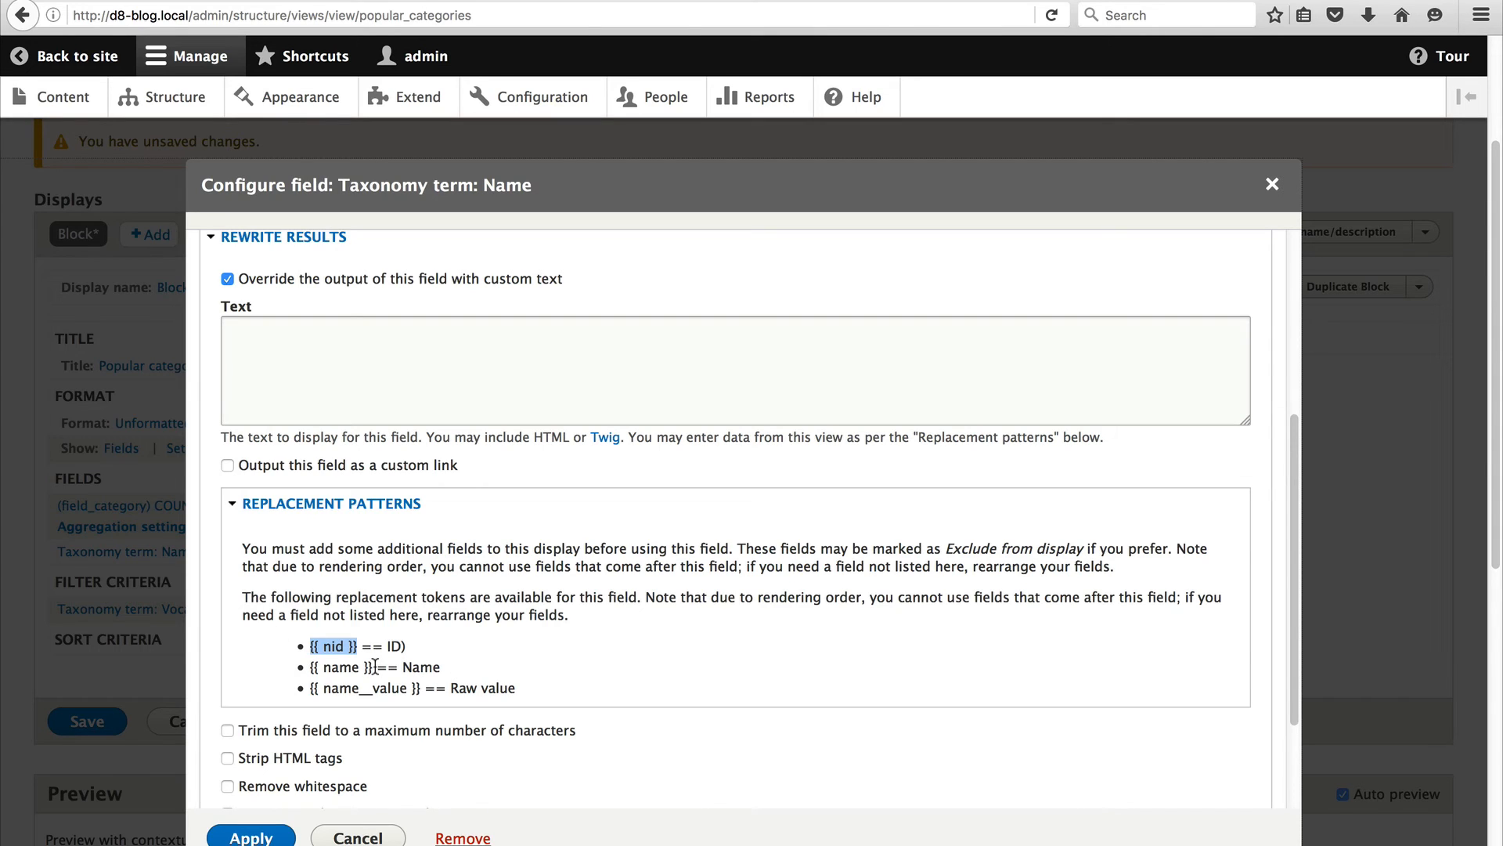
pyautogui.moveTo(360, 666); pyautogui.dragTo(440, 667)
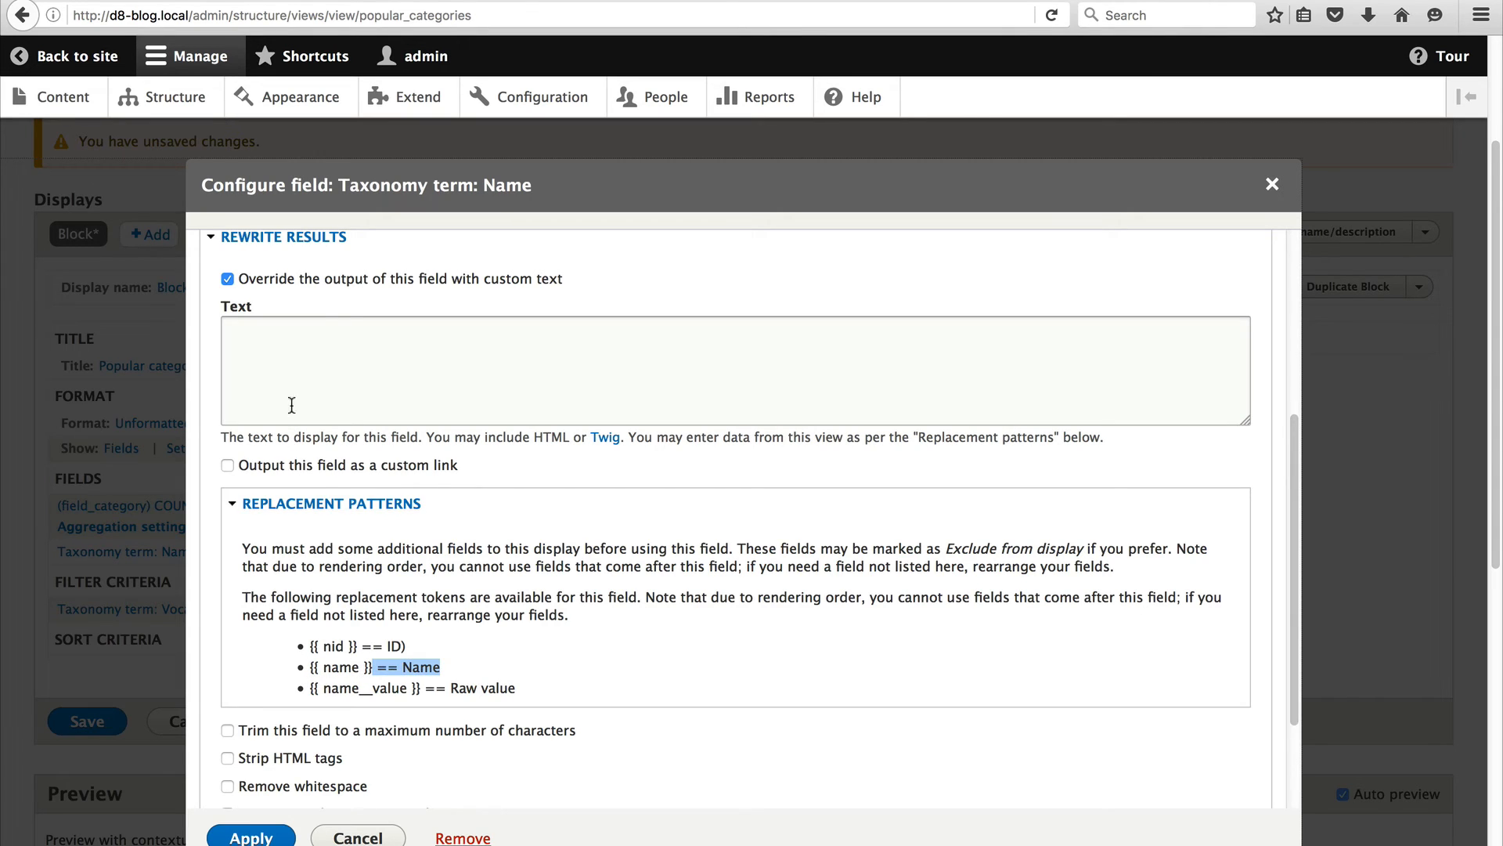
# Rewrite the Name field output as '{{ name }} ({{ nid }})' and apply it.
pyautogui.write('{{ nam')
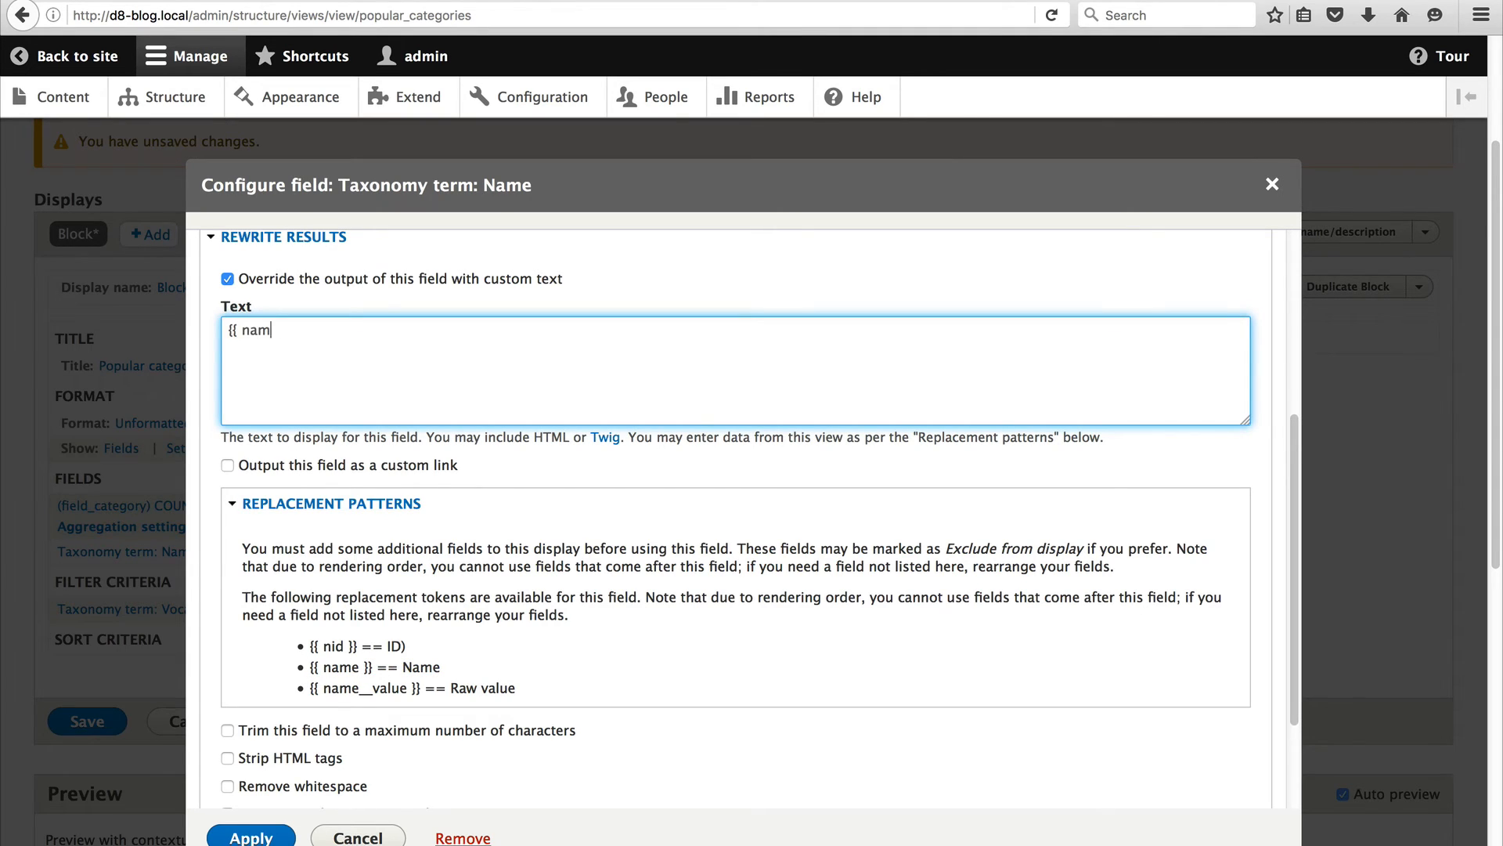
pyautogui.write('e }}')
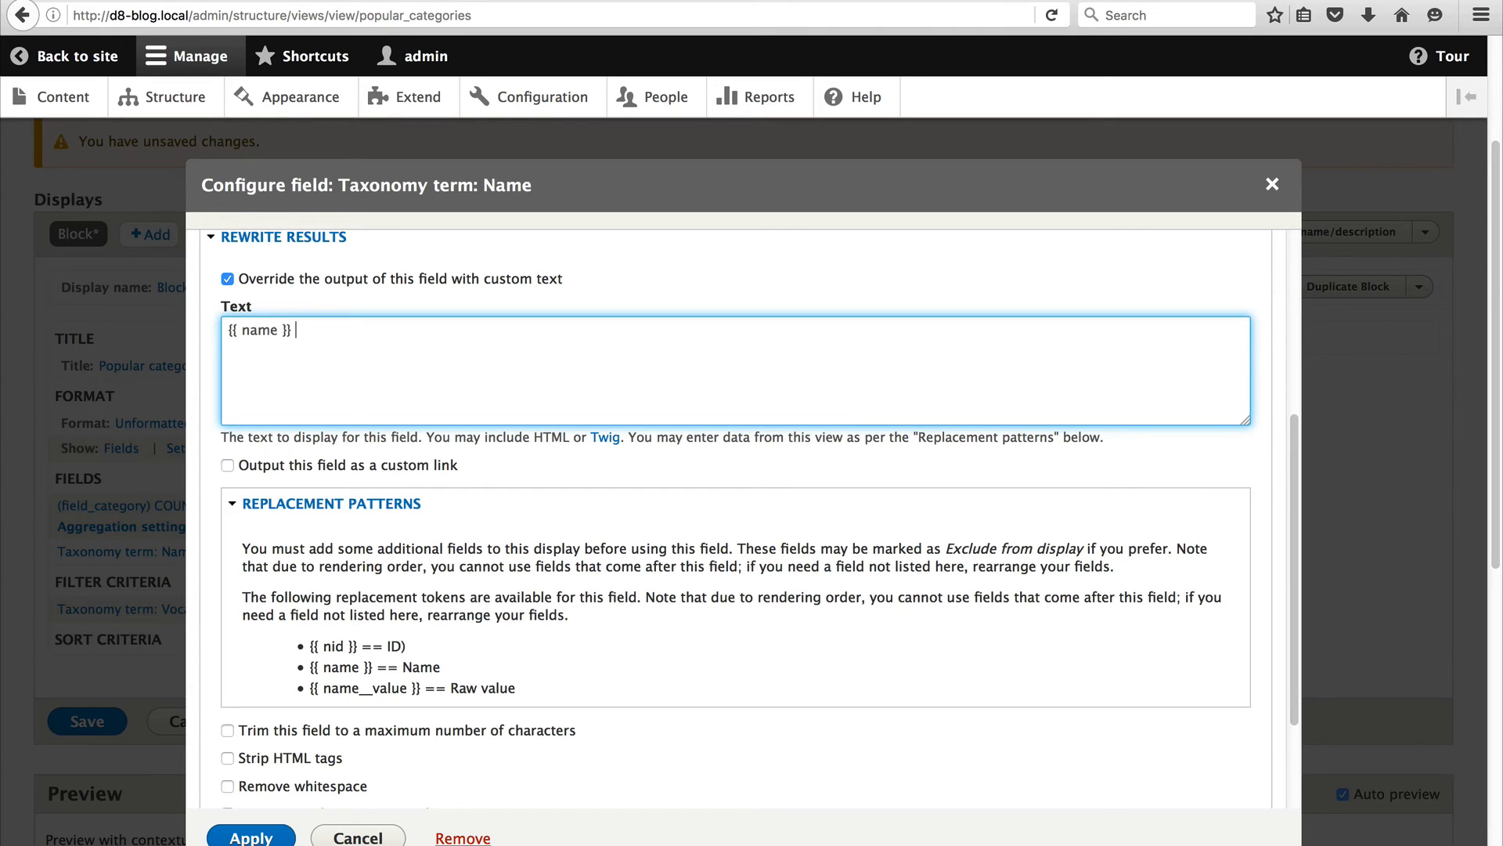
pyautogui.write('()')
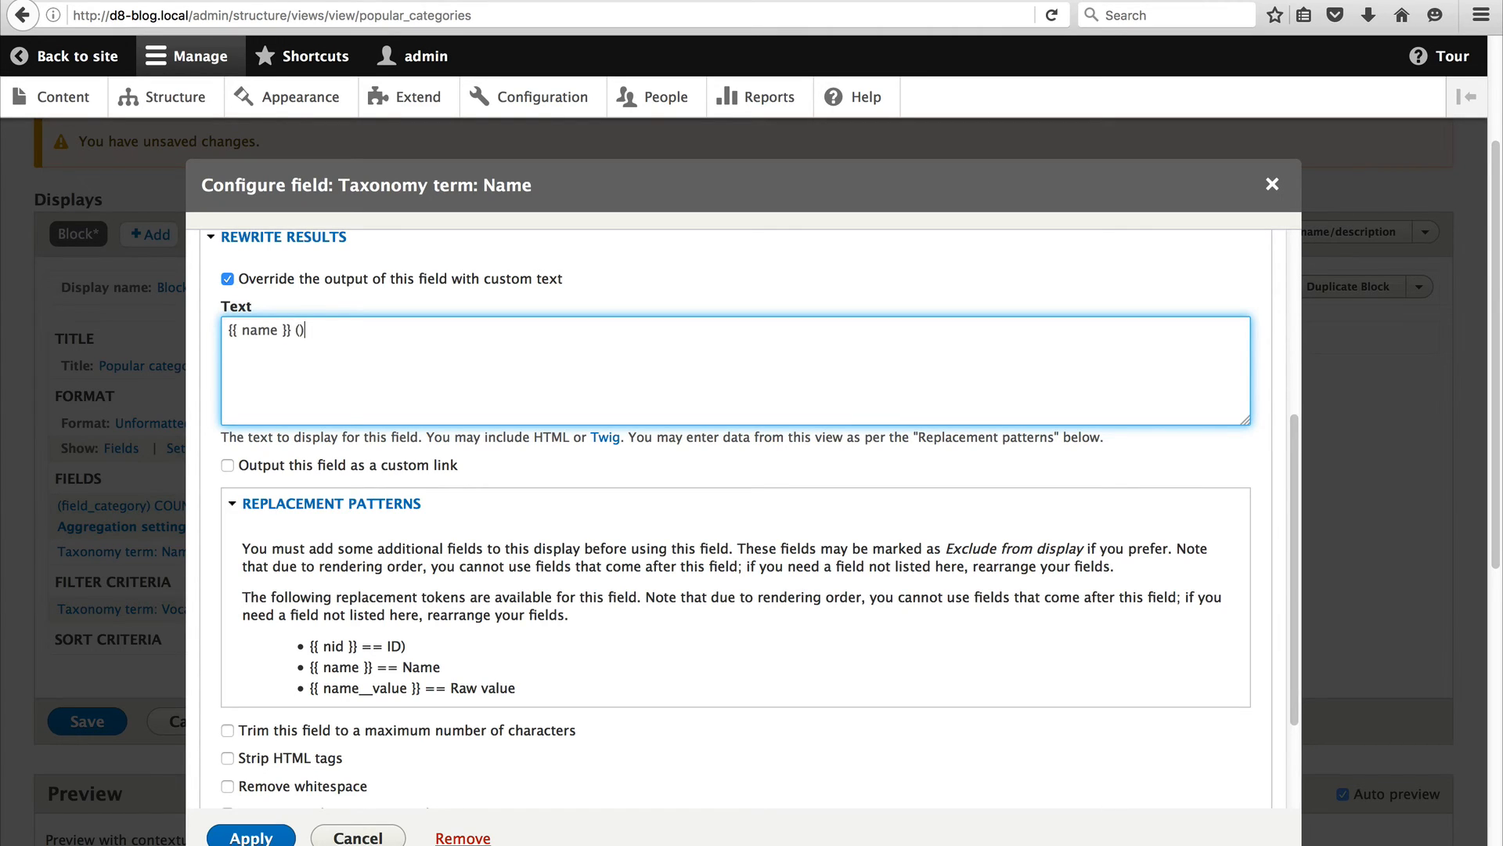
pyautogui.write('{{ nid')
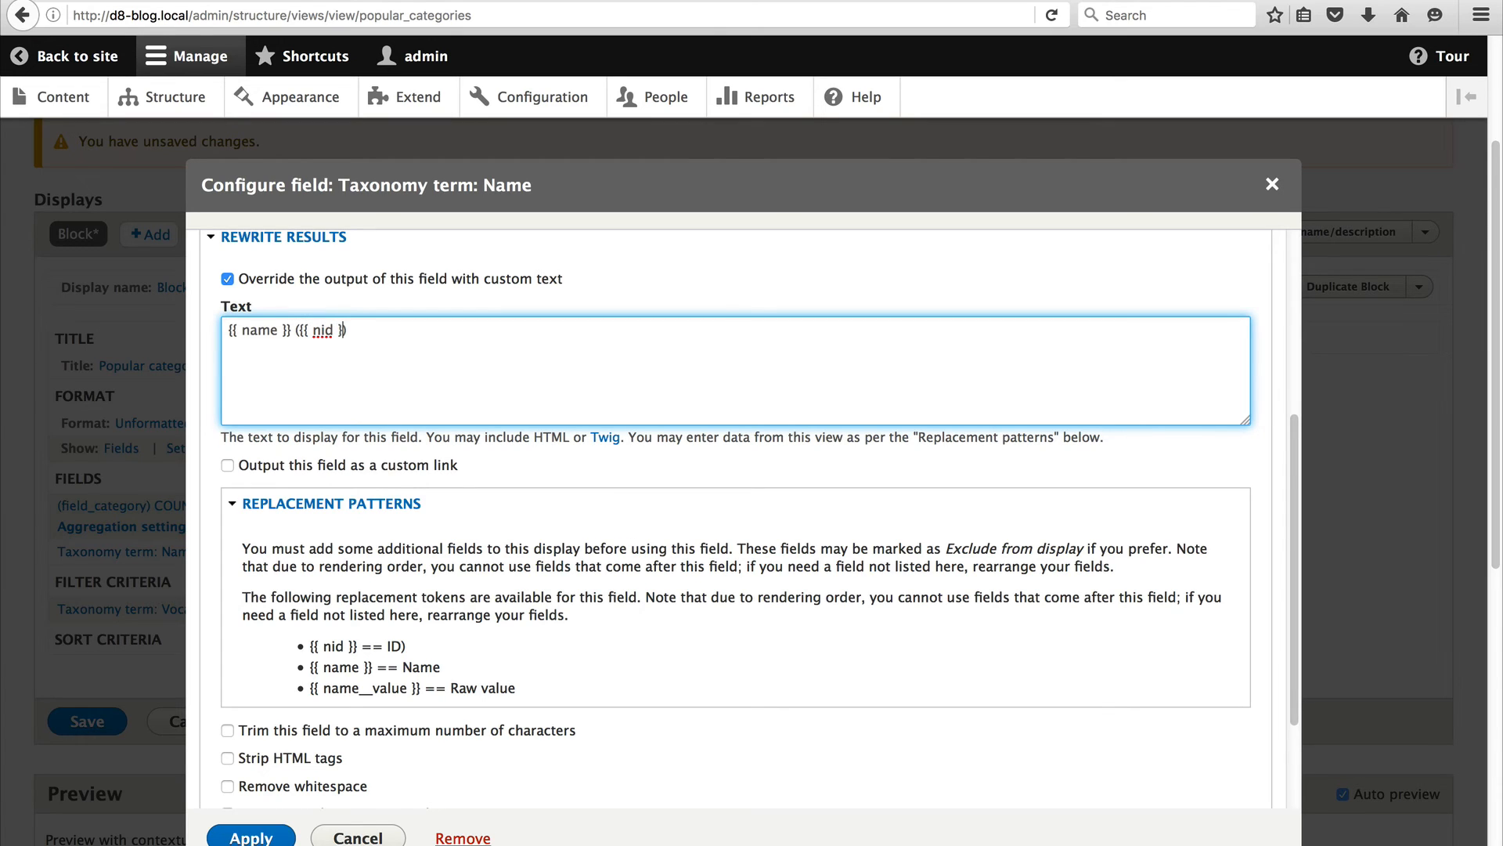
pyautogui.write(')')
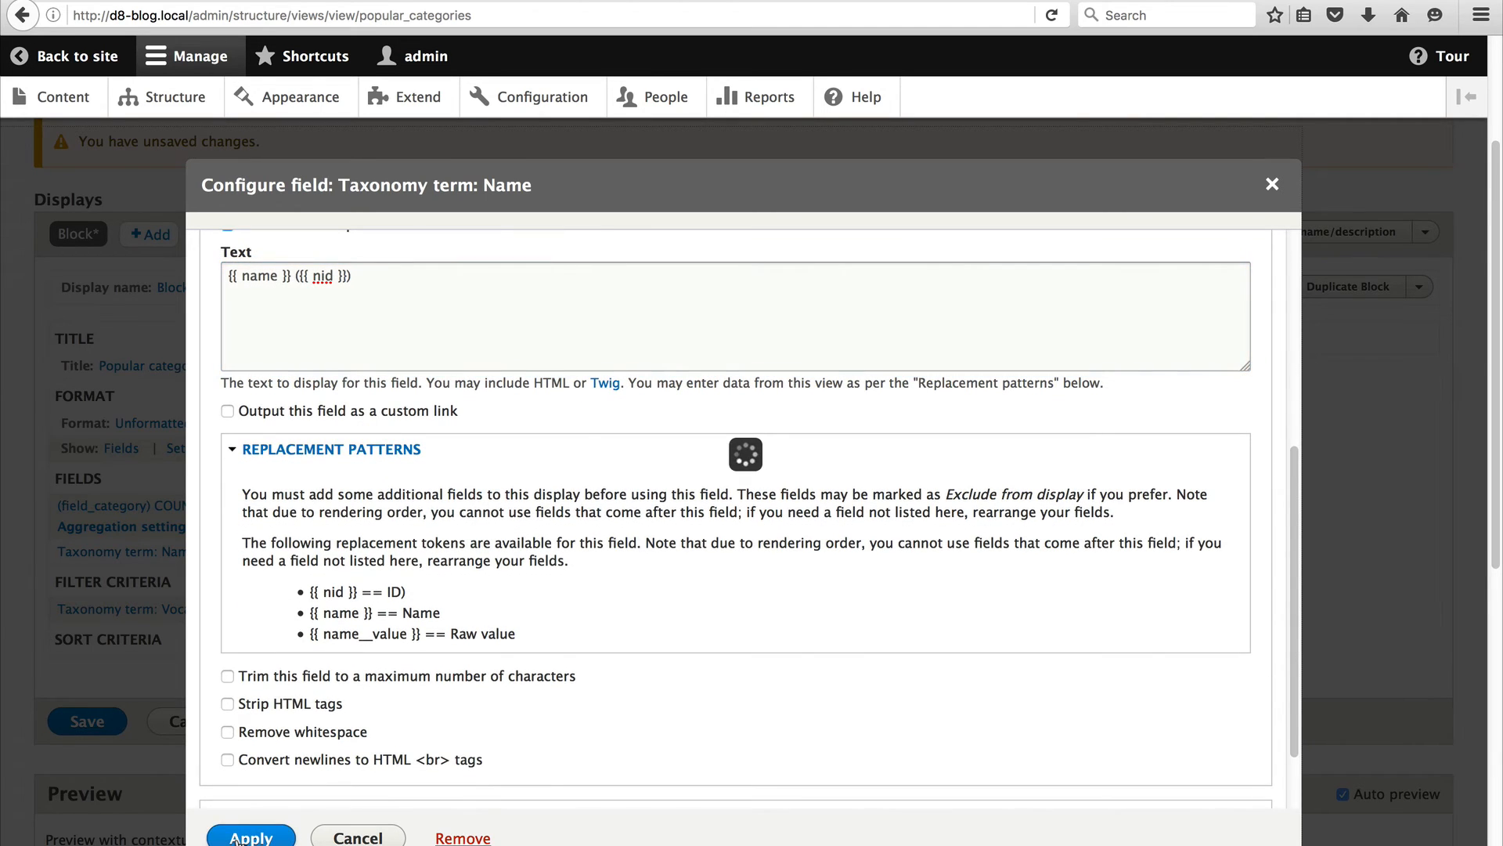
pyautogui.click(251, 837)
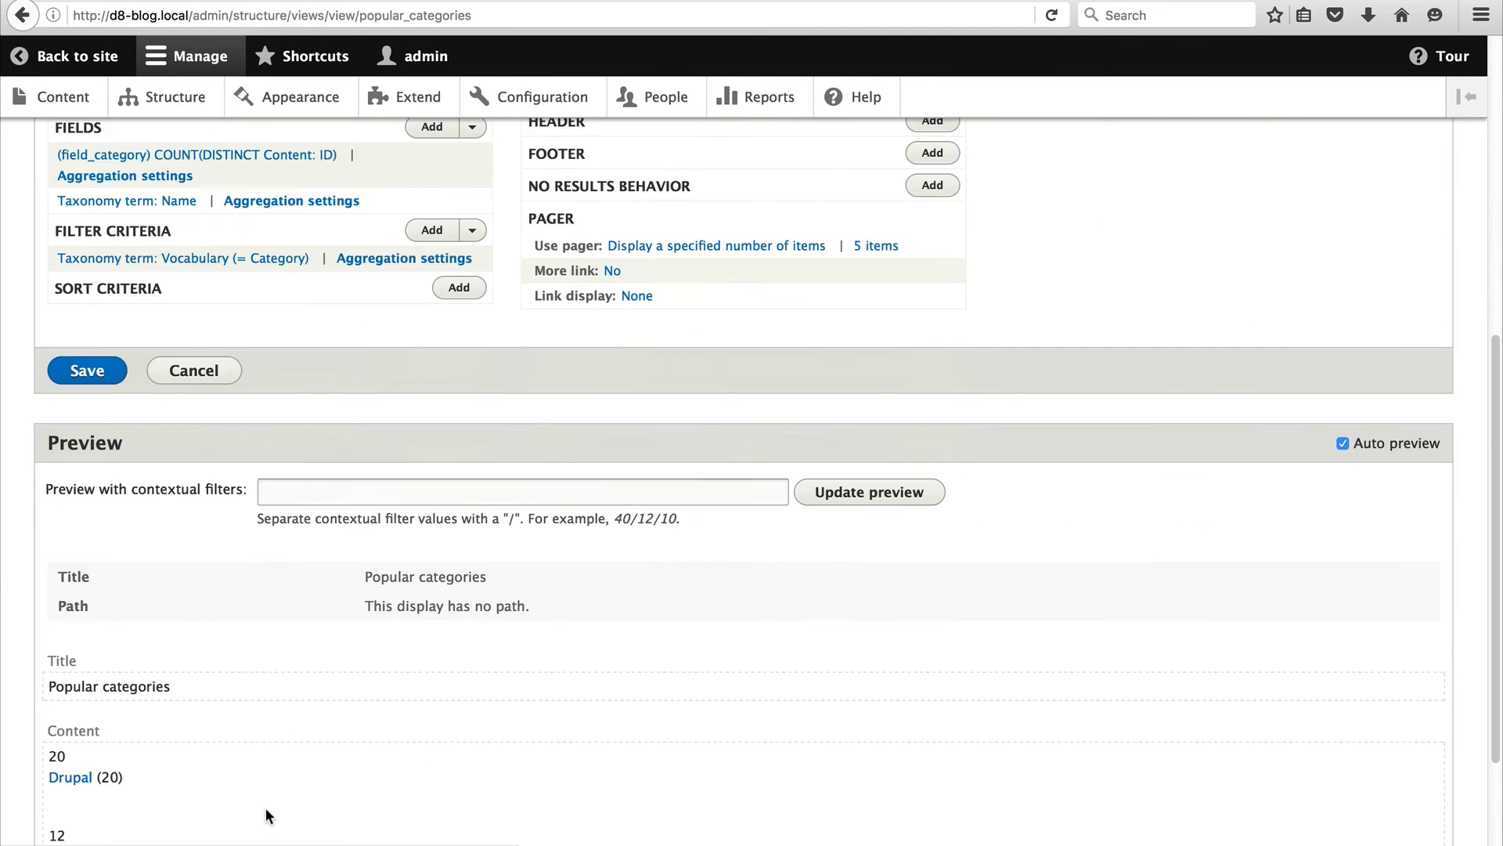
pyautogui.scroll(-3)
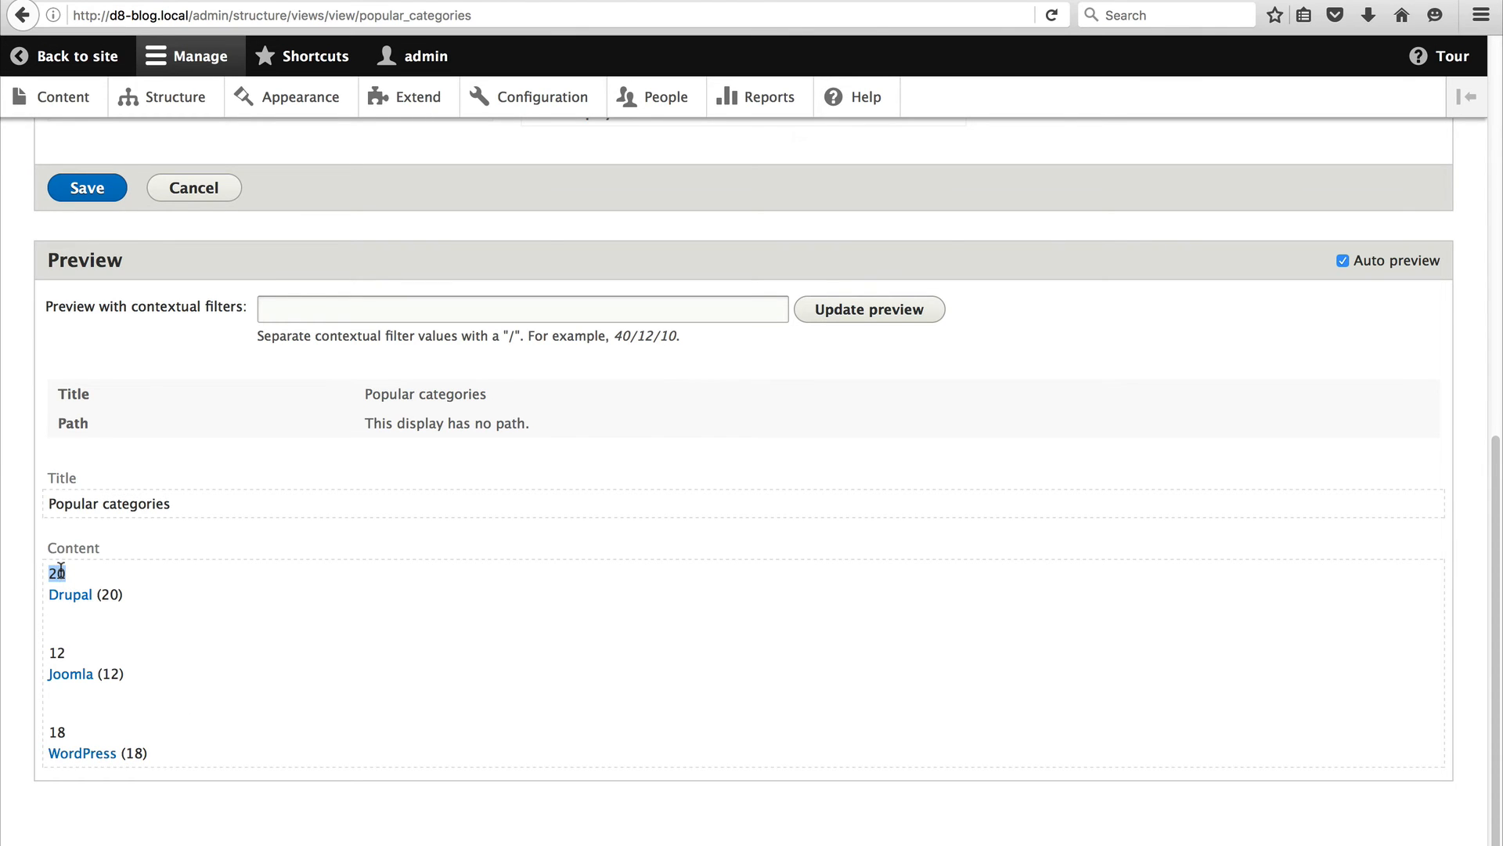
pyautogui.scroll(3)
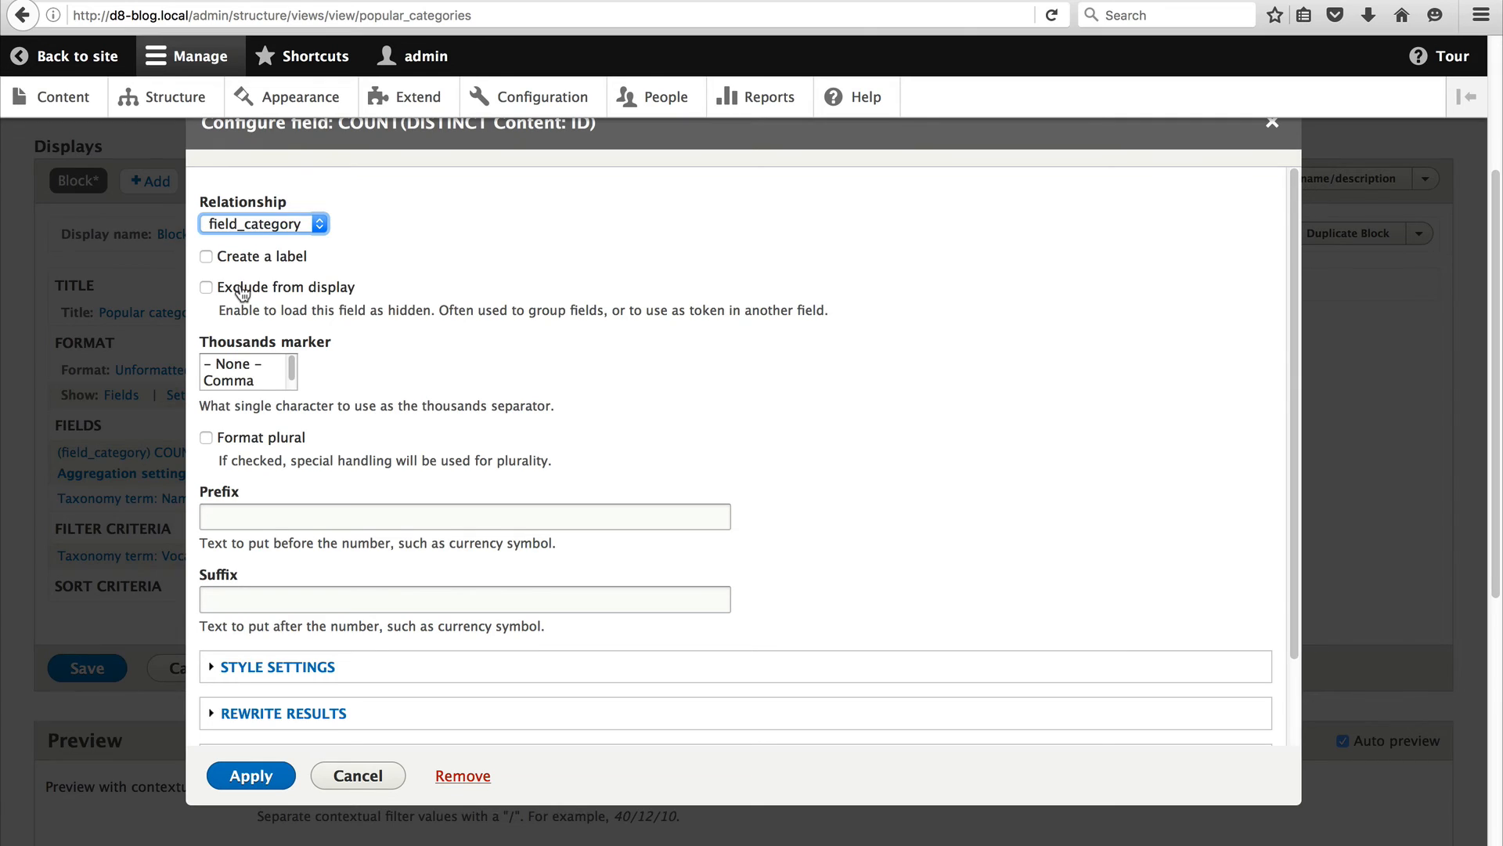
# Set the COUNT(DISTINCT Content: ID) field to 'Exclude from display' and apply.
pyautogui.click(206, 287)
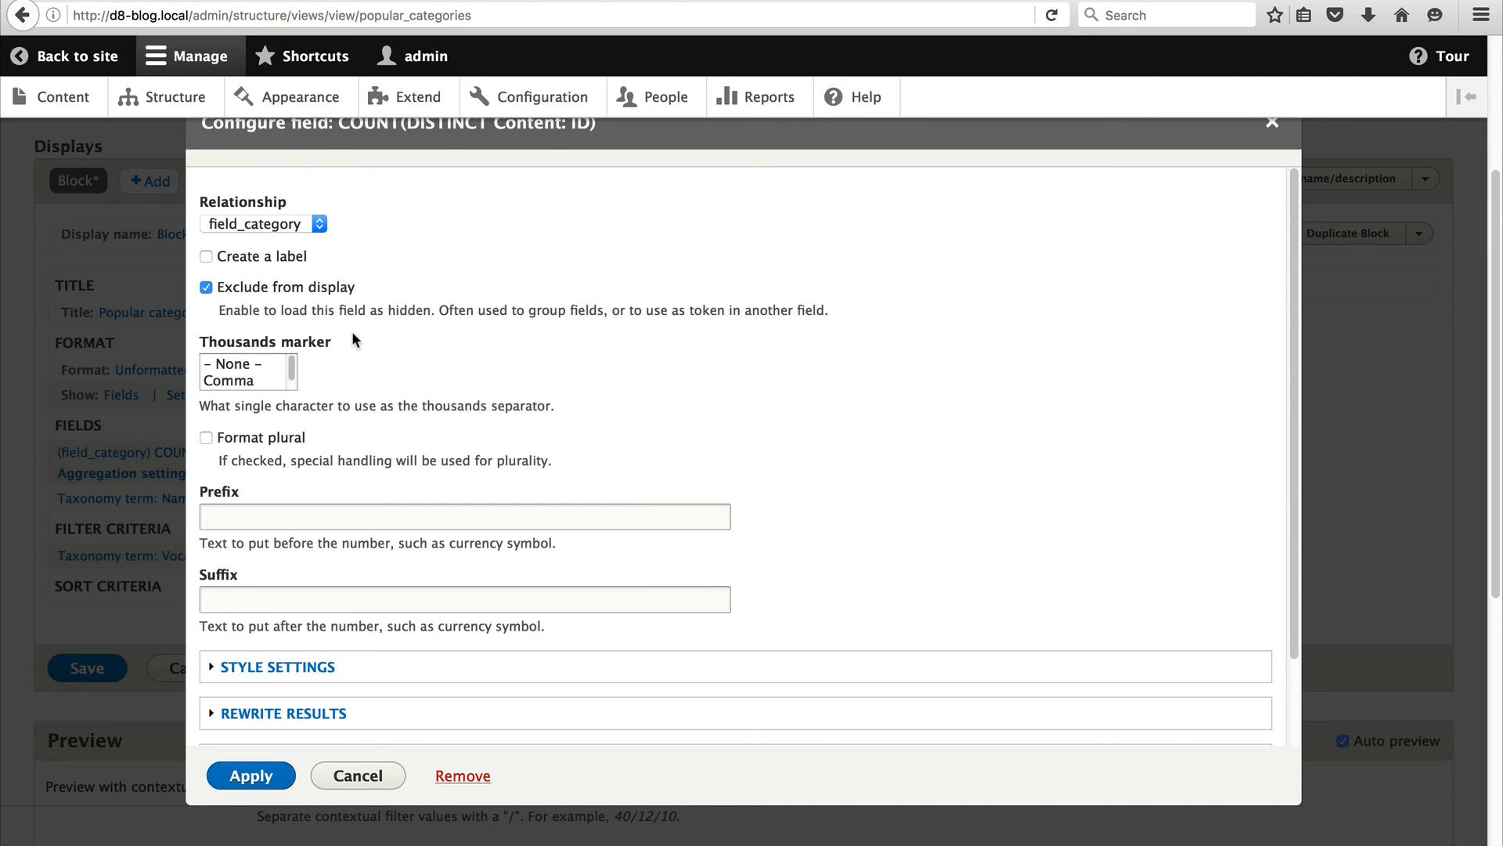
pyautogui.moveTo(364, 341)
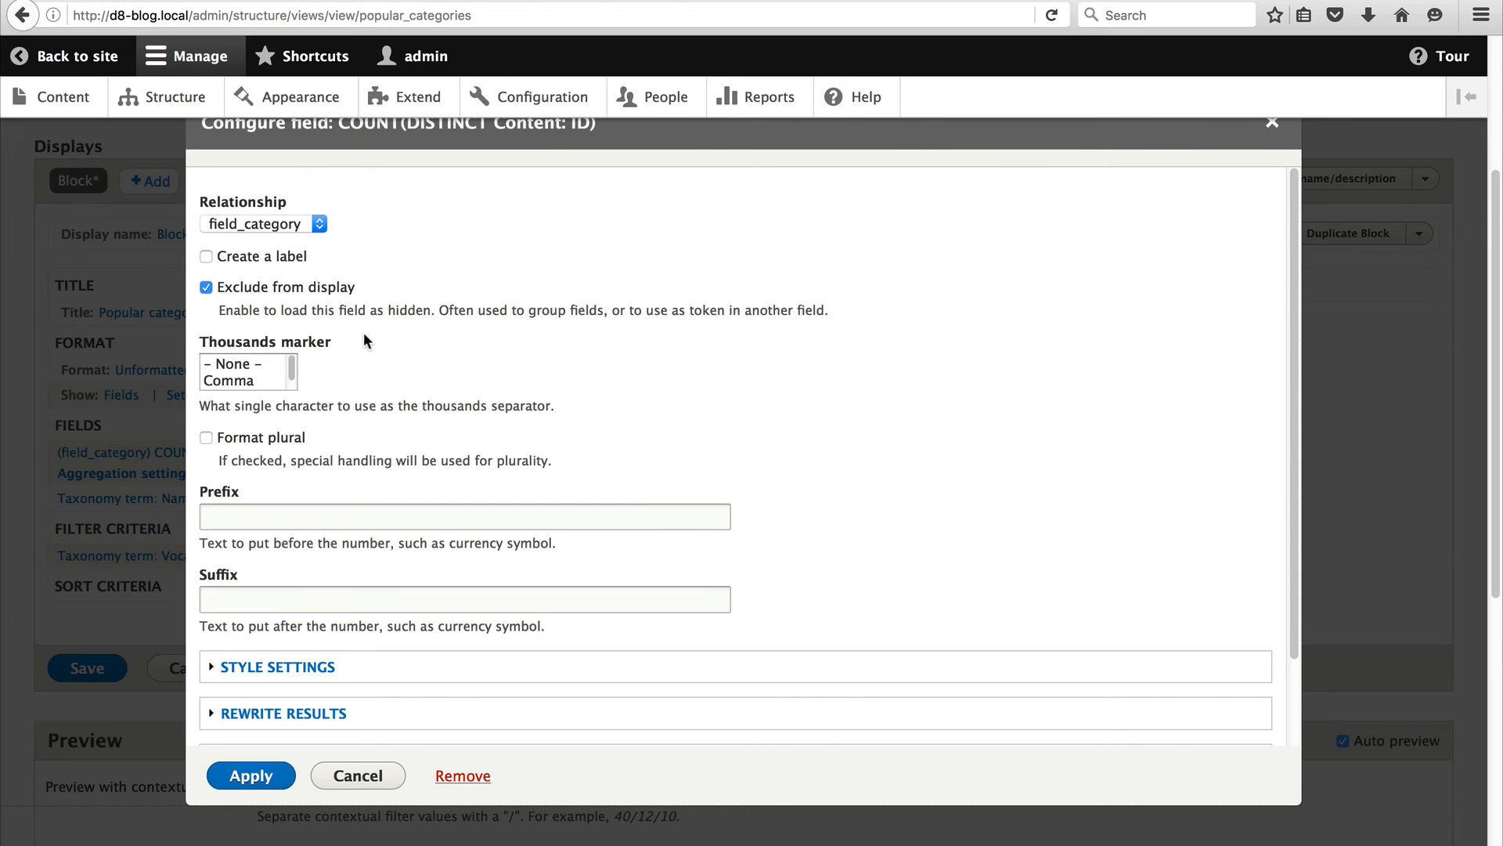
pyautogui.click(250, 774)
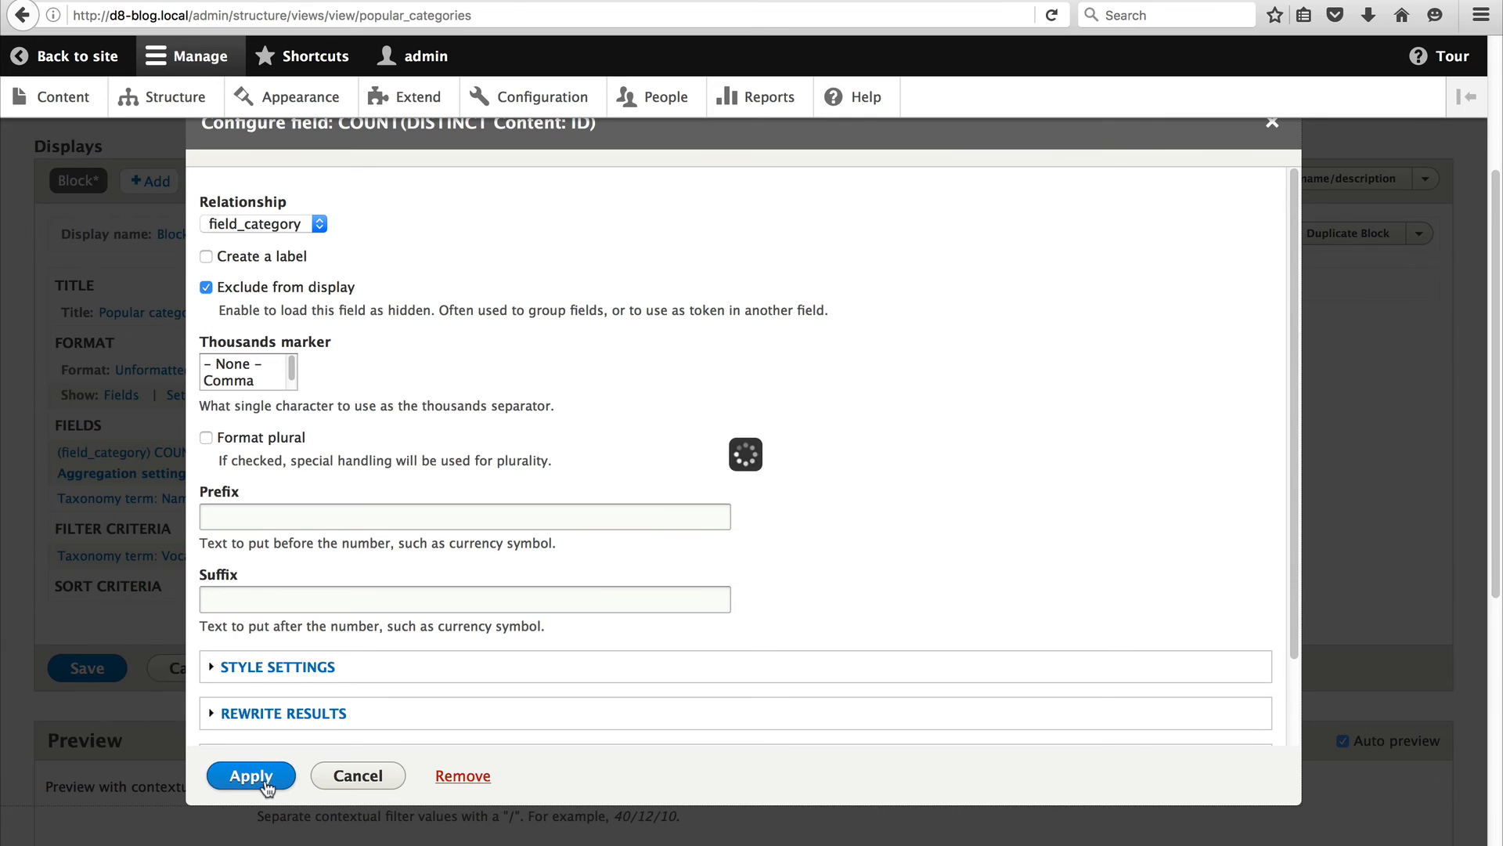
pyautogui.click(251, 776)
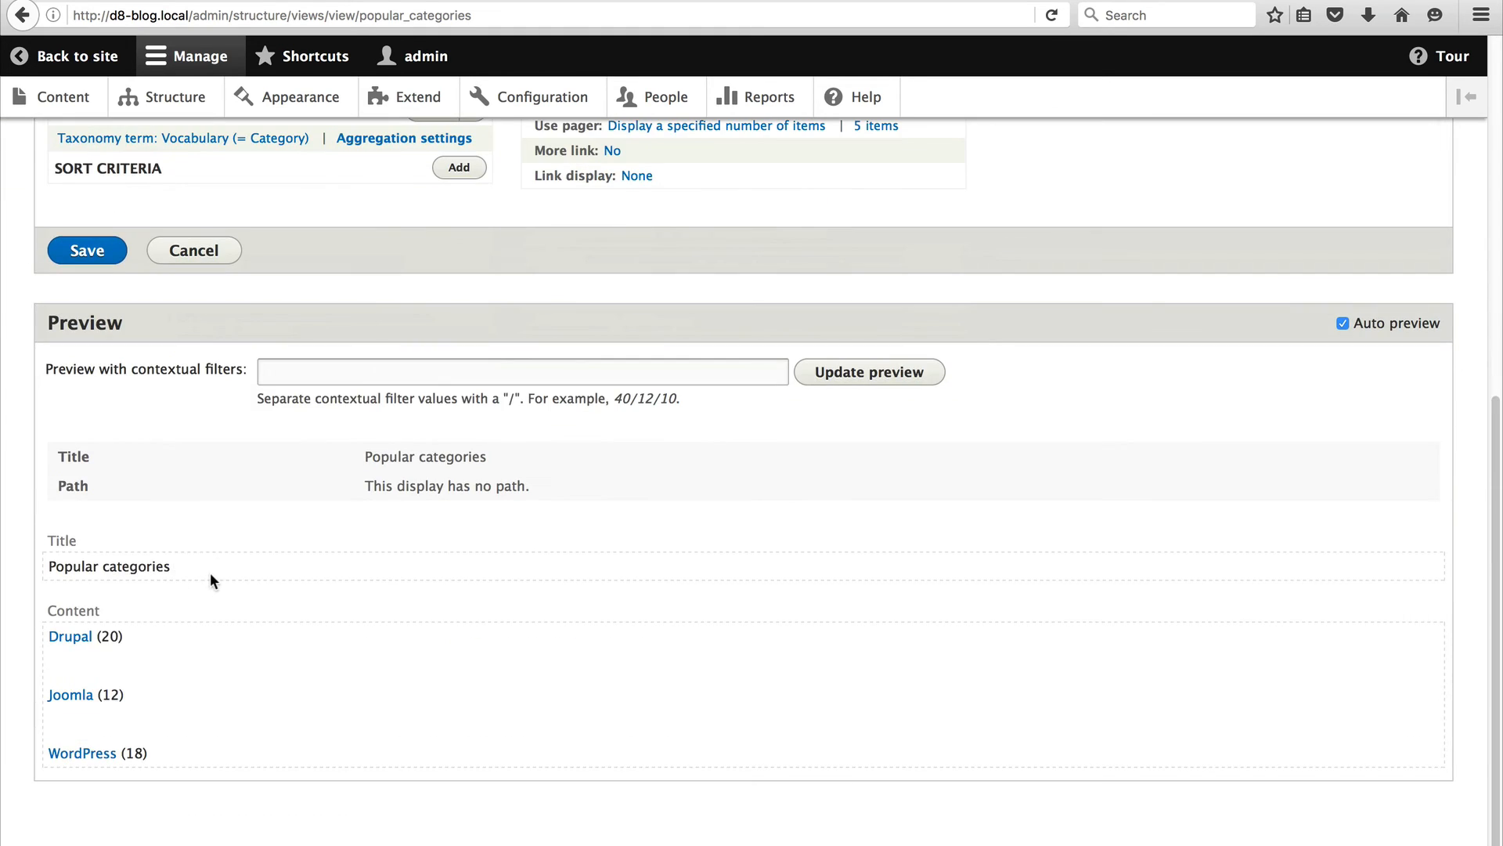
pyautogui.moveTo(240, 605)
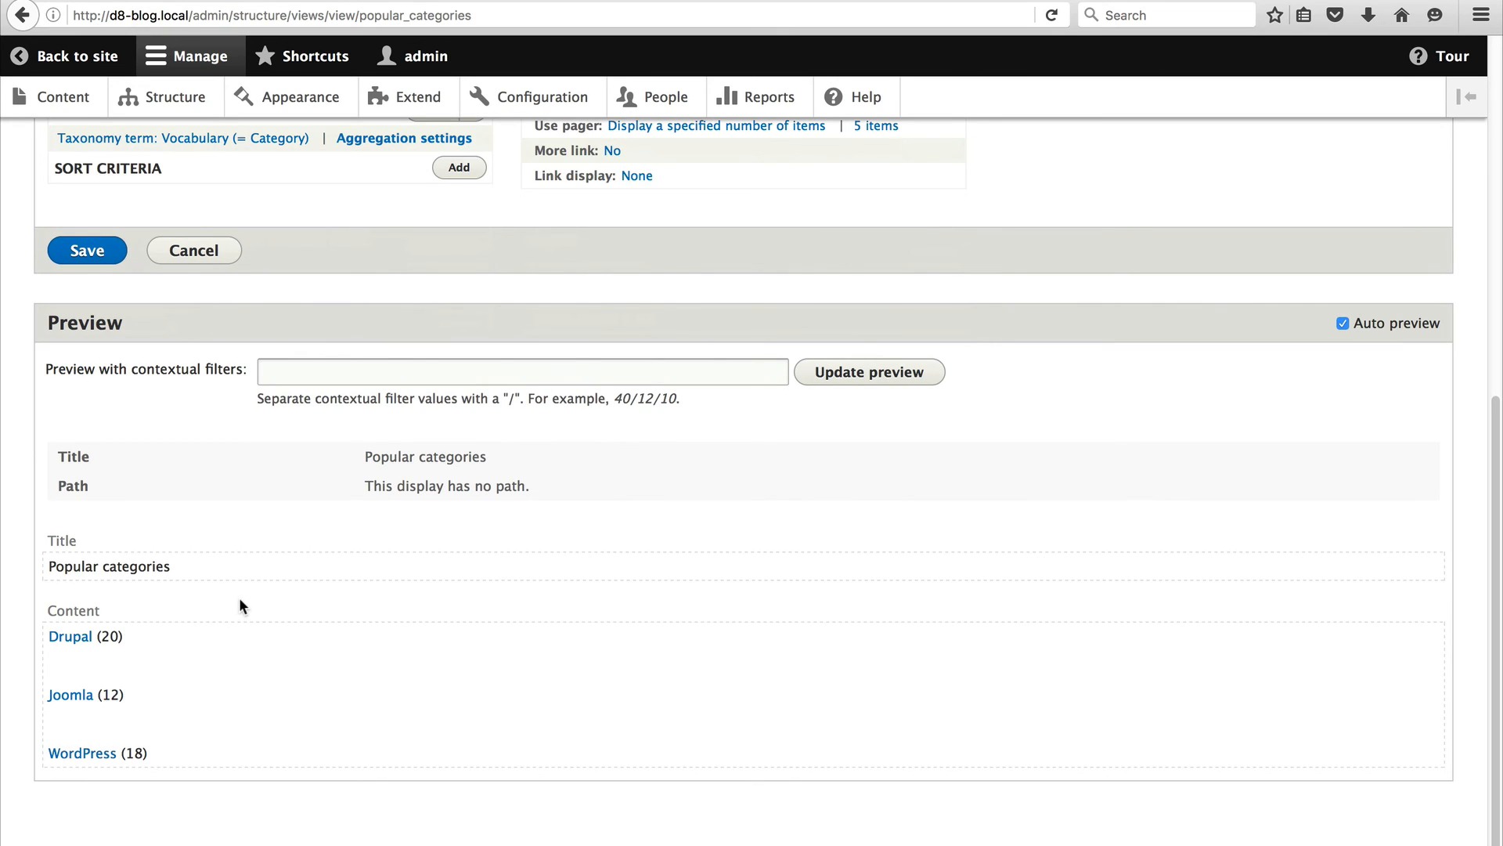
pyautogui.moveTo(224, 650)
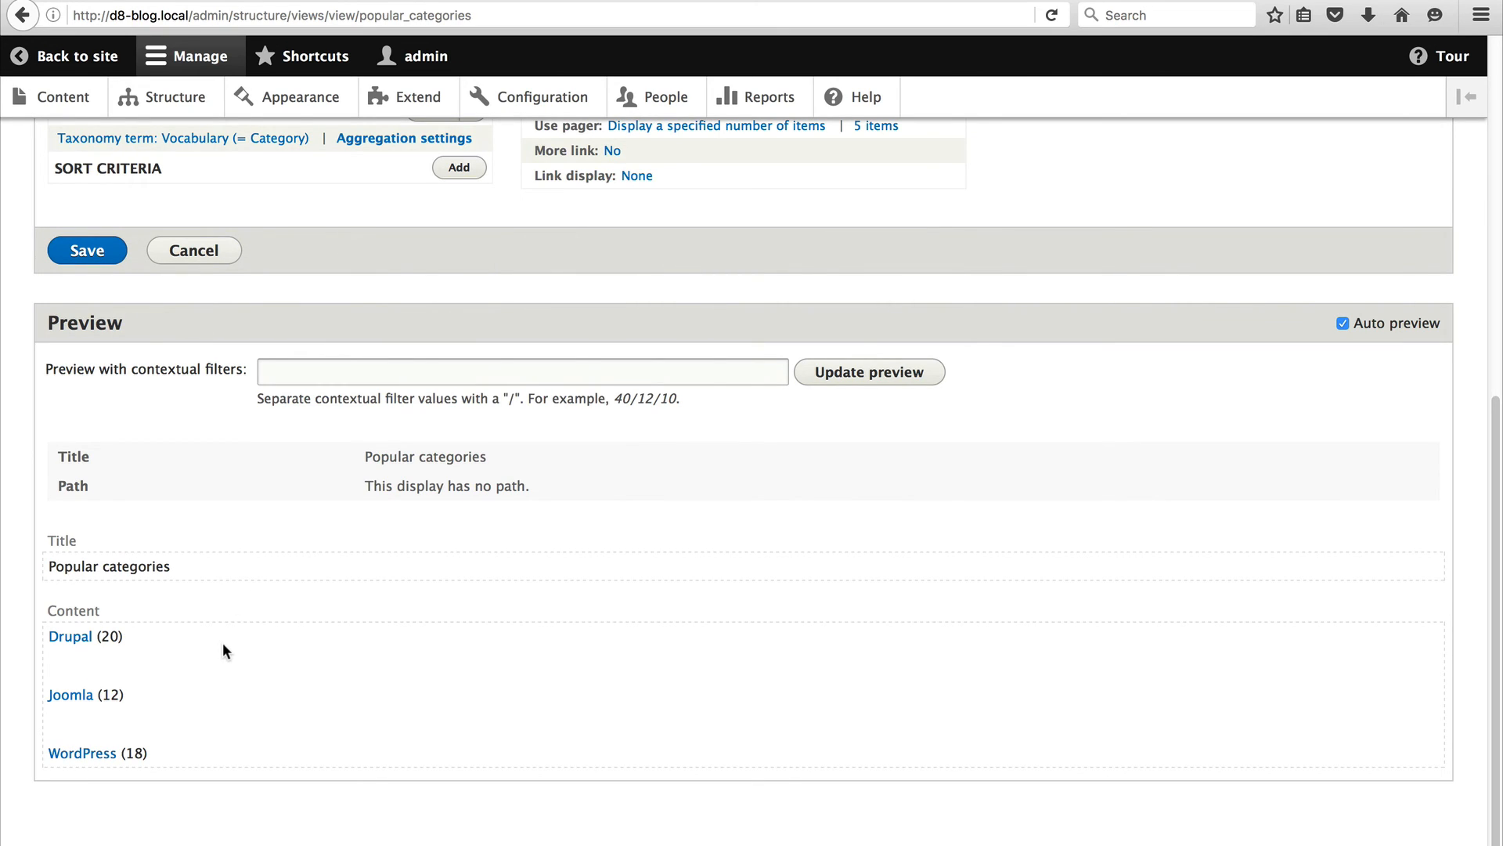
pyautogui.moveTo(239, 668)
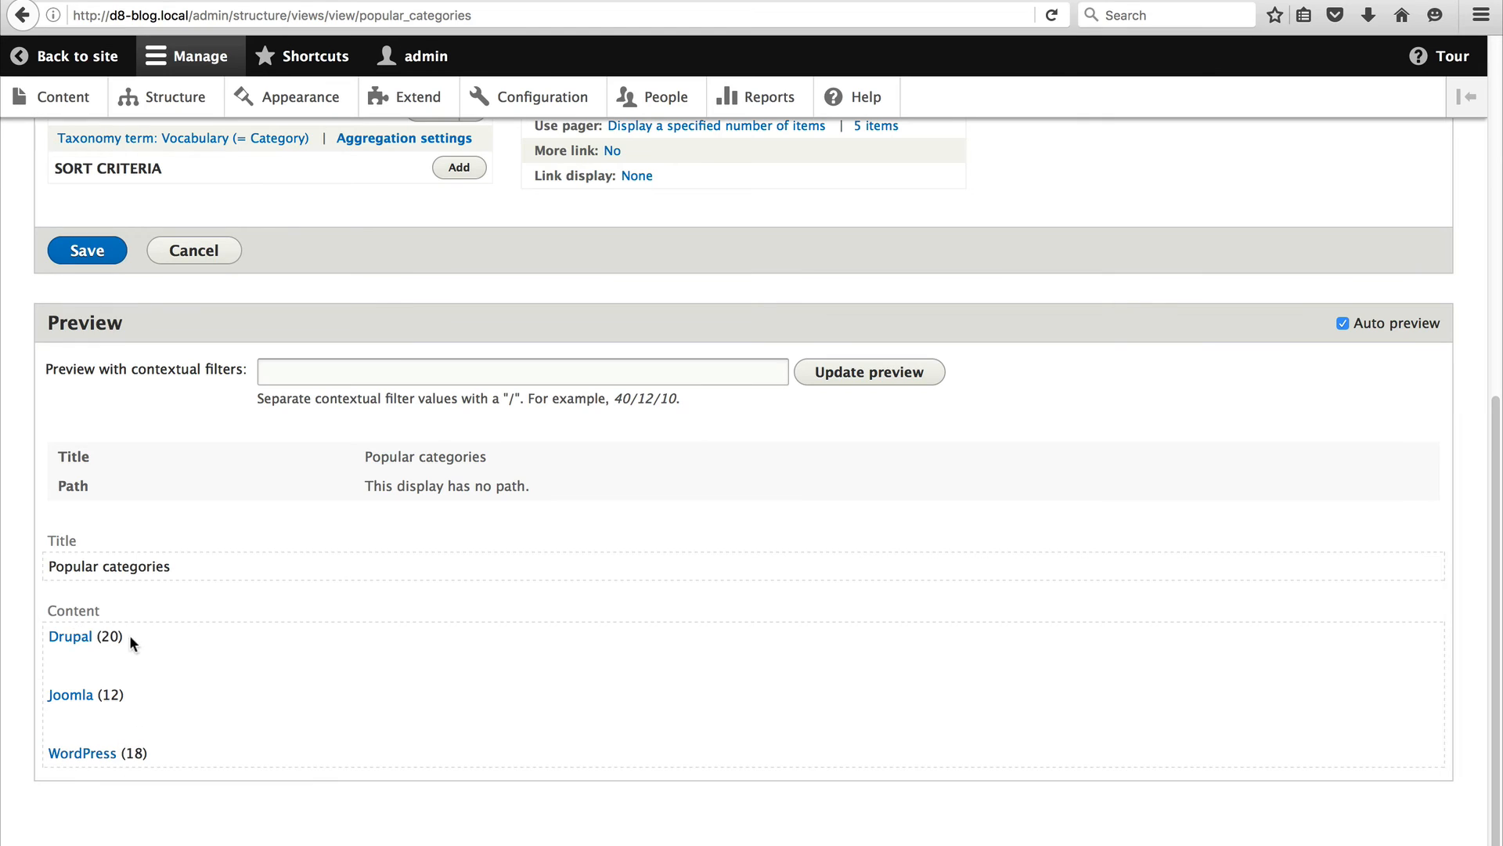
pyautogui.moveTo(158, 703)
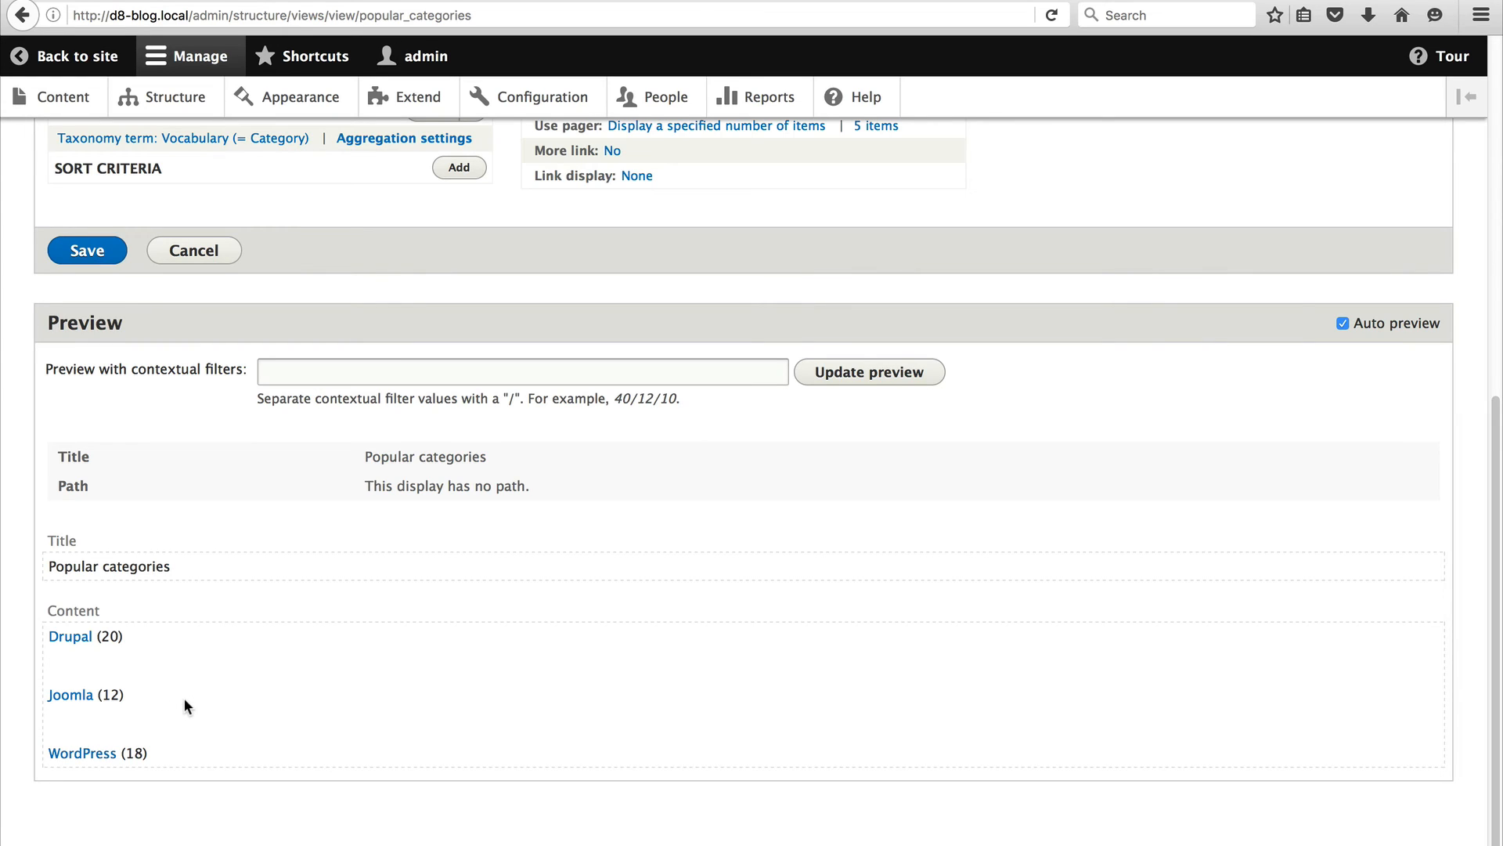
pyautogui.moveTo(198, 708)
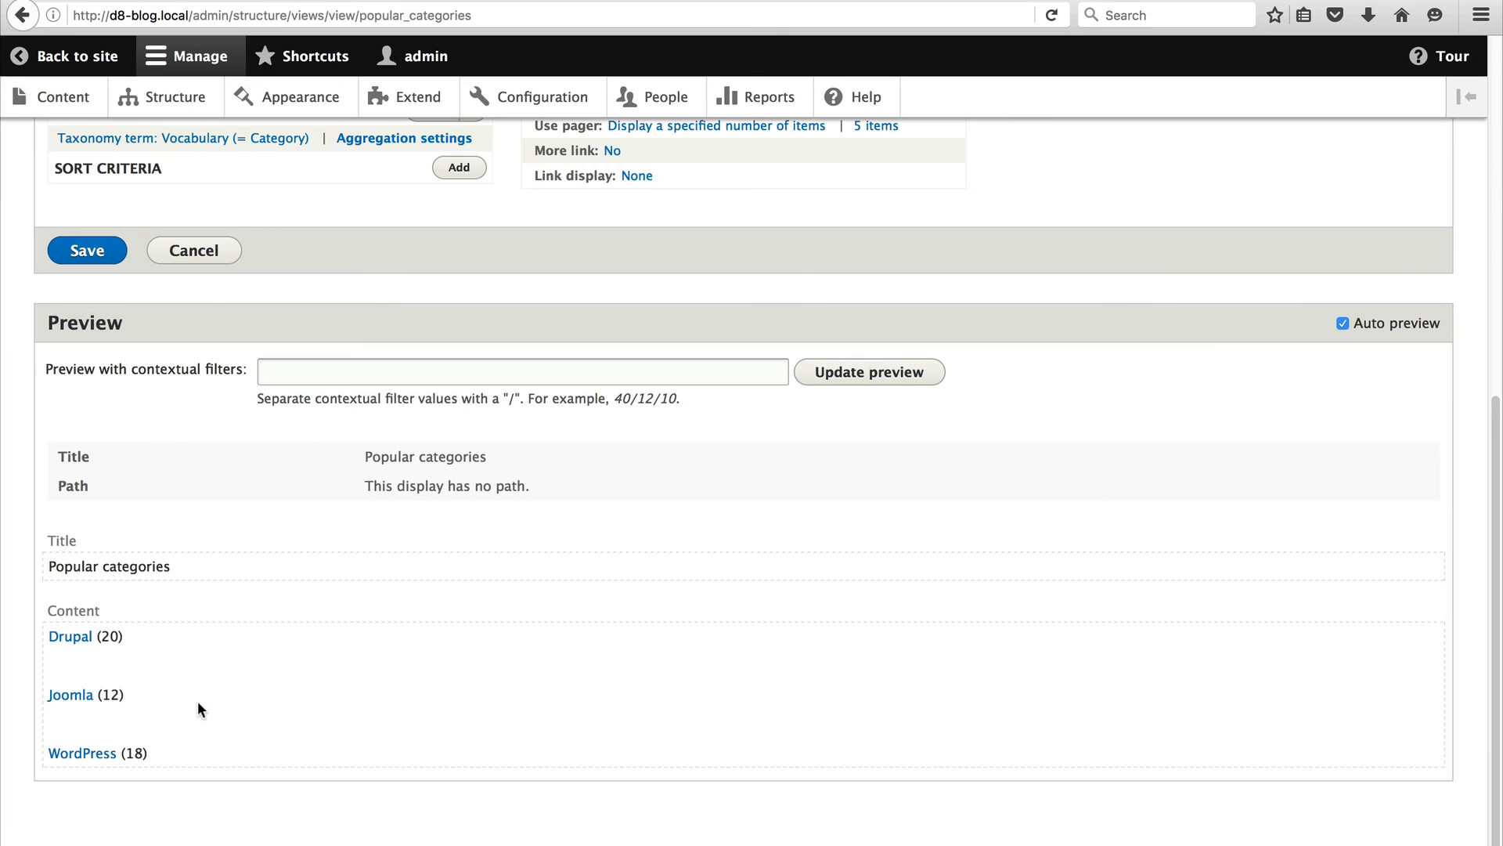
pyautogui.moveTo(87, 753)
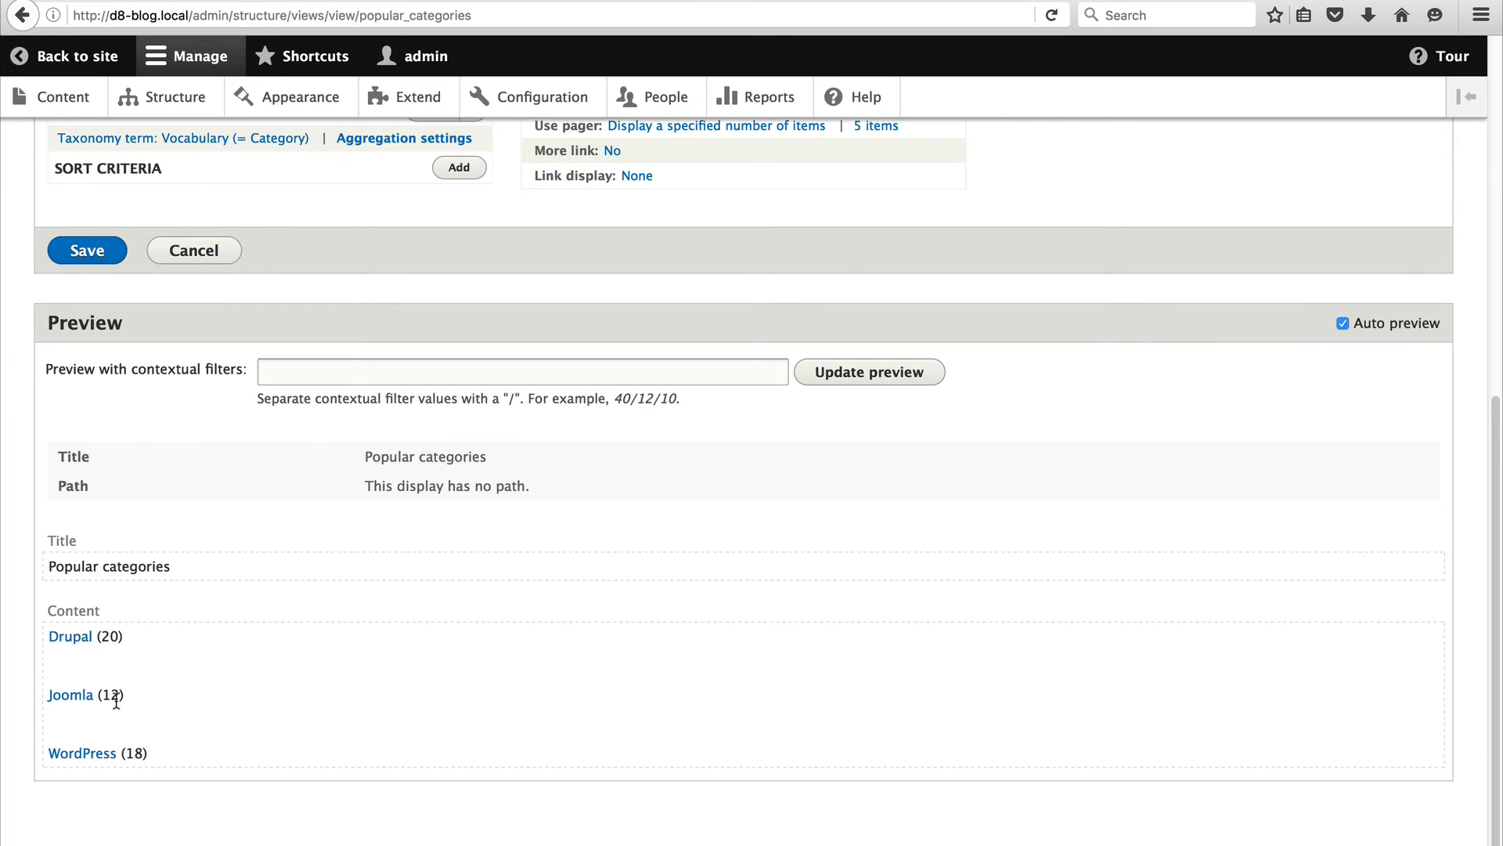
pyautogui.moveTo(240, 727)
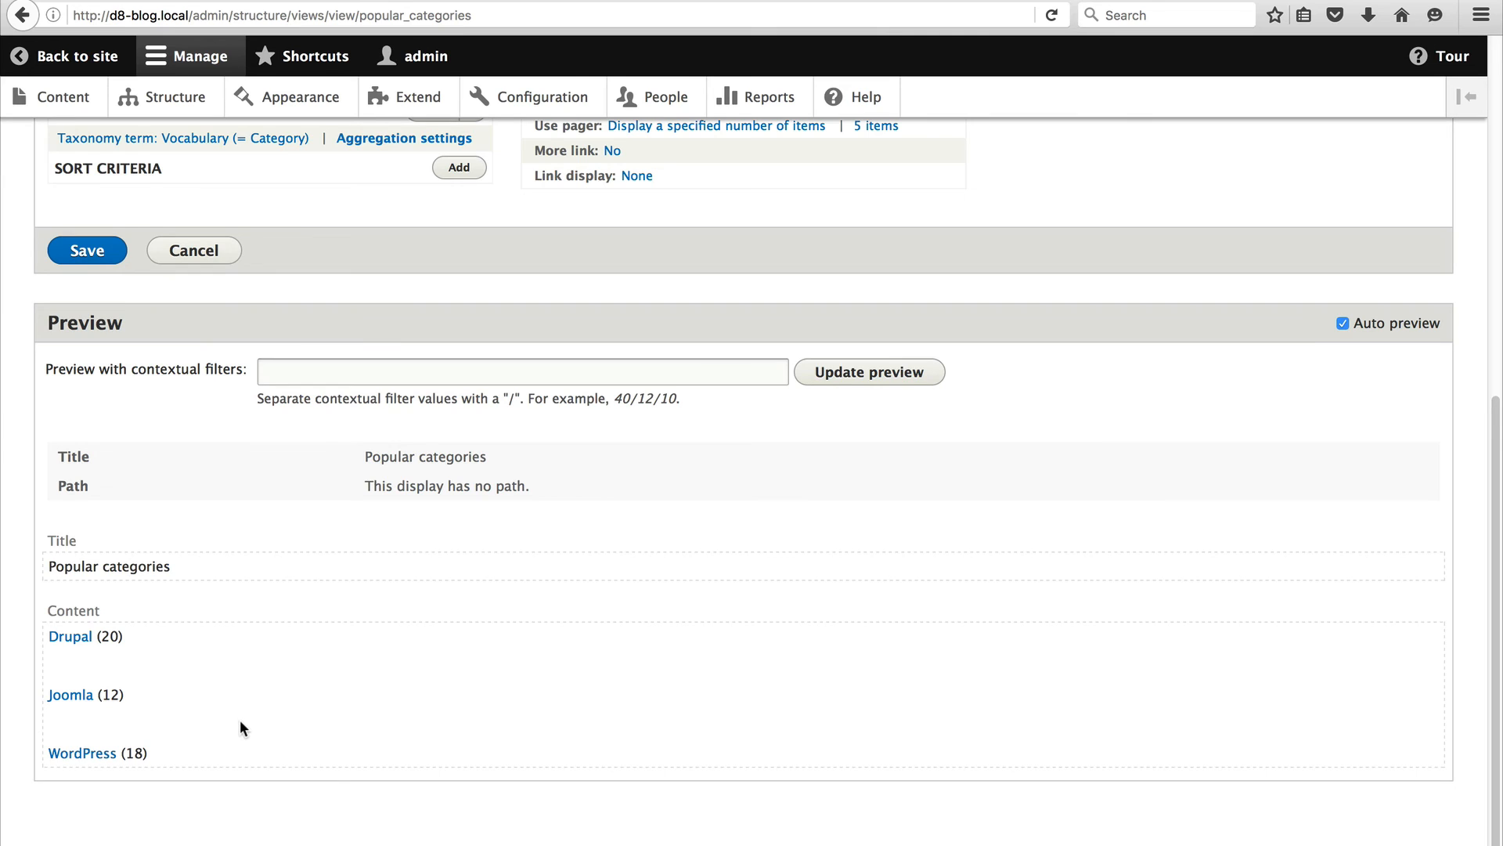
pyautogui.moveTo(232, 729)
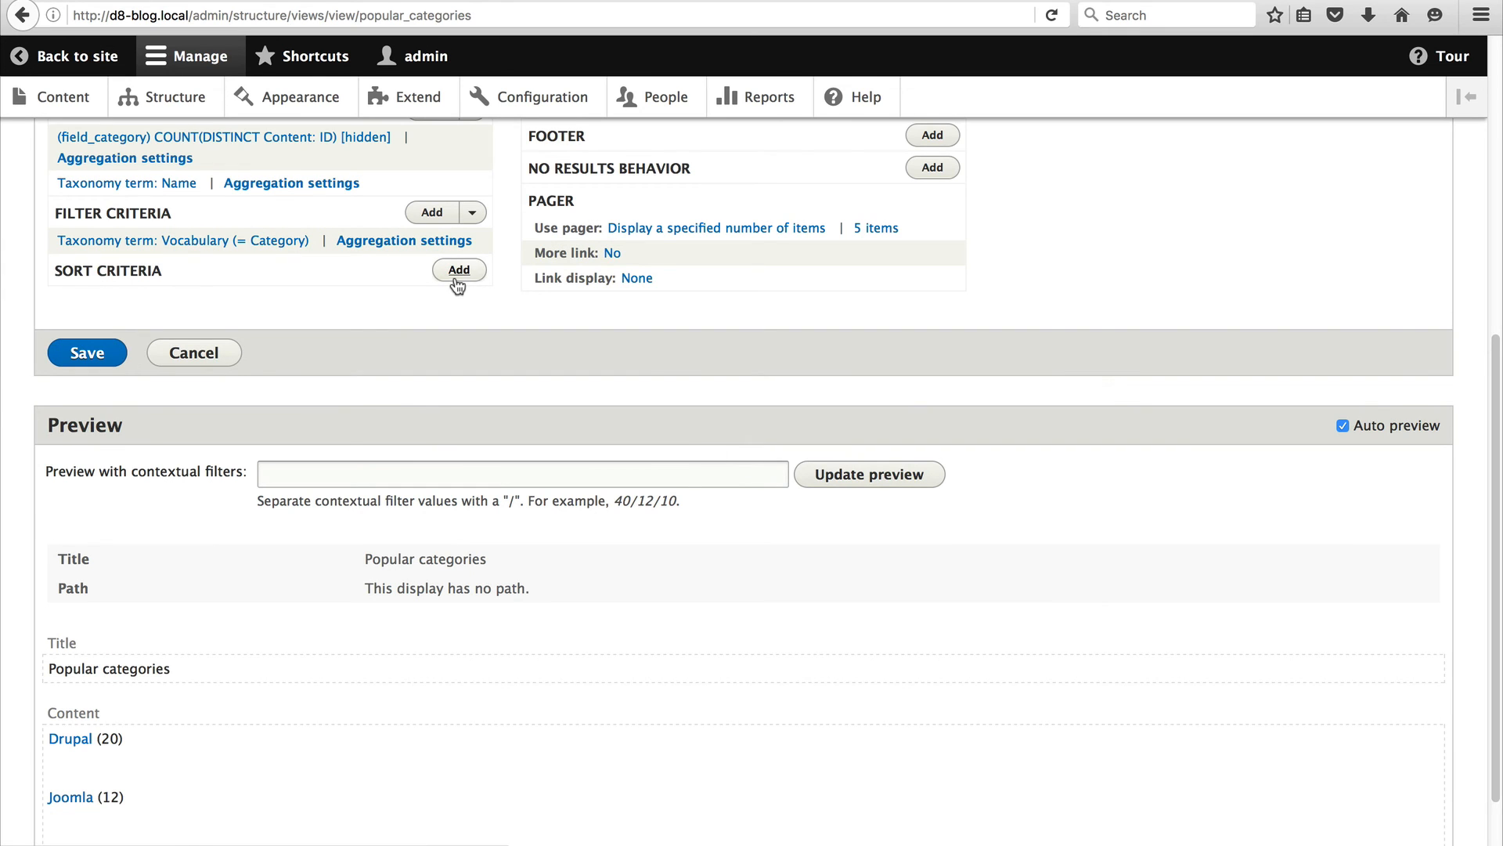
# Add Content: ID as a sort criterion, found by searching 'id'.
pyautogui.click(458, 269)
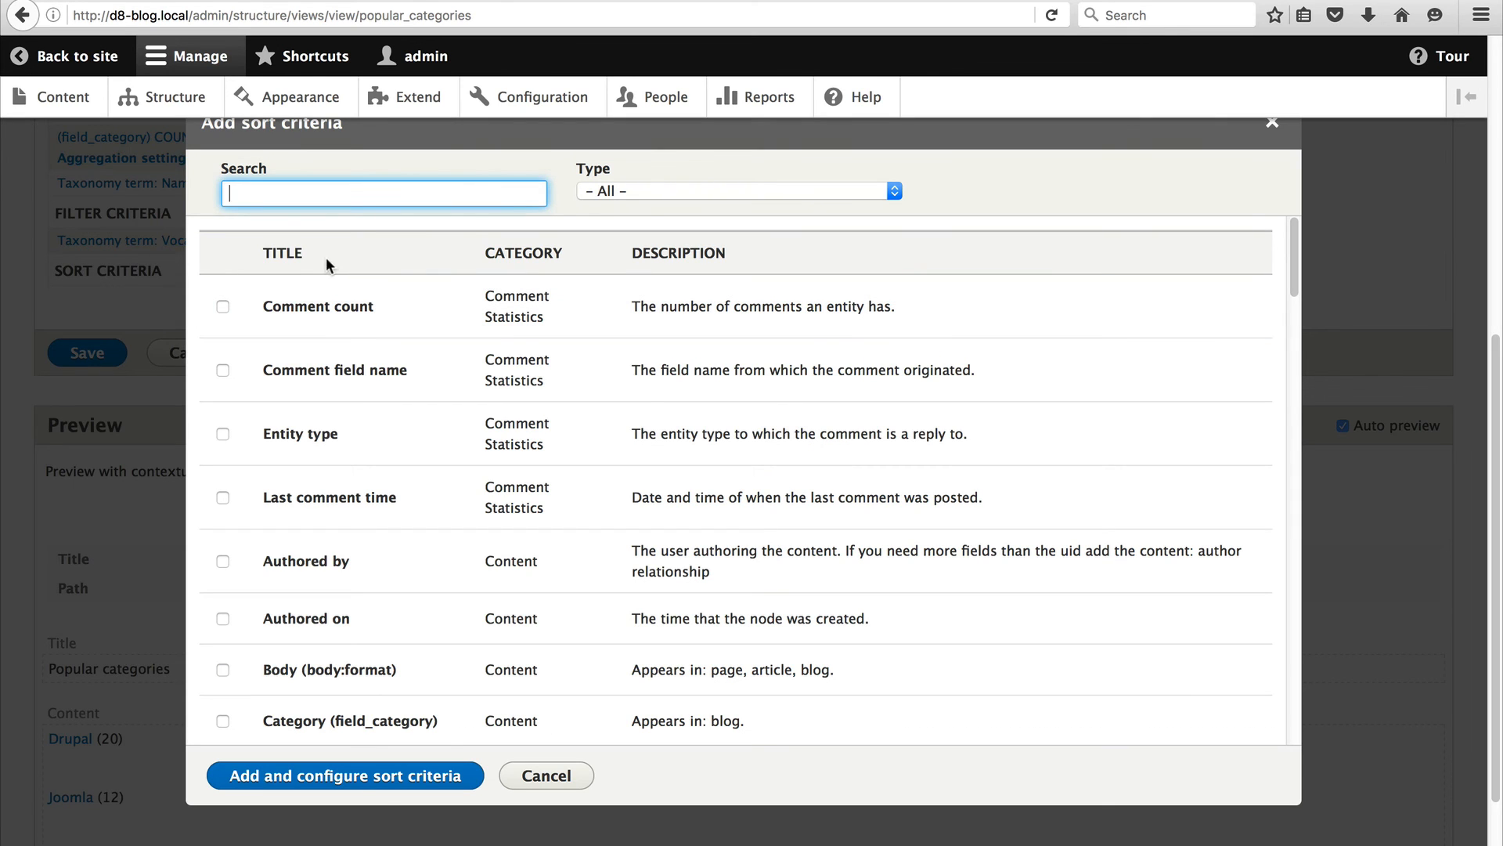
pyautogui.scroll(-3)
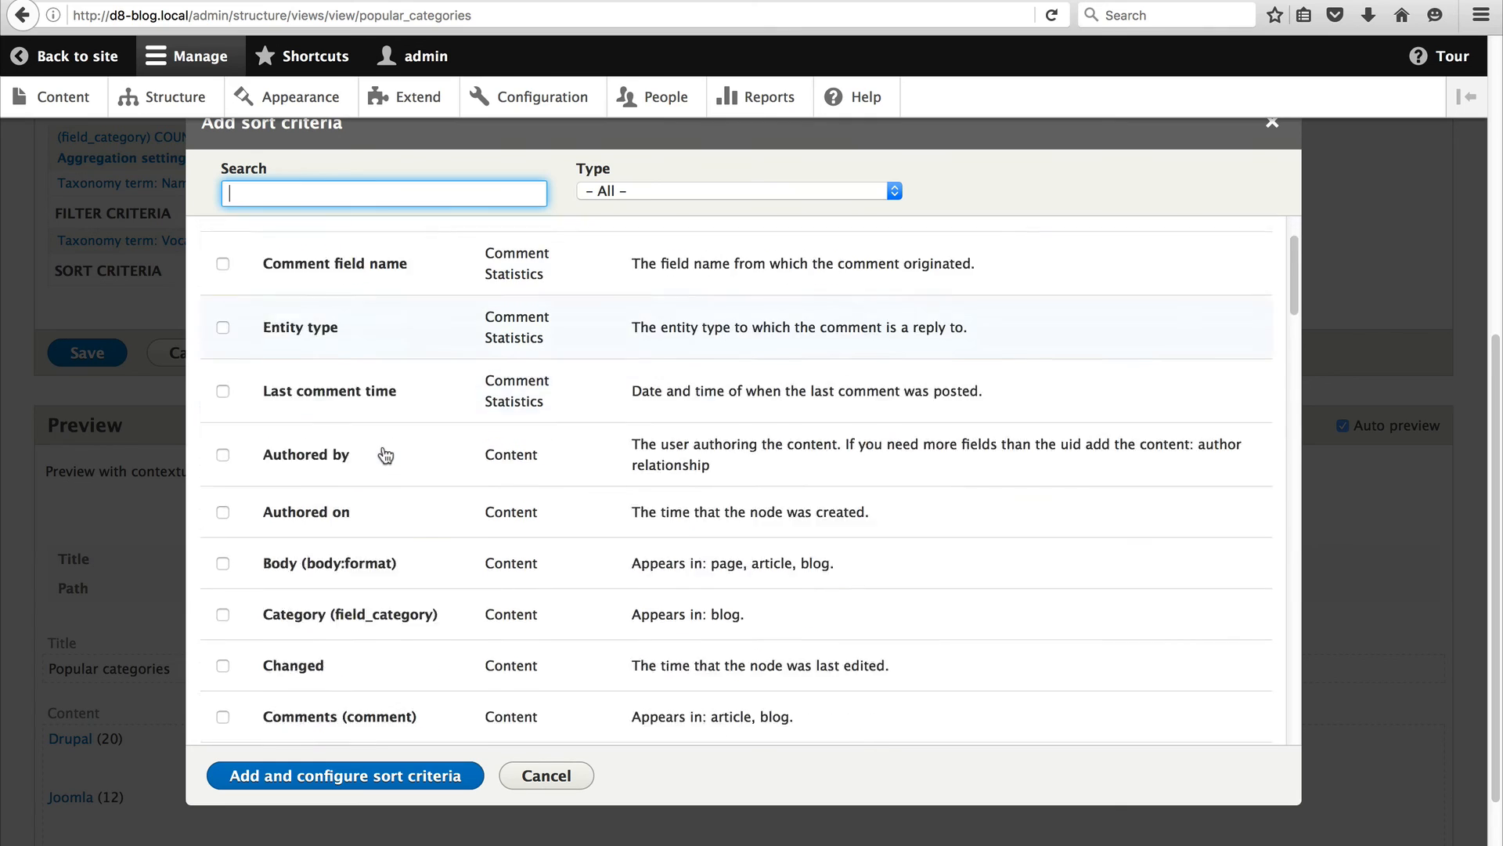
pyautogui.write('id')
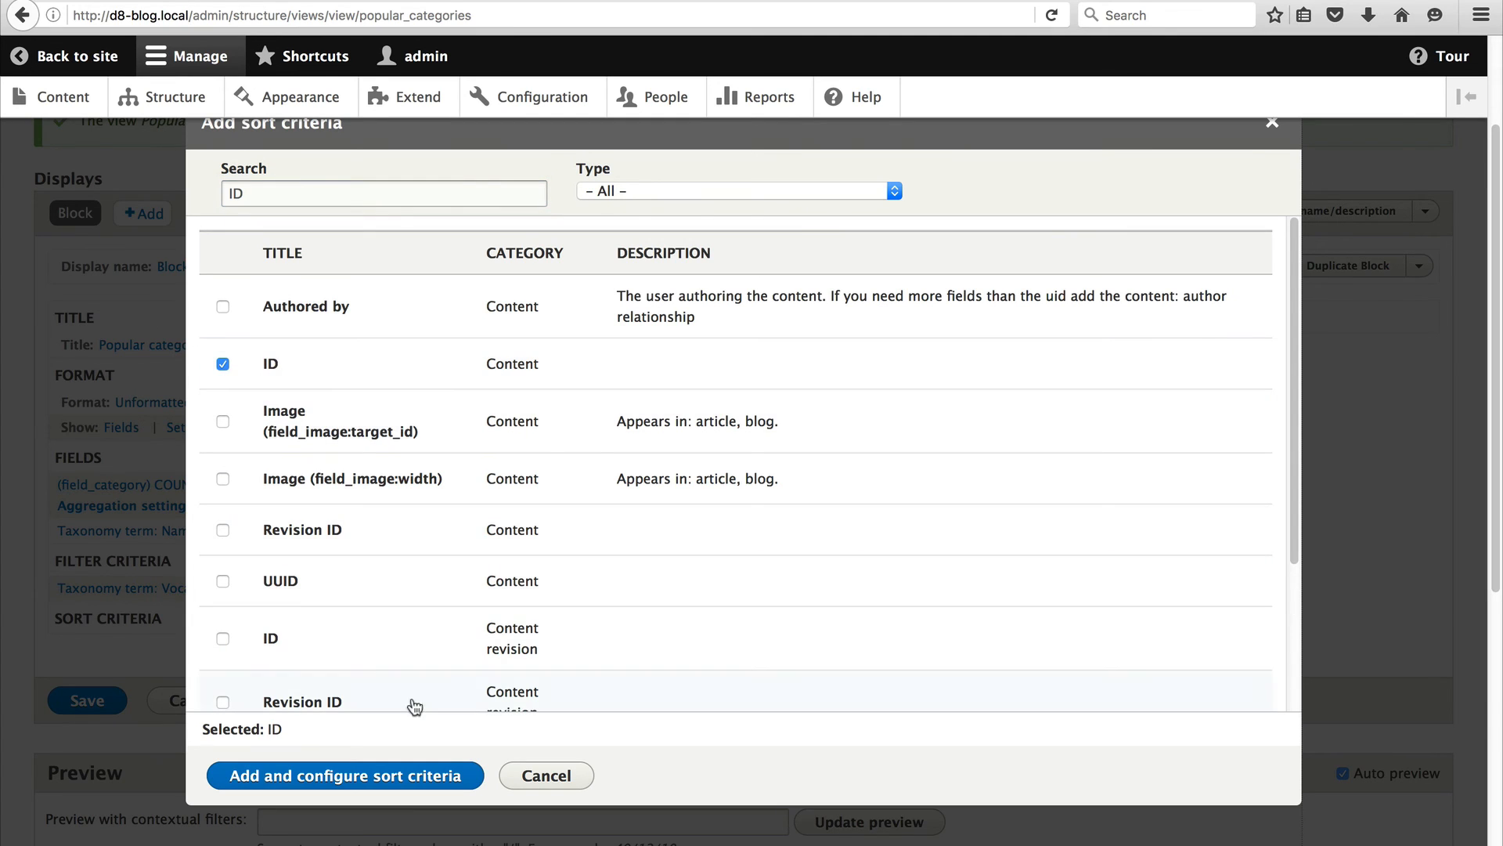
pyautogui.click(344, 776)
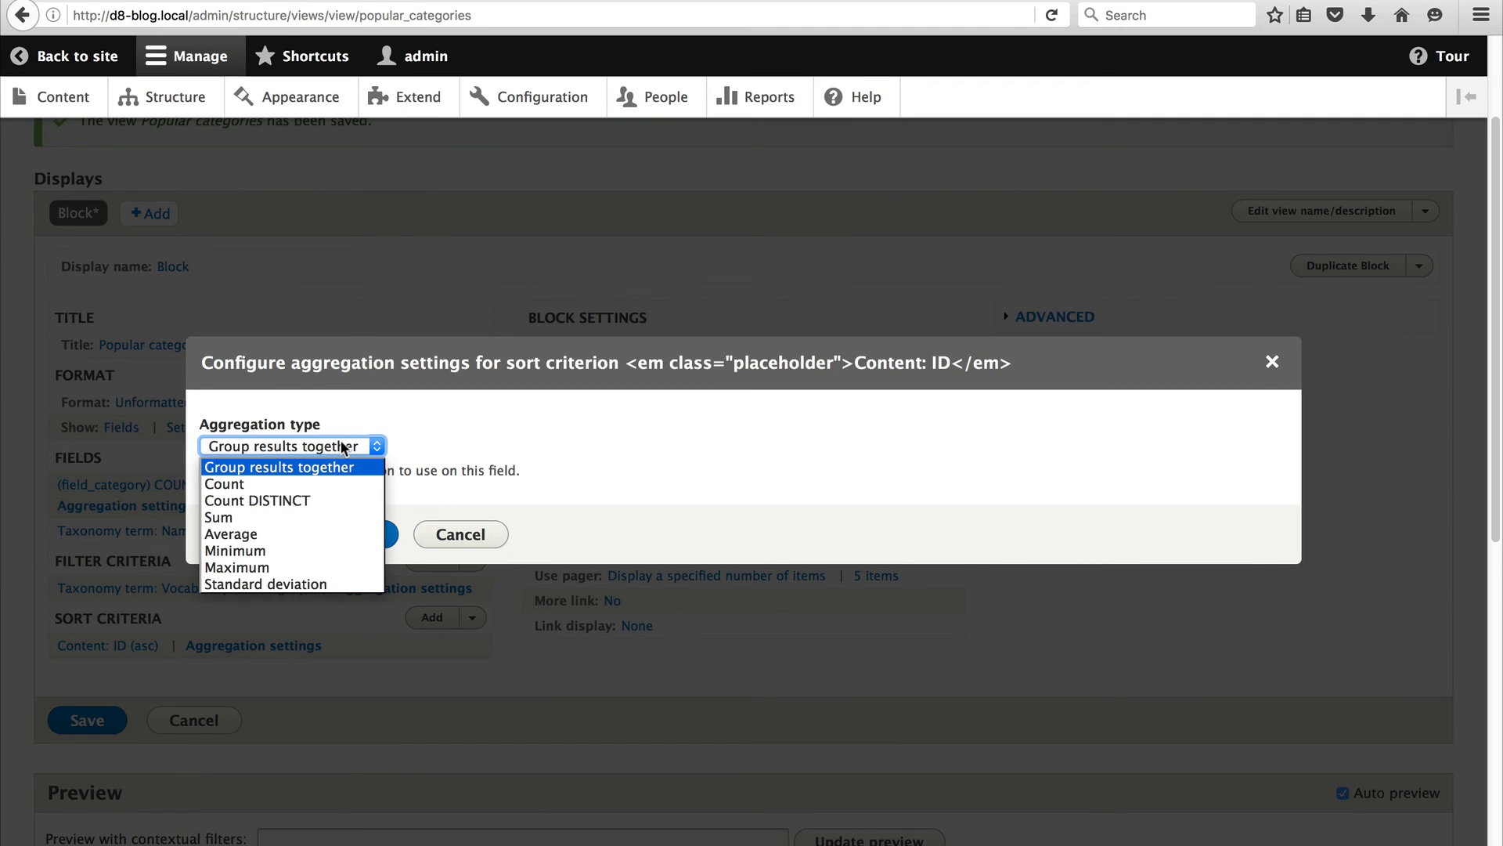
pyautogui.moveTo(259, 499)
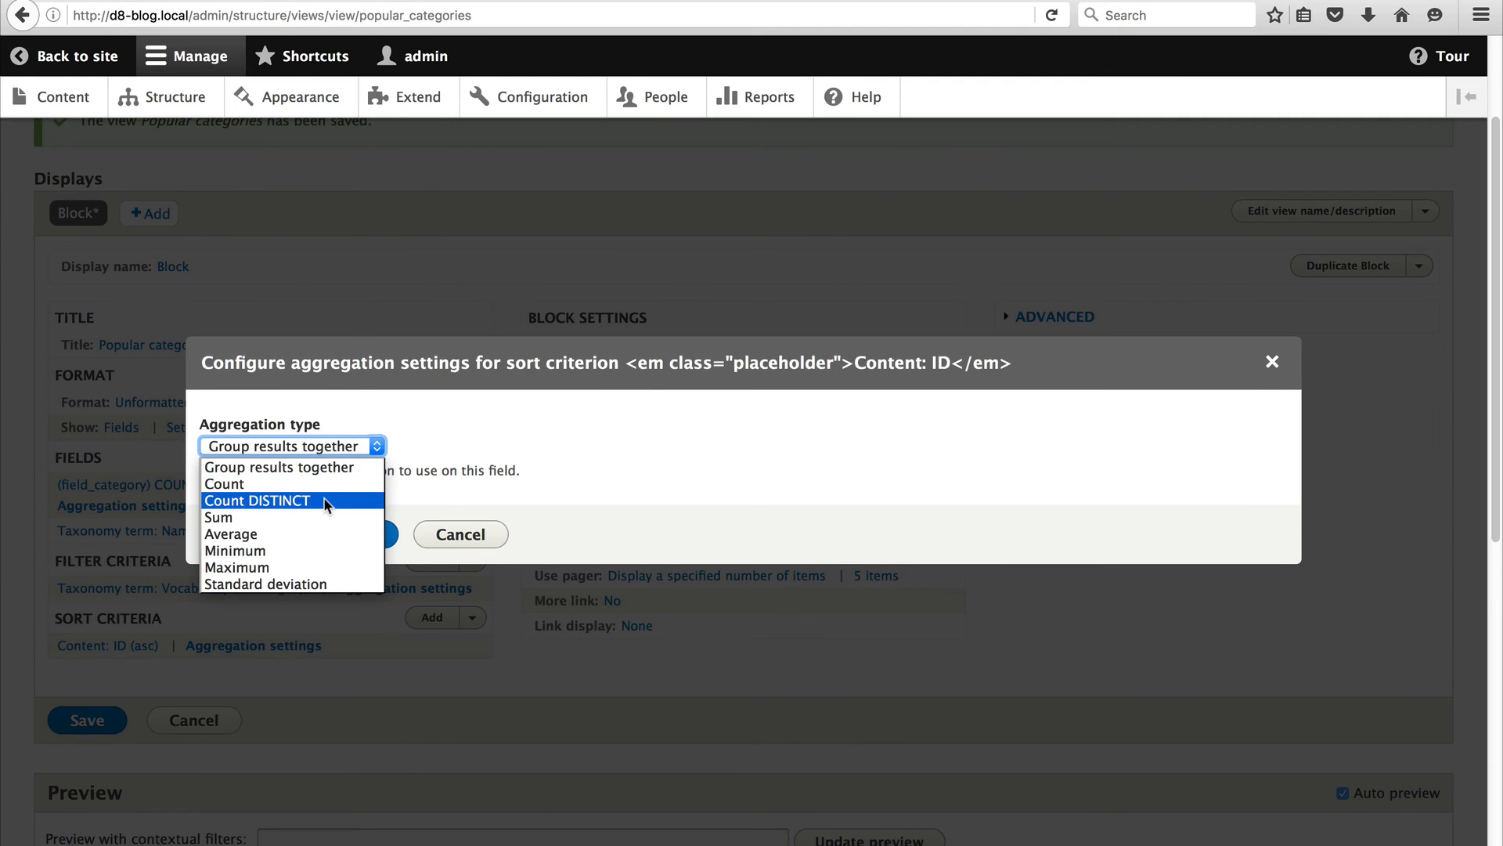
# Sort on COUNT DISTINCT of Content ID in descending order.
pyautogui.click(257, 500)
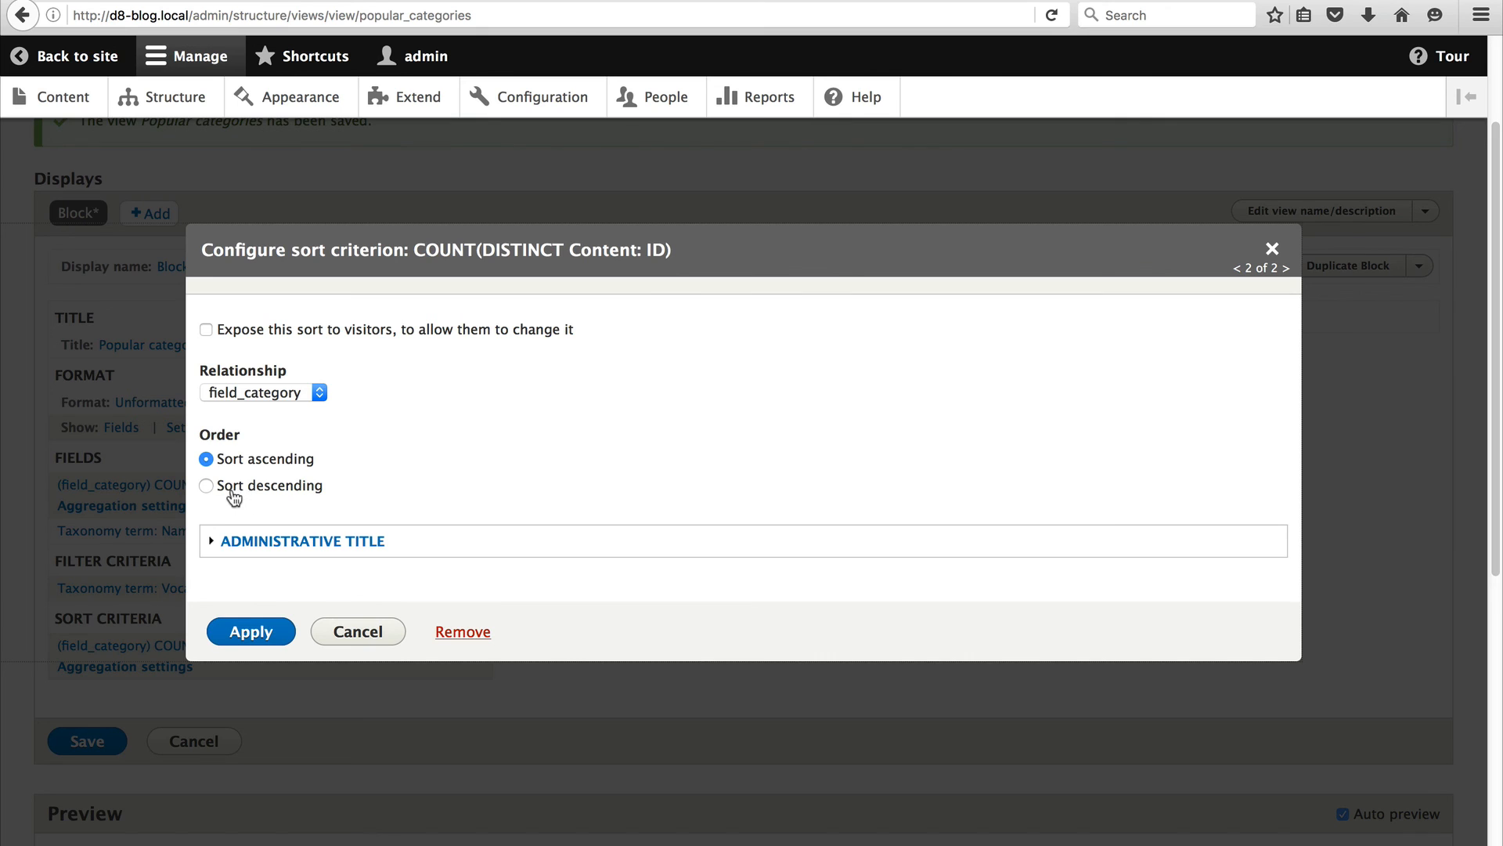
pyautogui.click(206, 486)
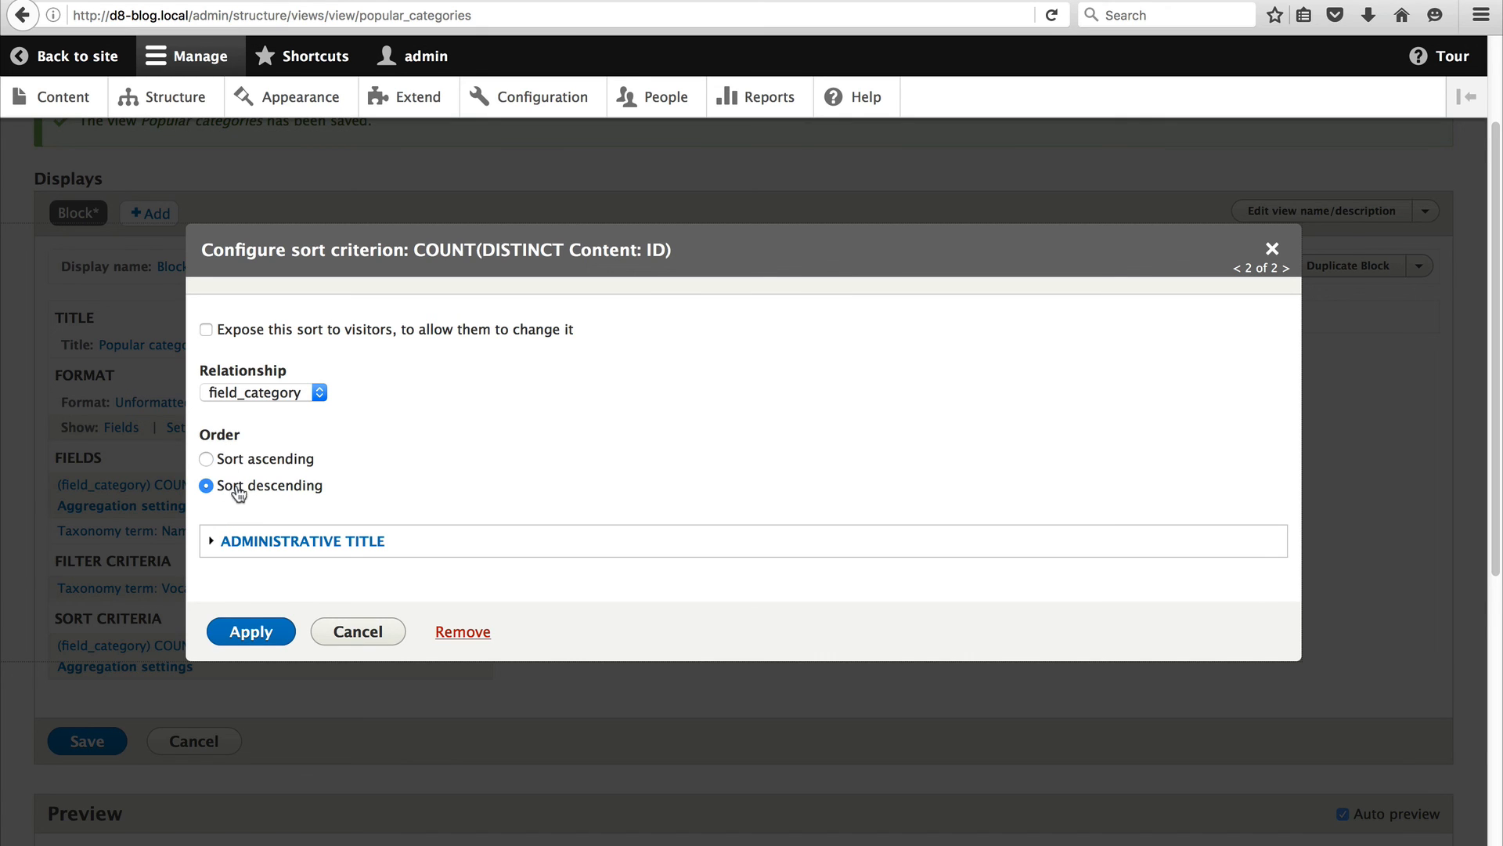
pyautogui.click(251, 631)
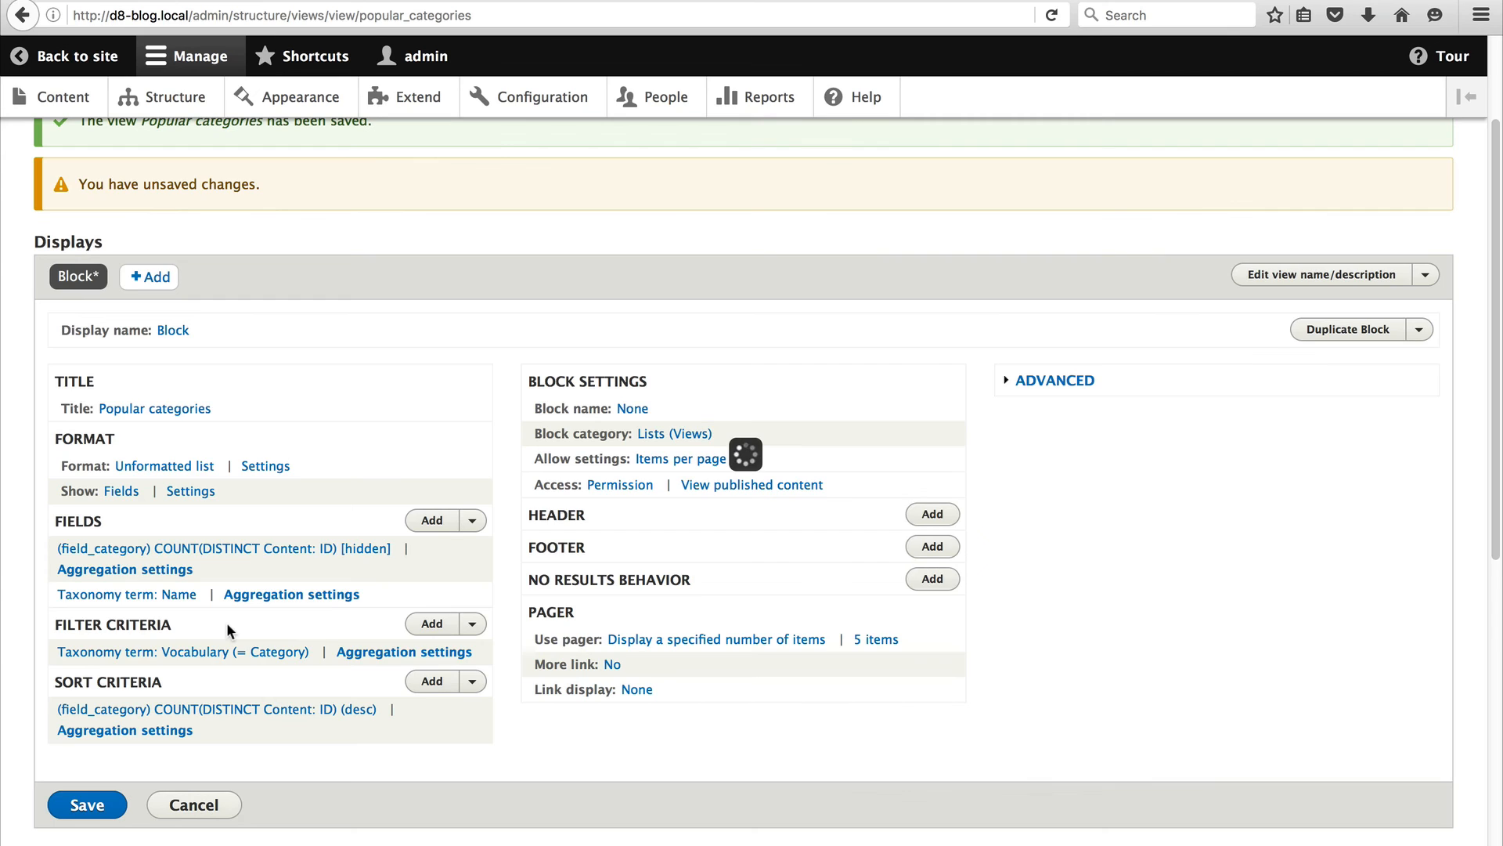
# Check the preview order (Drupal 20, WordPress 18, Joomla 12) and save the view.
pyautogui.scroll(-3)
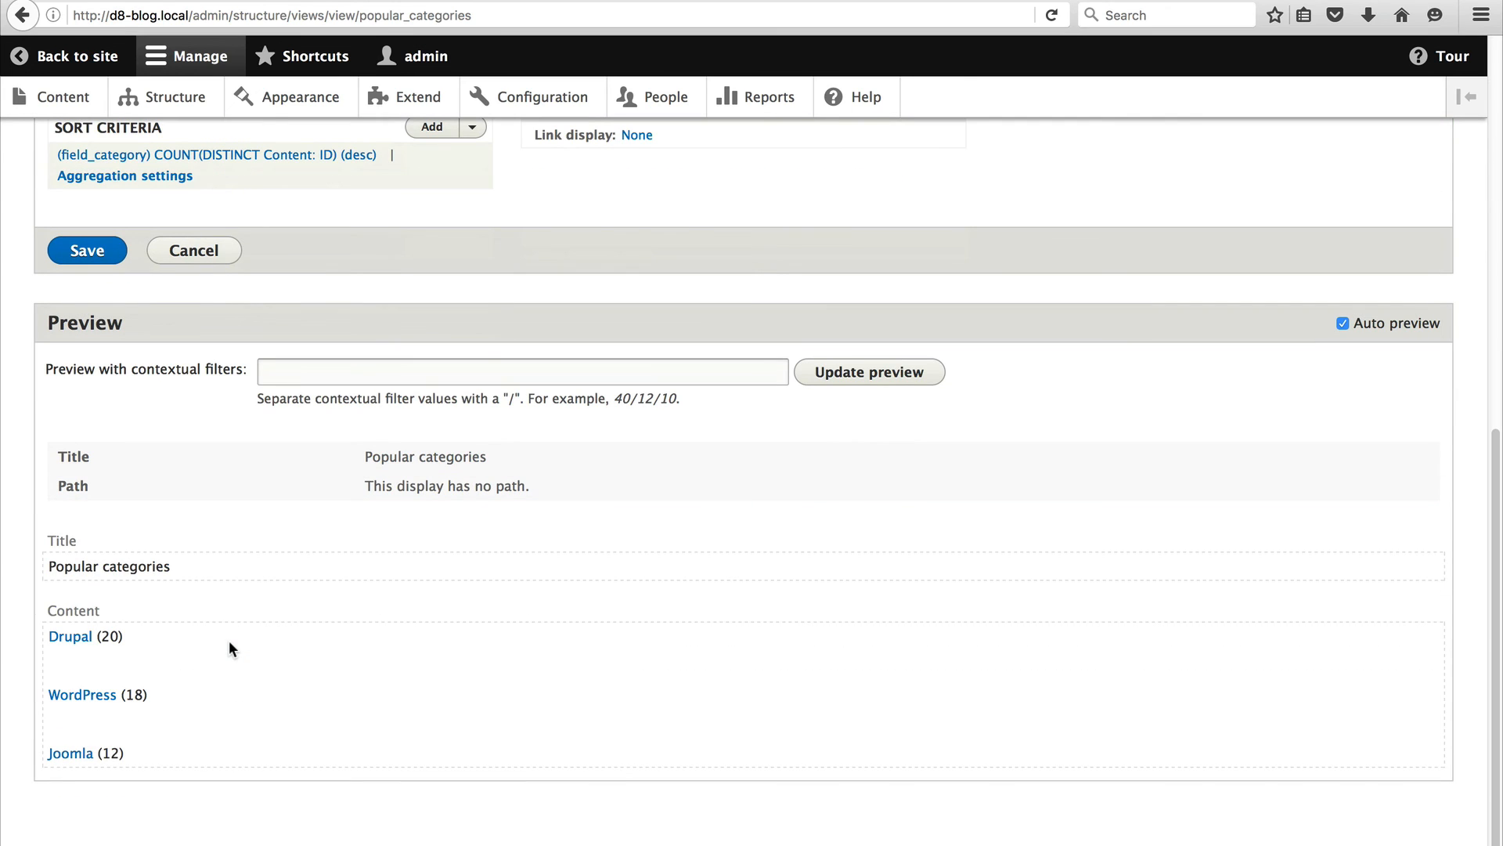
pyautogui.moveTo(9, 678)
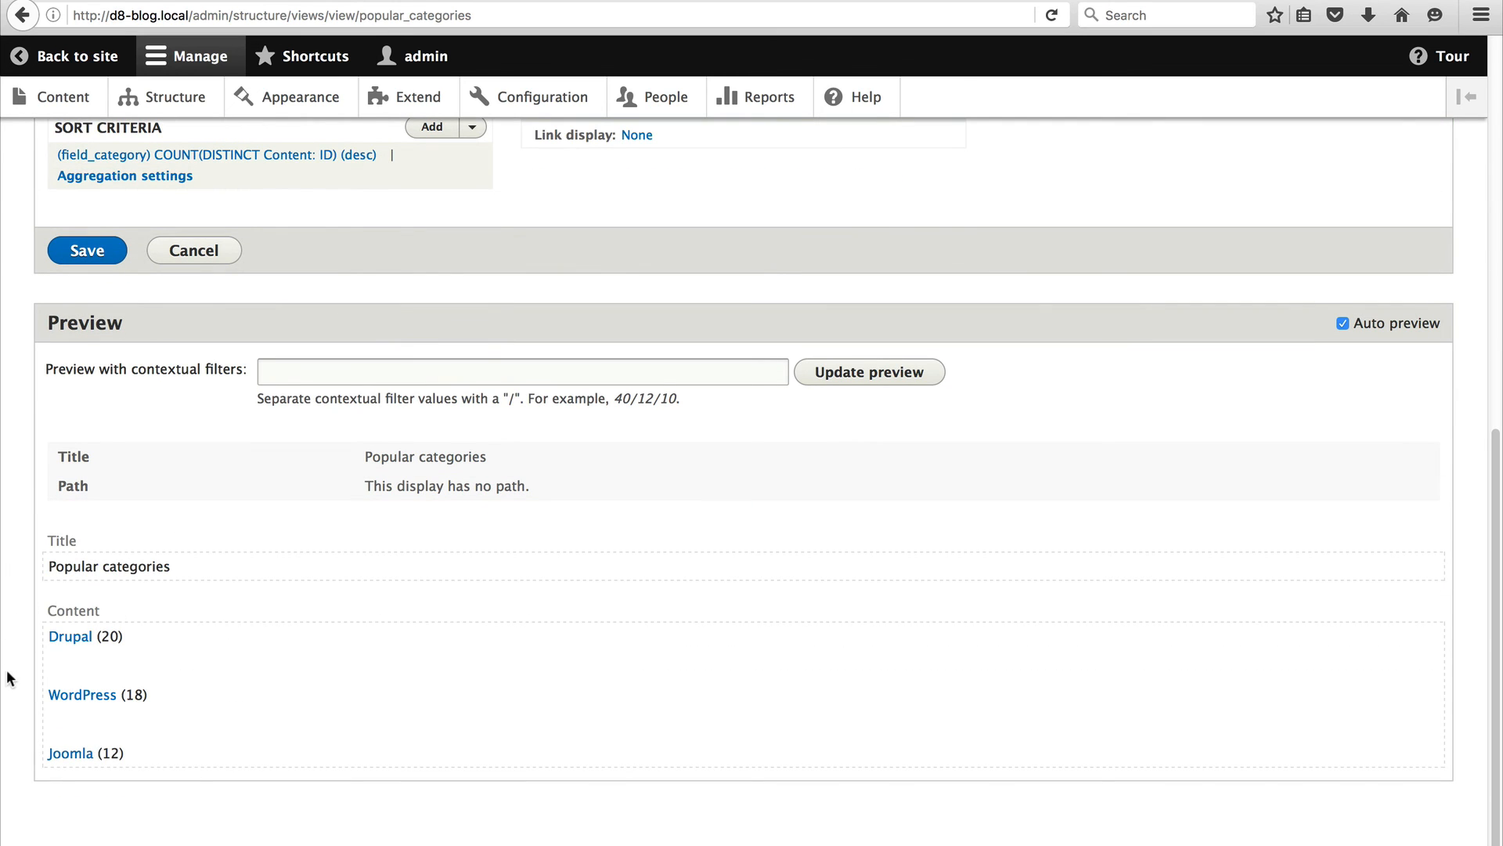
pyautogui.moveTo(134, 631)
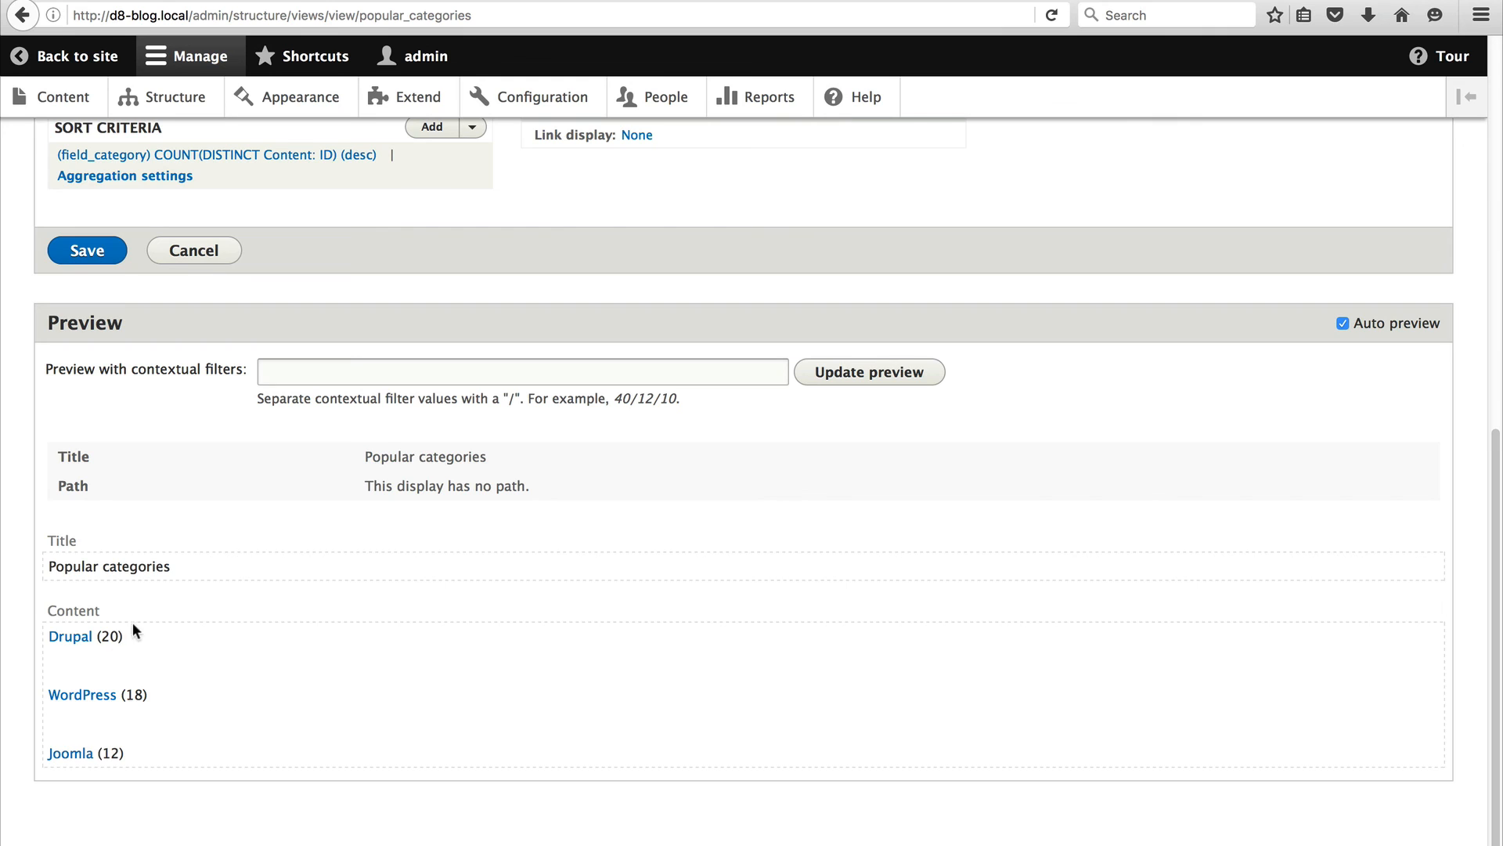
pyautogui.moveTo(78, 747)
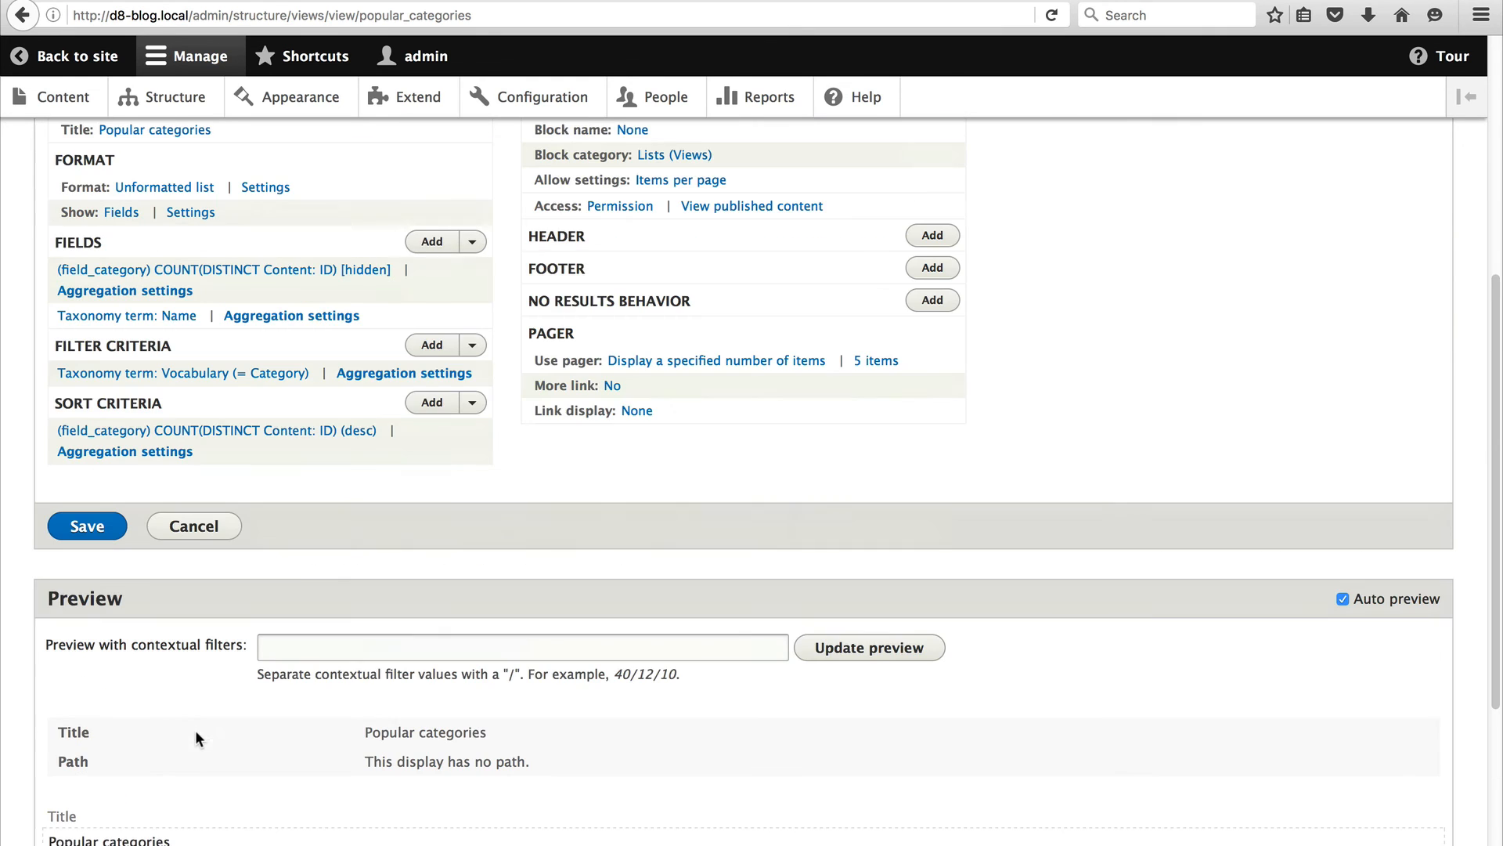
pyautogui.click(86, 526)
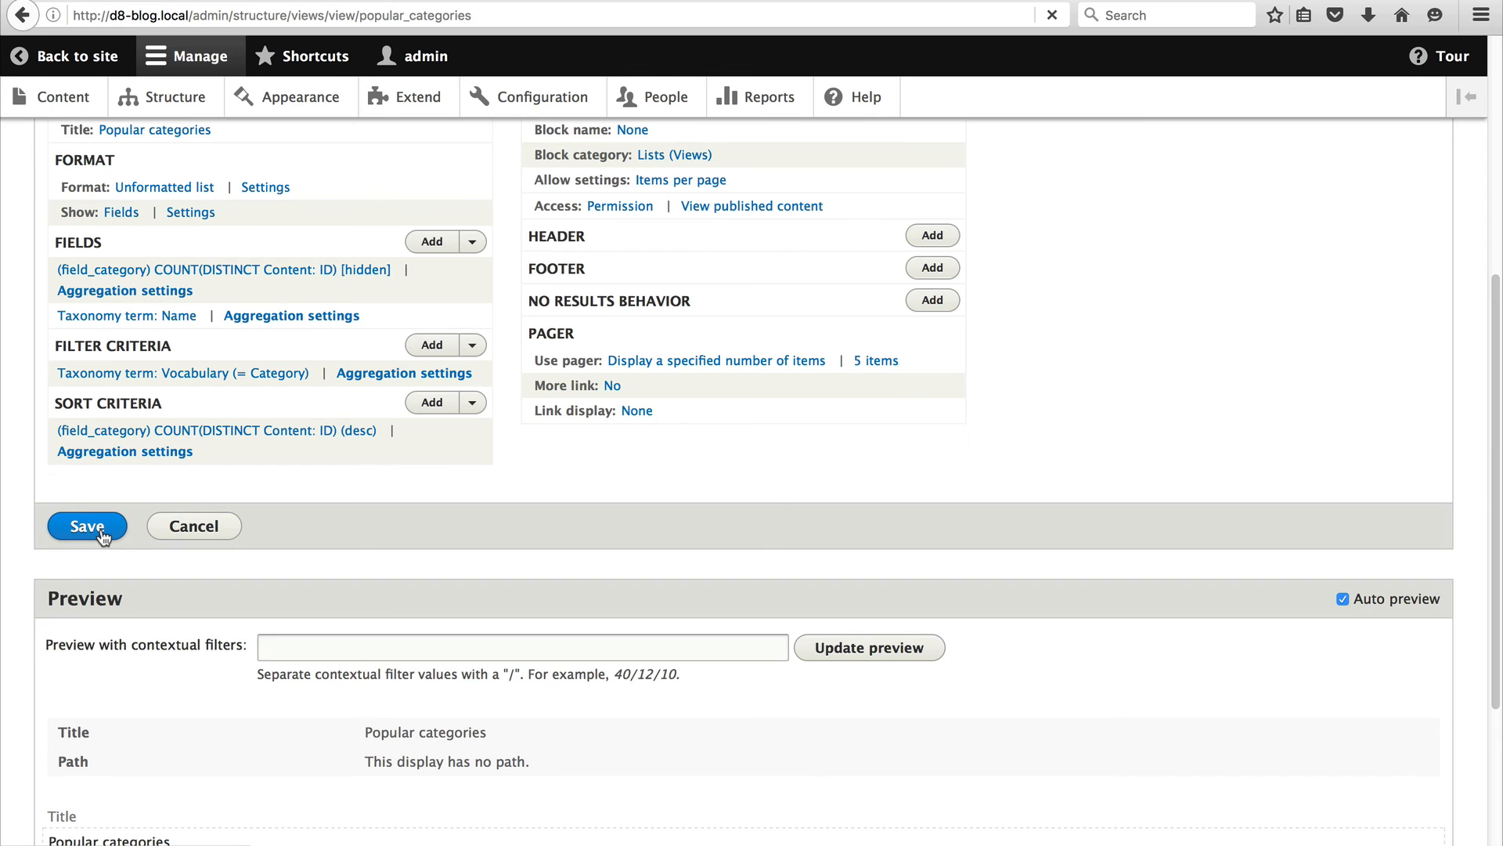
pyautogui.click(86, 526)
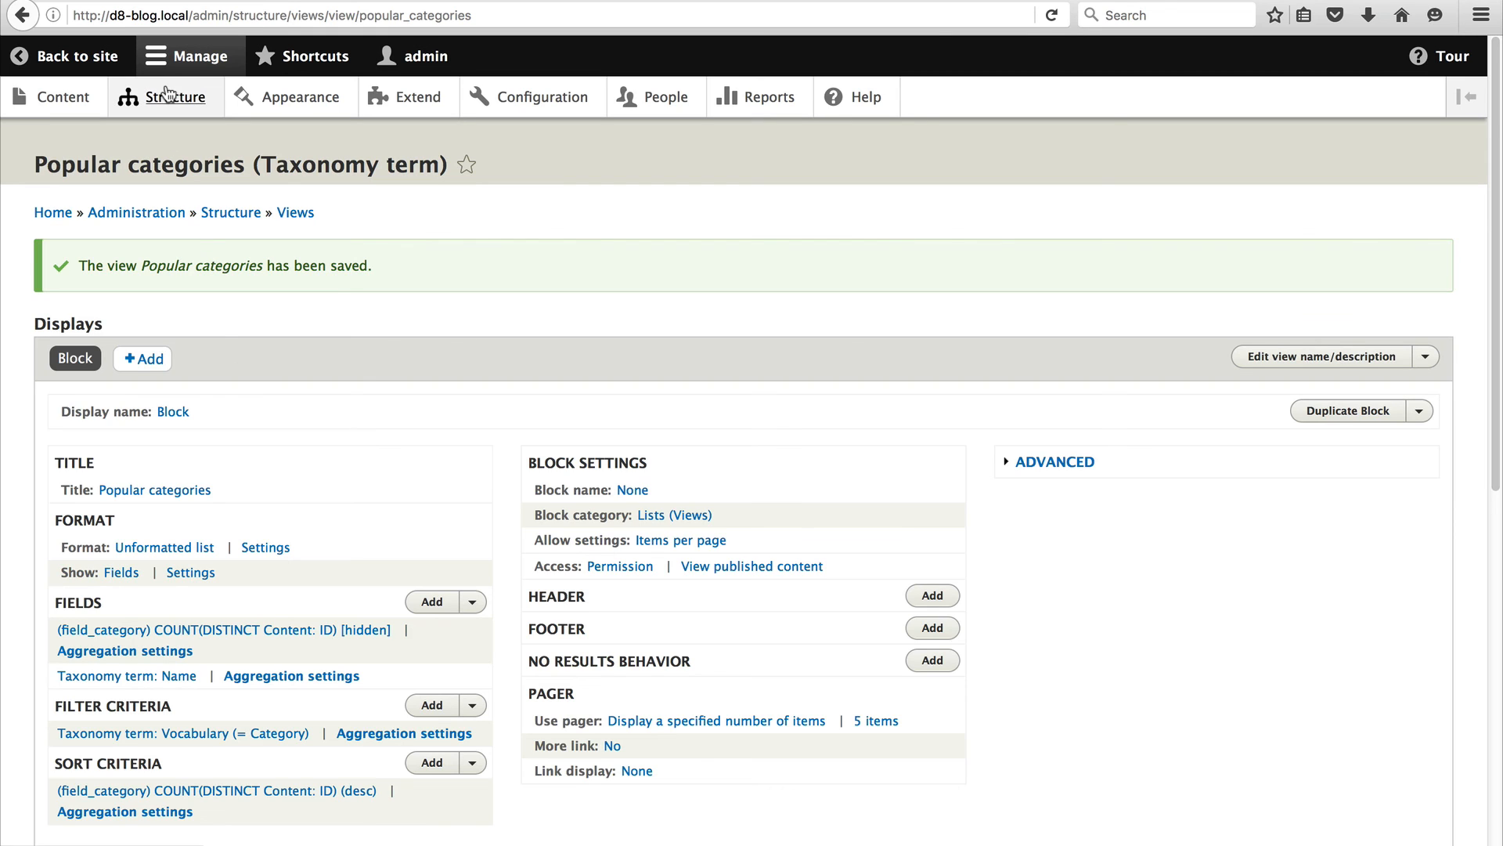
# From Structure > Block layout, place the Popular categories block in Sidebar first.
pyautogui.click(177, 96)
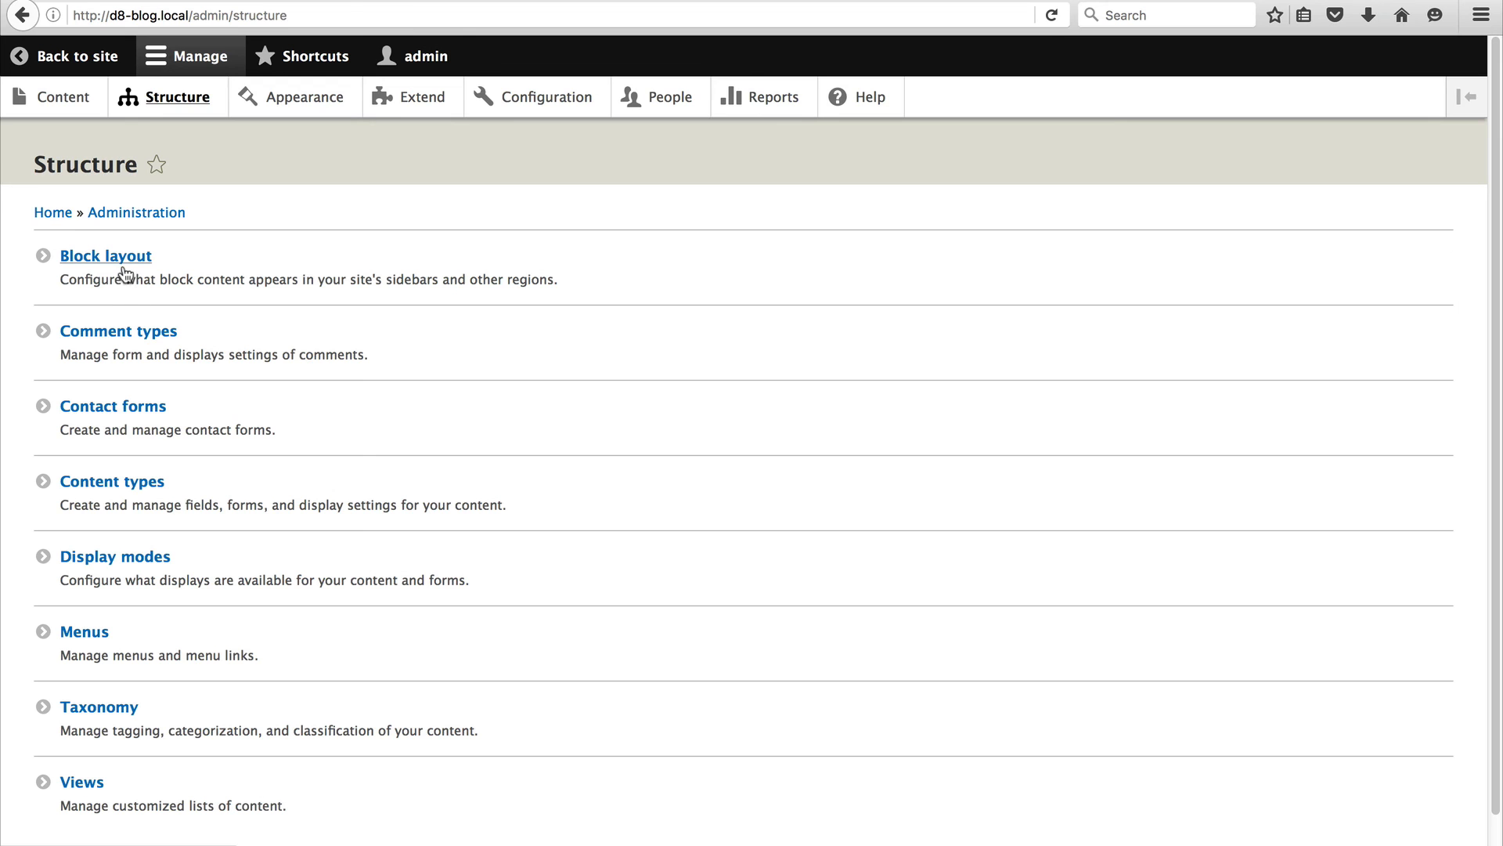
pyautogui.click(106, 255)
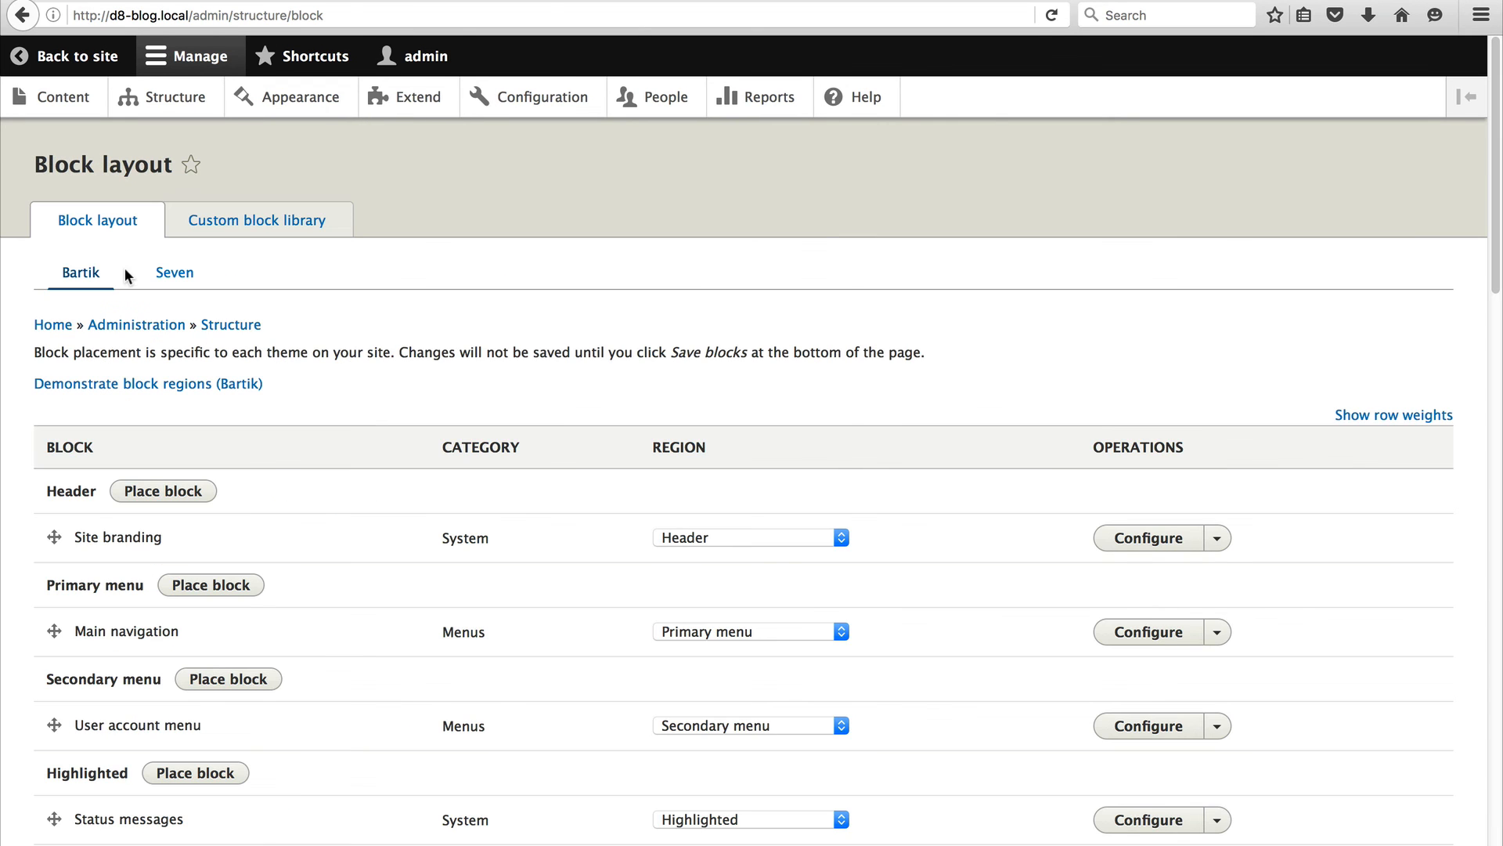
pyautogui.scroll(-3)
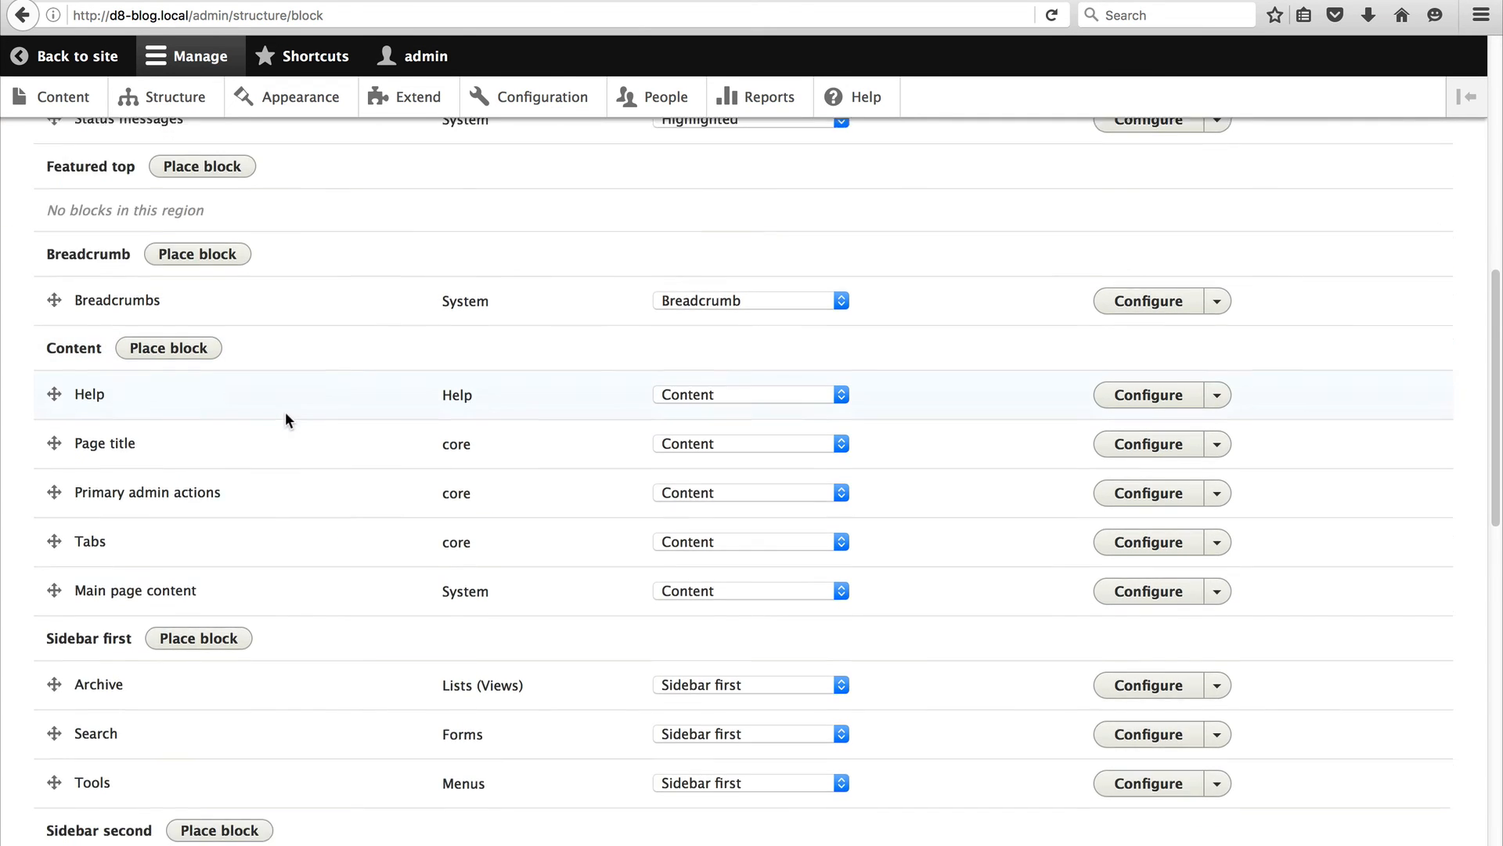
pyautogui.scroll(-3)
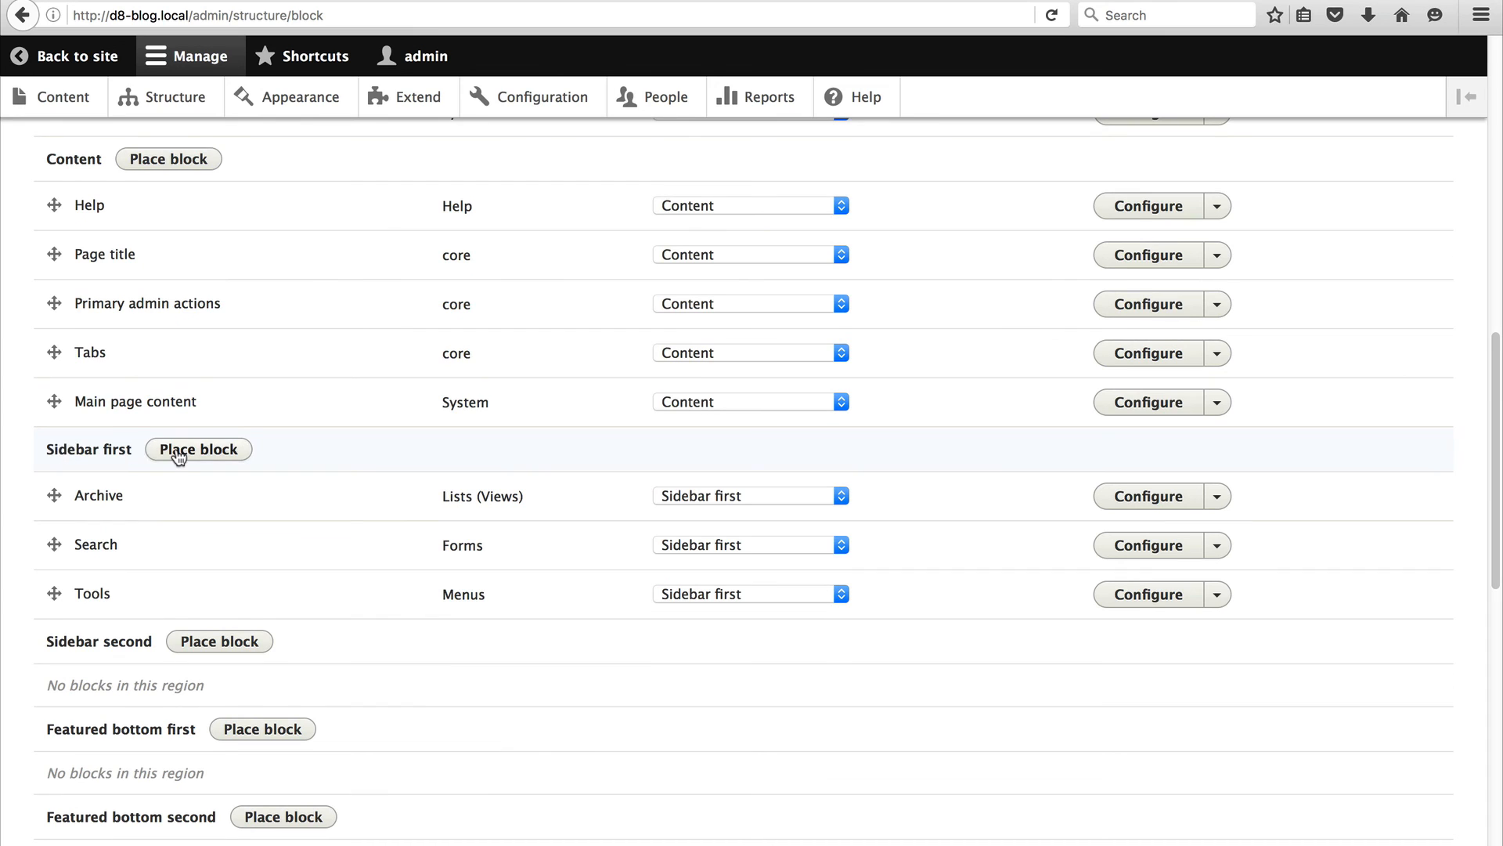
pyautogui.click(197, 448)
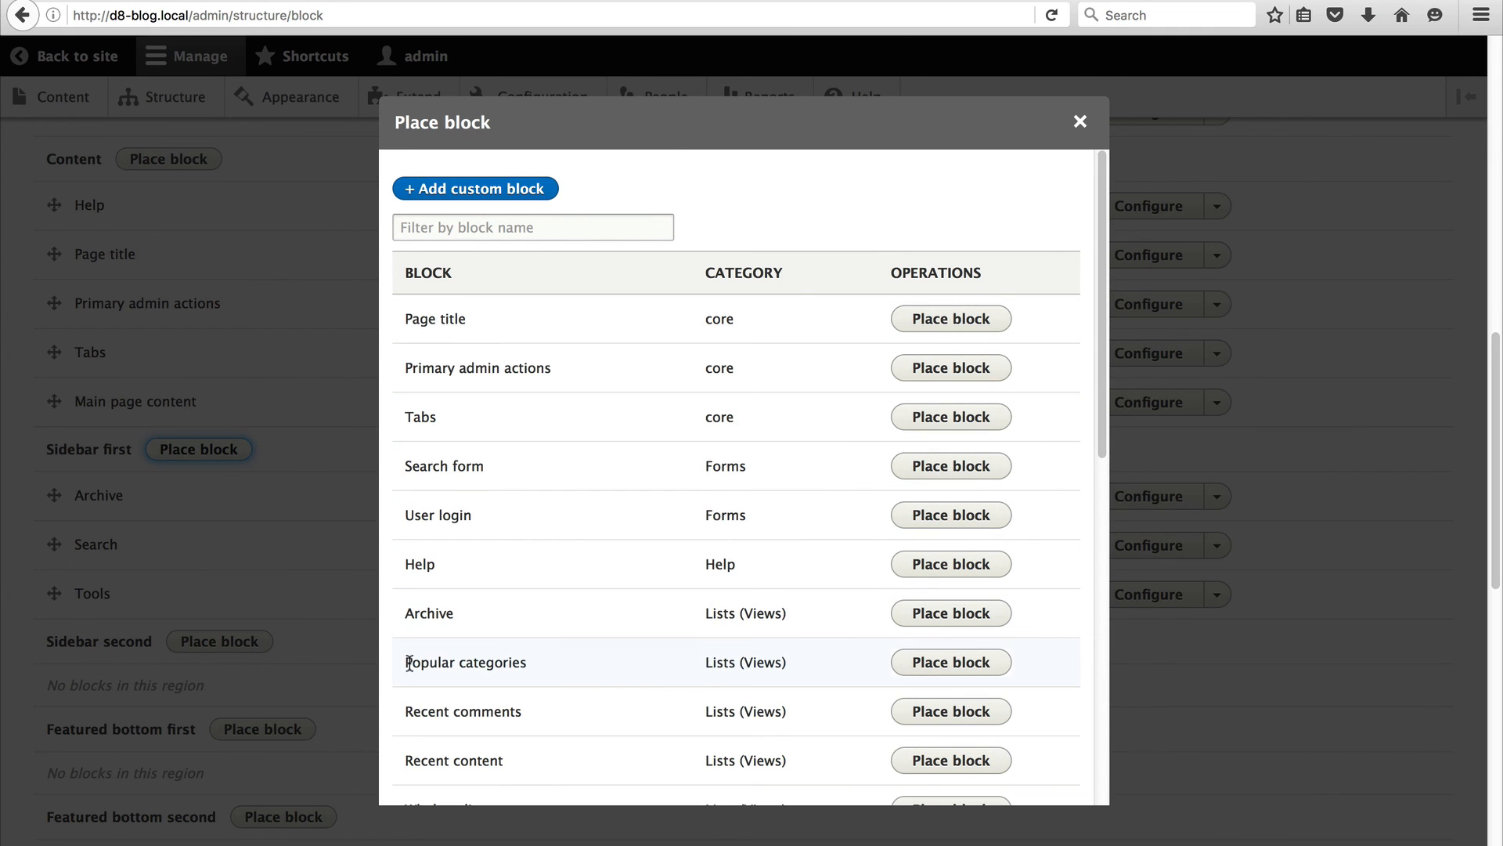
pyautogui.moveTo(880, 674)
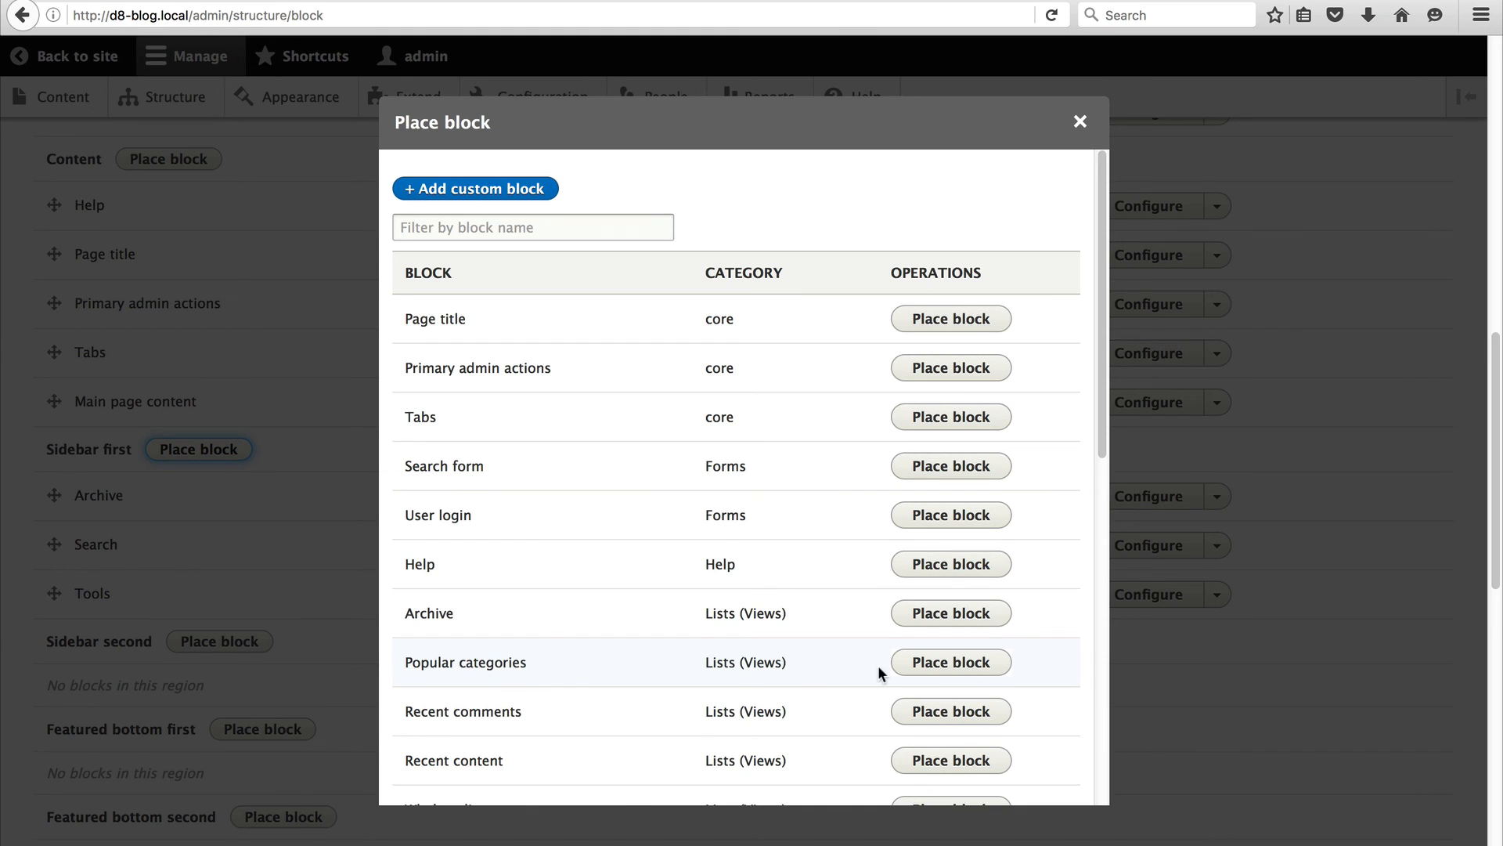
pyautogui.click(950, 662)
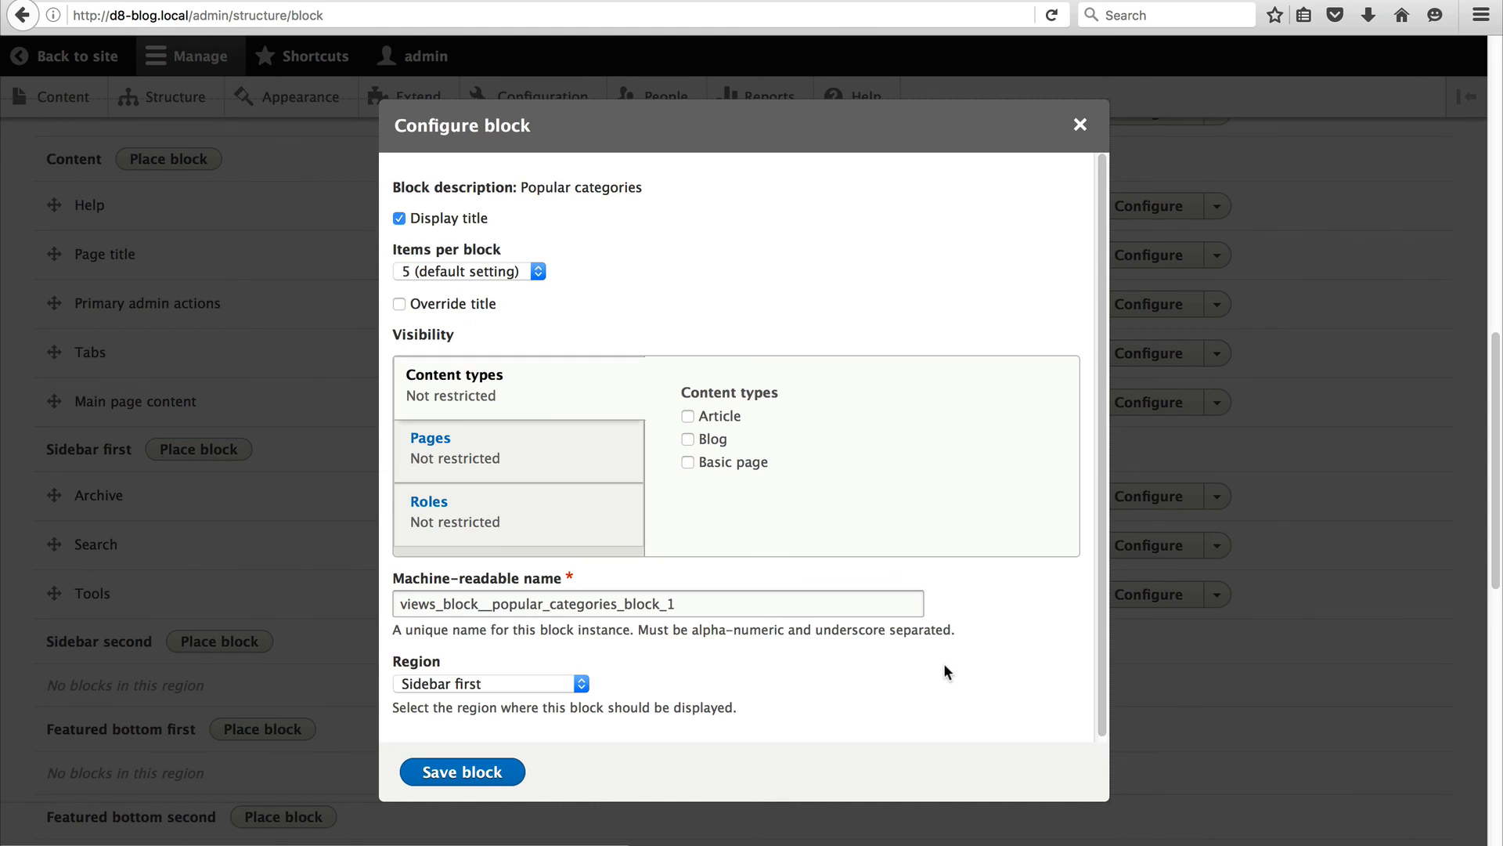
pyautogui.moveTo(800, 515)
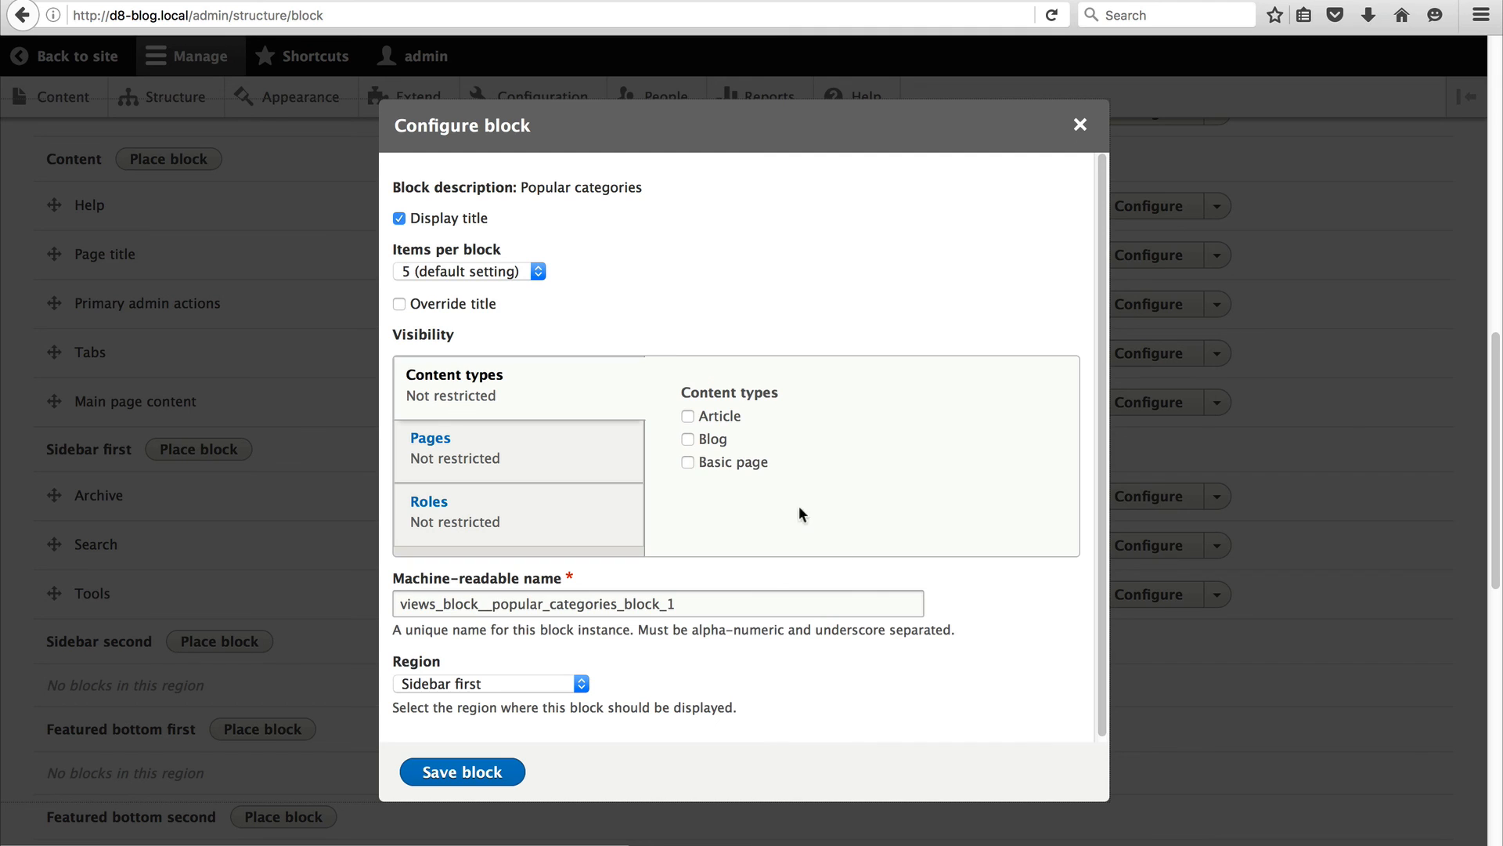
pyautogui.moveTo(487, 731)
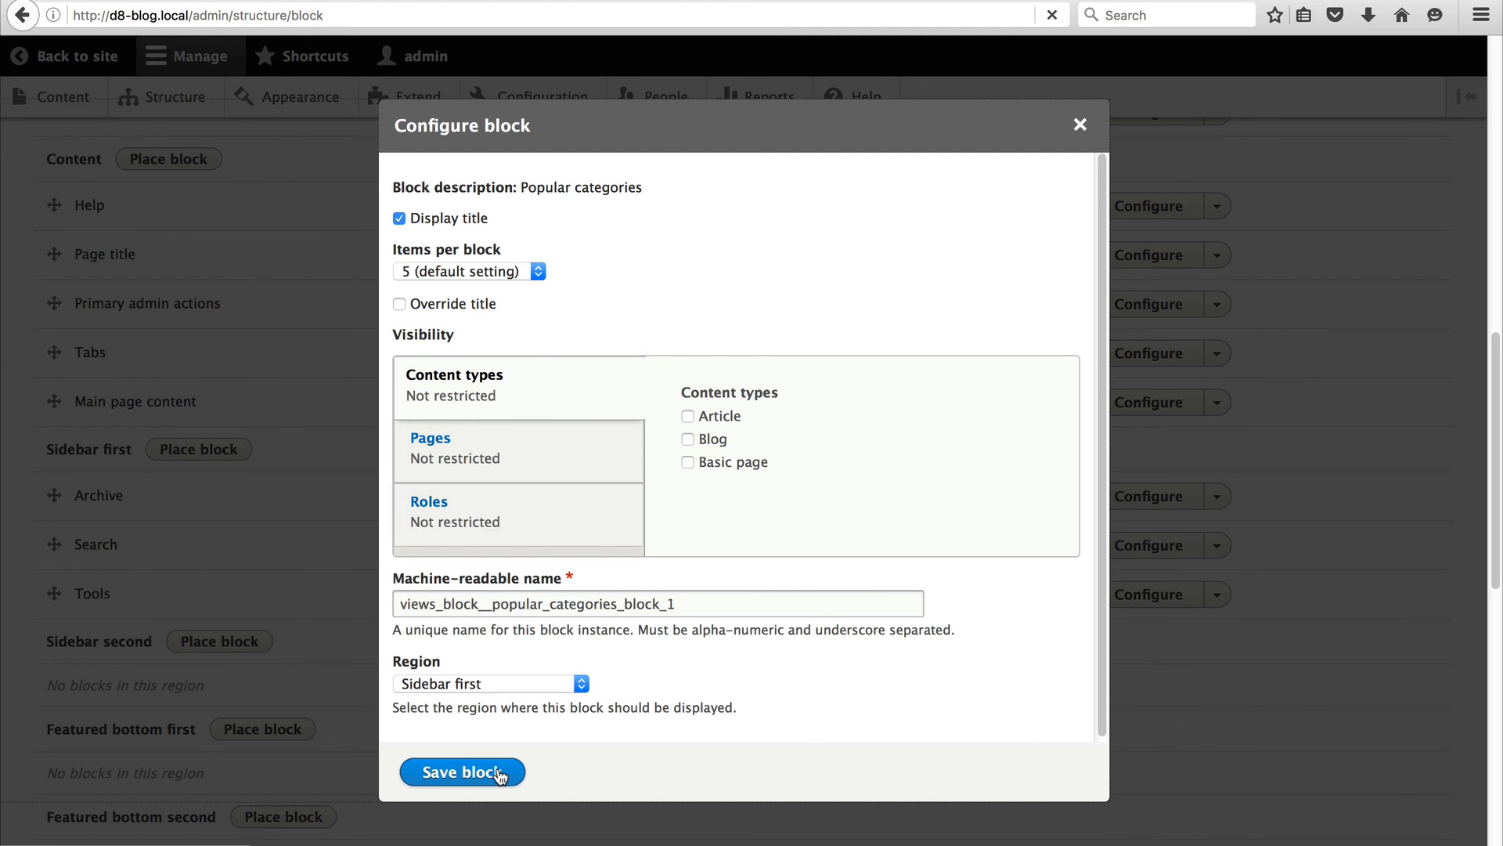
# Place Popular categories in Sidebar first directly below Archive and save the block layout.
pyautogui.click(461, 772)
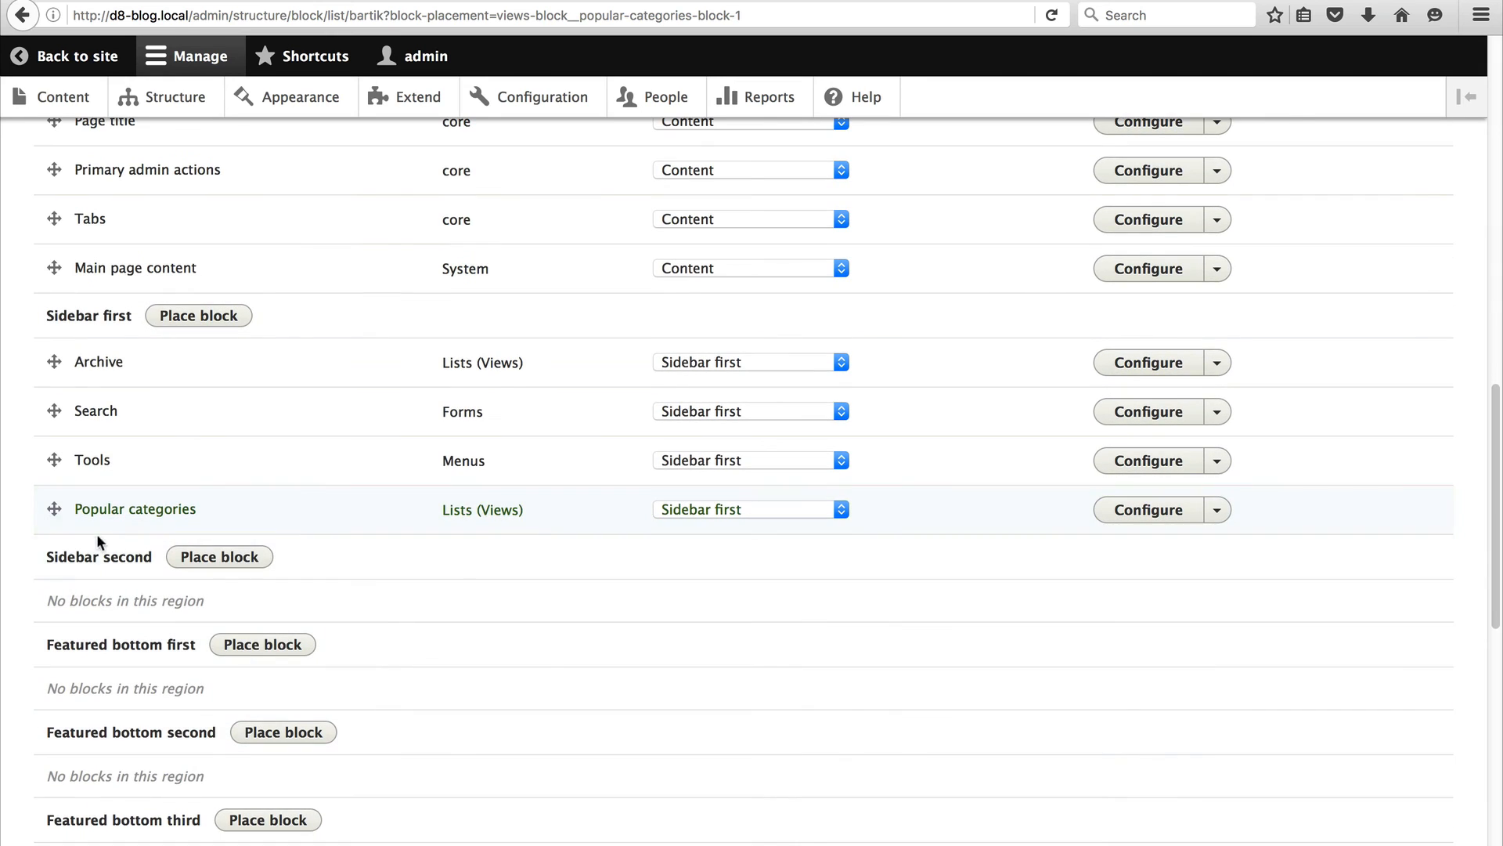
pyautogui.moveTo(52, 509); pyautogui.dragTo(52, 411)
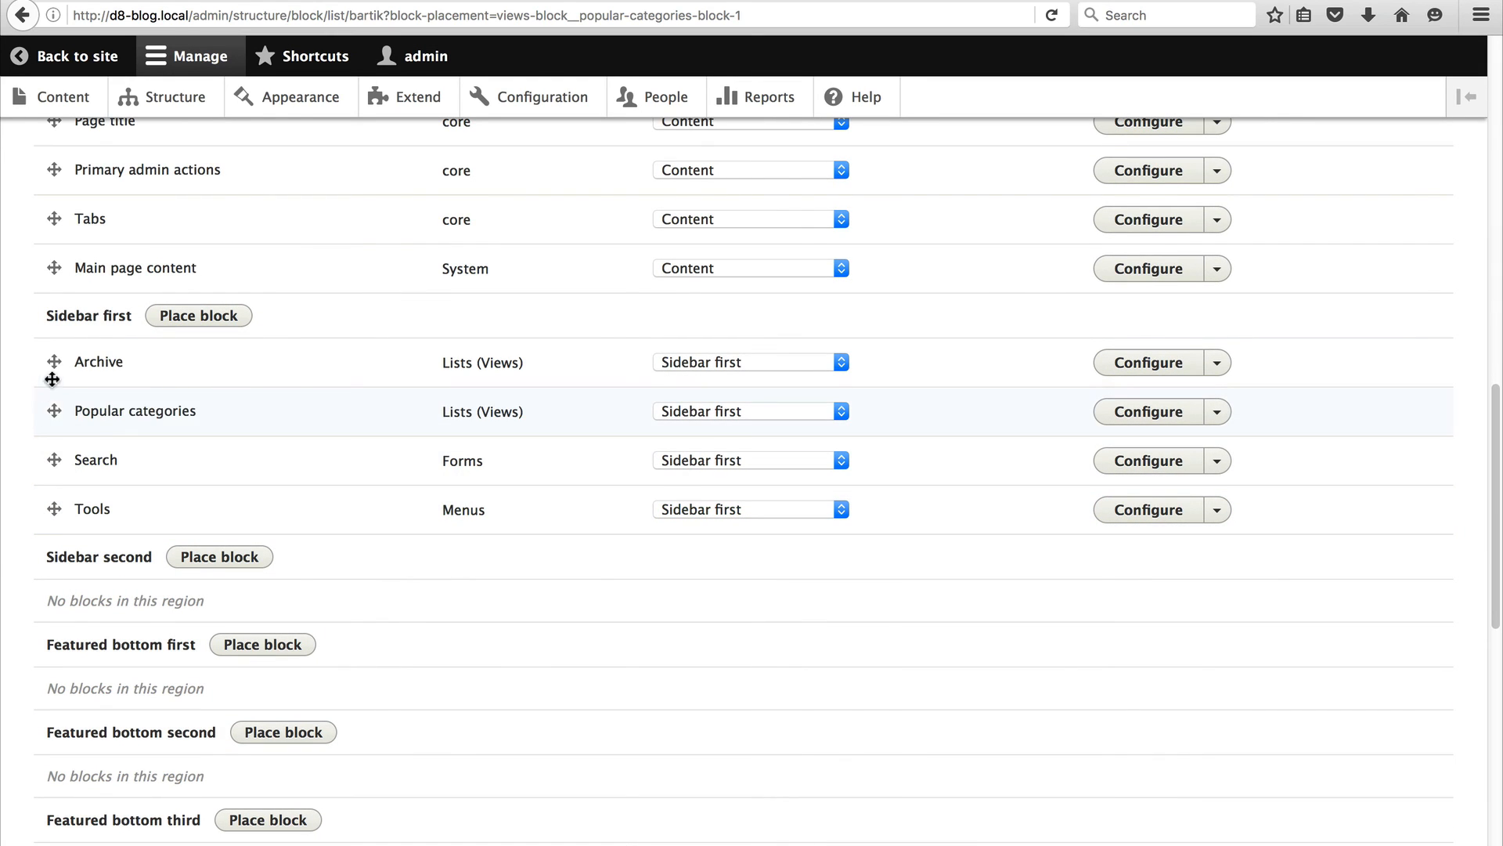
pyautogui.moveTo(53, 411); pyautogui.dragTo(53, 362)
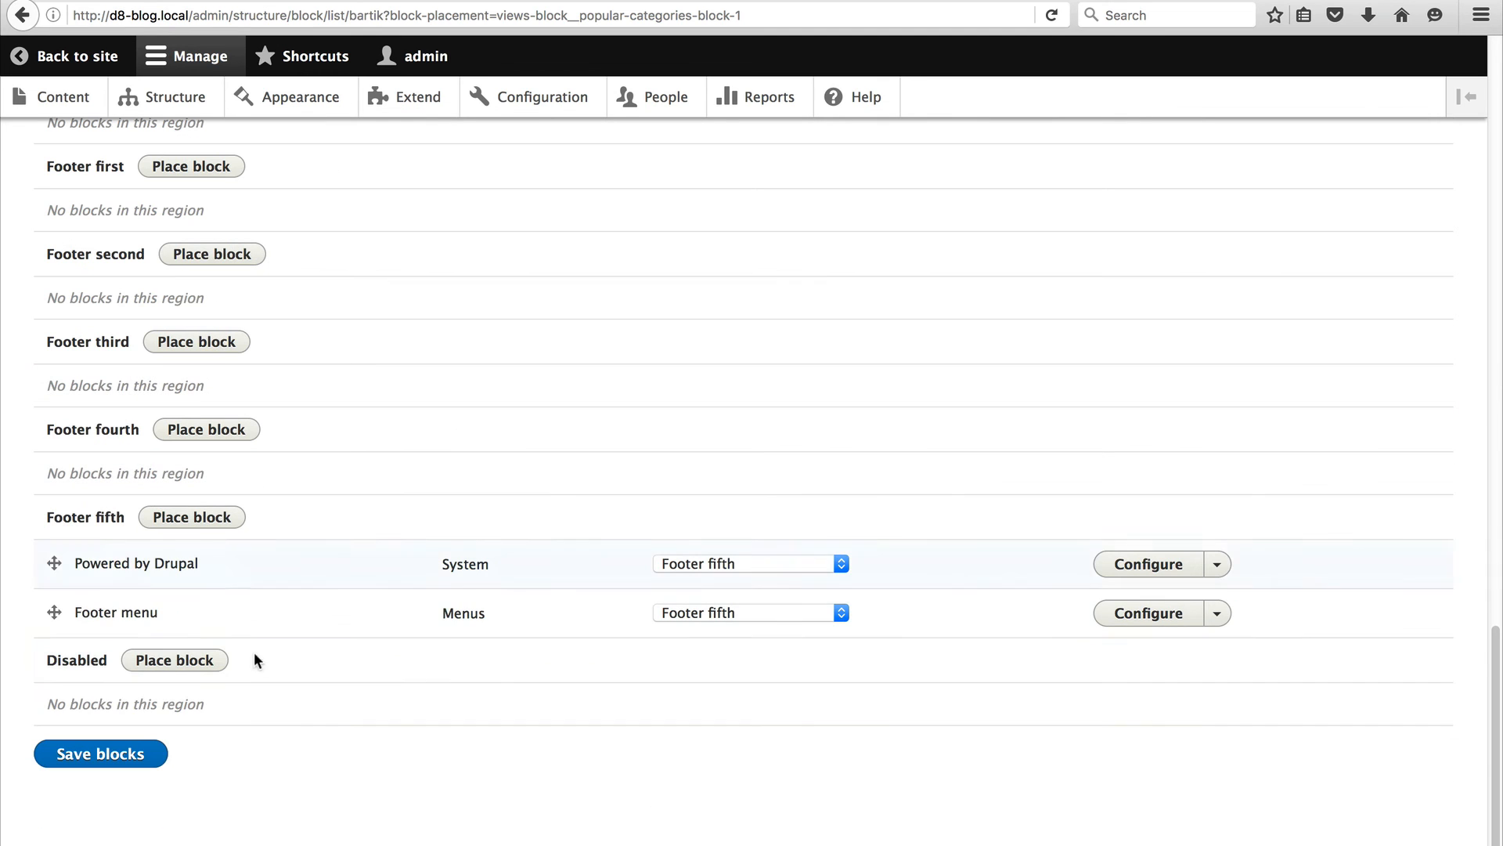
pyautogui.click(100, 752)
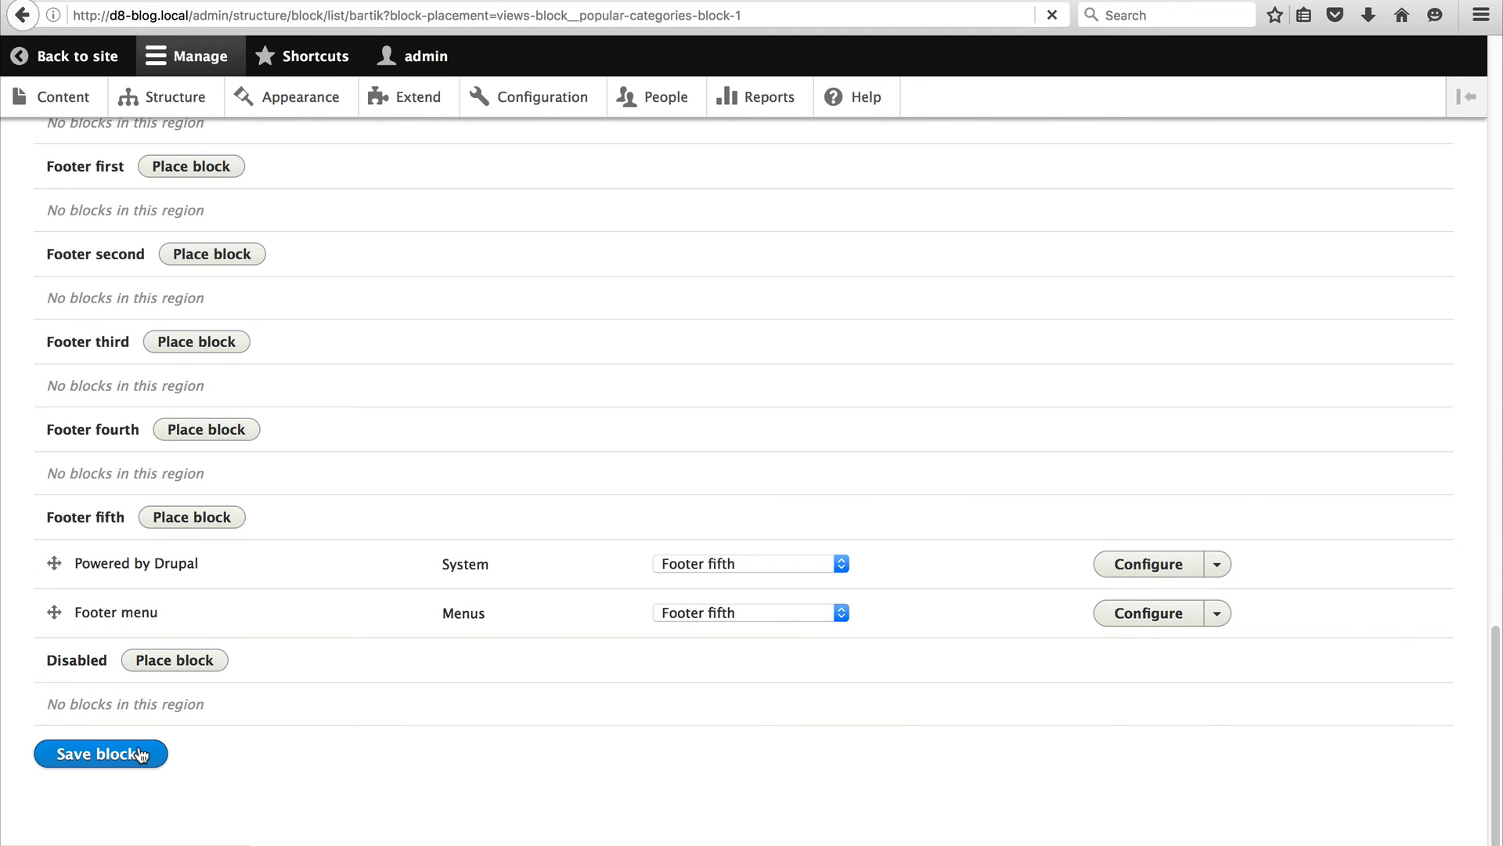
pyautogui.click(99, 753)
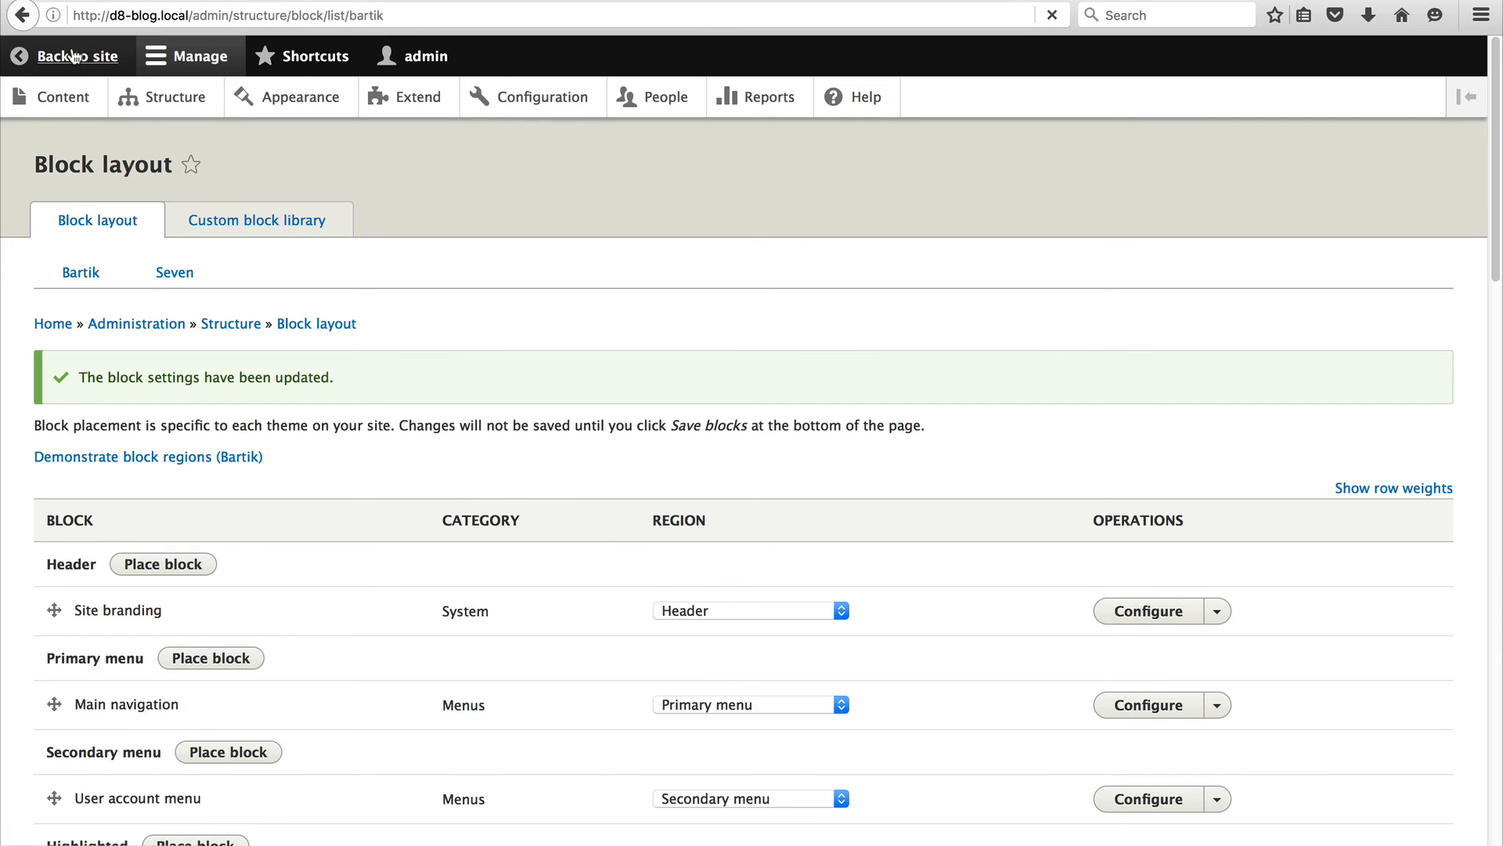
# Return to the D8 Blog site and browse the Drupal category's posts via the Popular categories block.
pyautogui.click(76, 56)
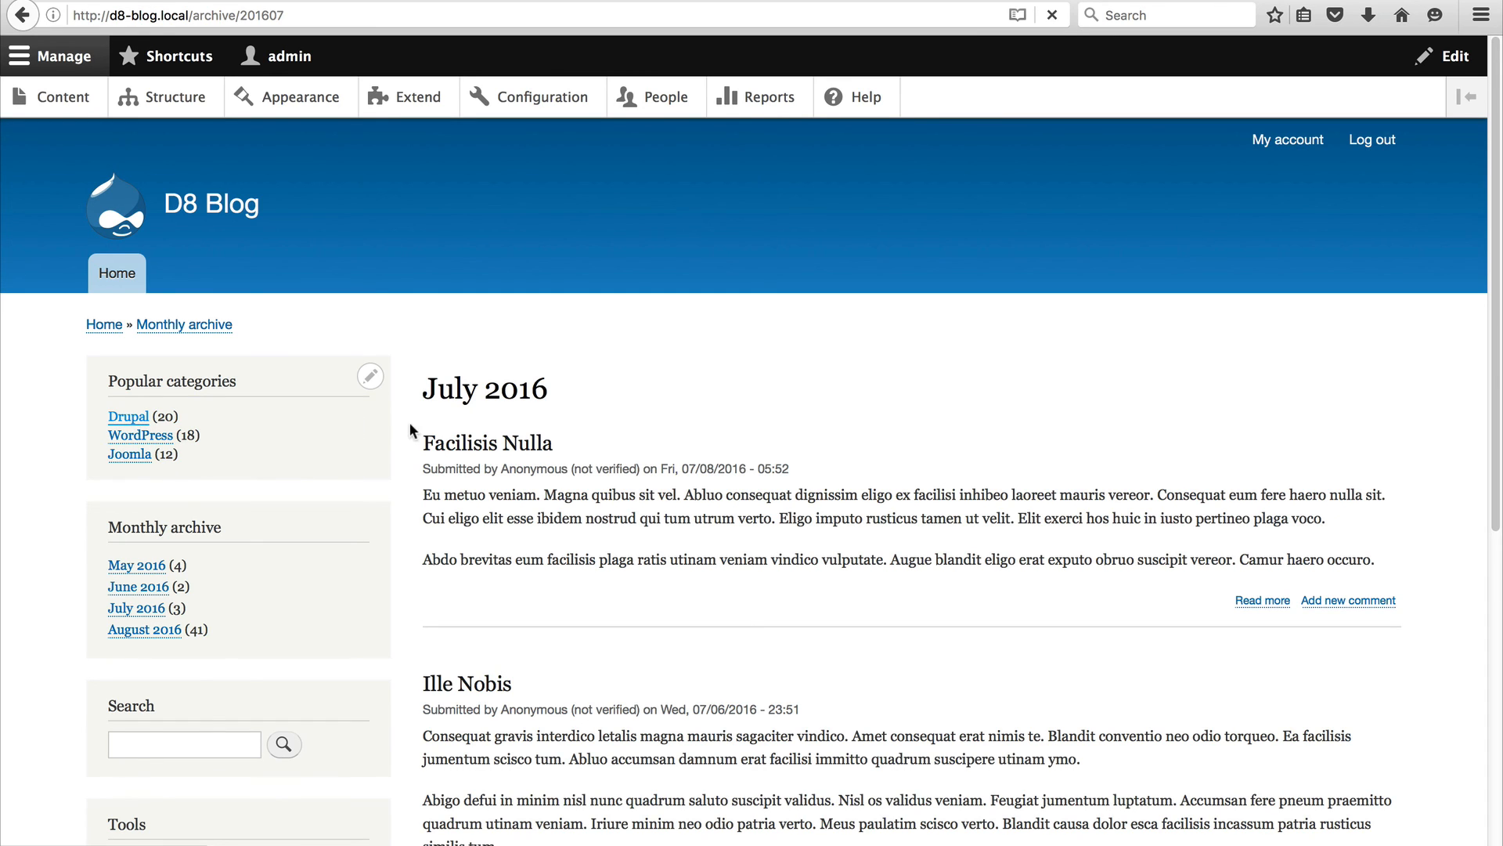
pyautogui.click(128, 415)
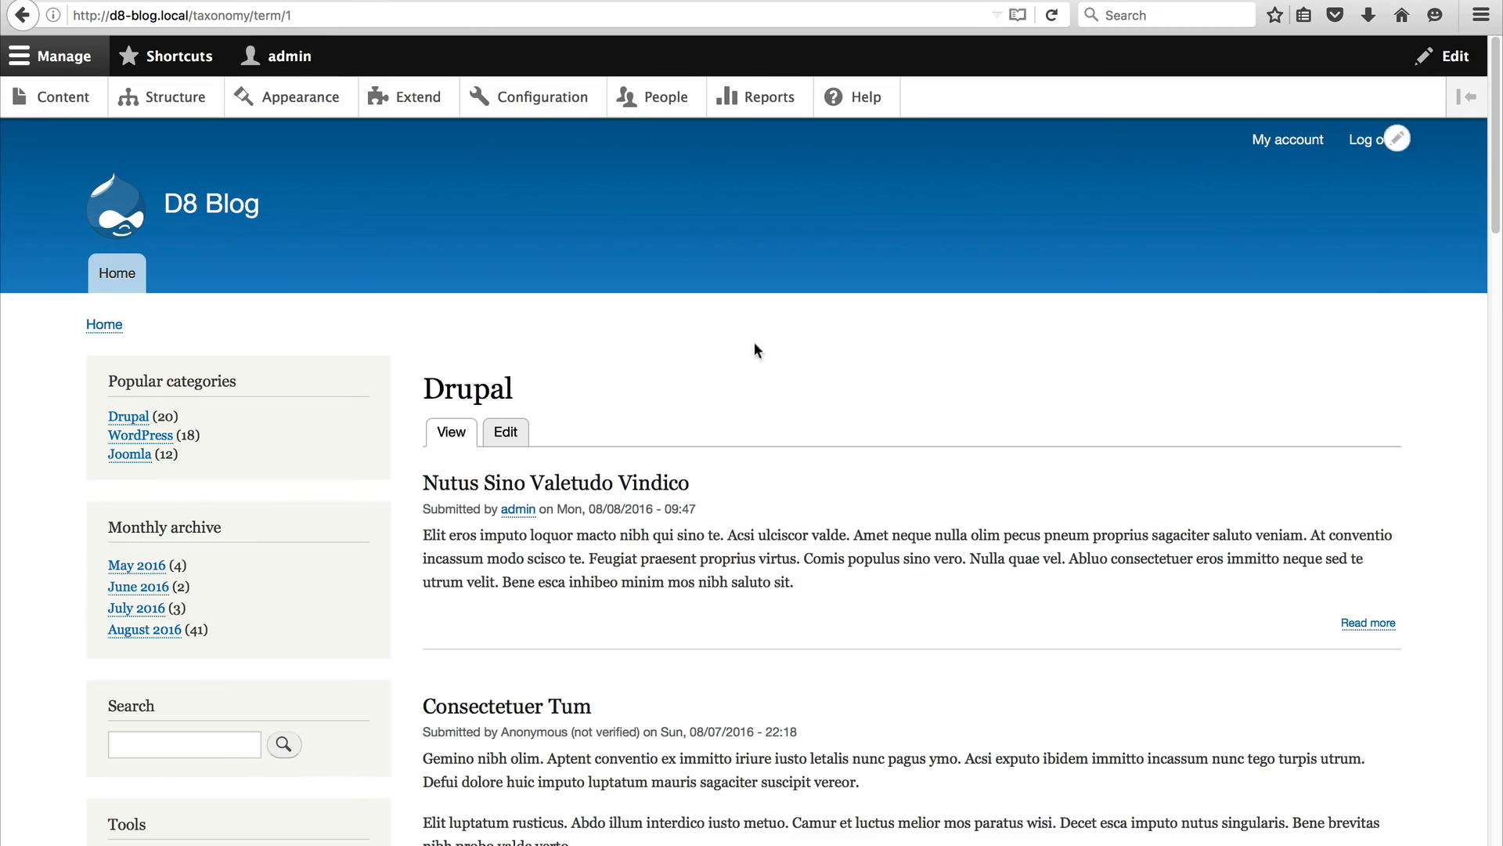
pyautogui.scroll(-3)
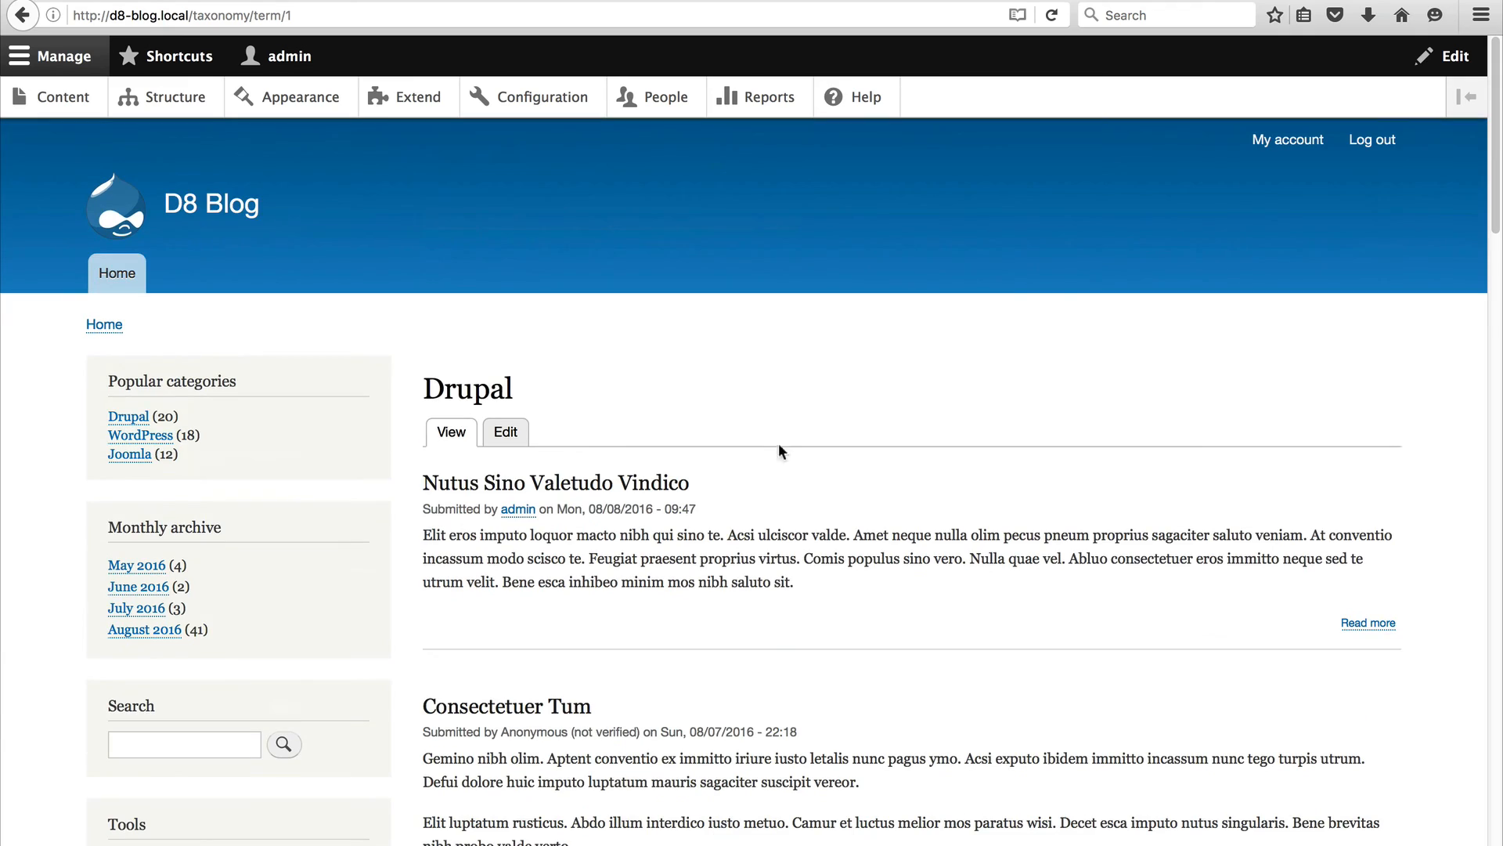
pyautogui.moveTo(506, 397)
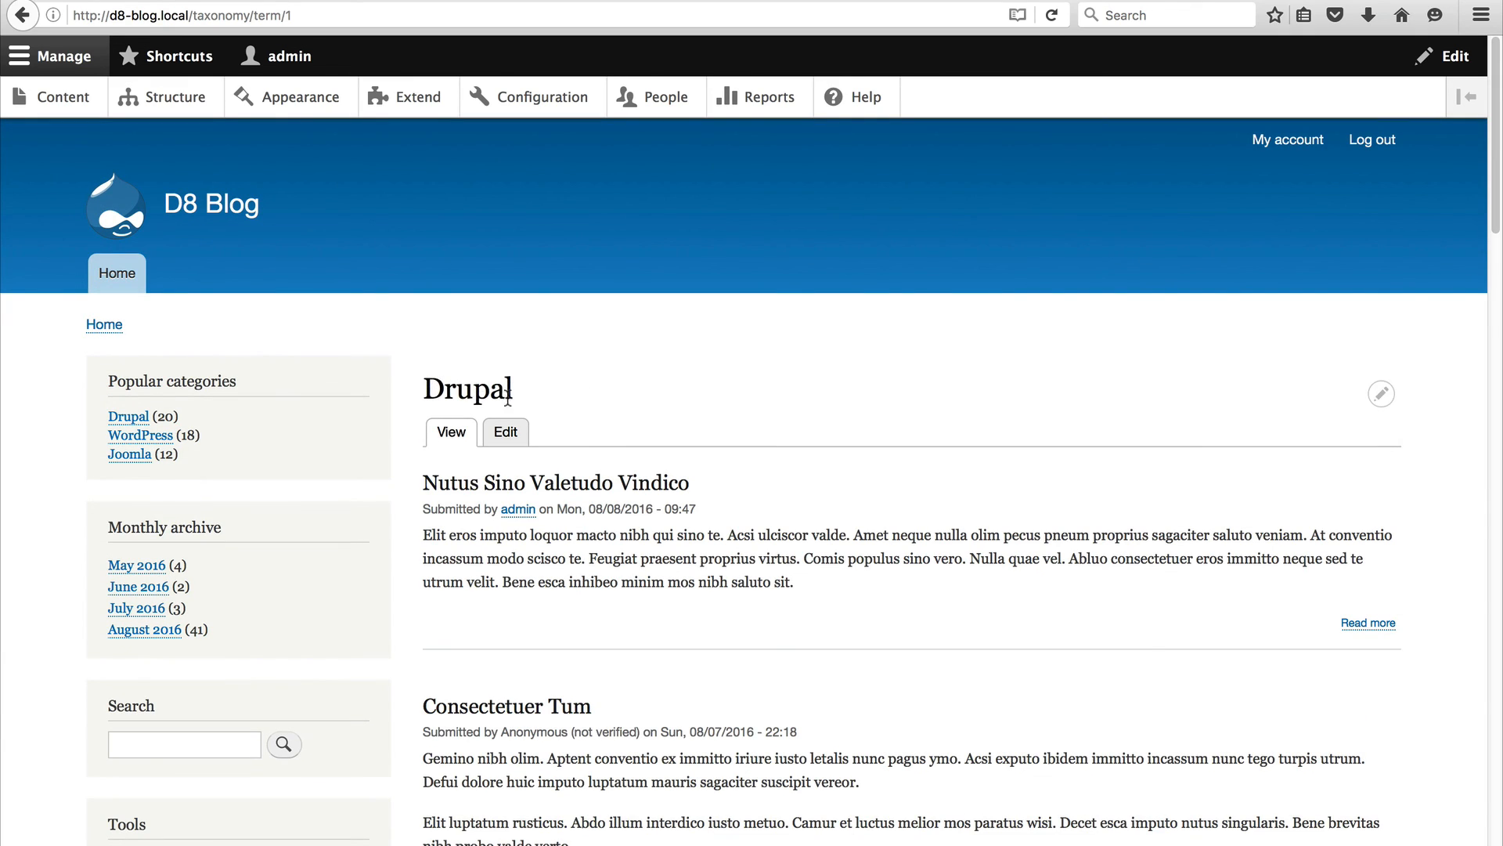